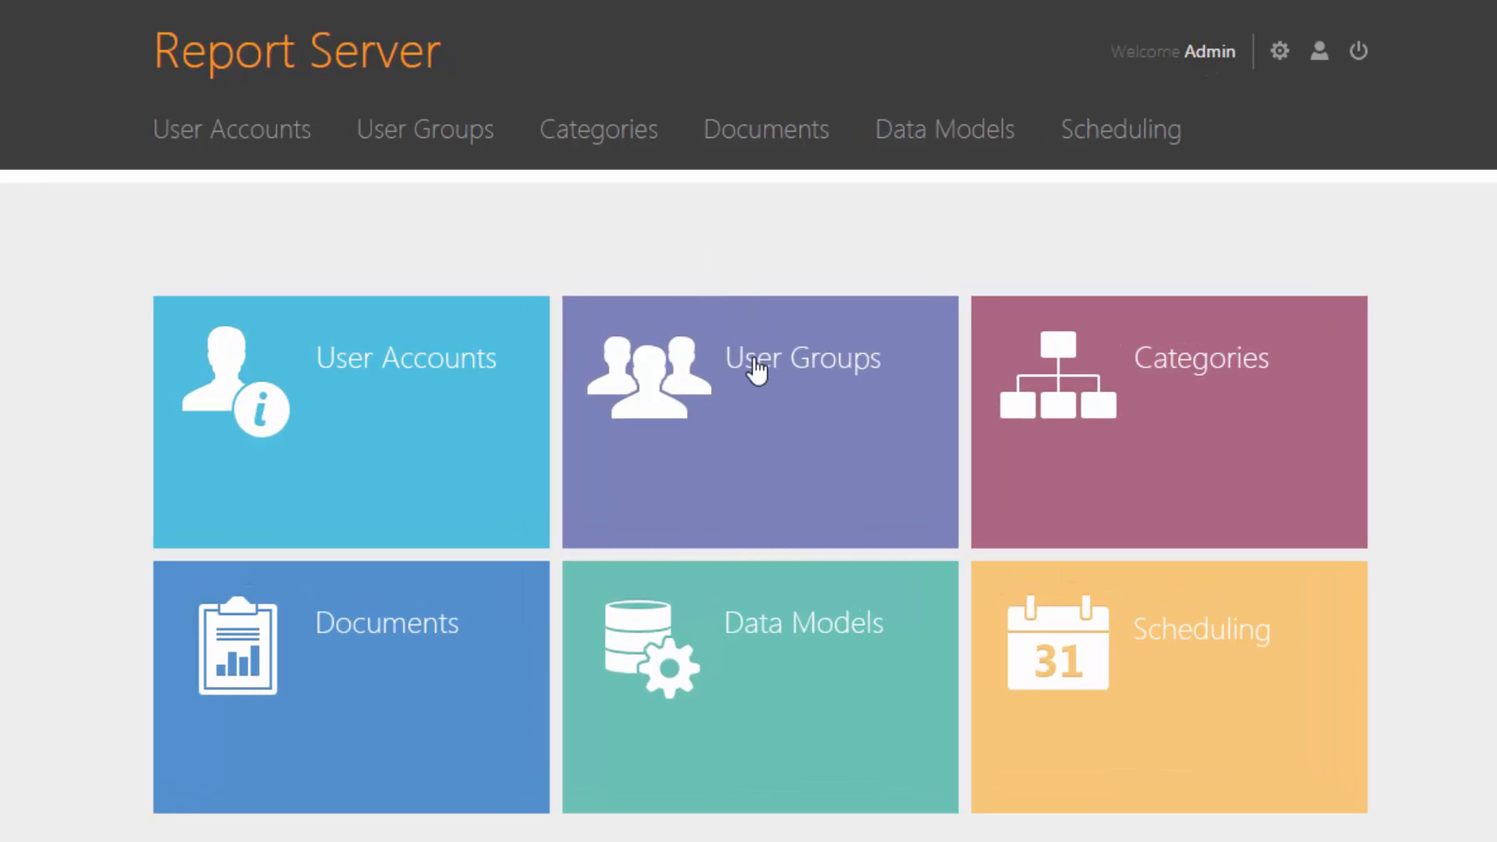
Step: Review User Groups permissions and Data Models, then go to the Documents page
left_click(759, 421)
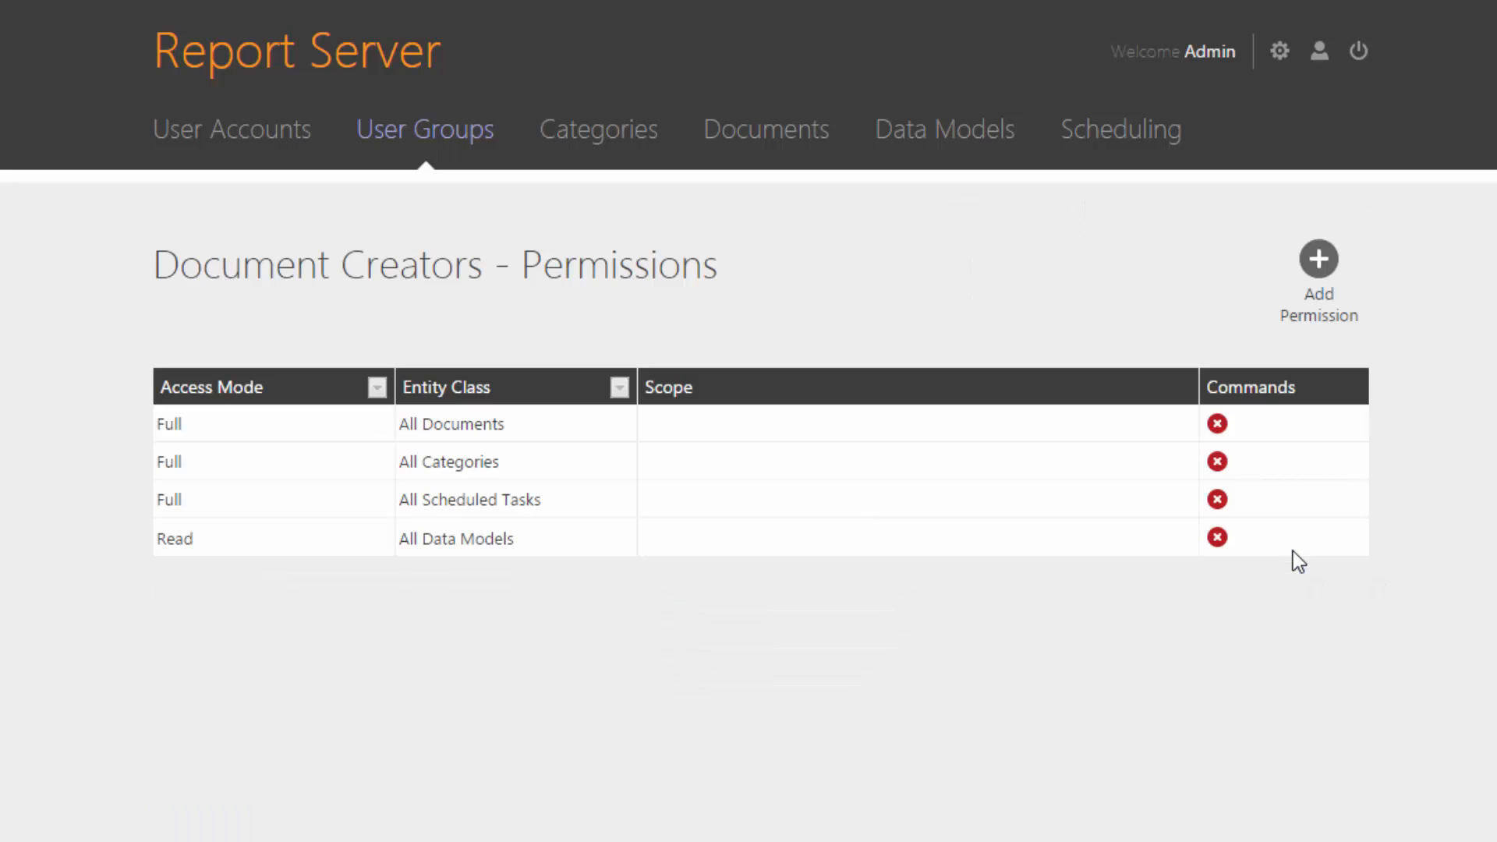
mouse_move(307, 483)
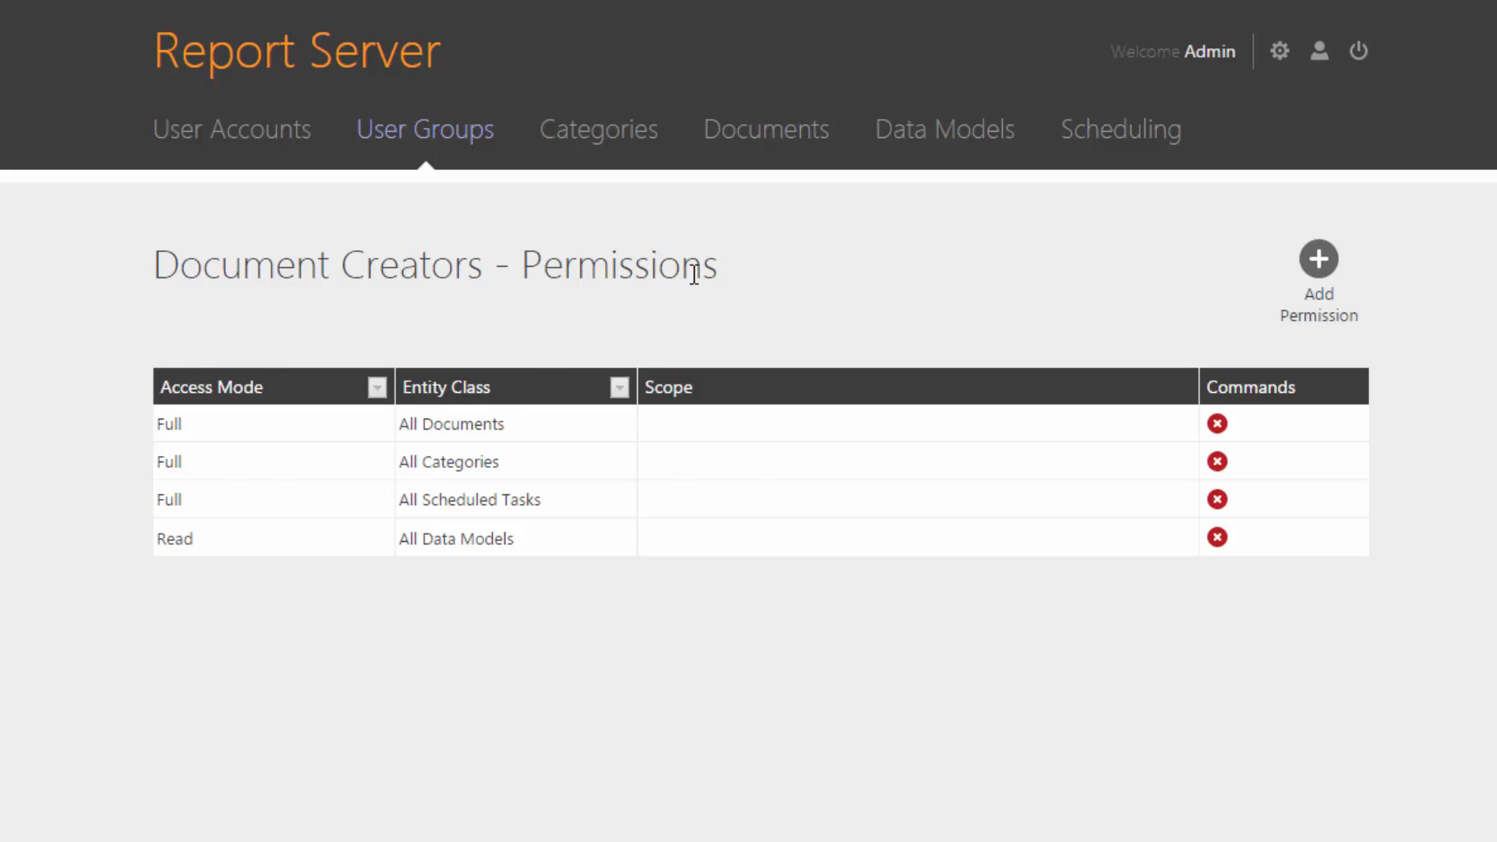
left_click(944, 129)
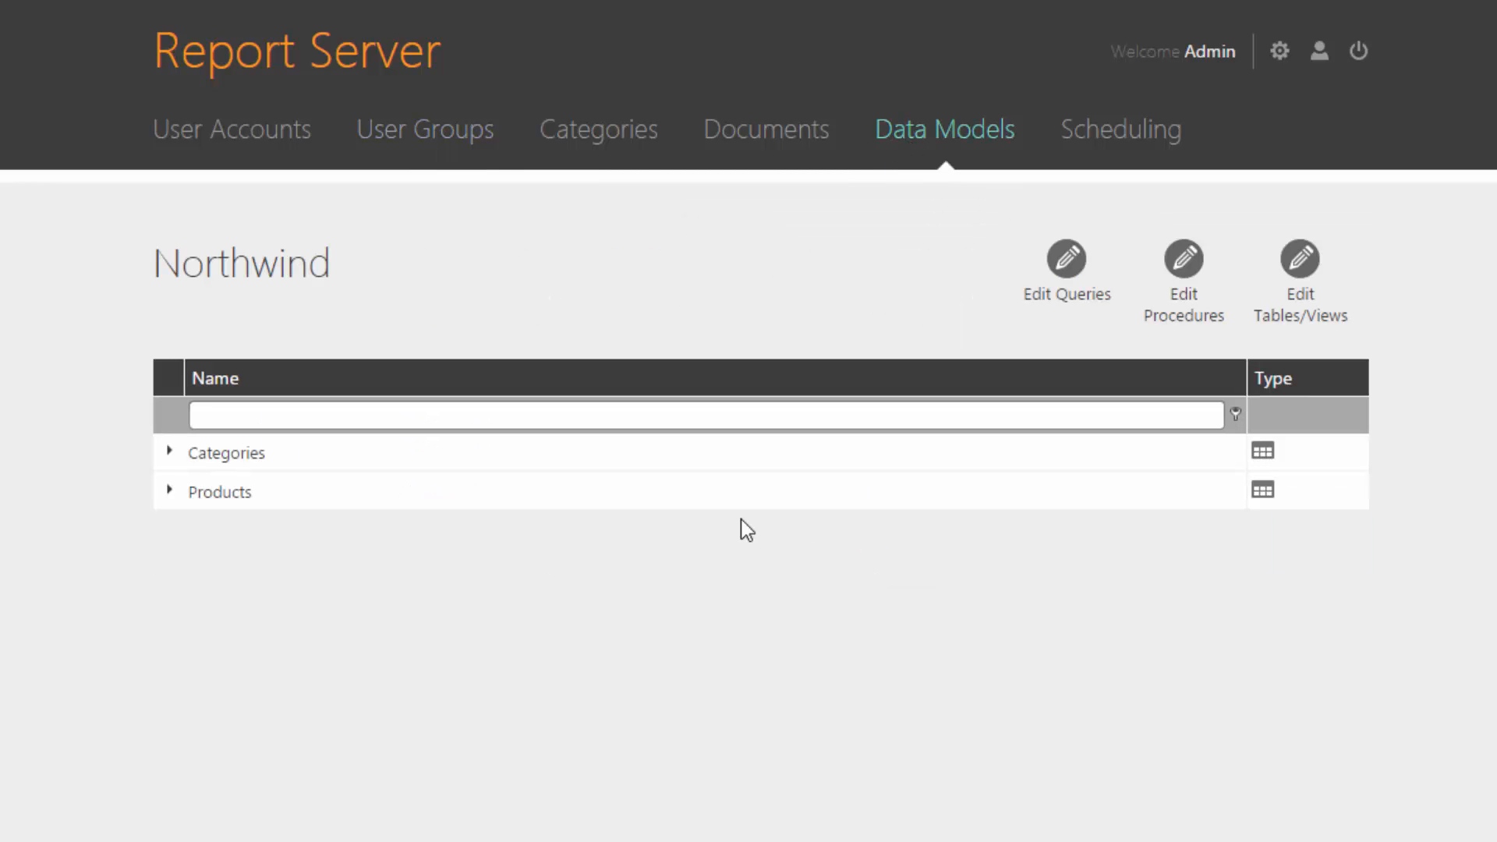
mouse_move(310, 444)
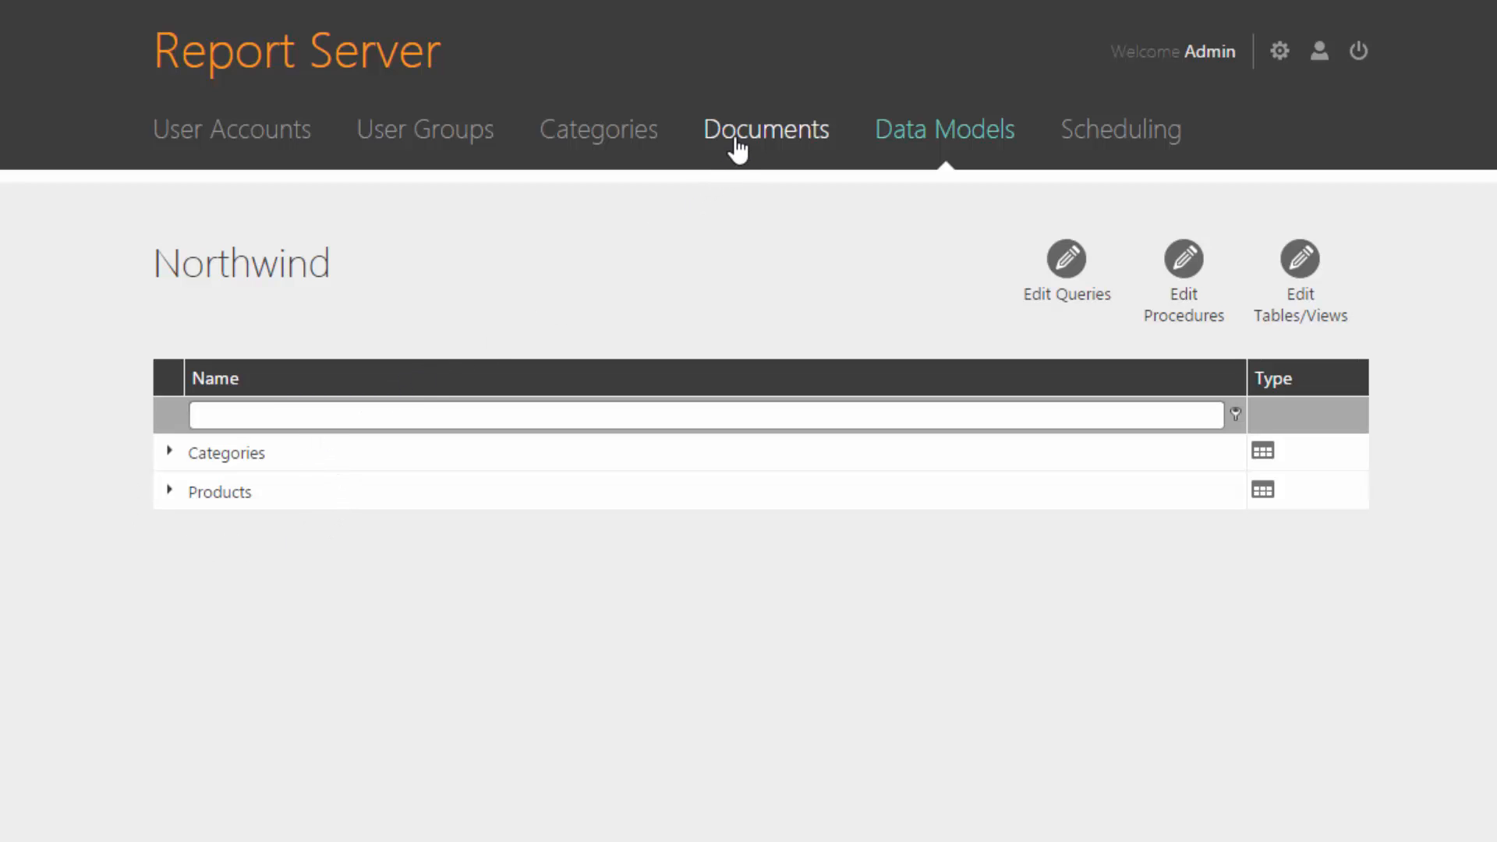
left_click(765, 130)
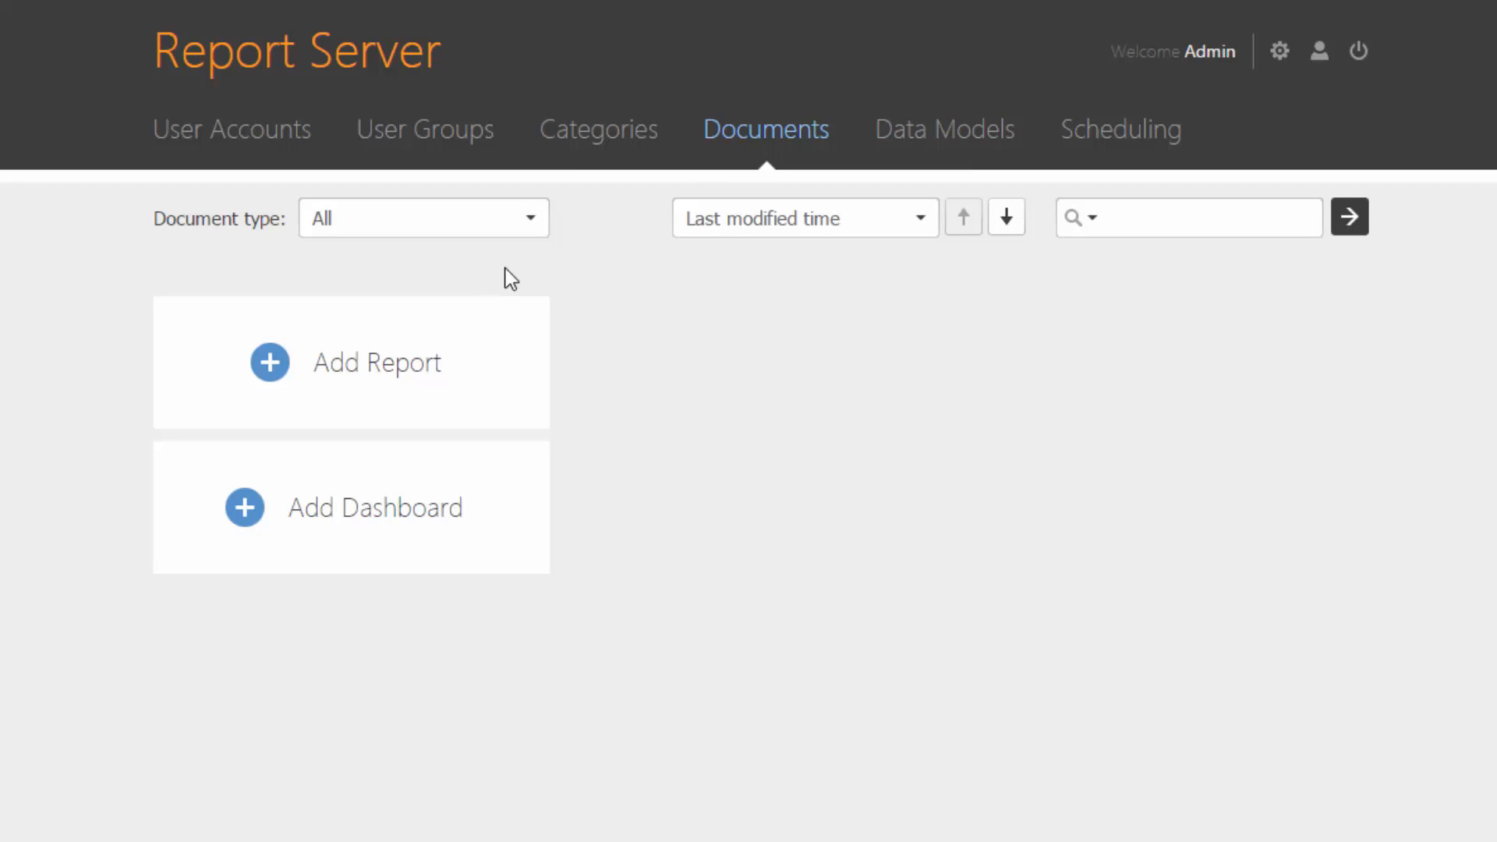
Step: Add a new report from the Documents page, opening it blank in the designer
left_click(375, 362)
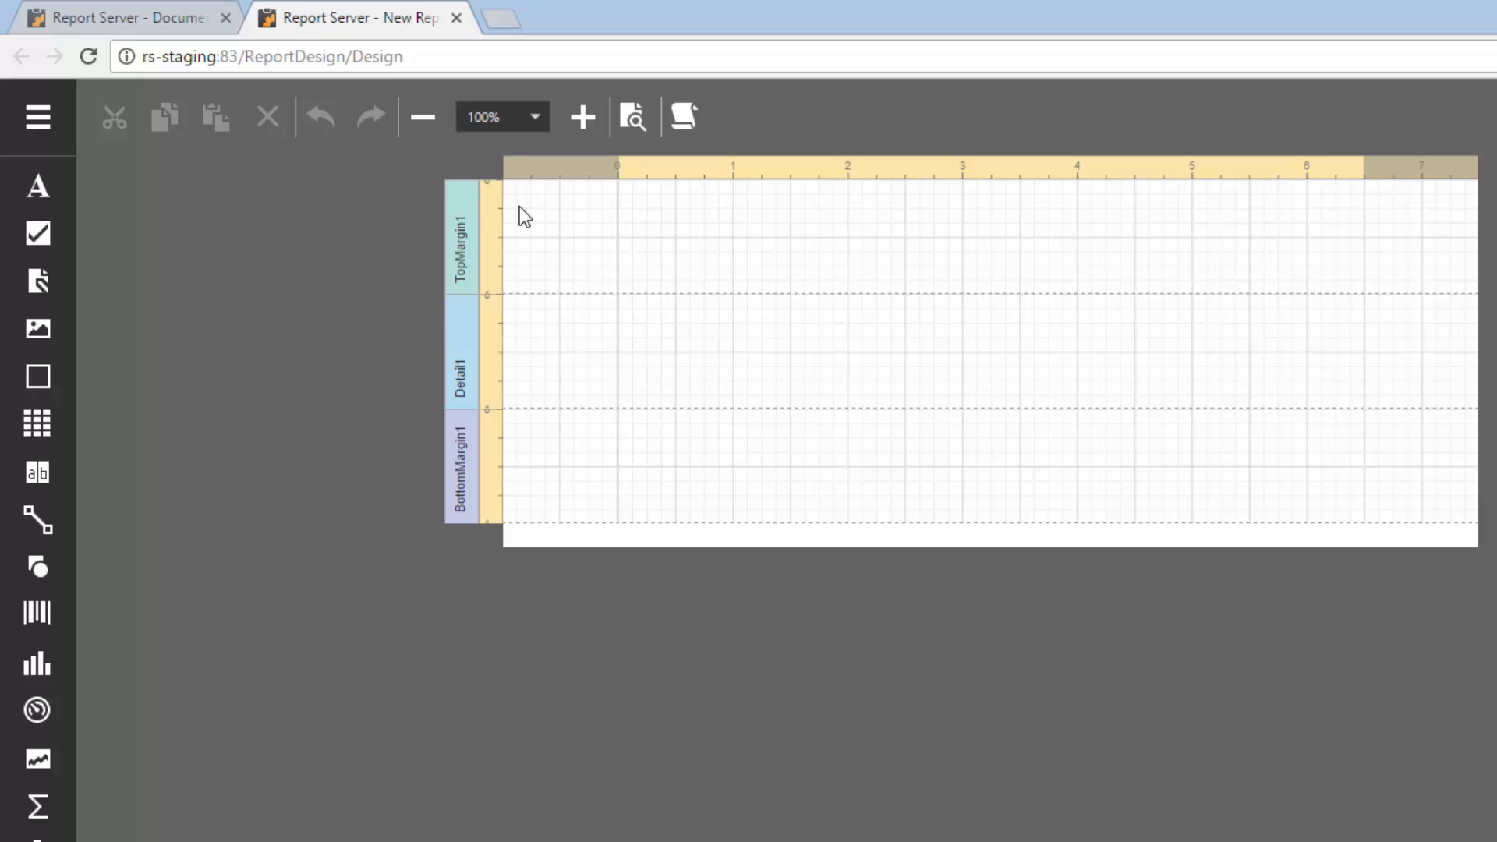
mouse_move(380, 432)
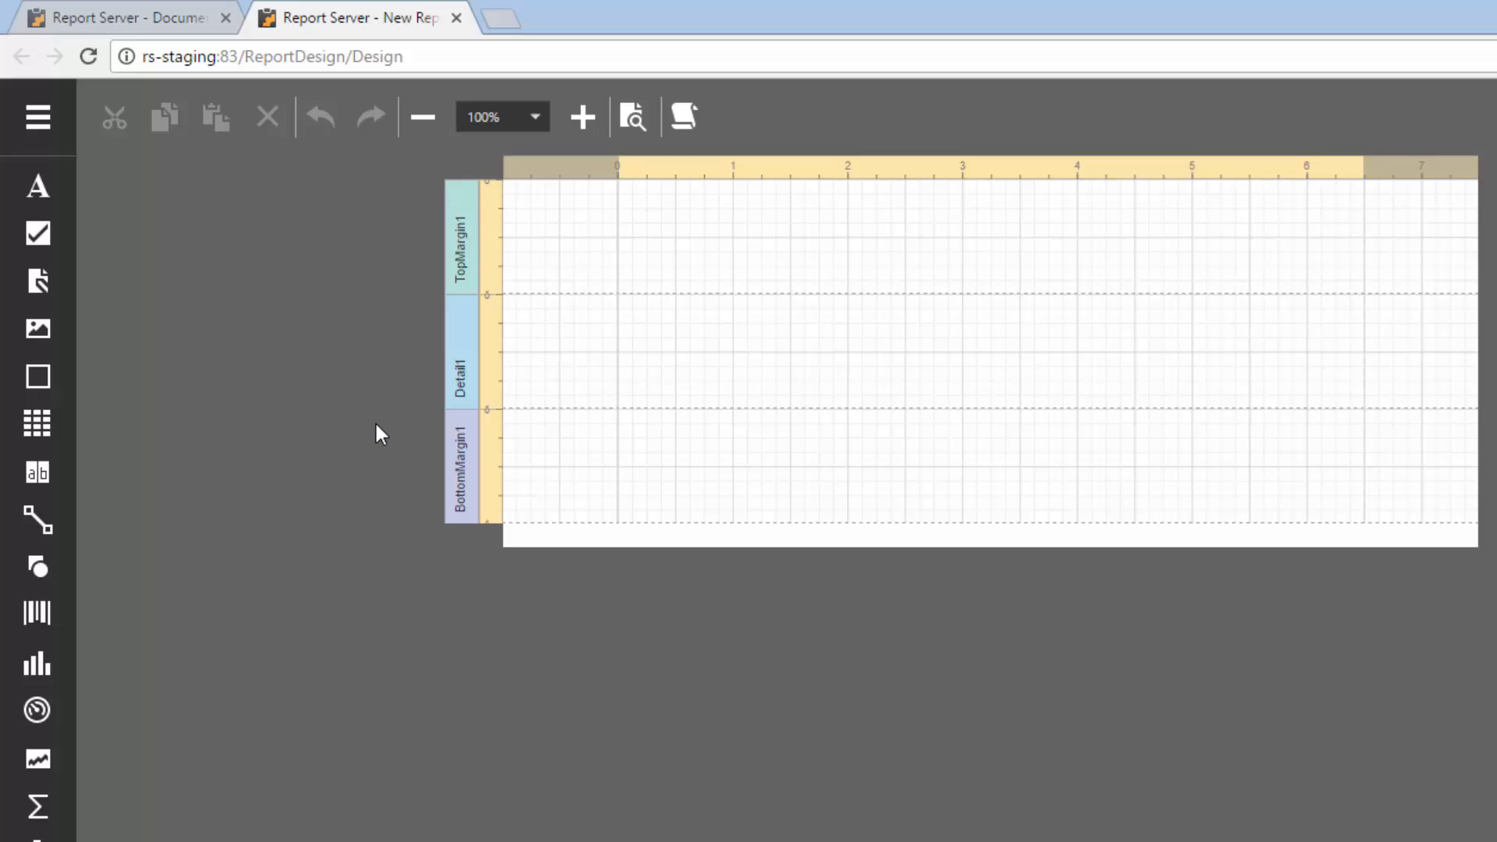
mouse_move(518, 226)
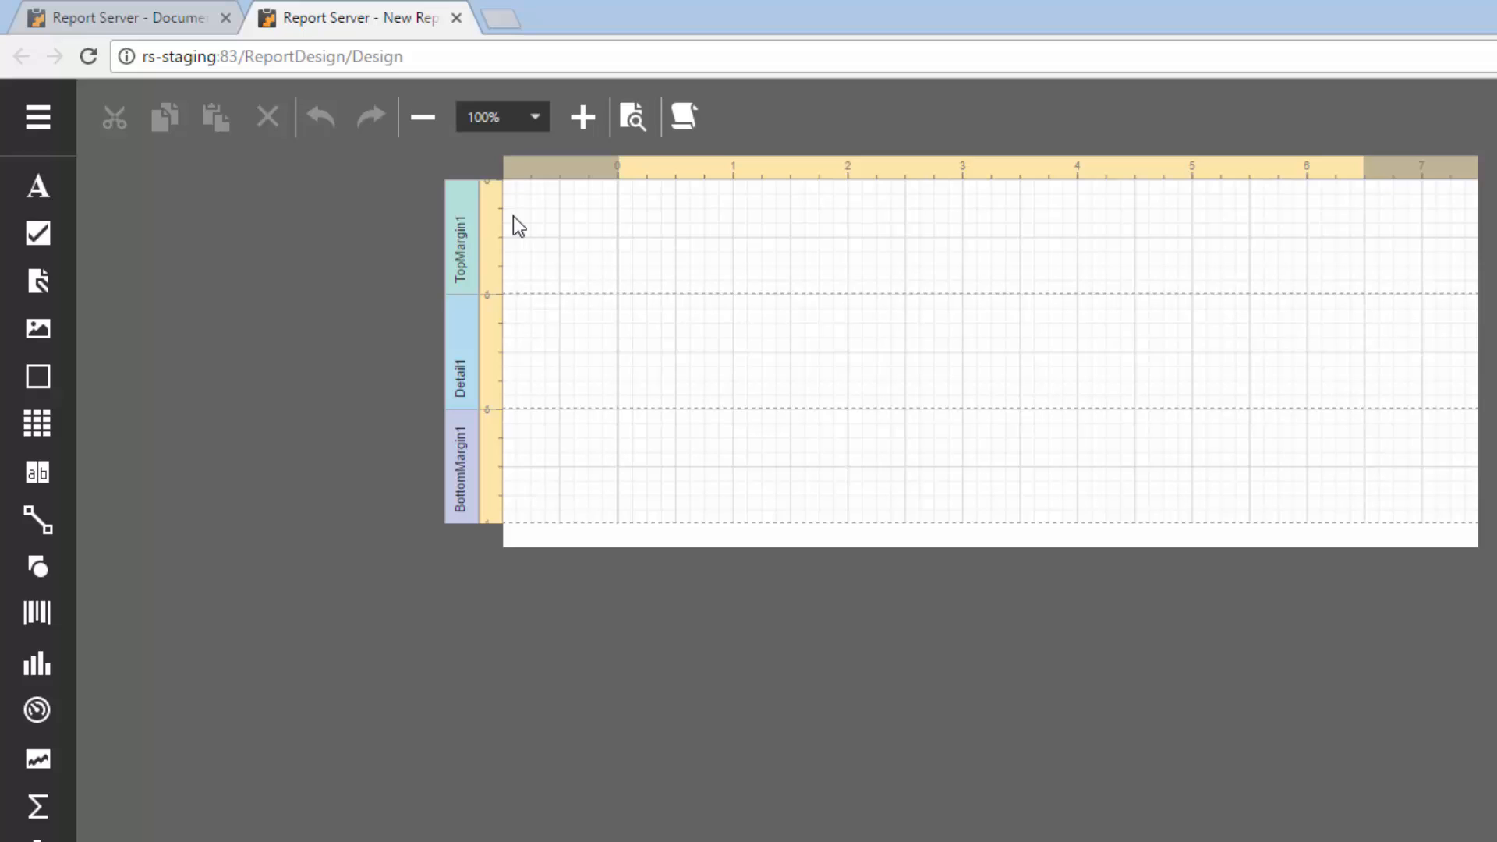
mouse_move(37, 117)
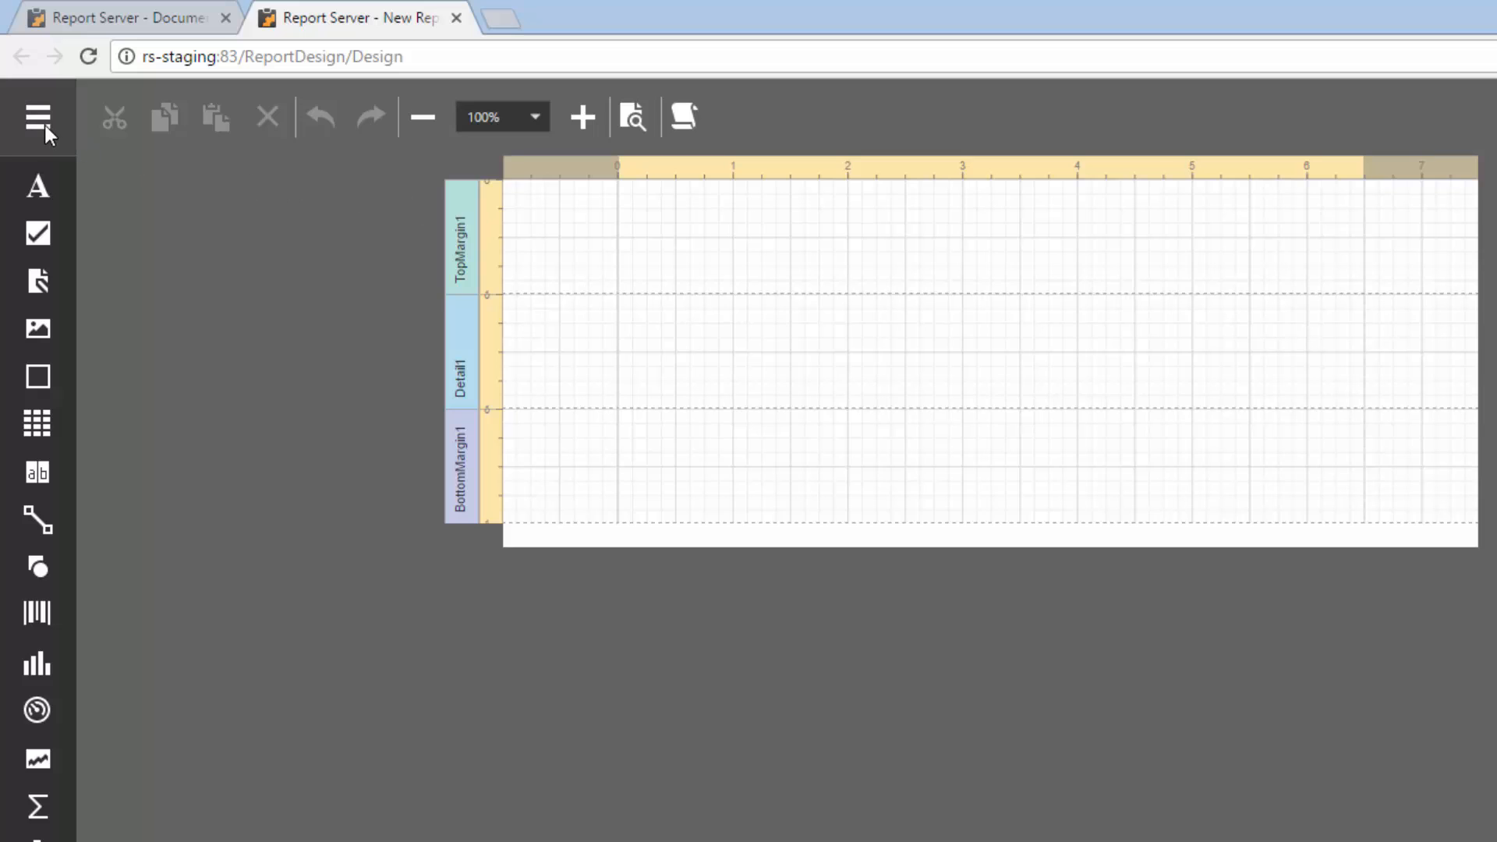
Step: Create a SQL data source from the Northwind model with the Categories and Products tables
left_click(37, 117)
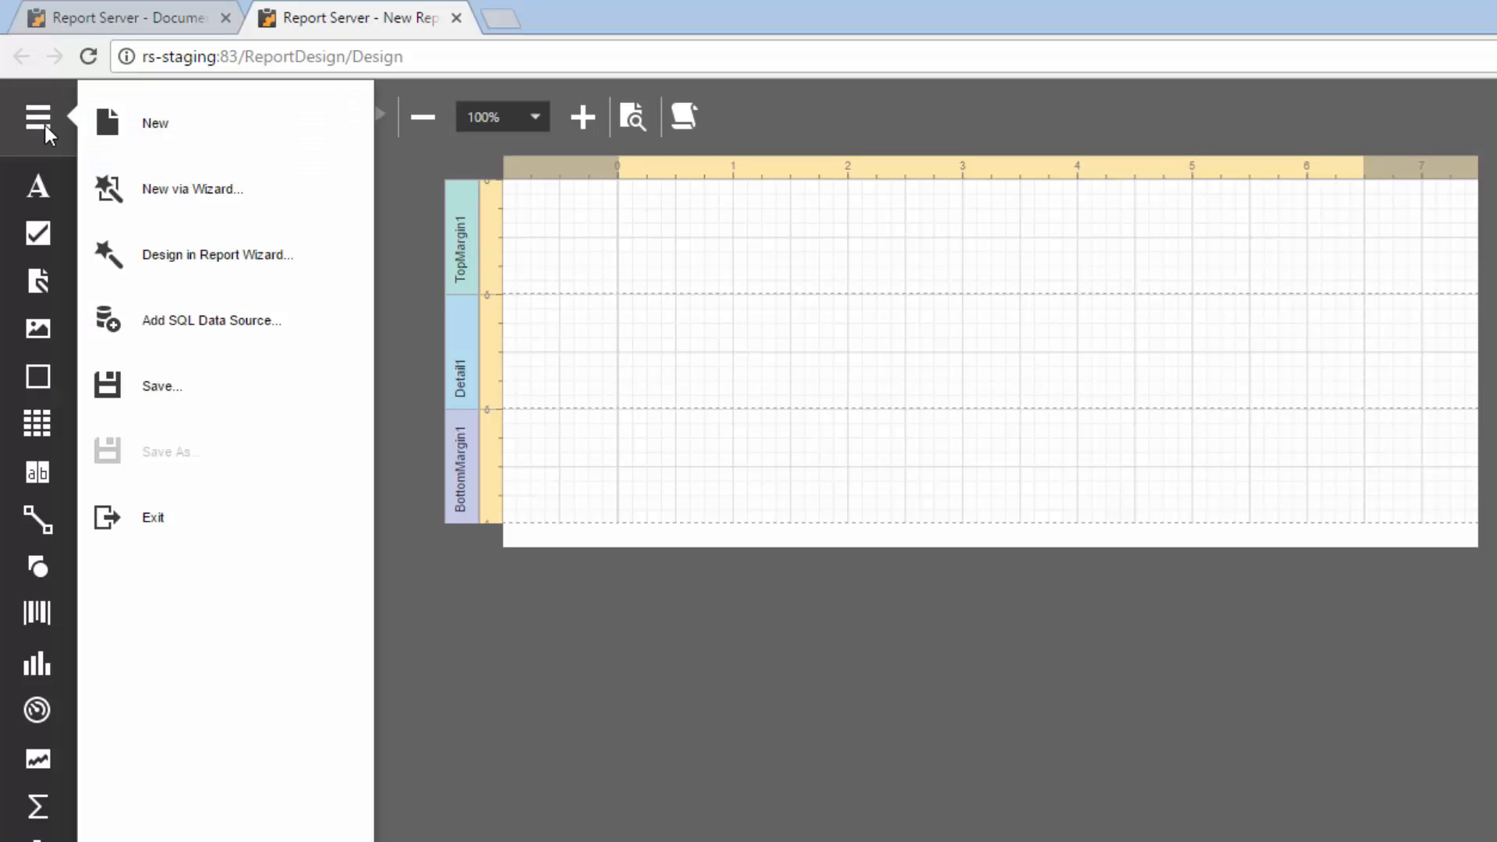
mouse_move(210, 320)
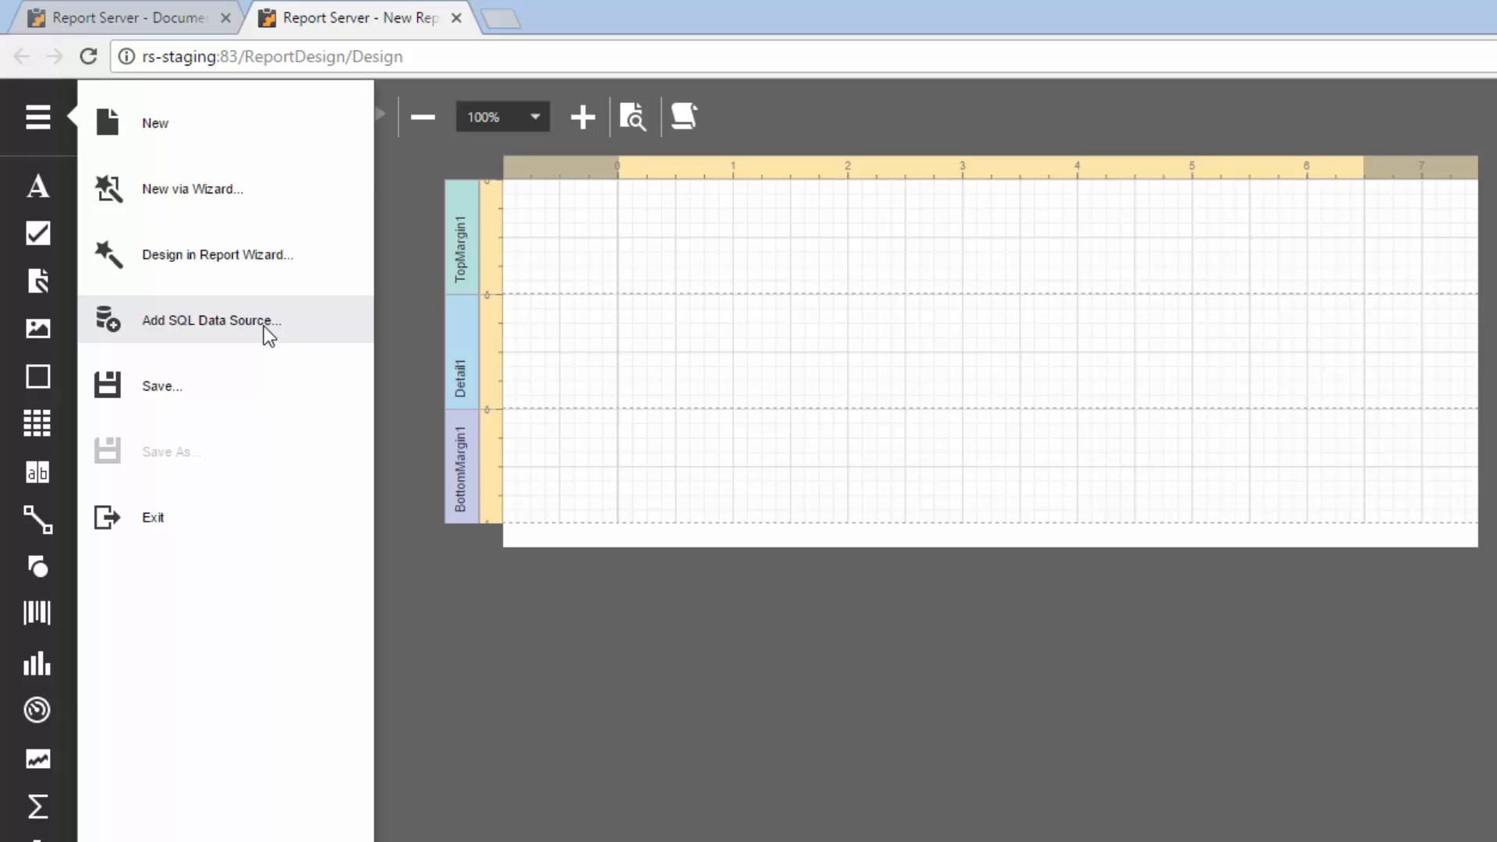
left_click(211, 320)
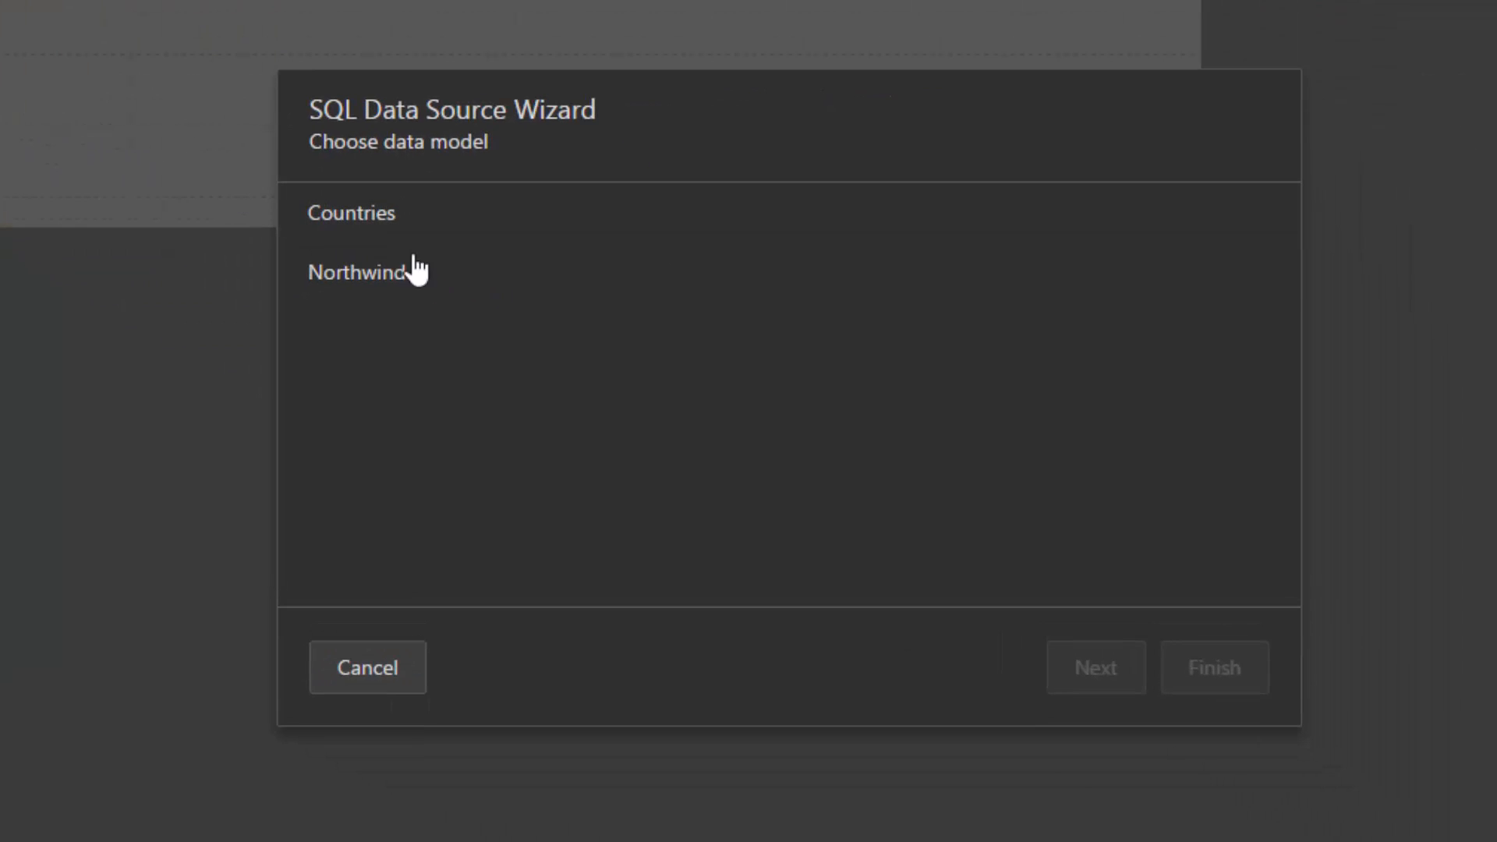
left_click(356, 271)
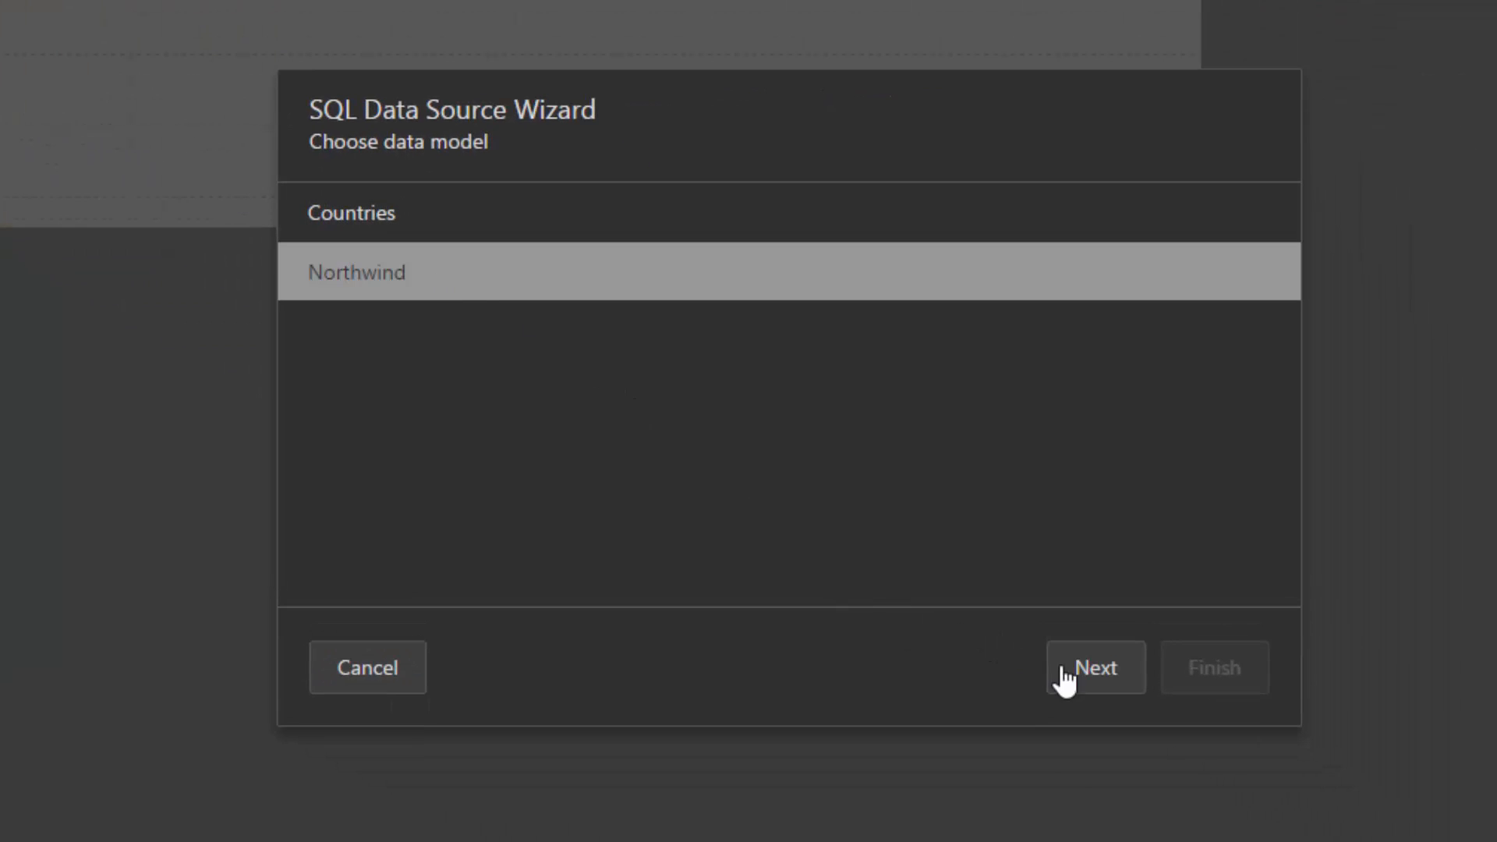
left_click(1095, 667)
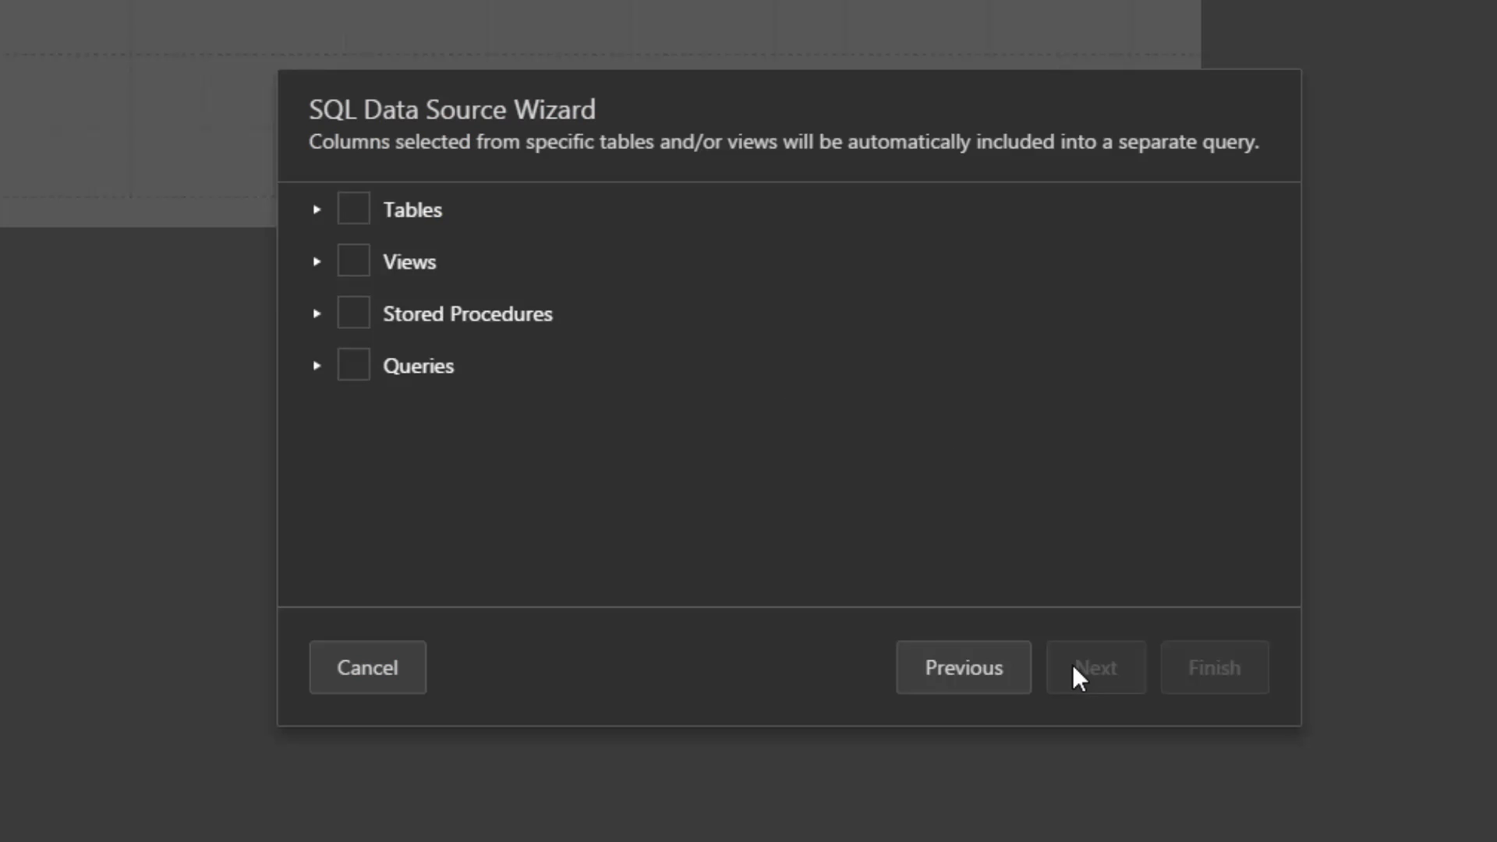
mouse_move(342, 243)
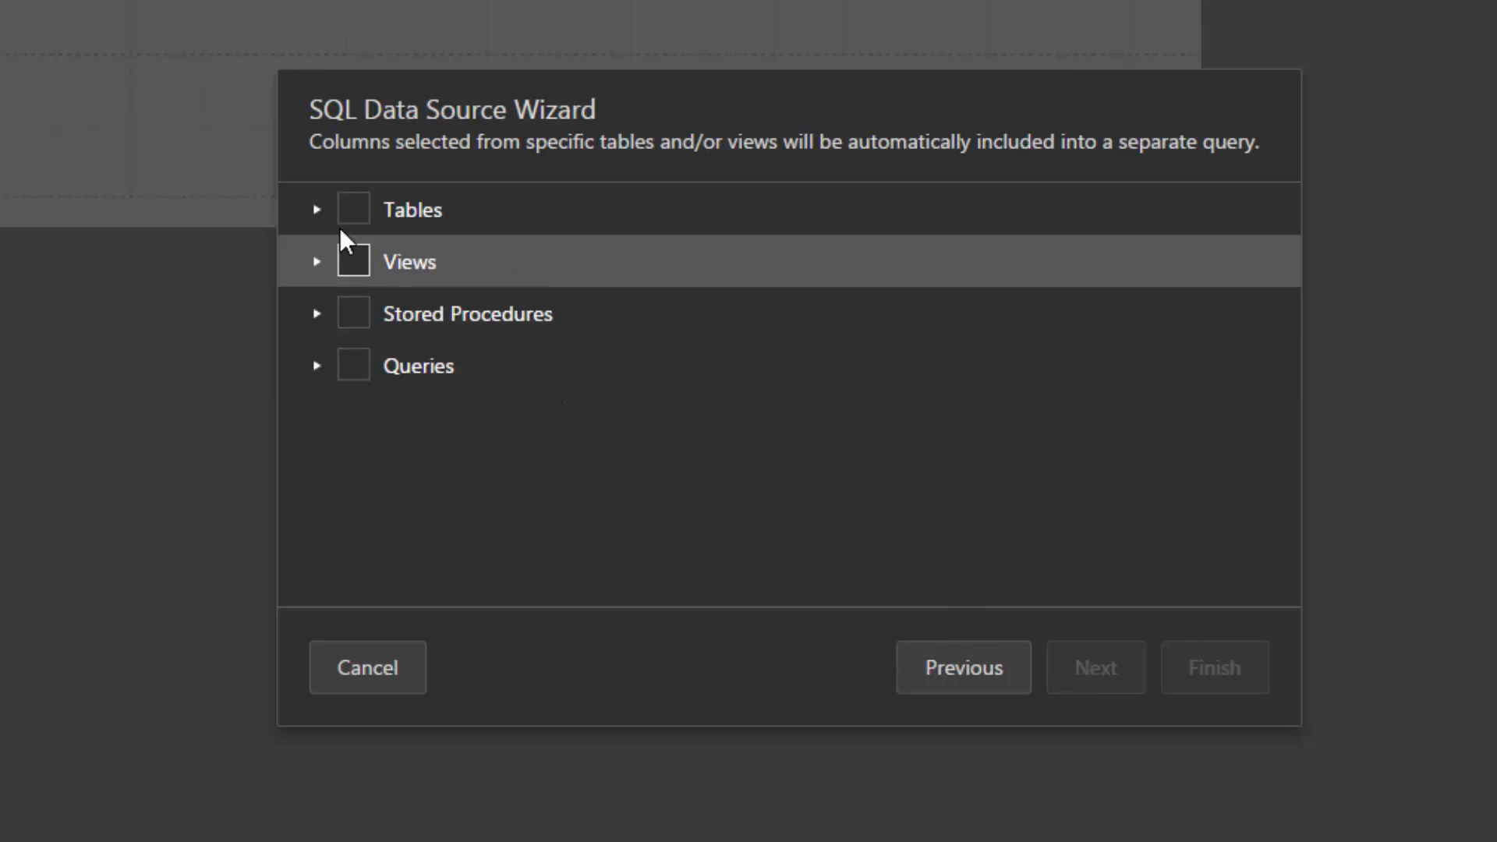
left_click(317, 209)
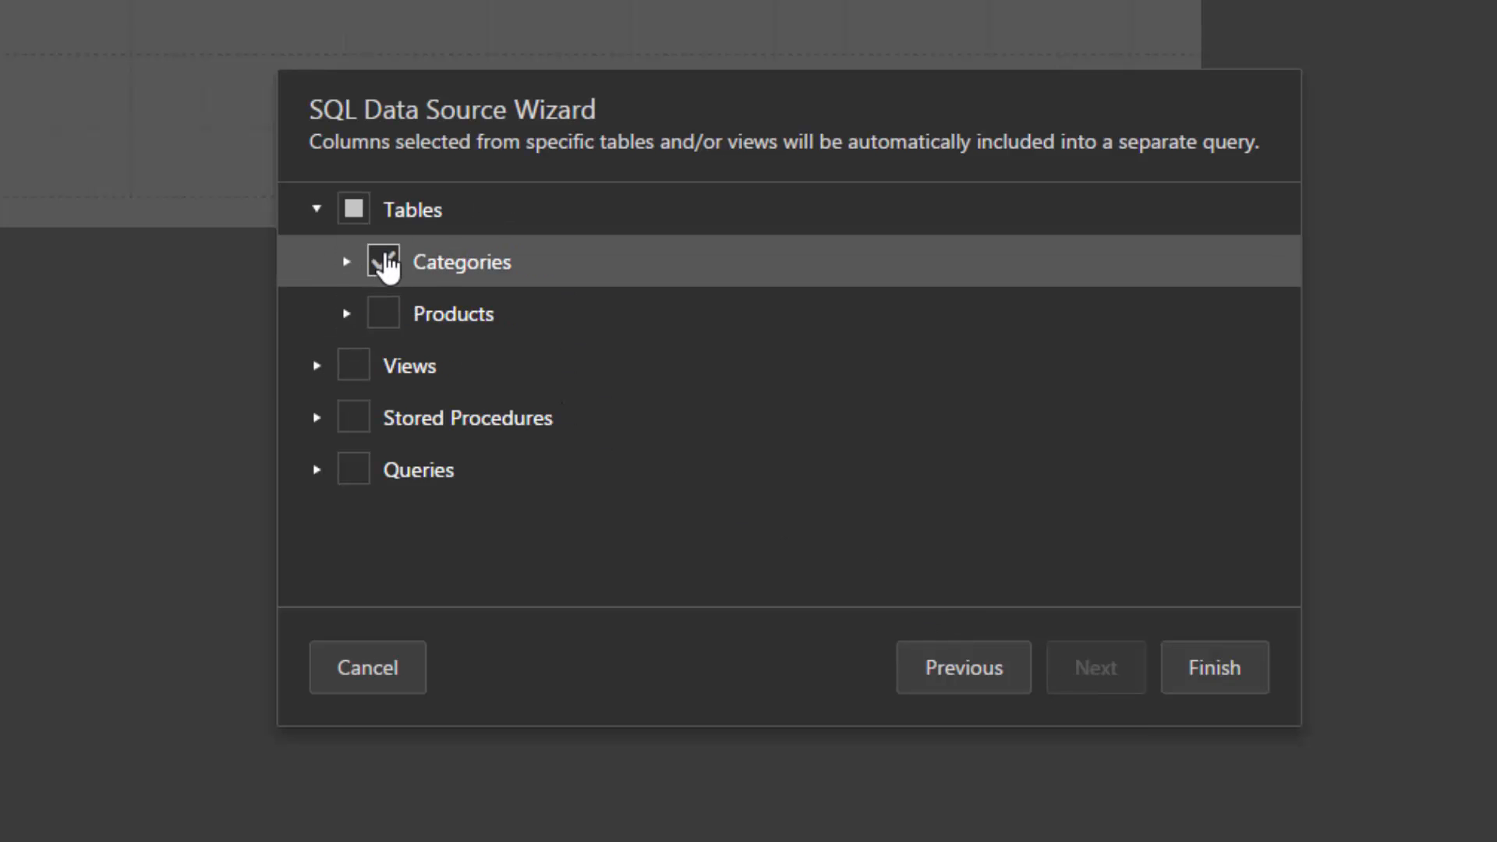
left_click(352, 208)
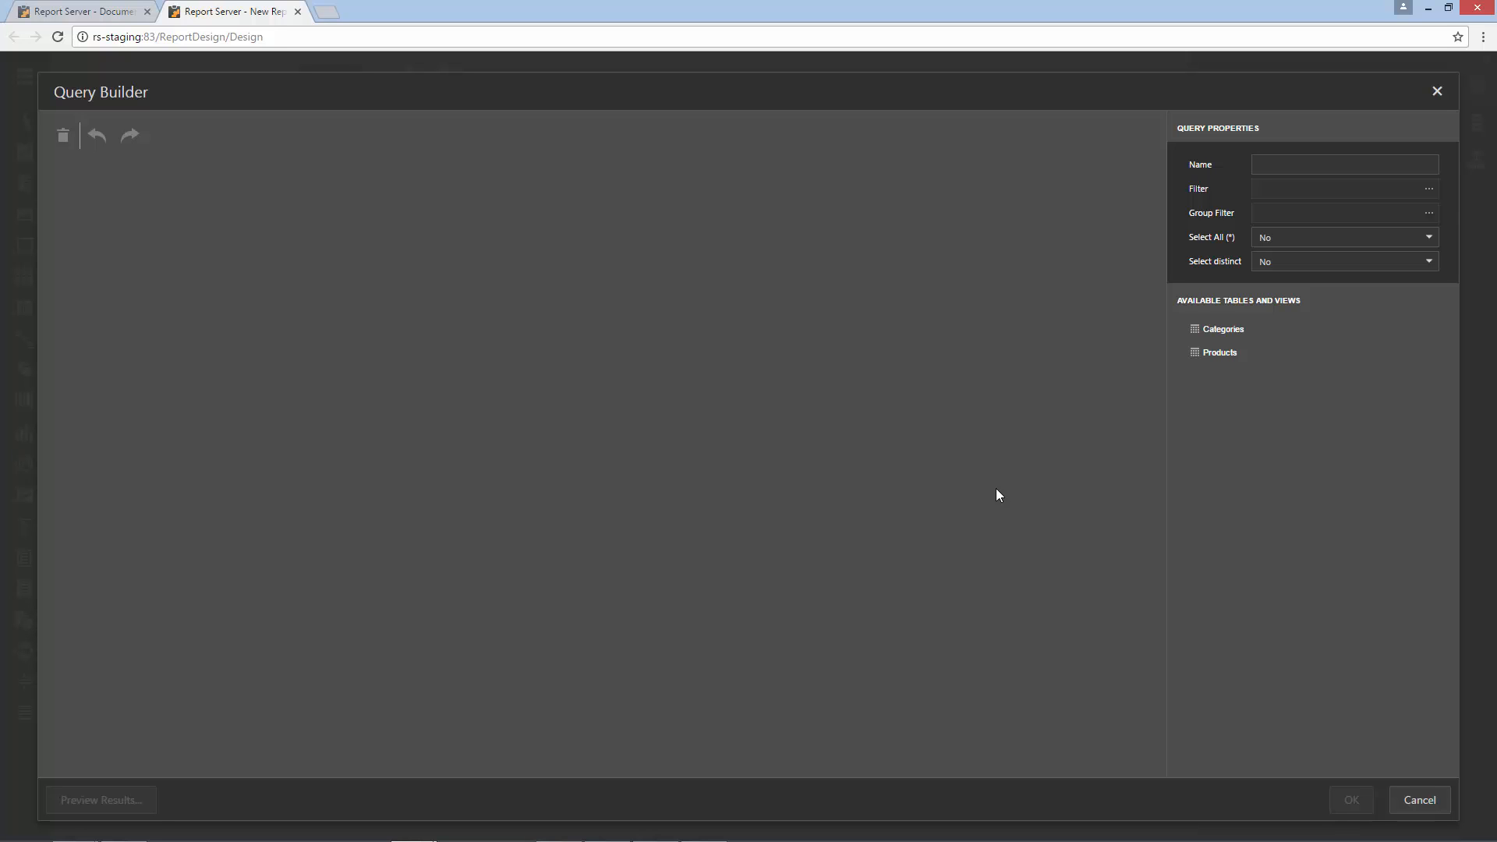
mouse_move(1349, 197)
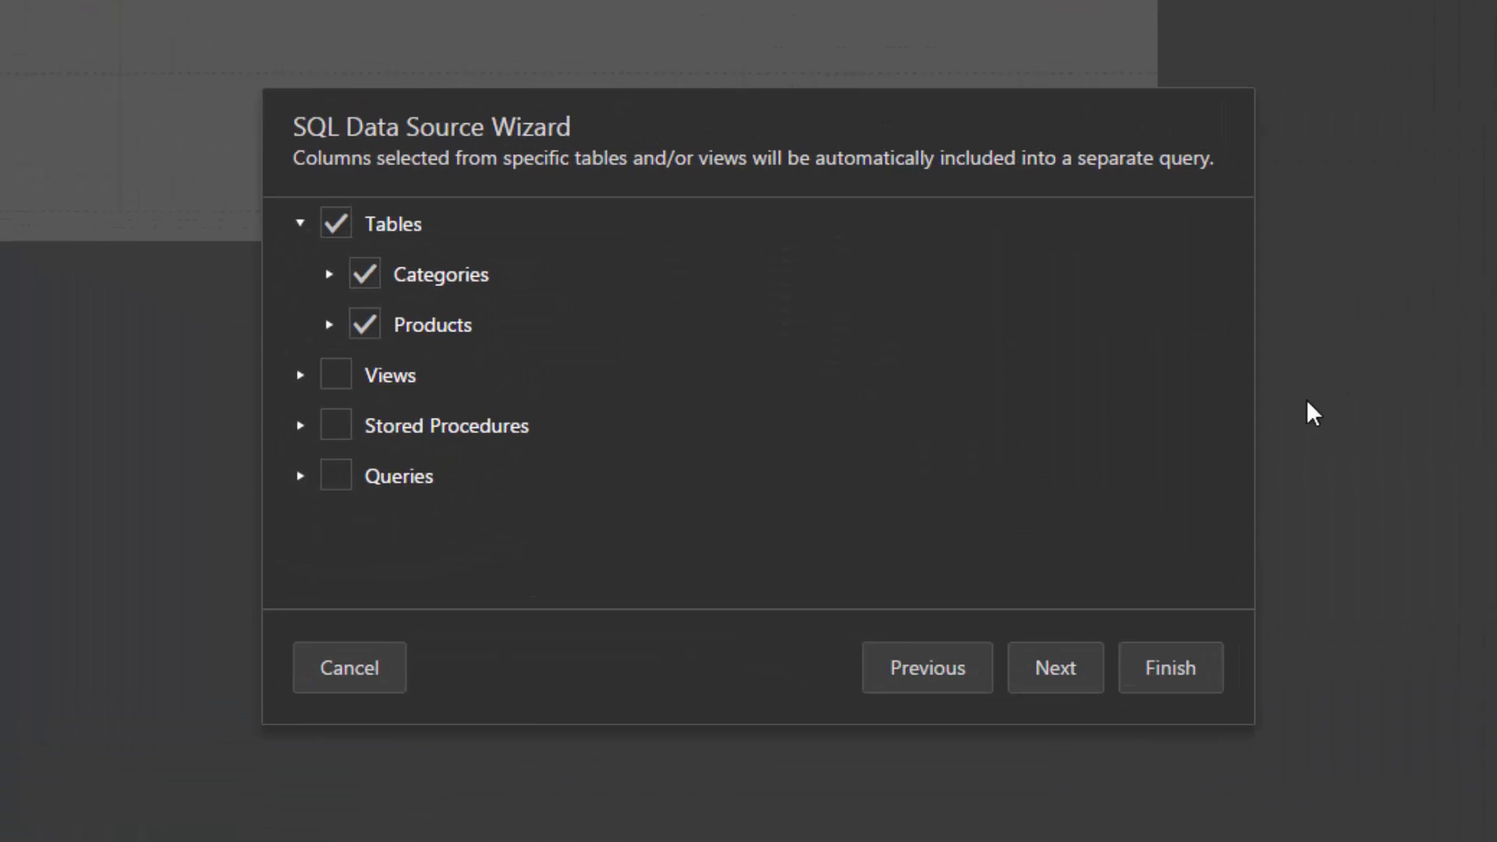
left_click(1054, 666)
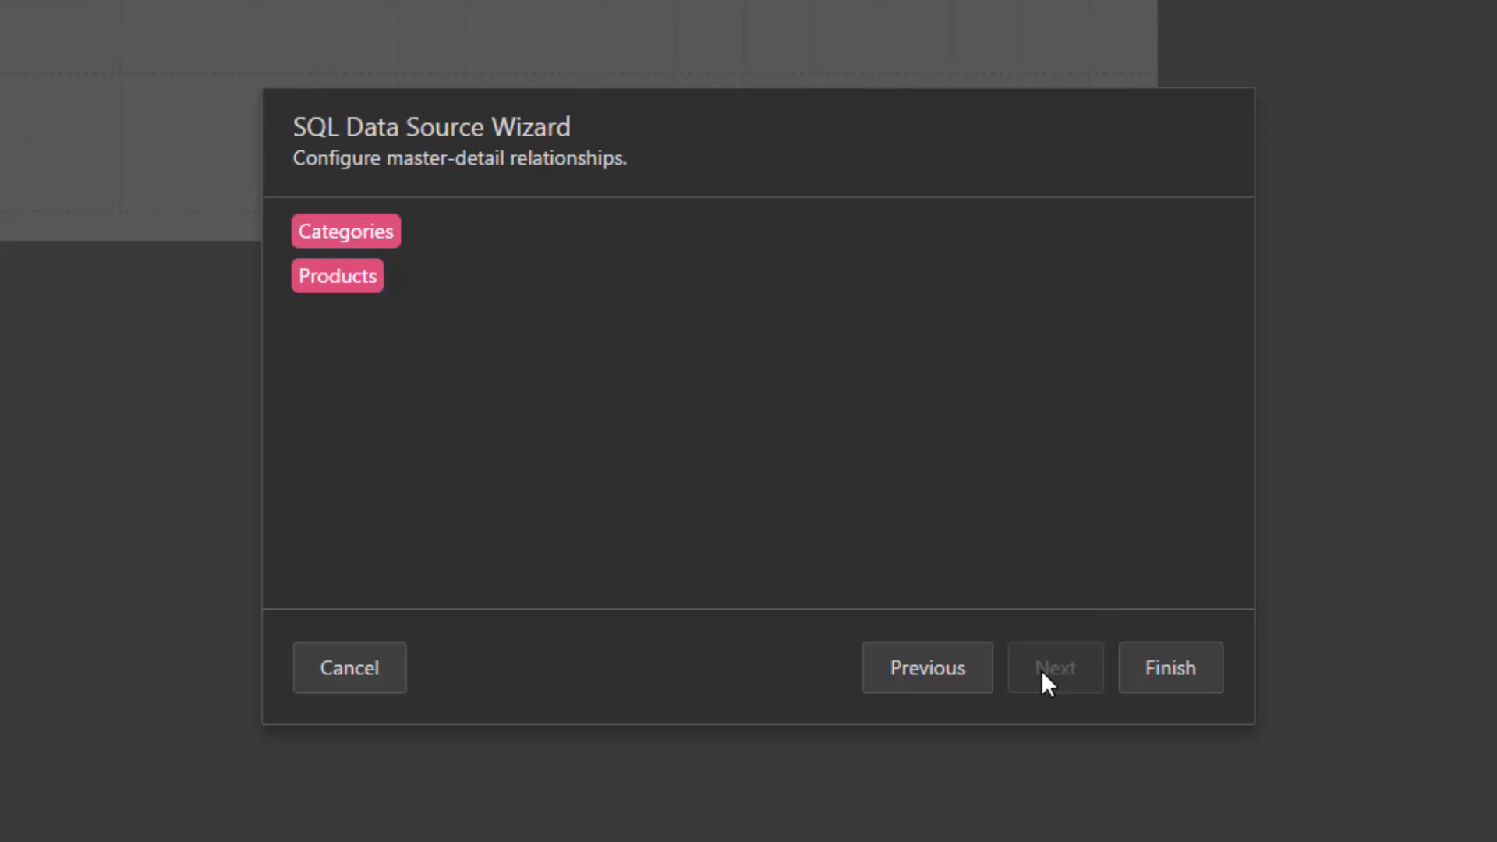
mouse_move(759, 555)
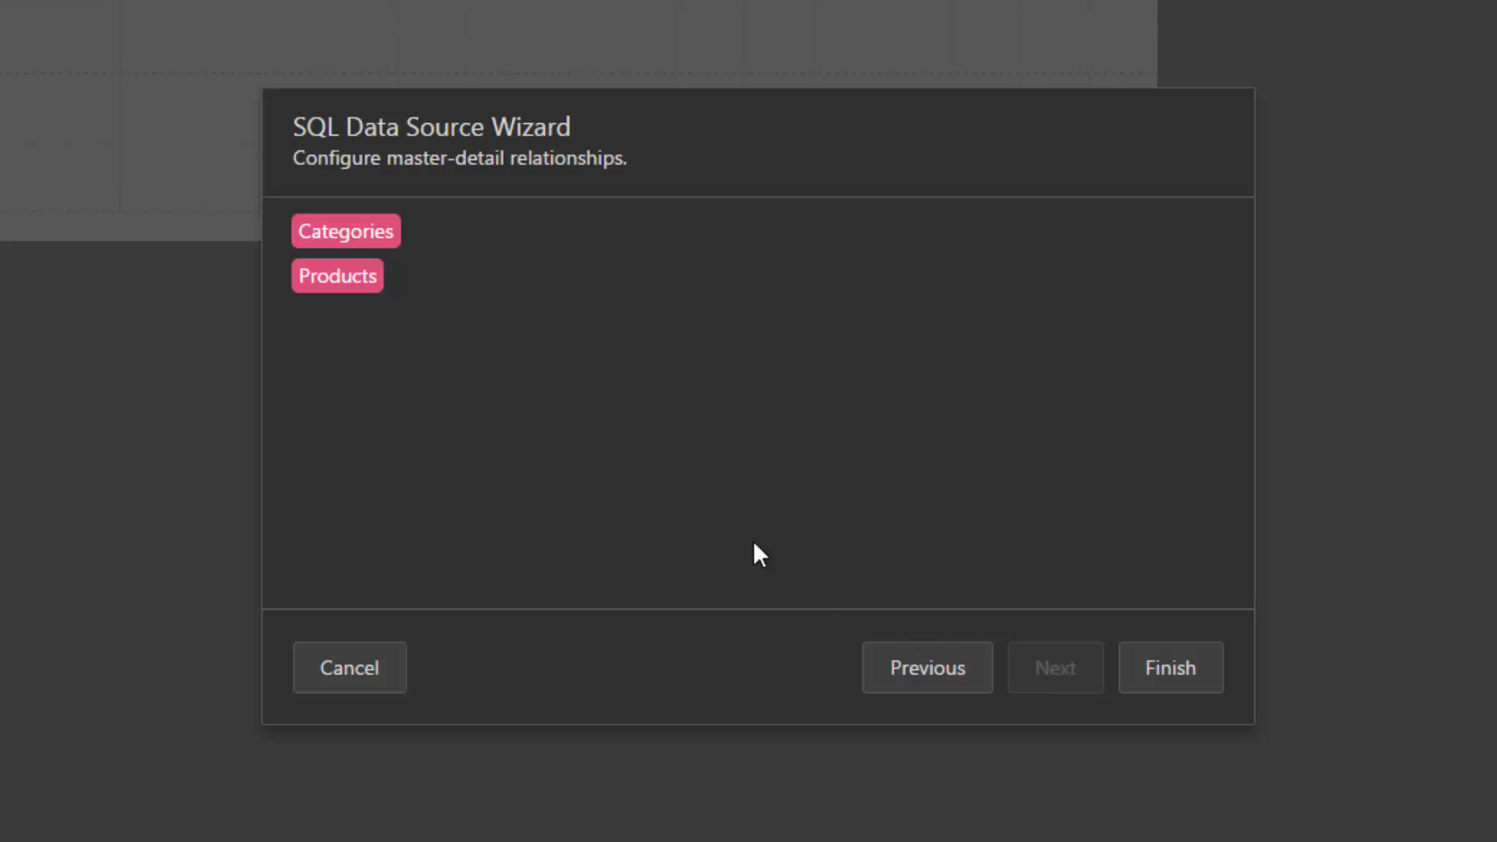
mouse_move(427, 232)
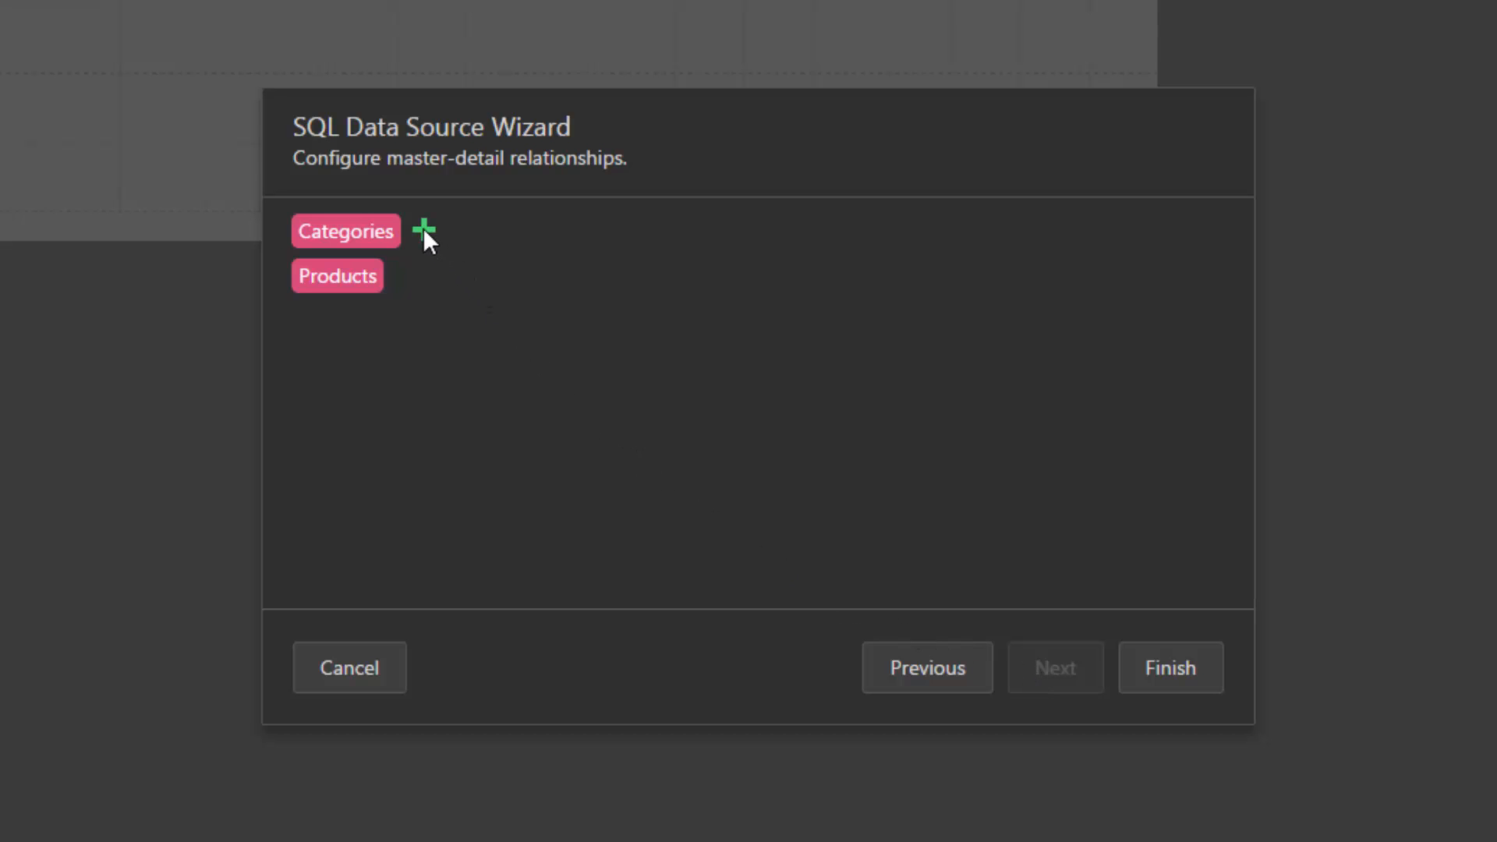
Step: Relate Categories to Products master-detail on CategoryID = CategoryID
left_click(425, 231)
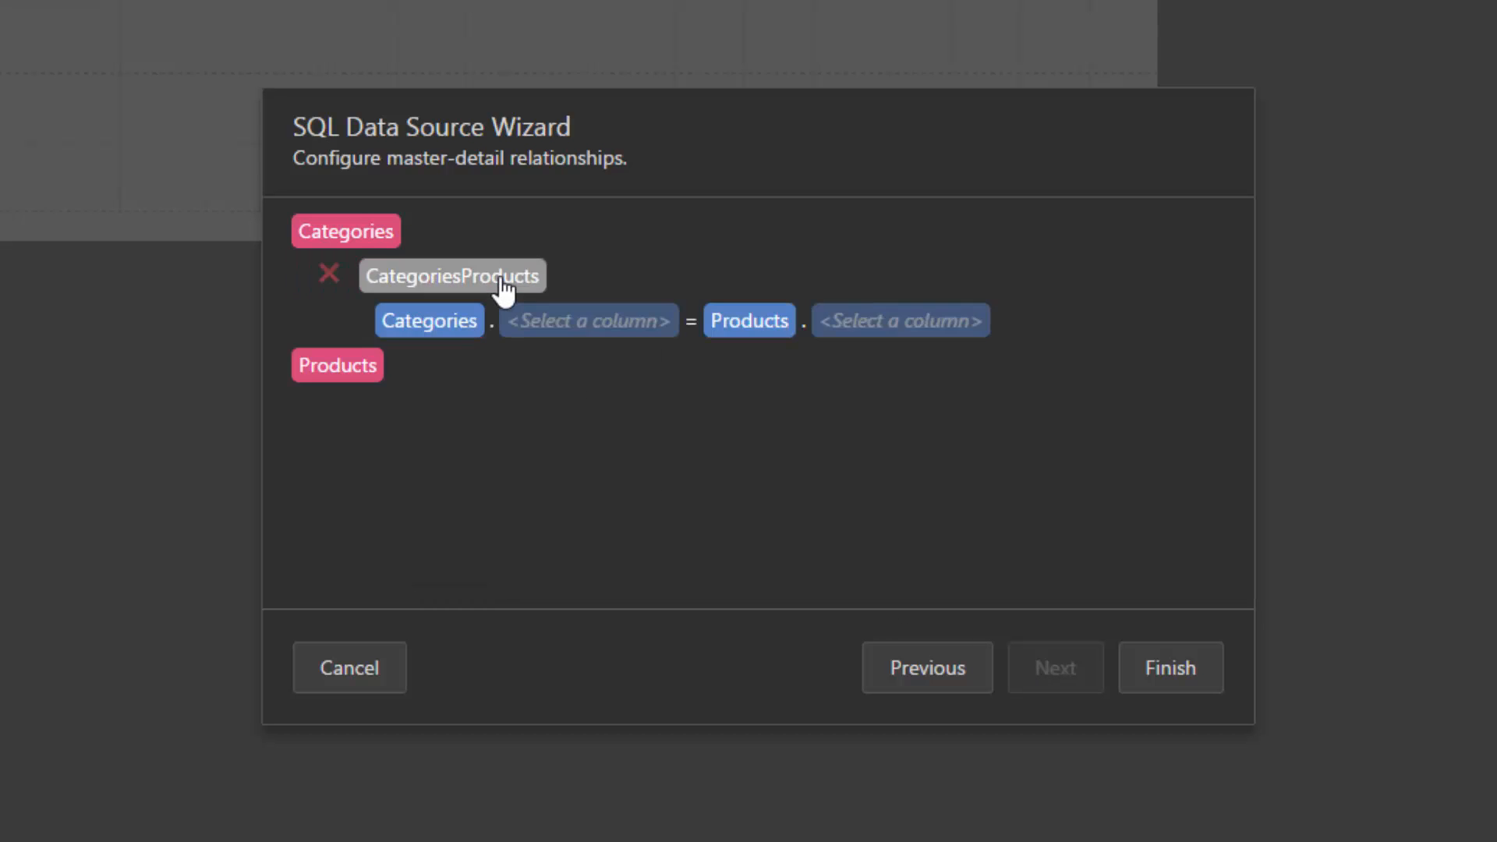
left_click(588, 320)
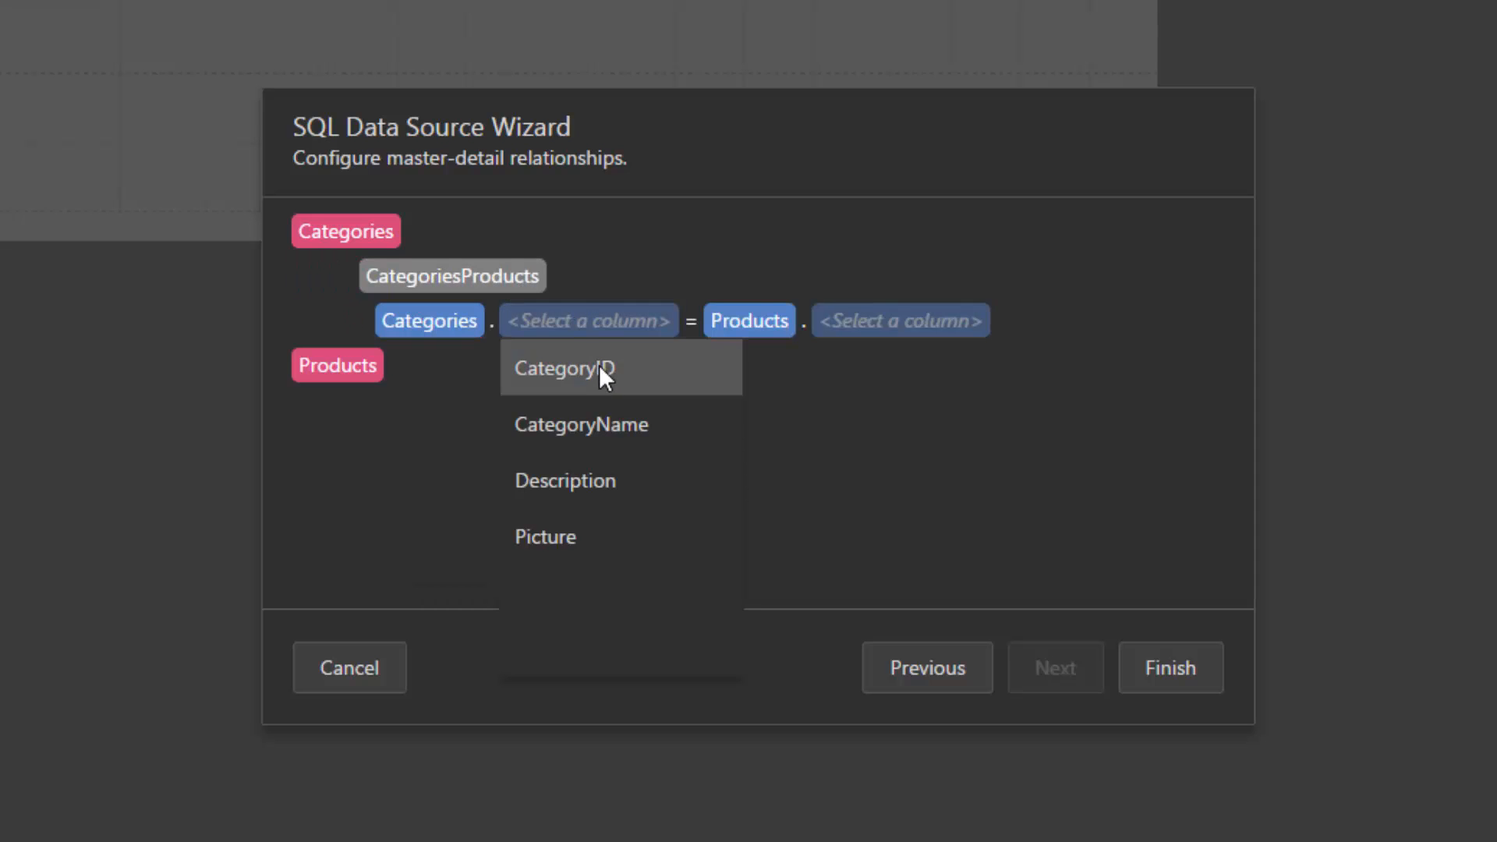
left_click(563, 368)
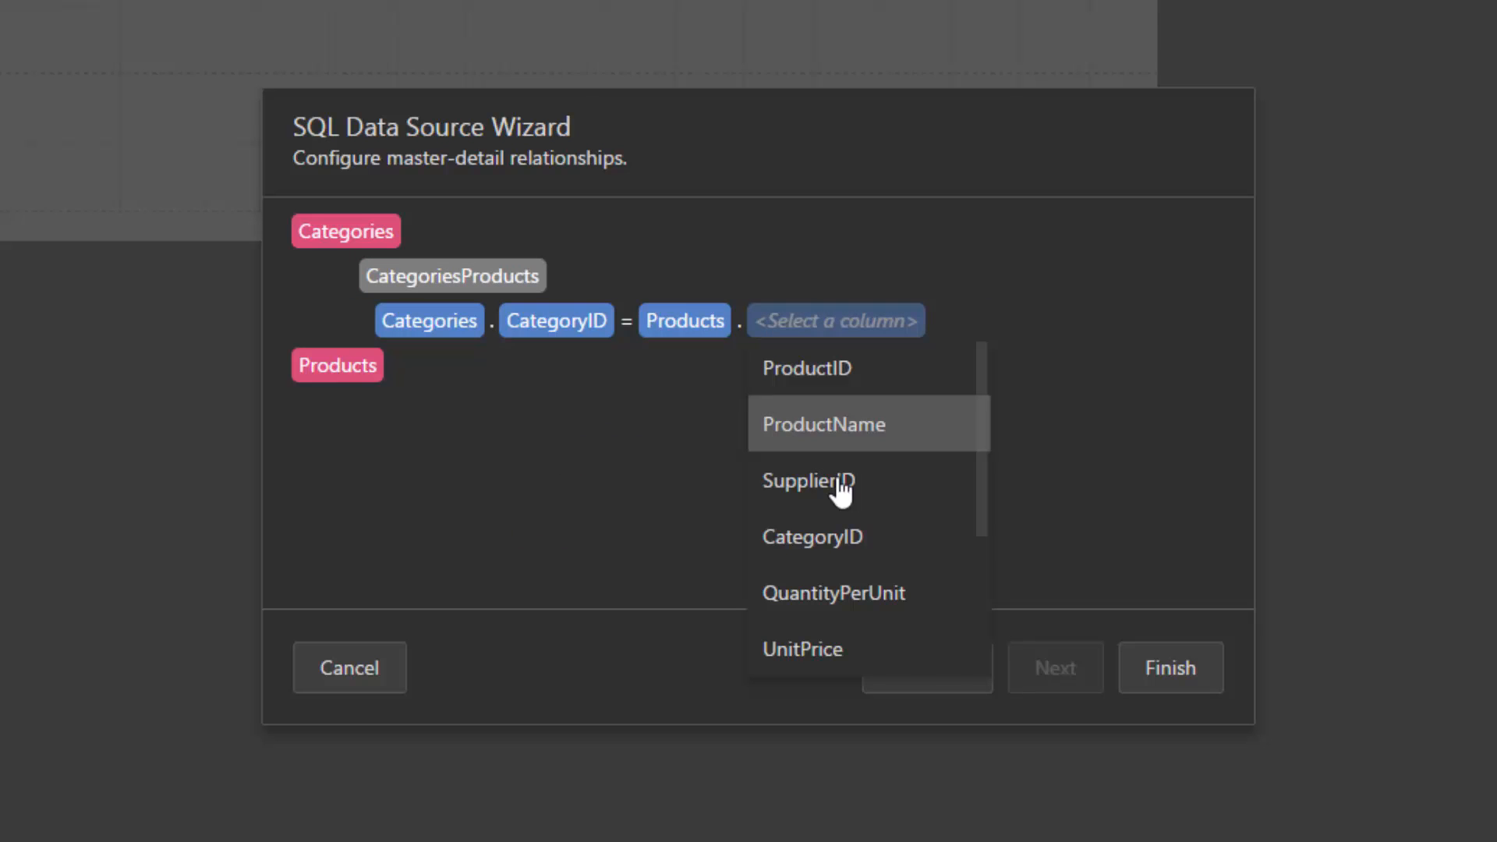
left_click(811, 535)
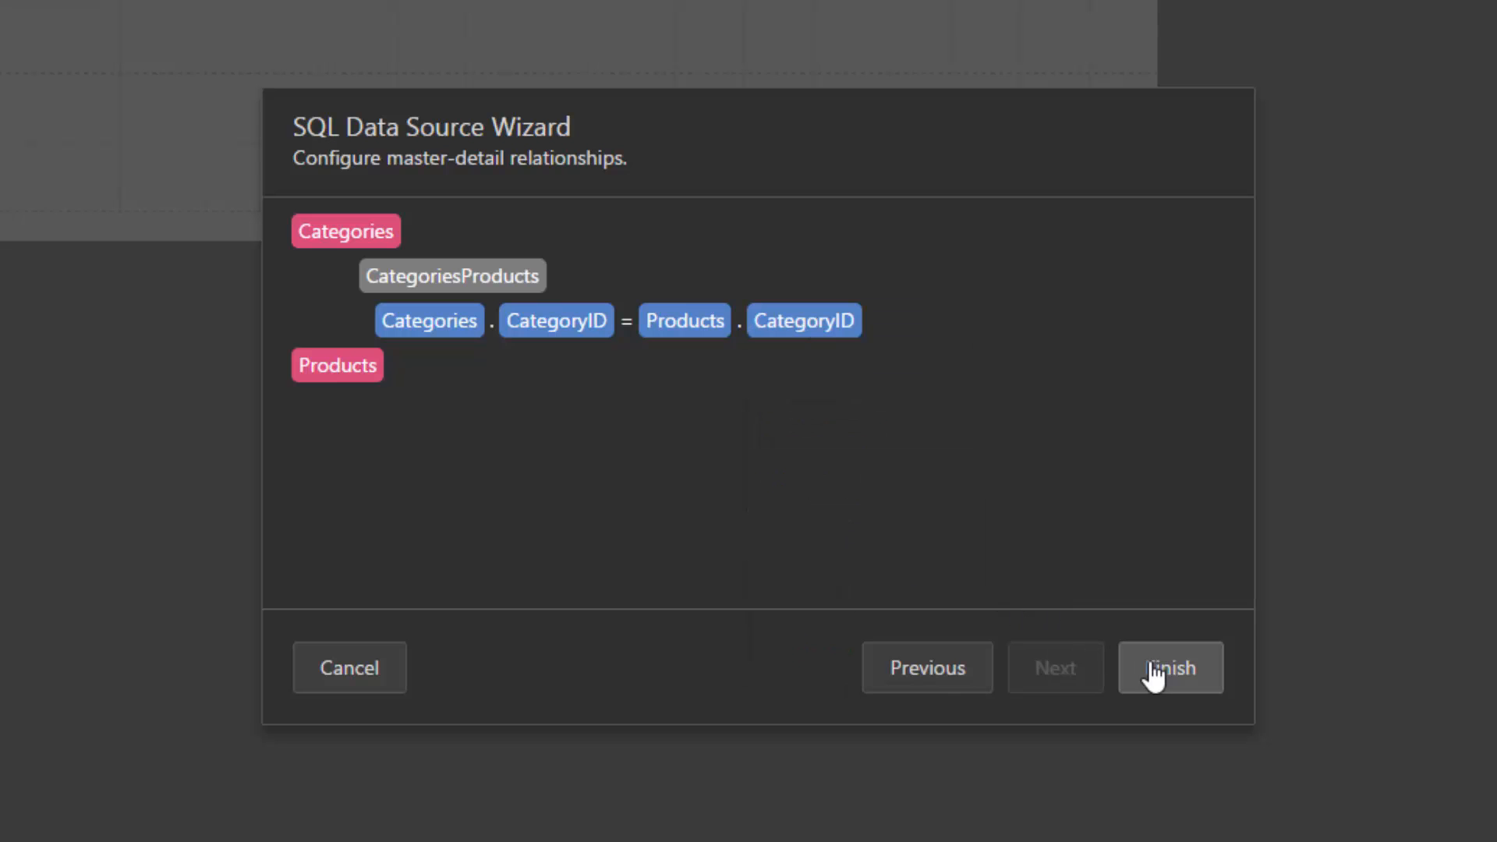
Step: Finish the data source and place CategoryName, Description and a Picture Box in the detail band
left_click(1168, 667)
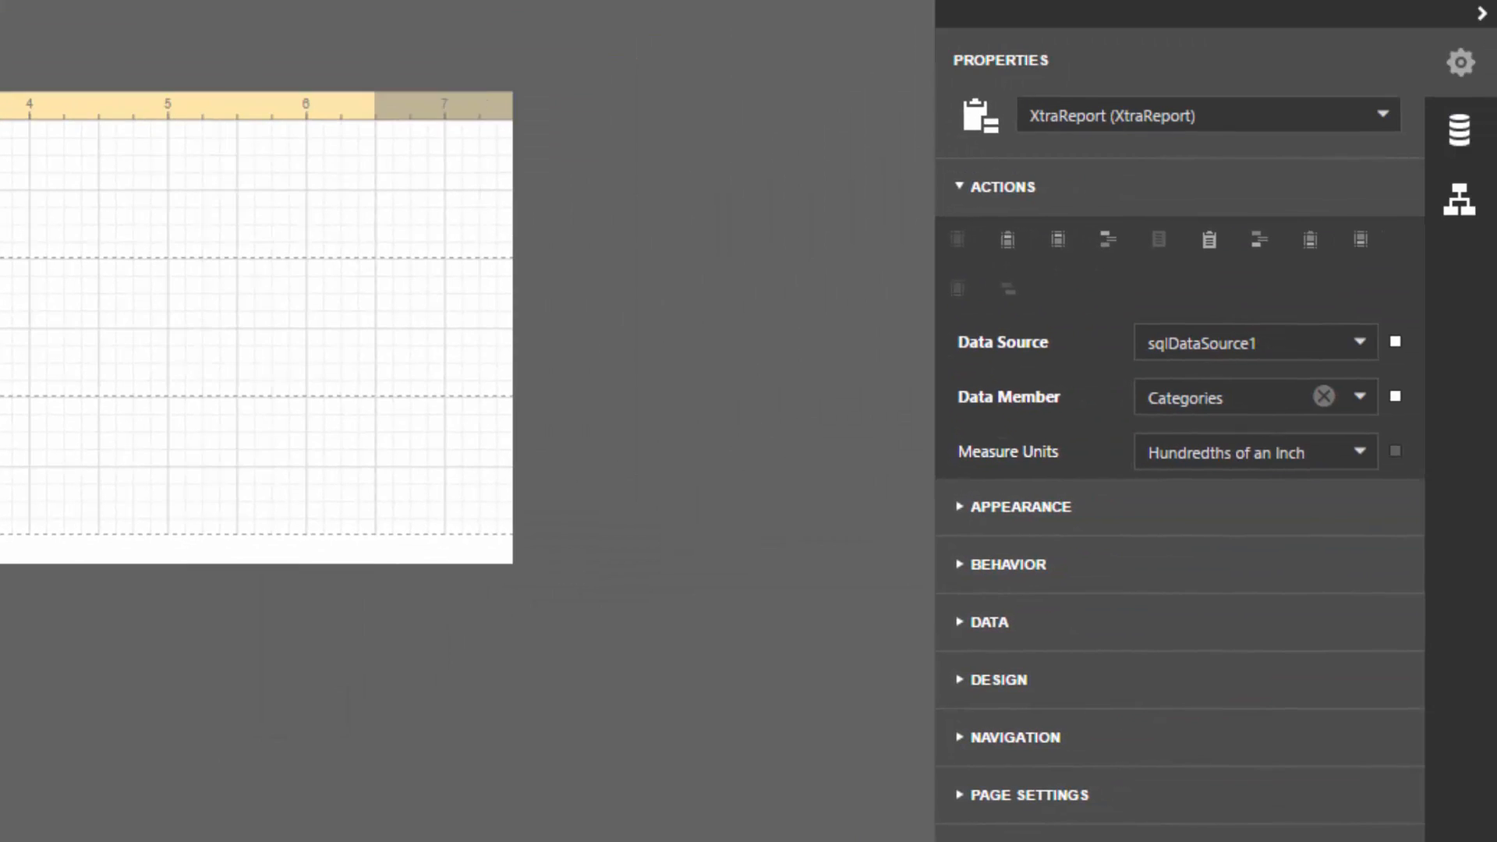
mouse_move(1003, 434)
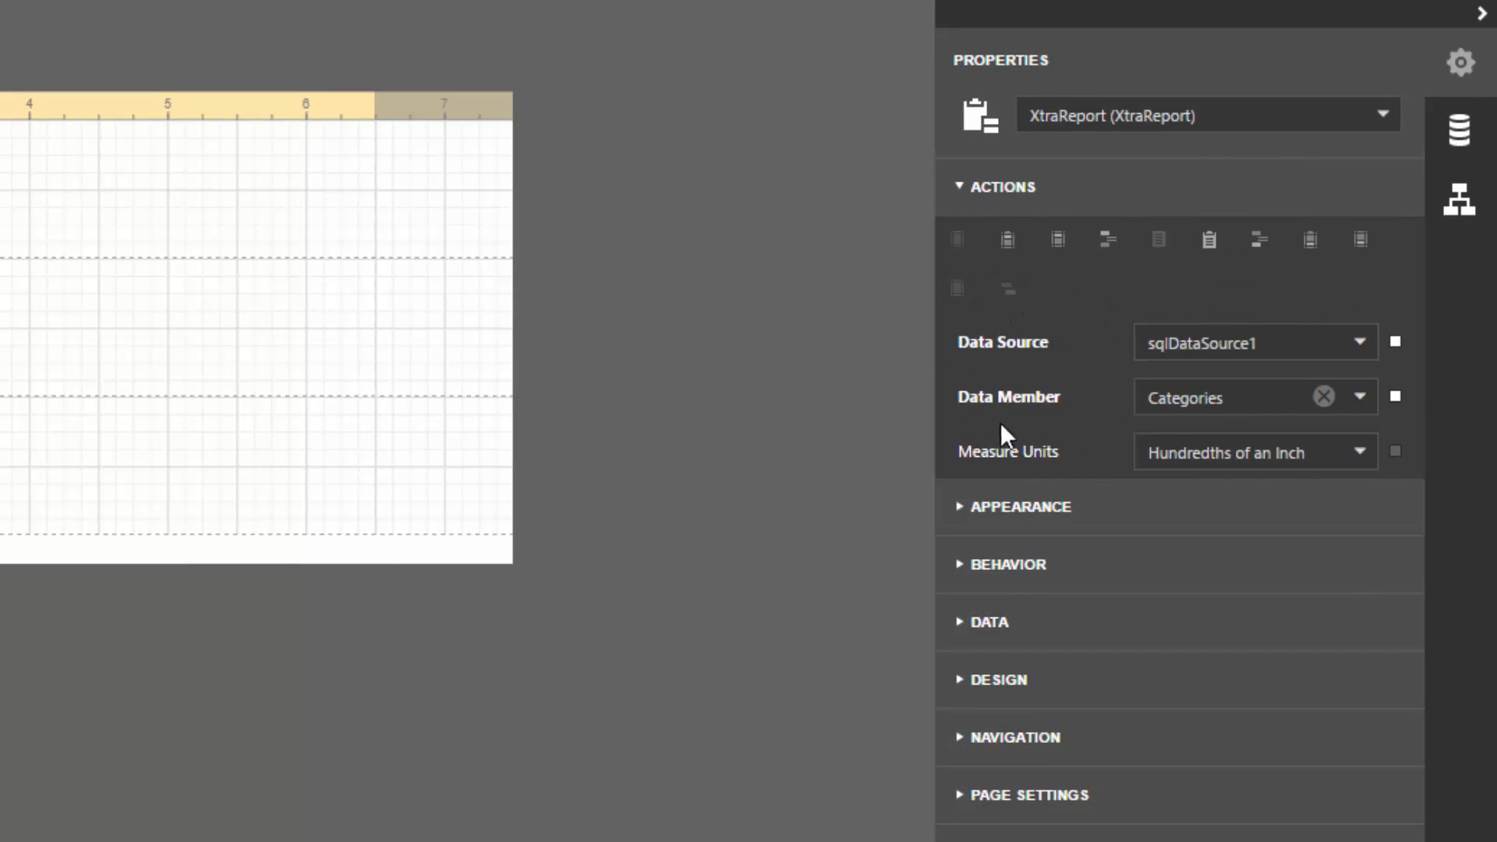
mouse_move(1251, 265)
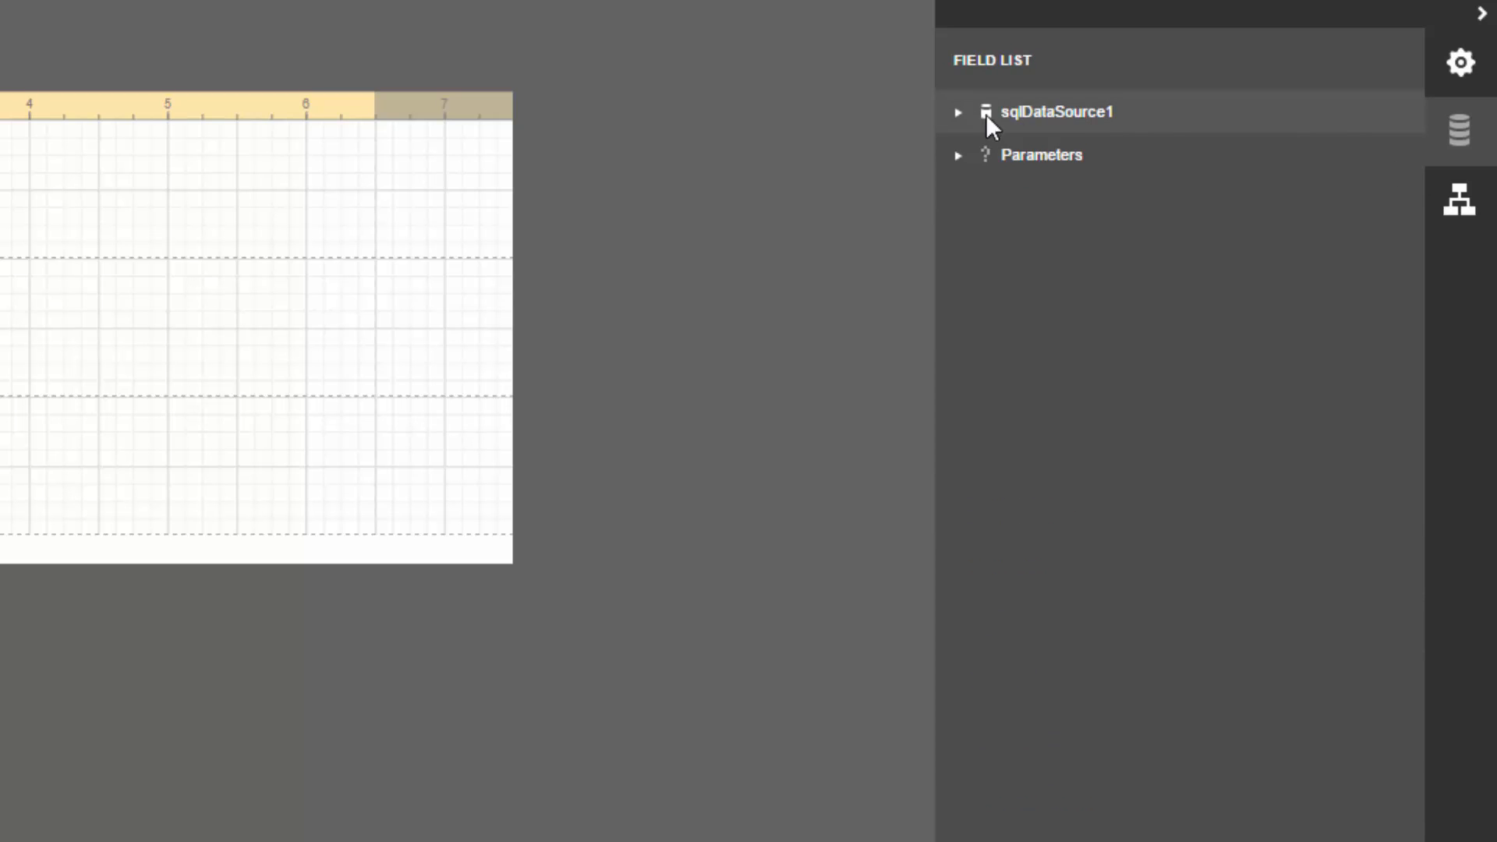
left_click(957, 112)
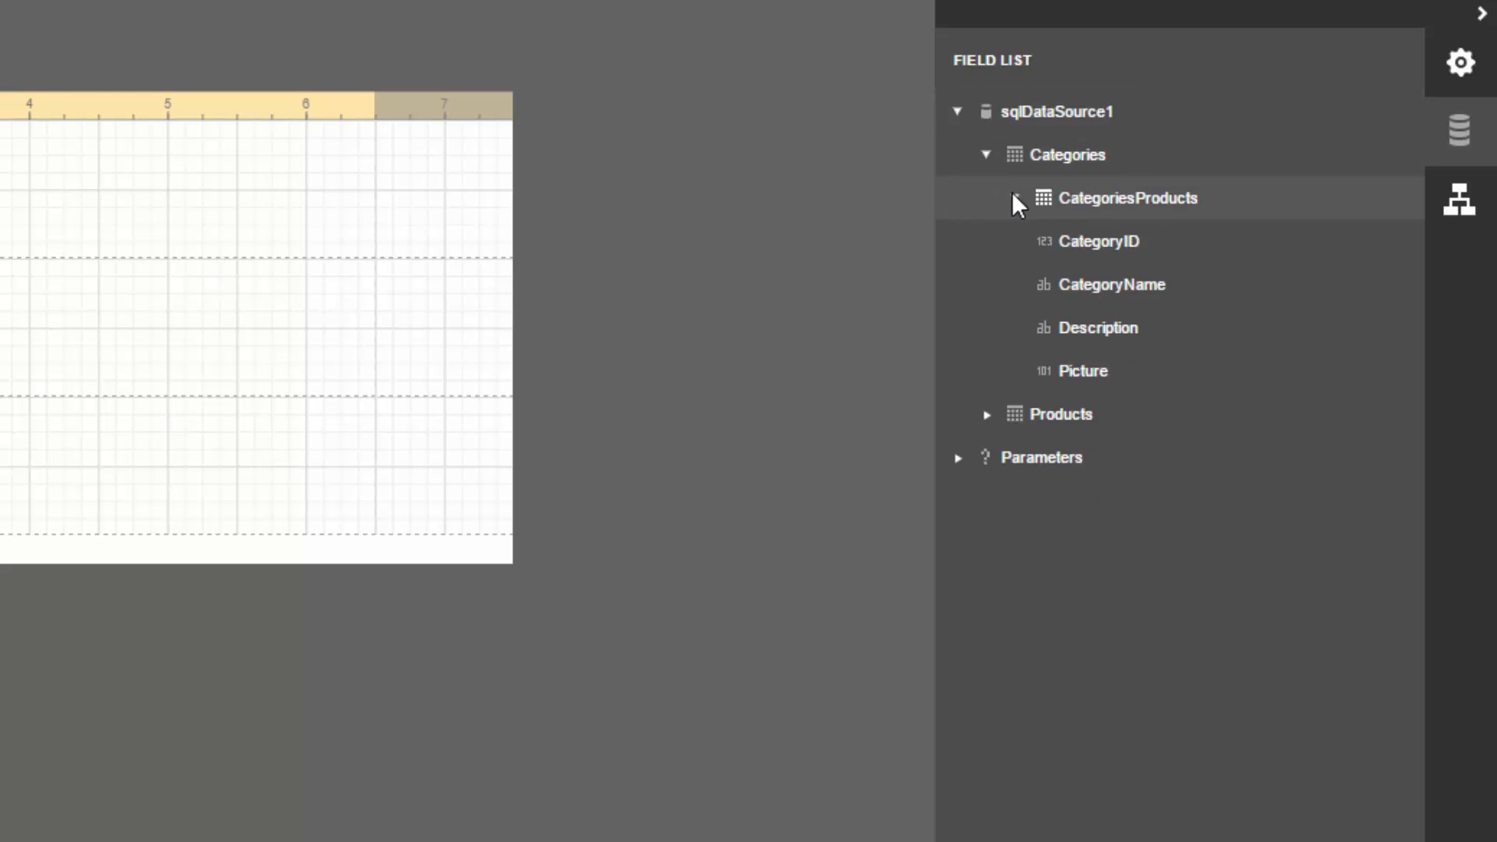
left_click(1015, 198)
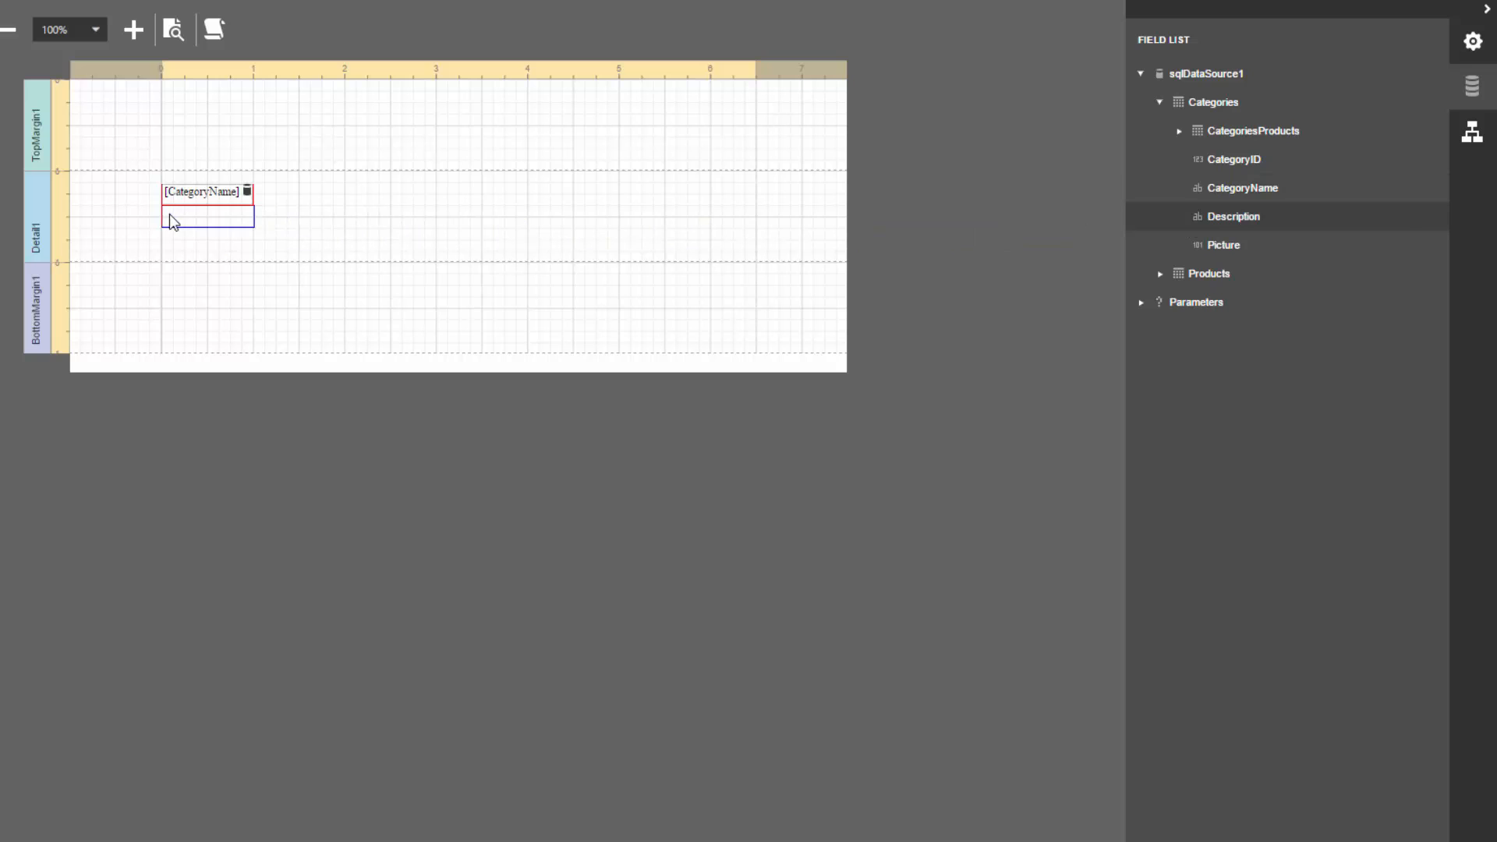
left_click_drag(1232, 215, 207, 227)
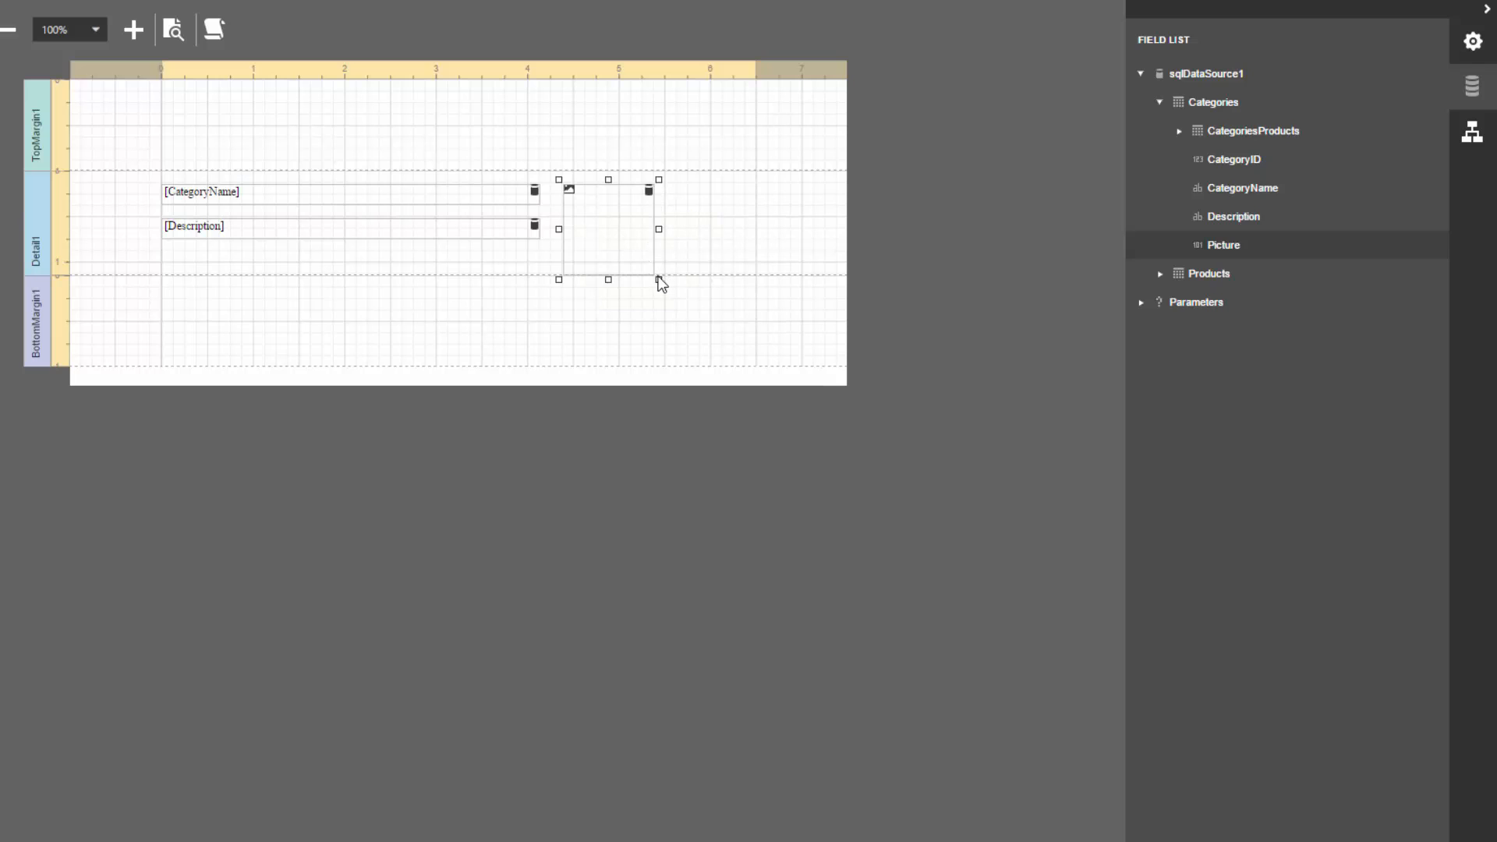
left_click_drag(658, 279, 747, 258)
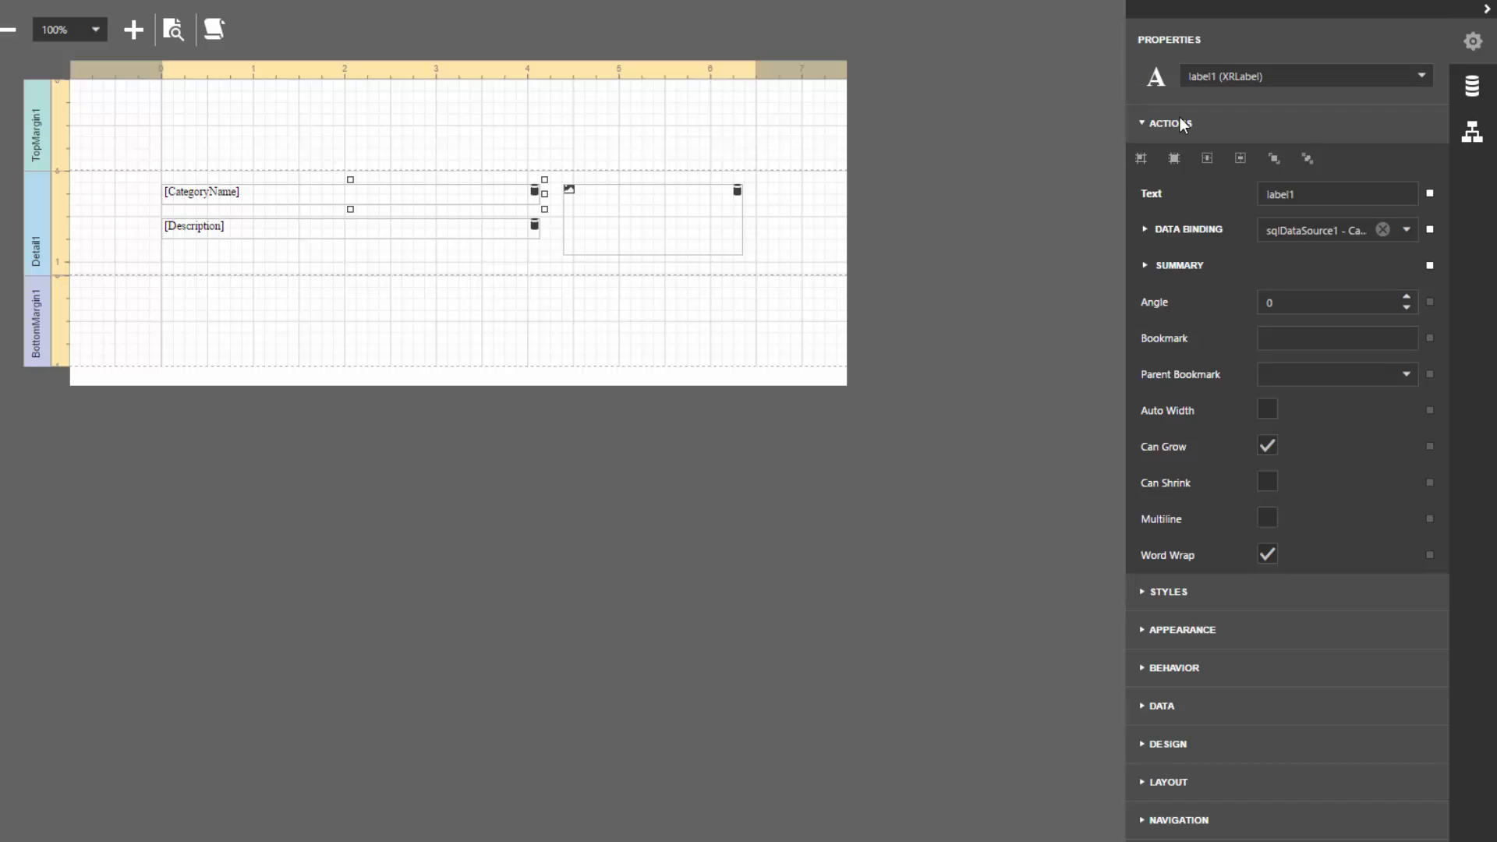
Step: Set label1 font size 13 bold and label2 italic in Appearance > Font
left_click(1169, 122)
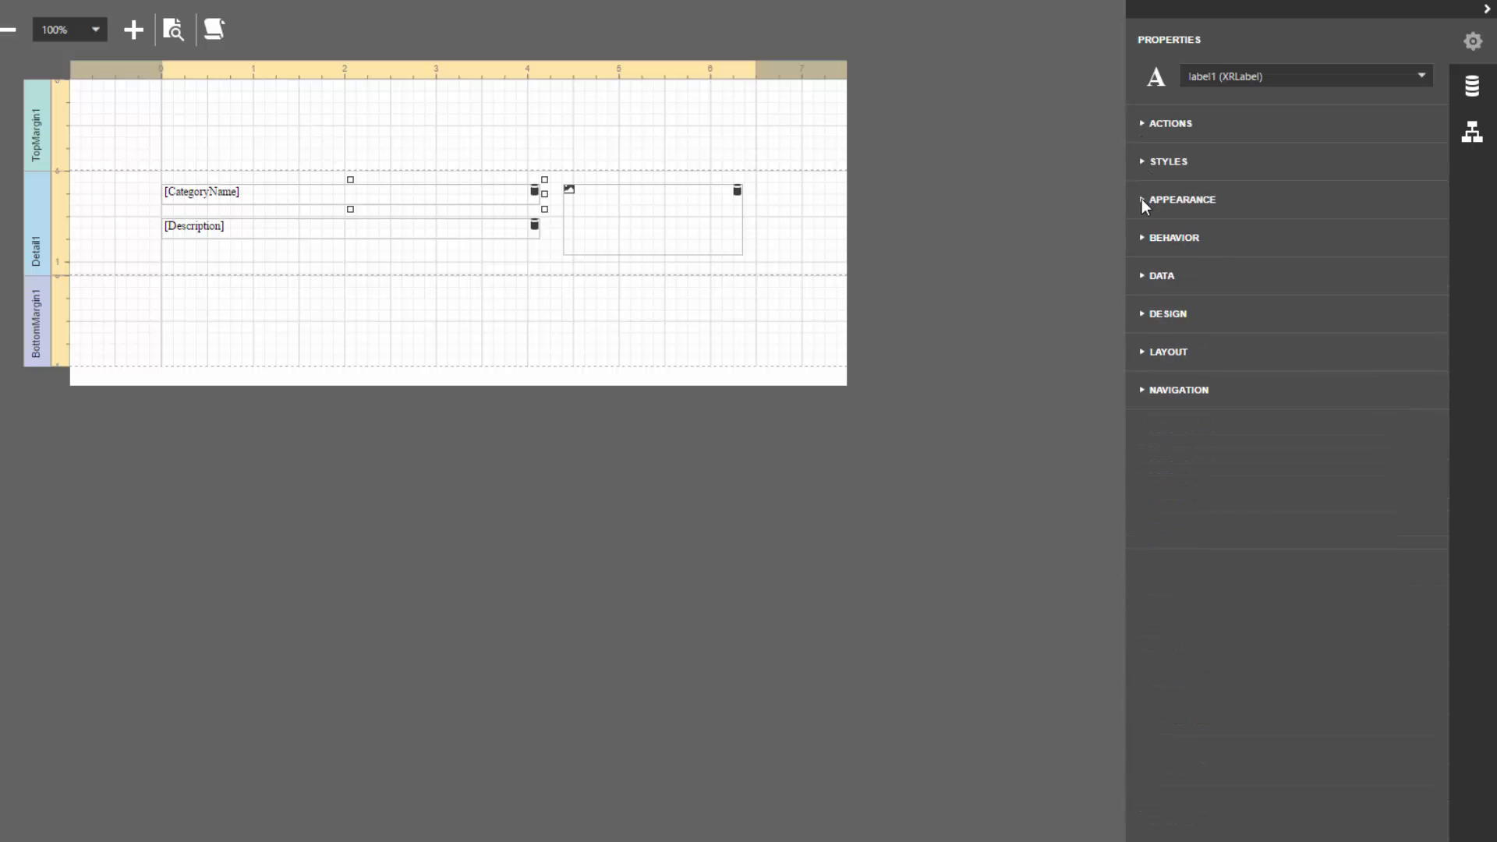
left_click(1182, 200)
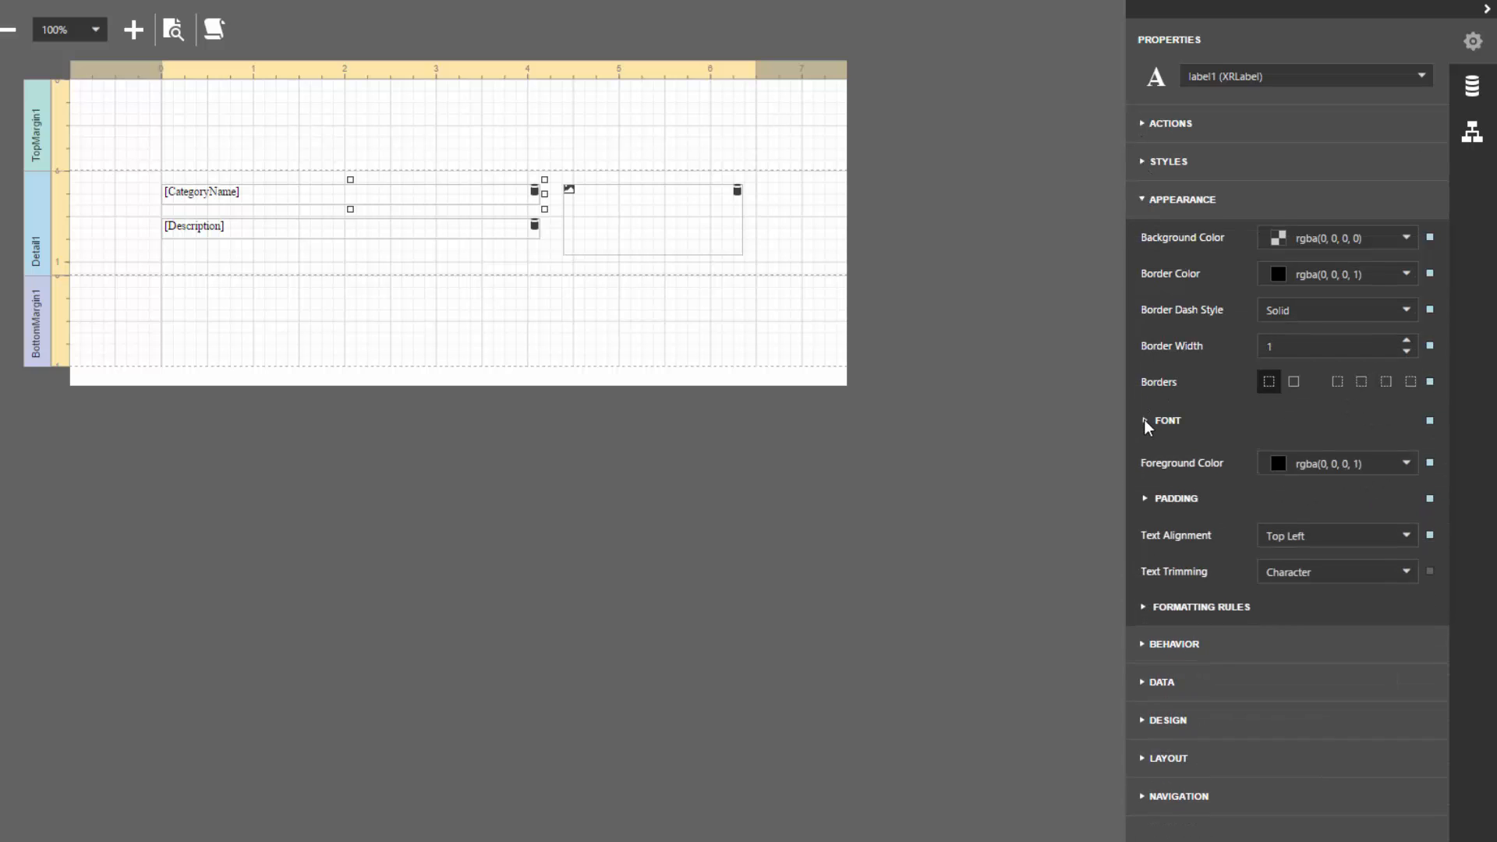
left_click(1166, 419)
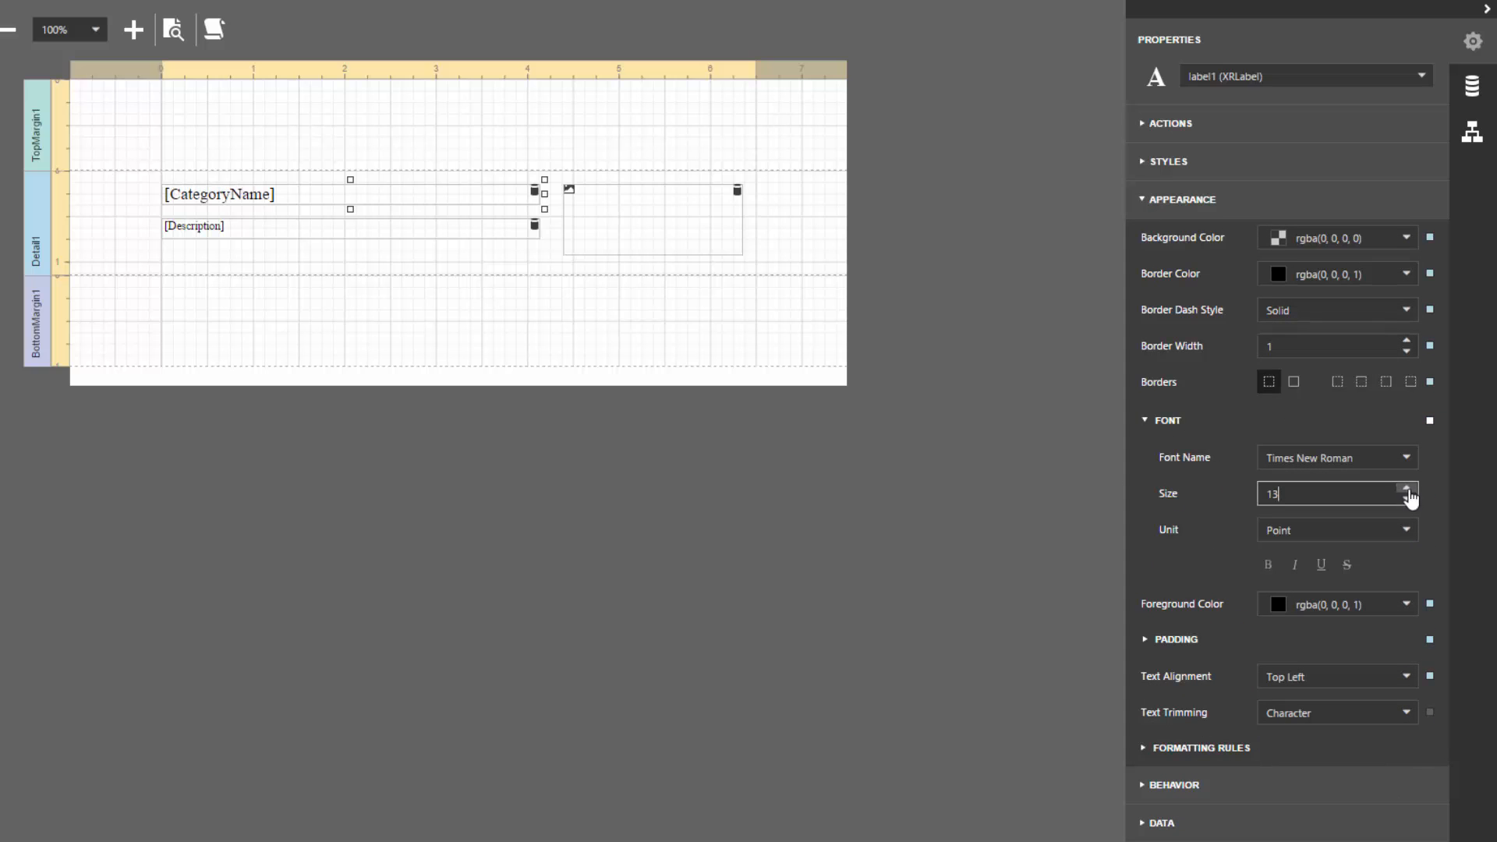
left_click(1267, 564)
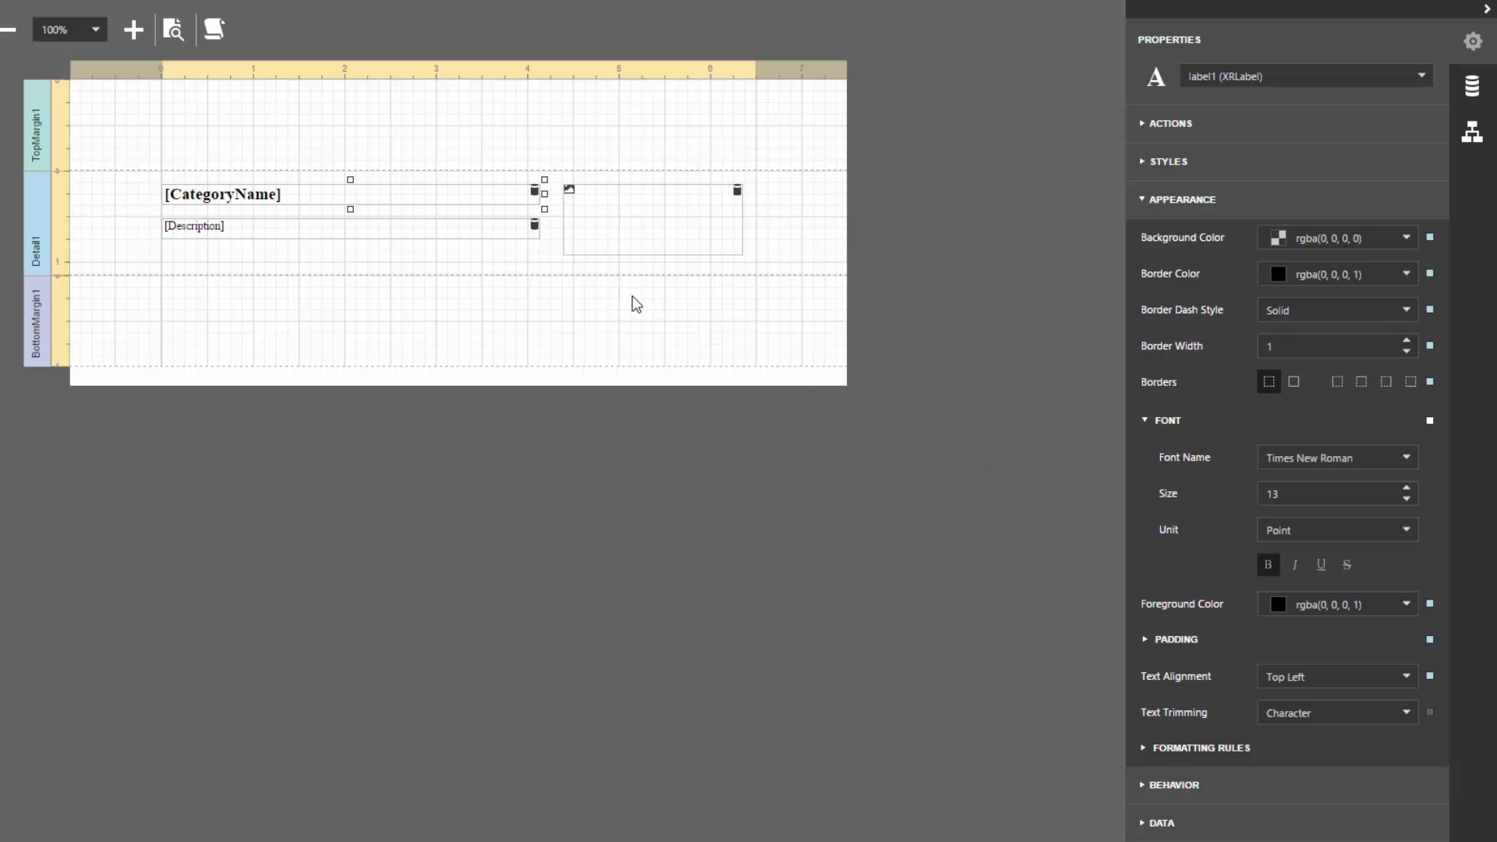
left_click(194, 224)
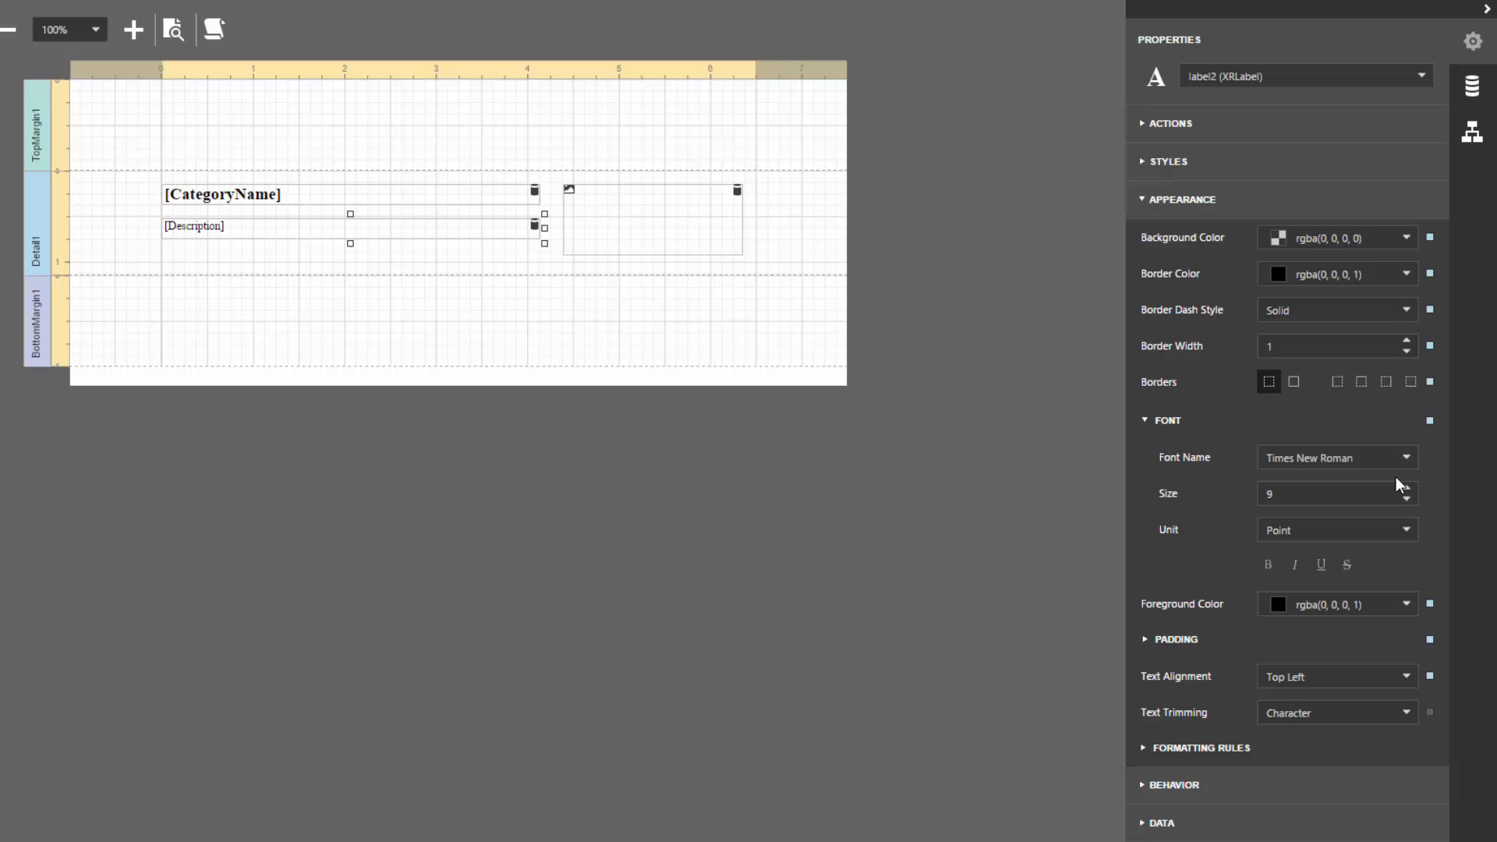
left_click(1294, 564)
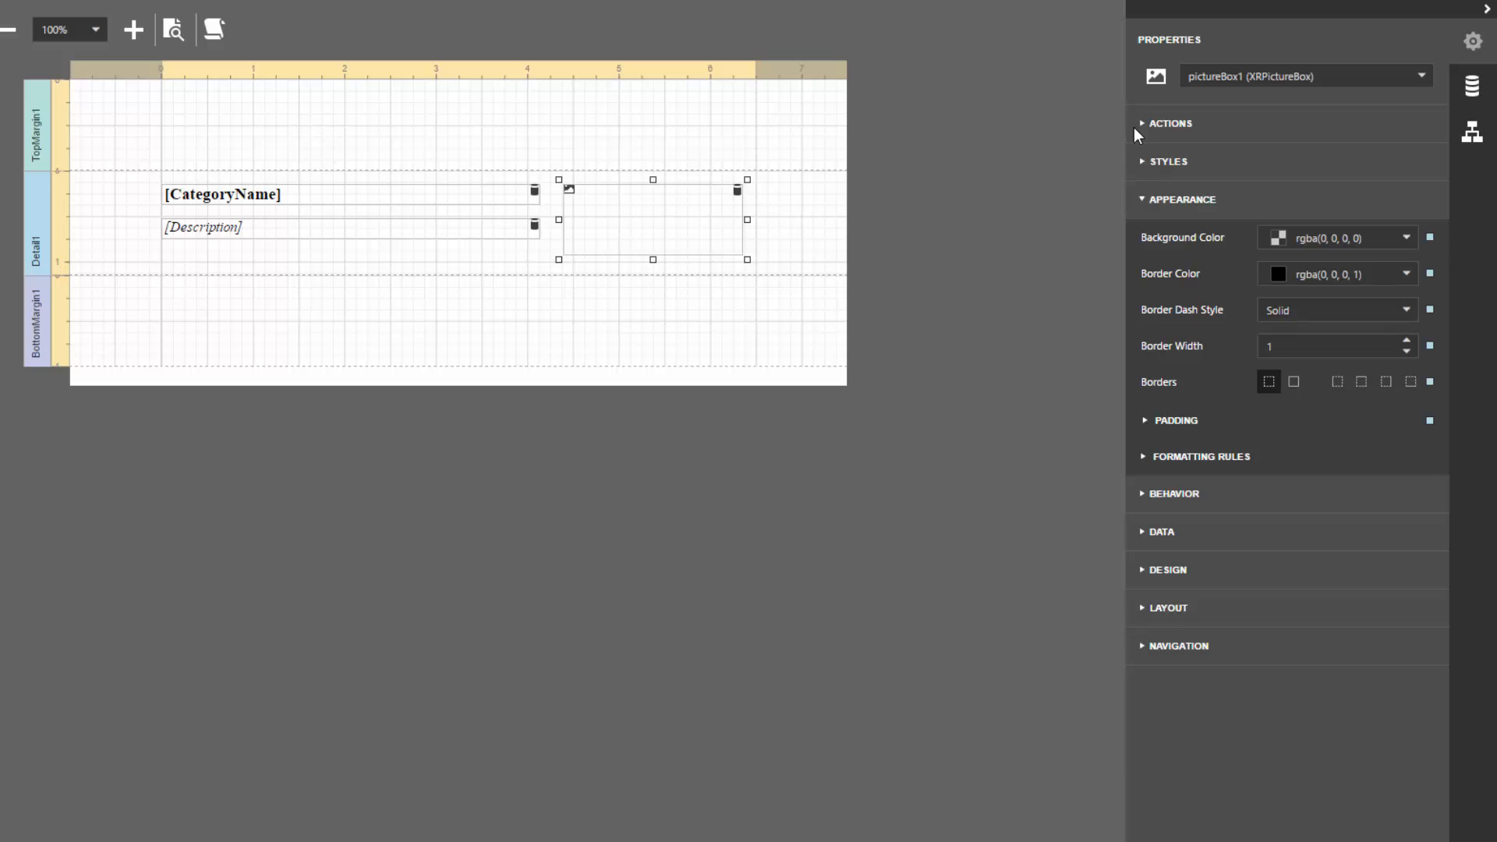
Step: Set pictureBox1 Sizing to Zoom Image
left_click(1168, 121)
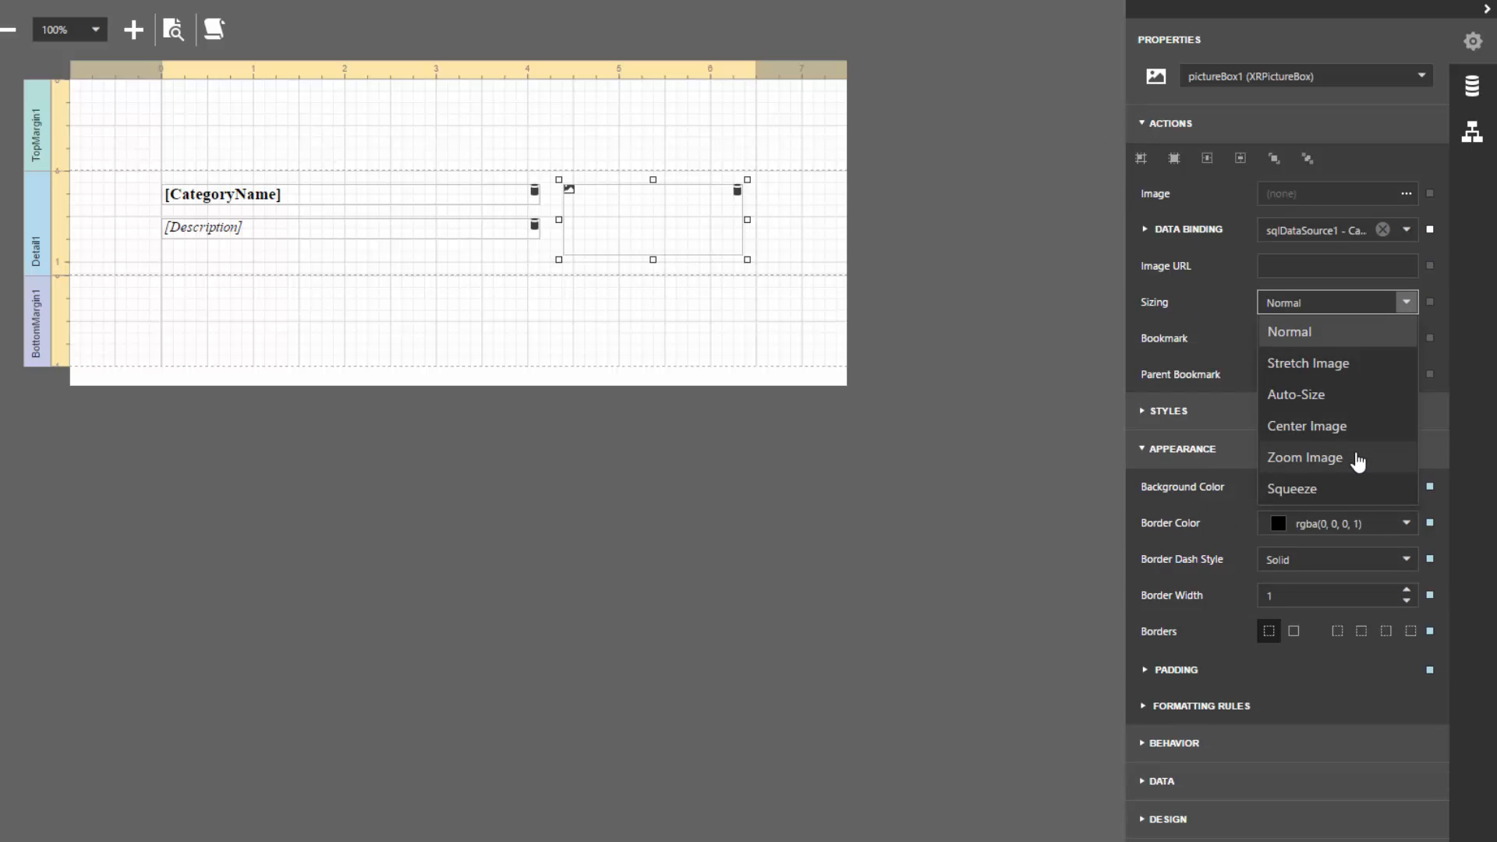
left_click(1304, 457)
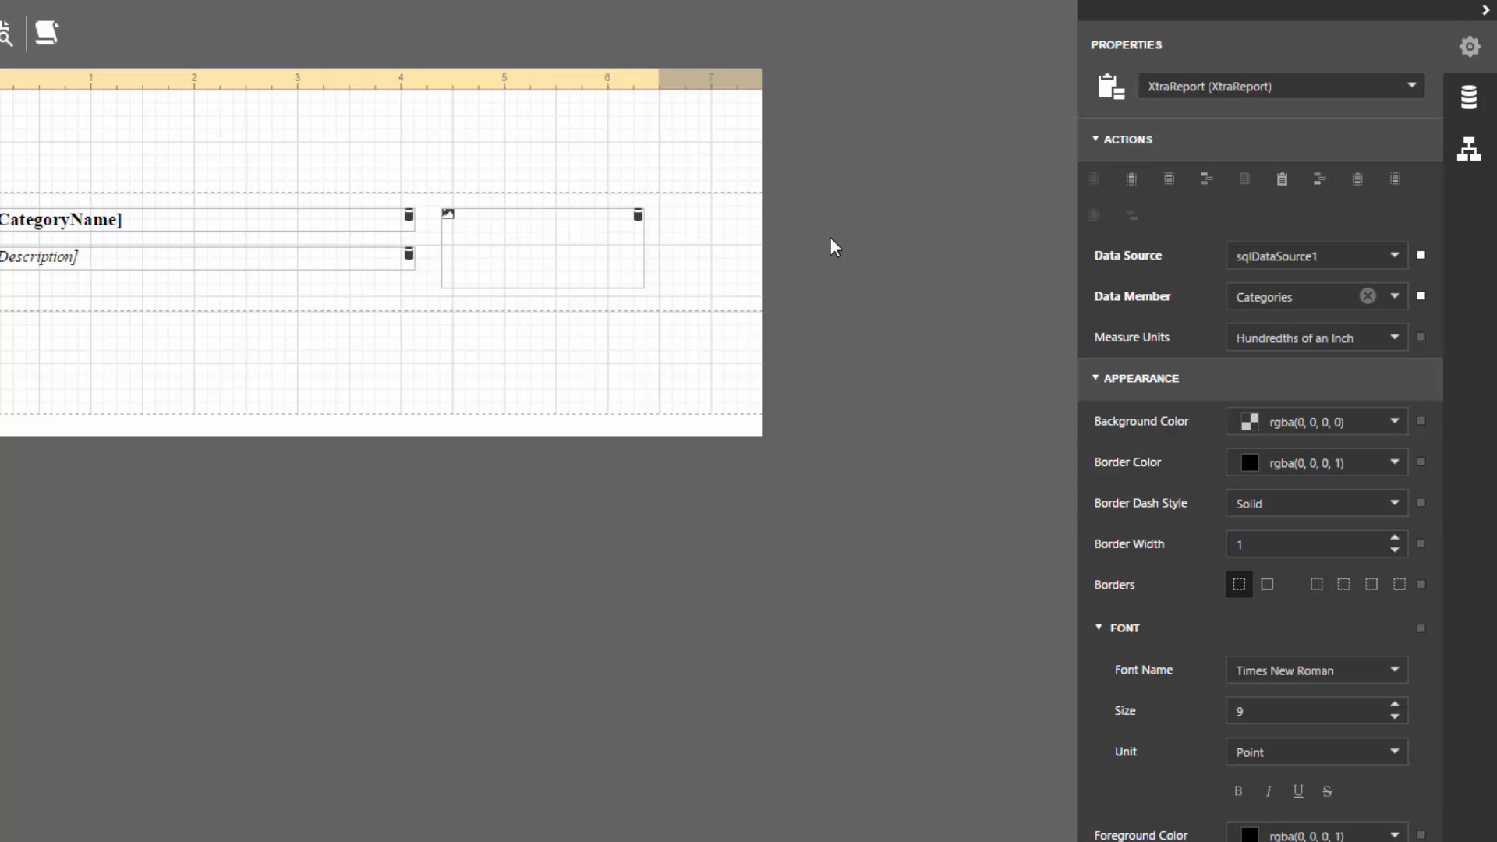
mouse_move(1273, 213)
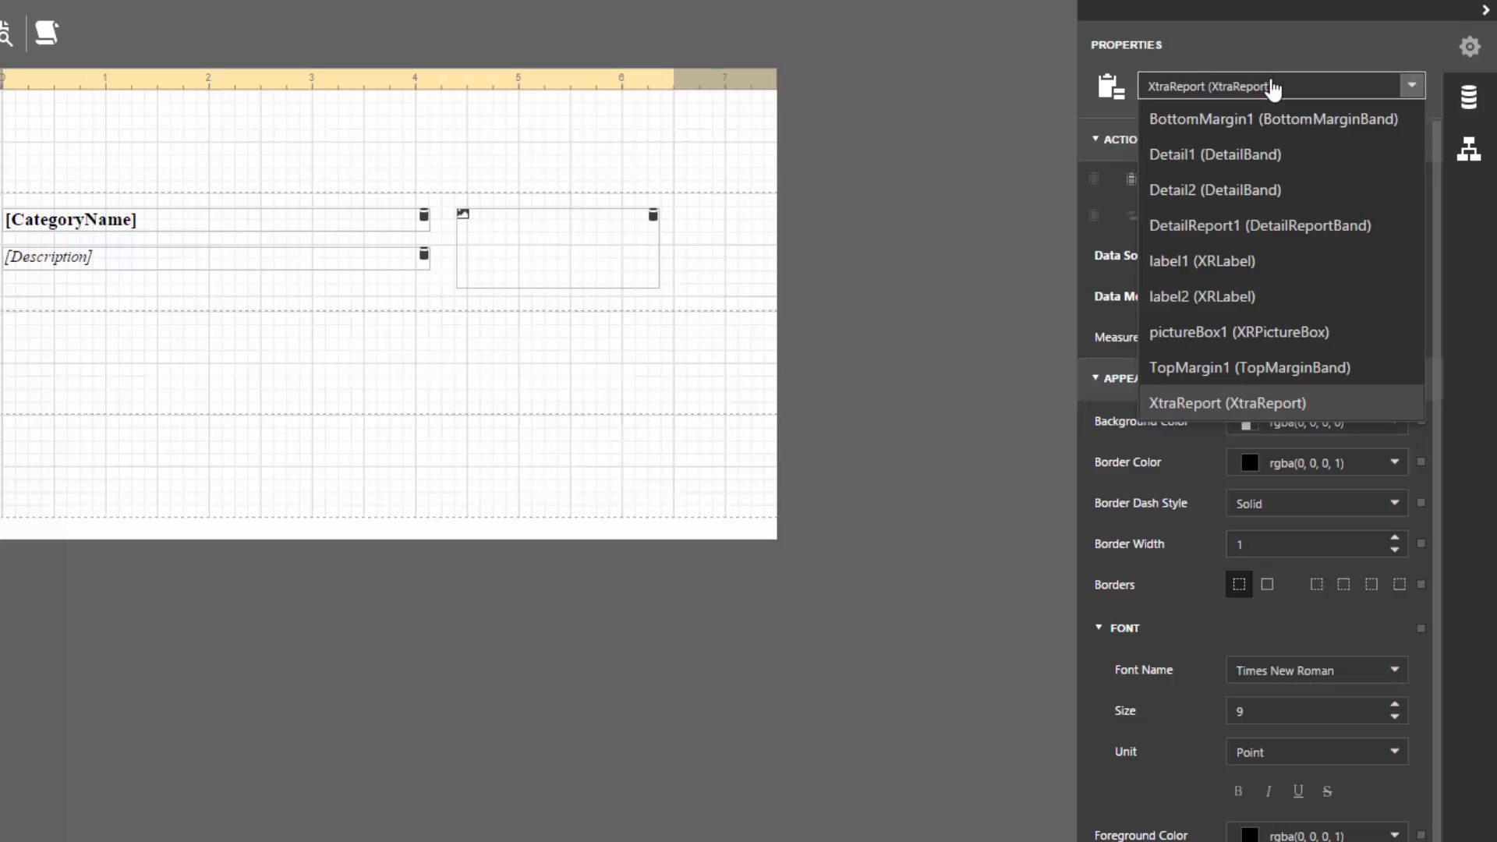
Step: Bind the detail report band to sqlDataSource1 with data member Categories.CategoriesProducts and show its fields
left_click(1256, 224)
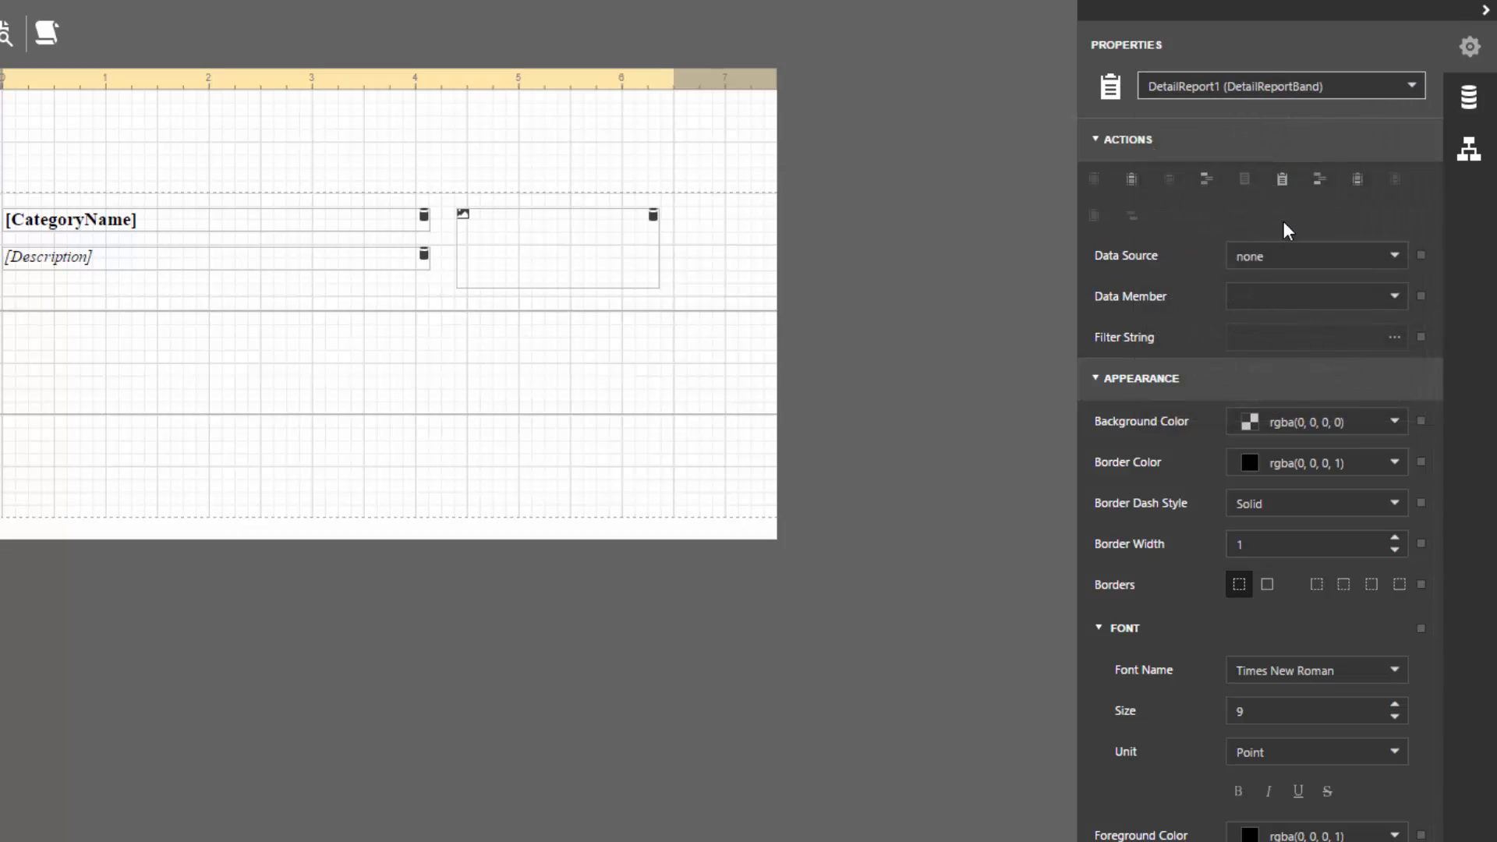
left_click(1392, 254)
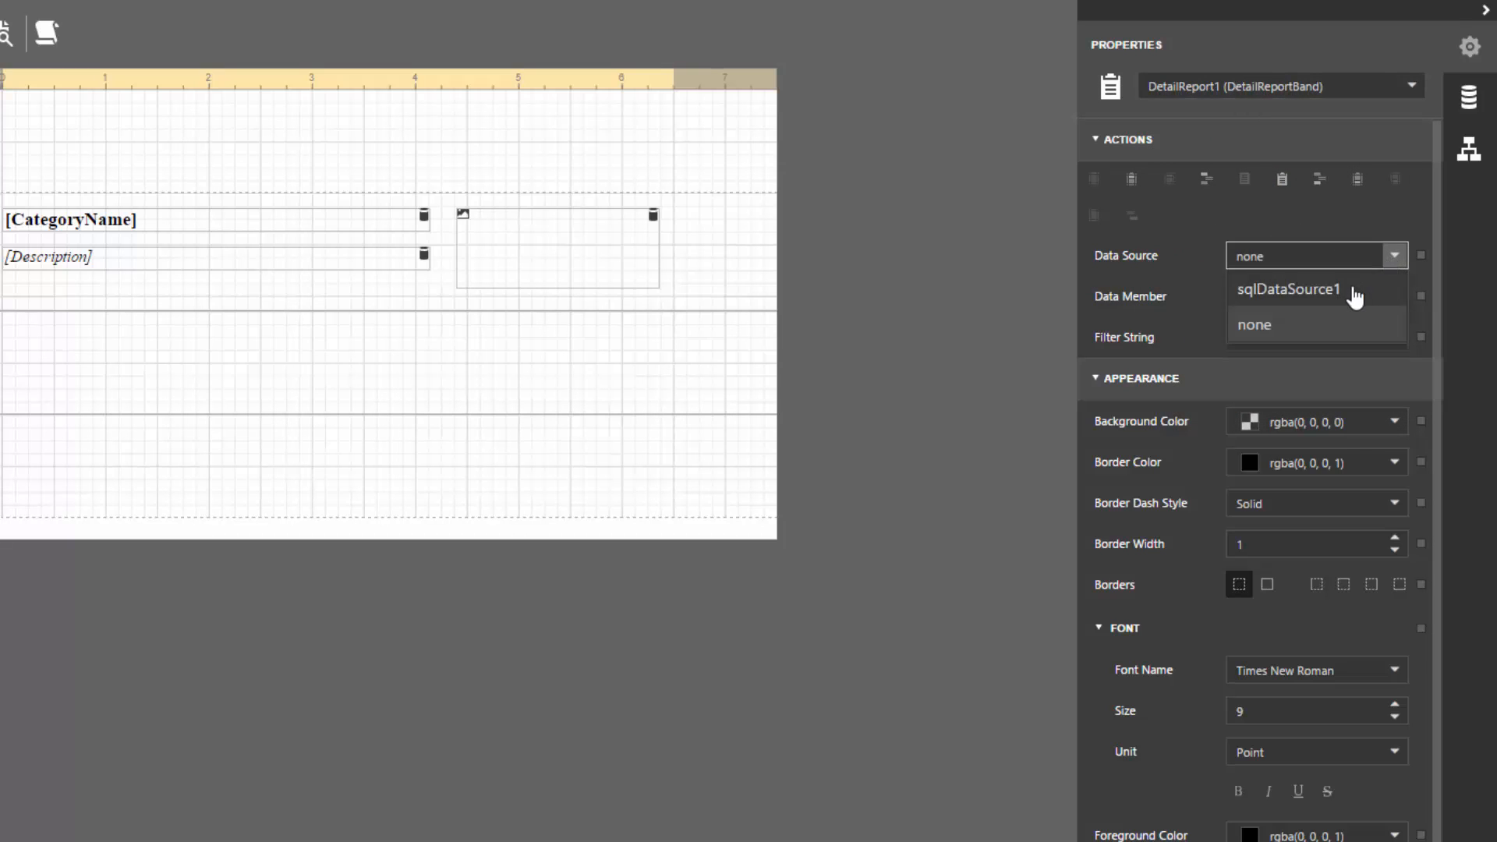
left_click(1291, 290)
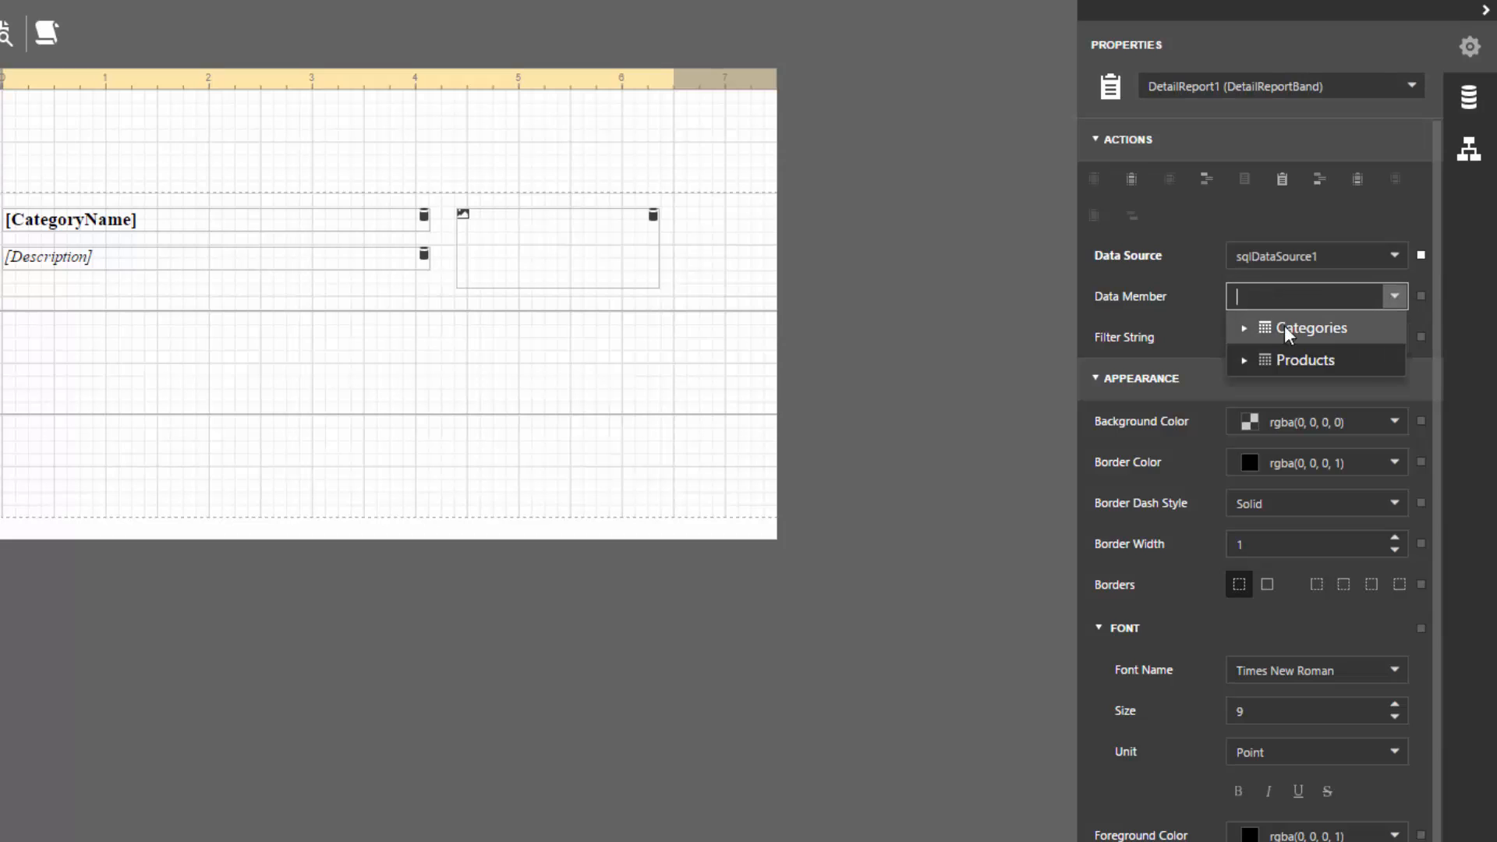
left_click(1244, 327)
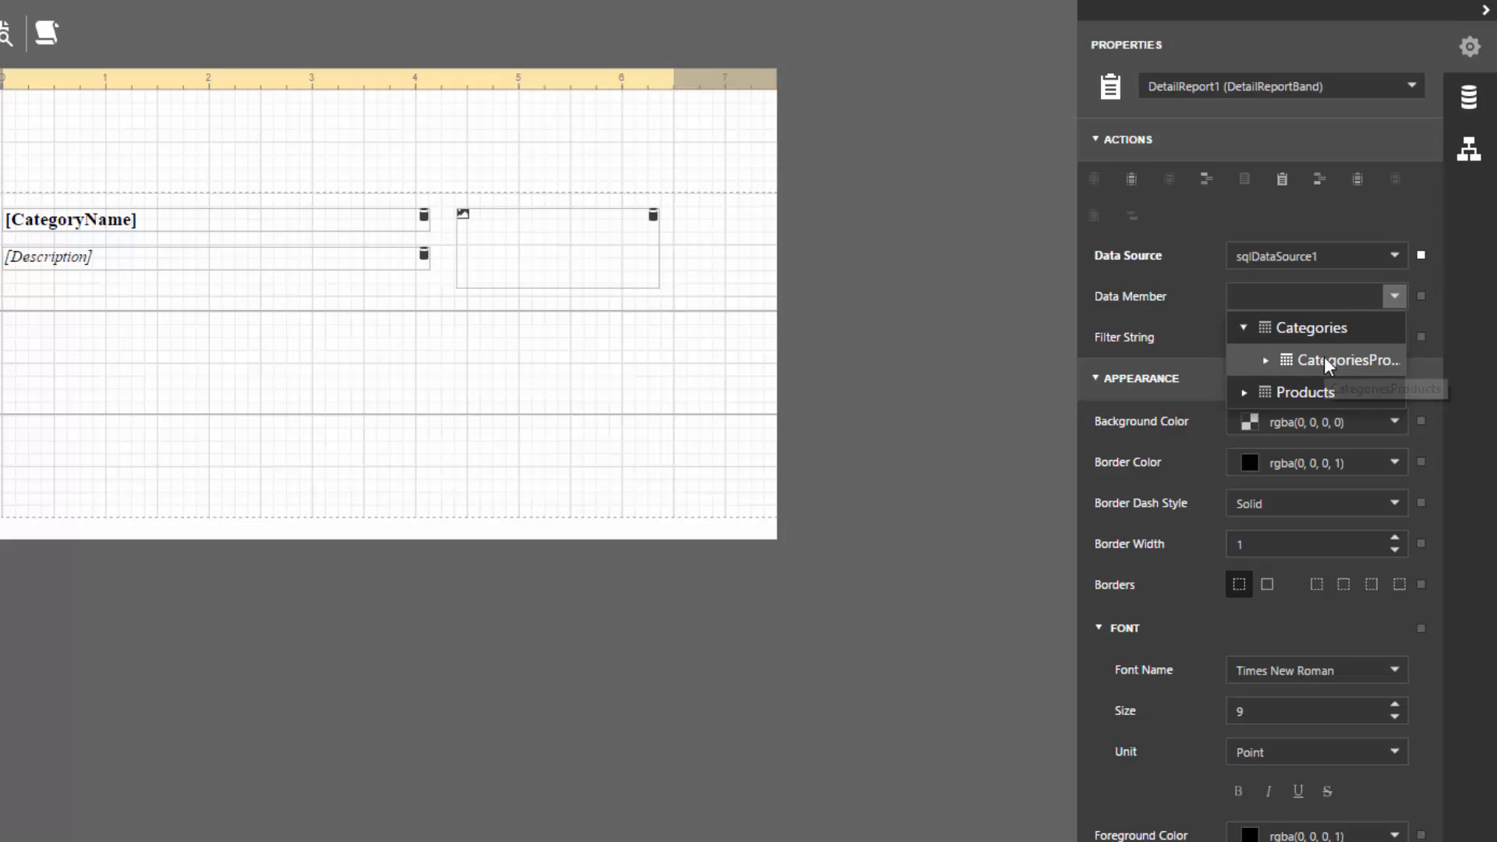
left_click(1346, 361)
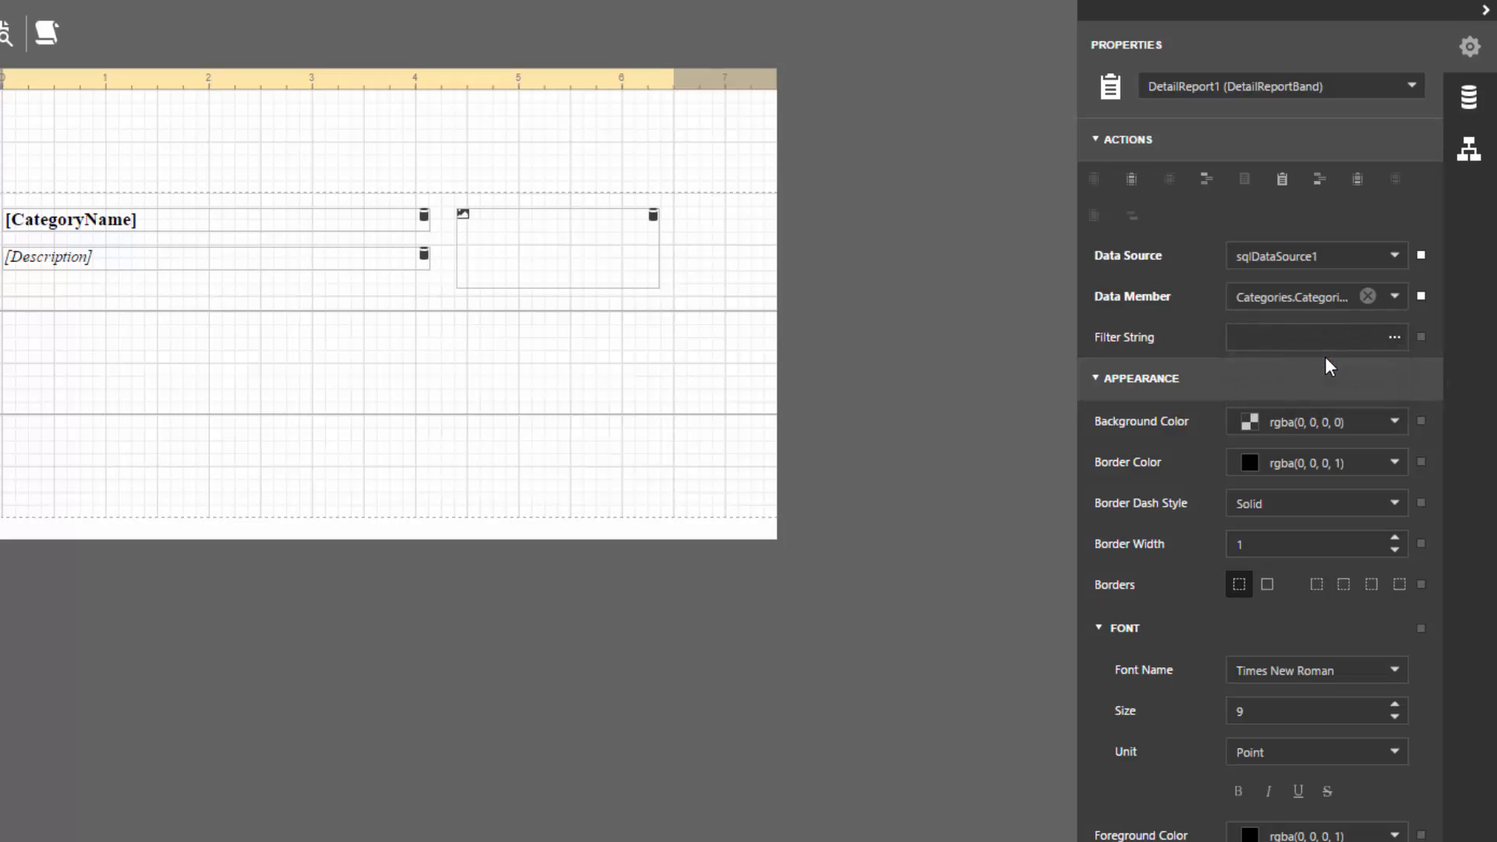
left_click(1469, 97)
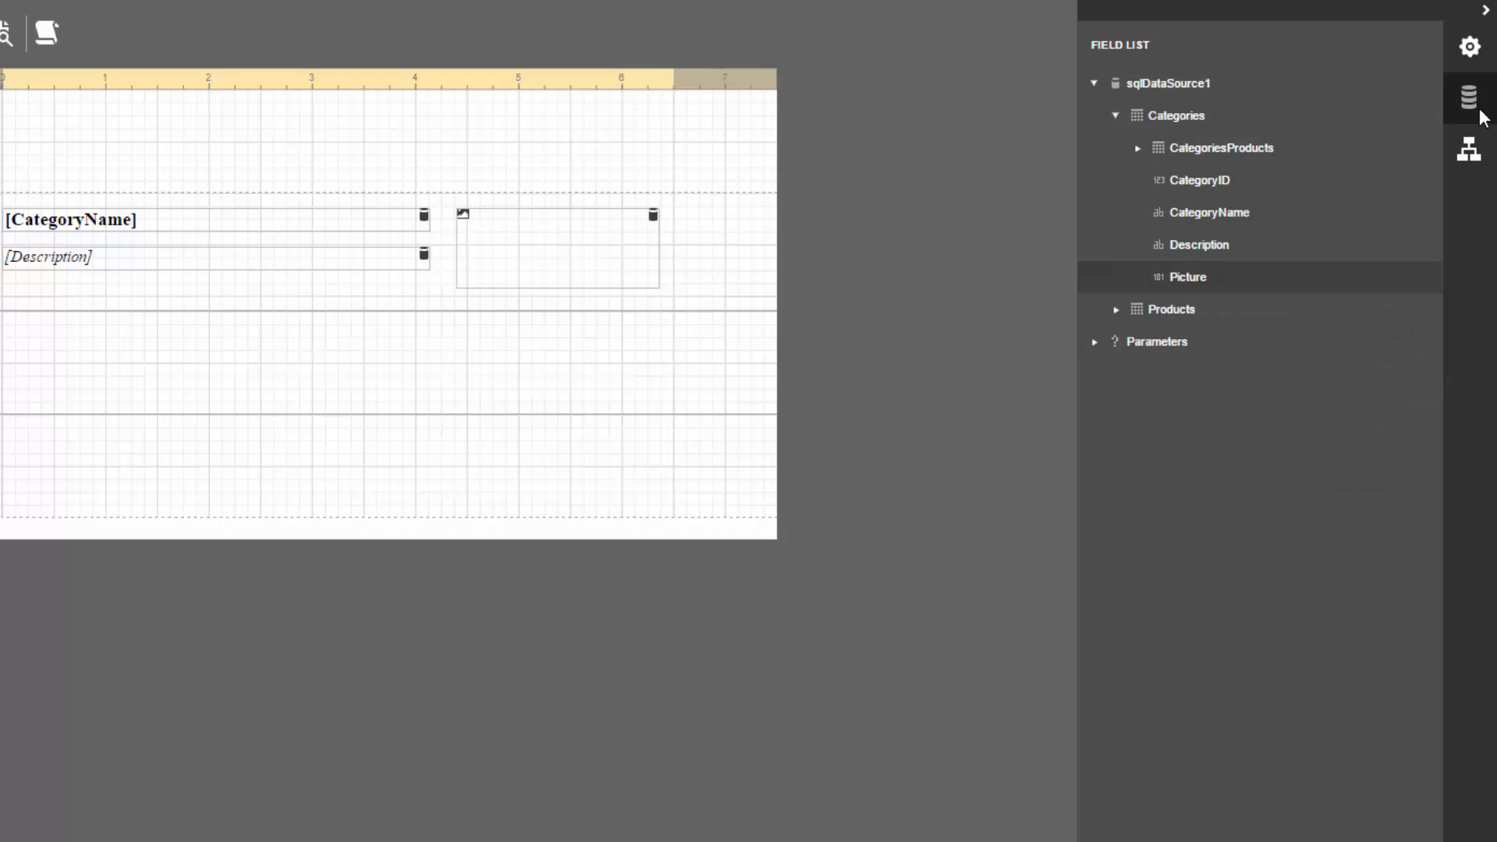
left_click(1137, 147)
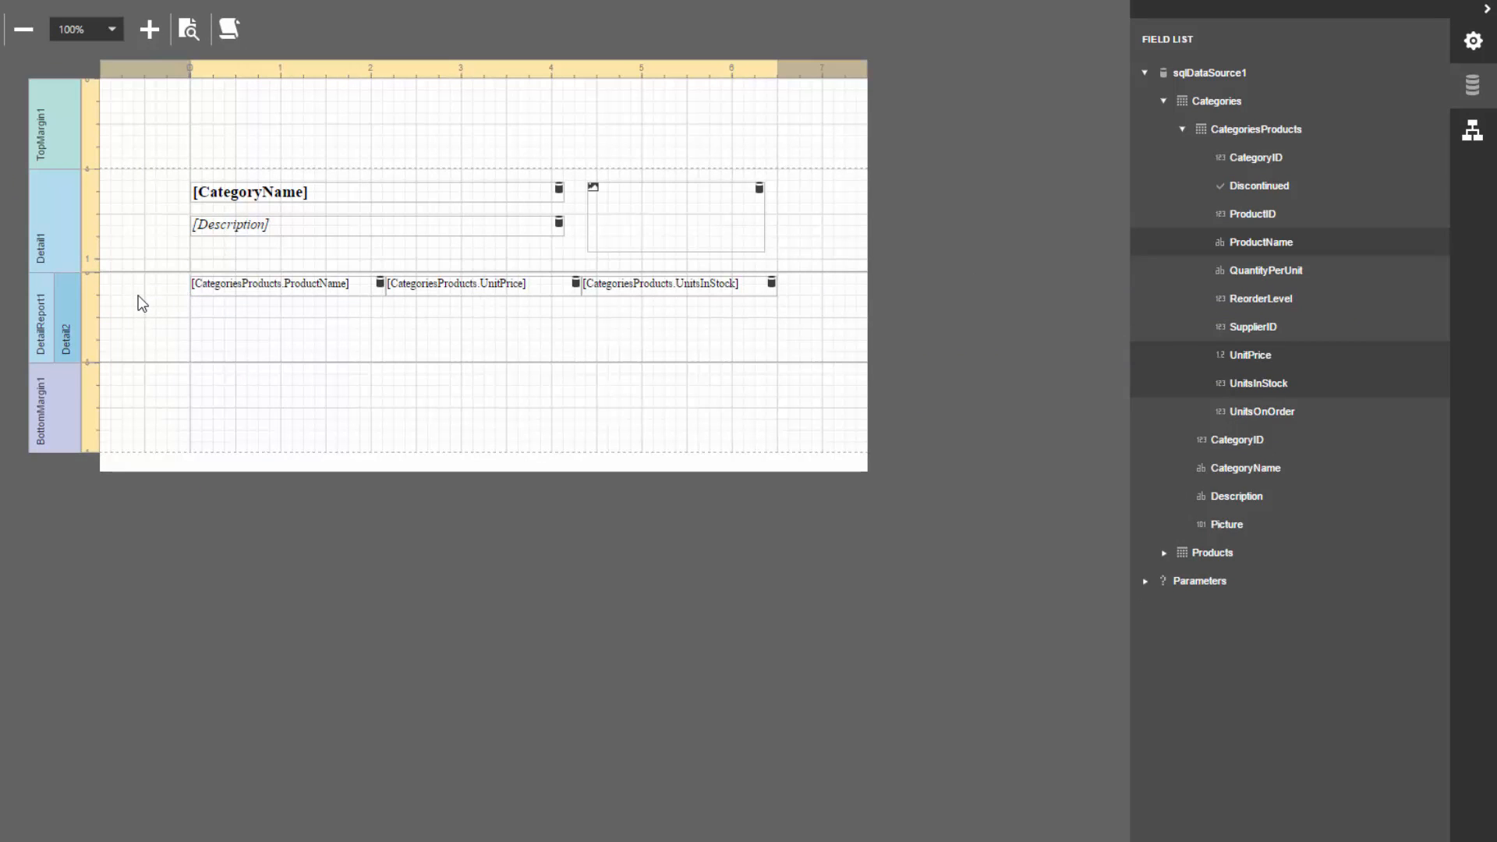
Step: Insert a group header band with a table captioned Product Name, Unit Price, Units In Stock
left_click(1472, 40)
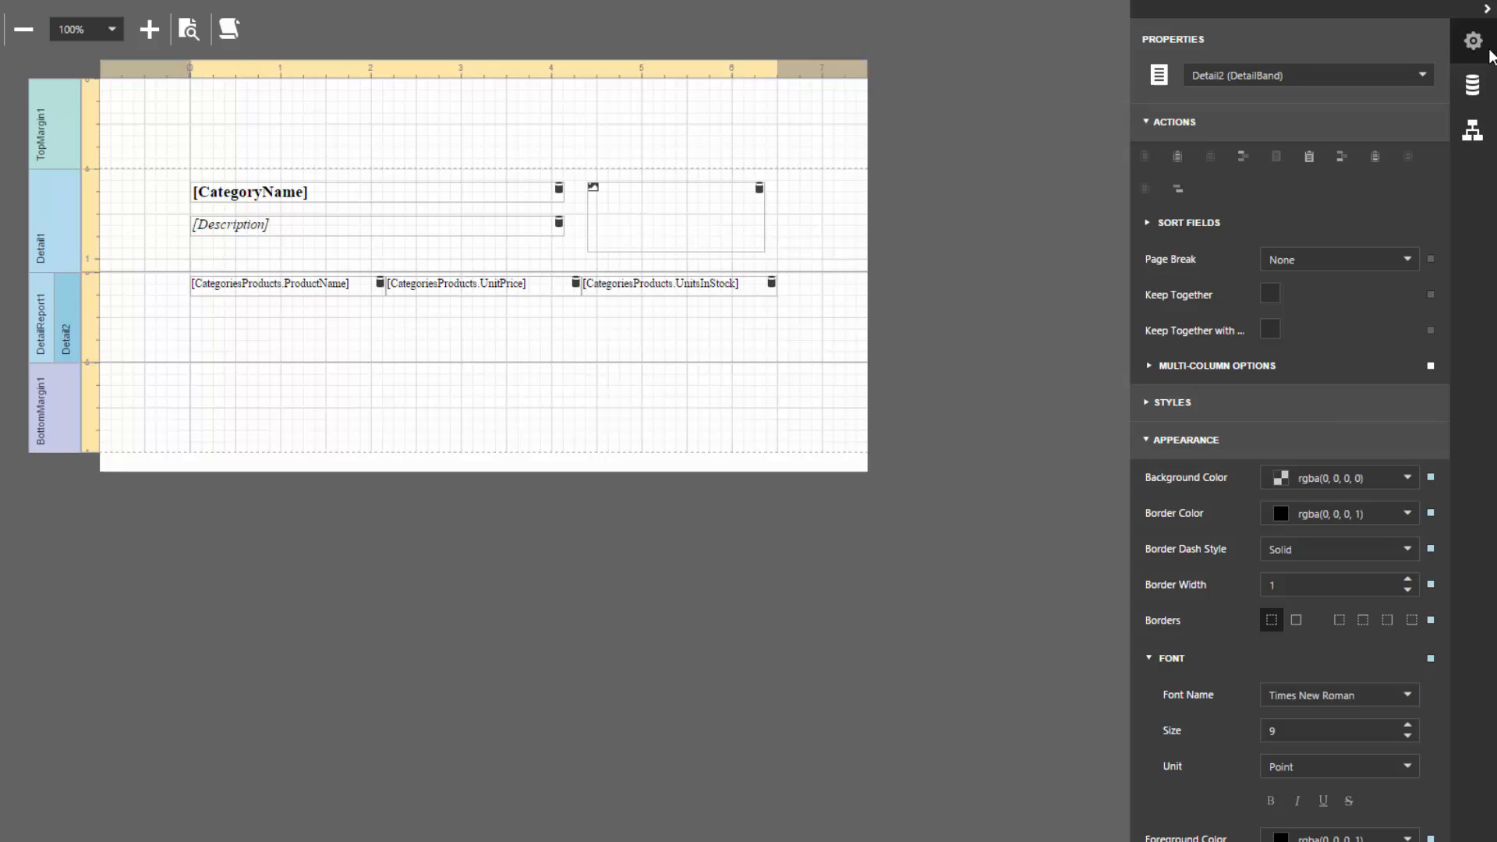
mouse_move(1242, 156)
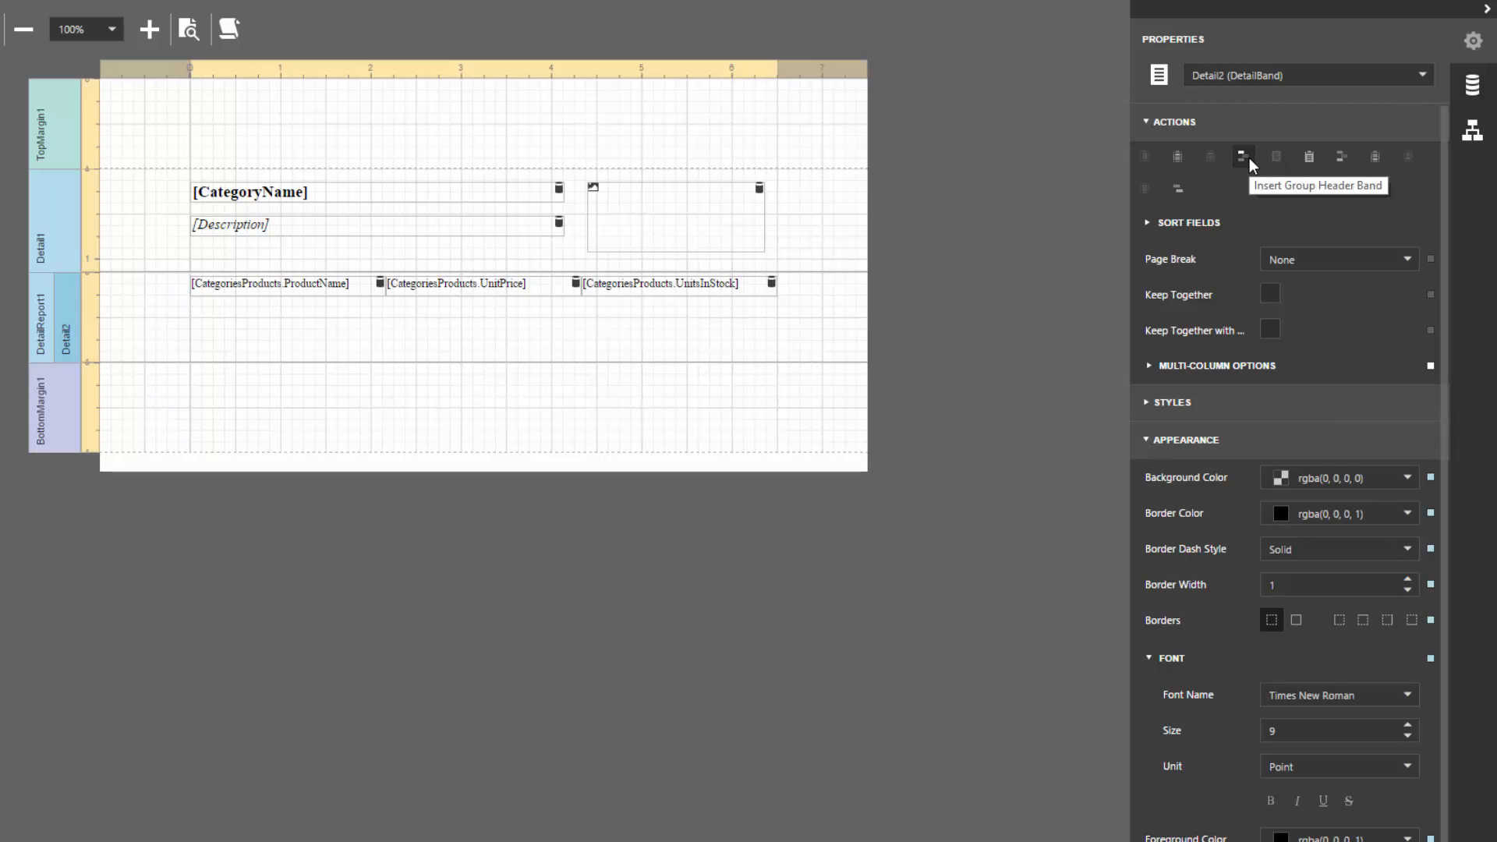
left_click(1242, 156)
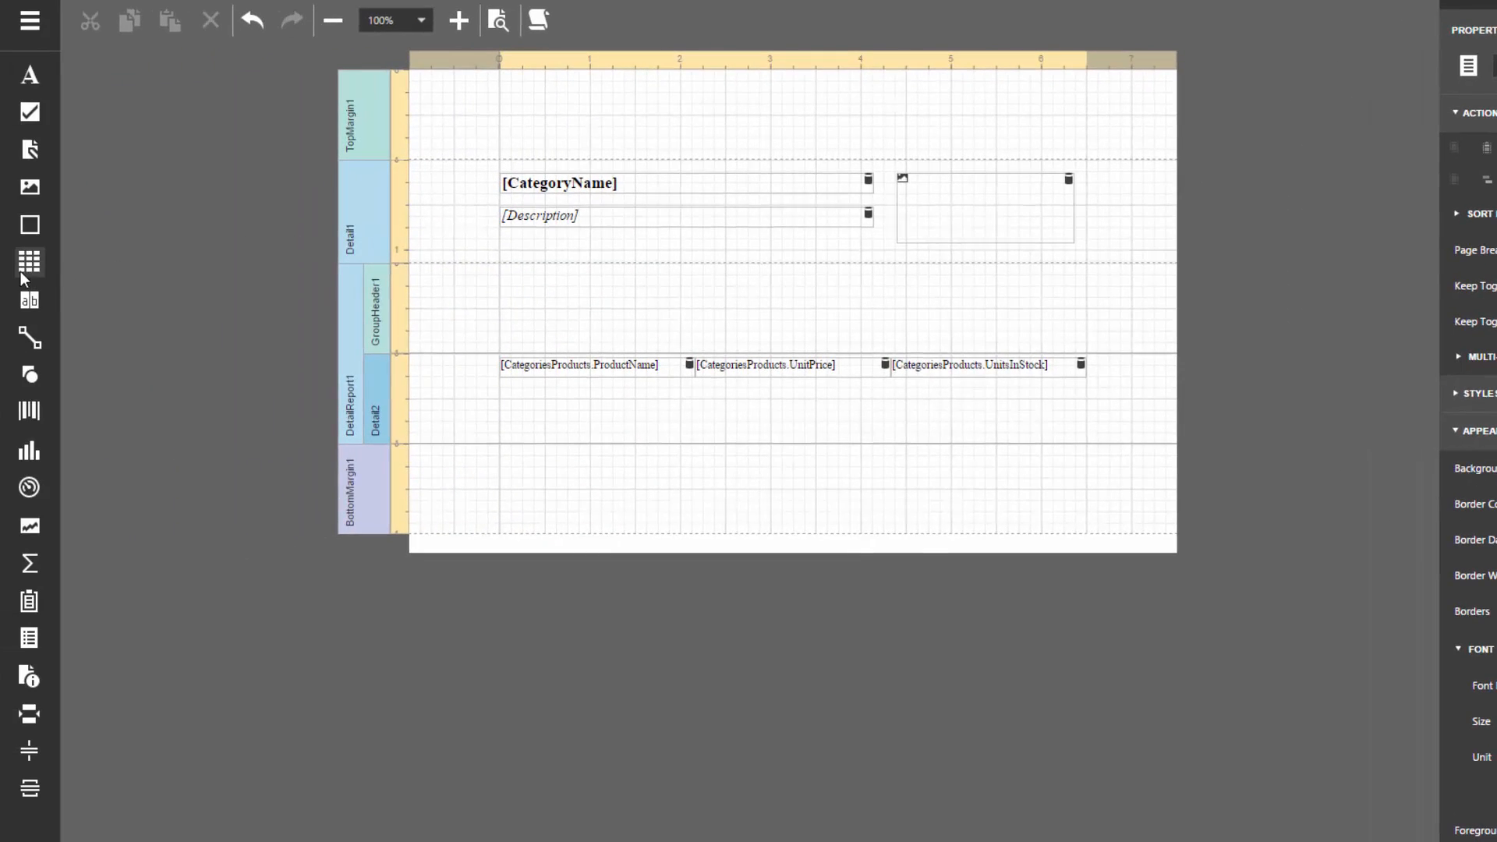
left_click_drag(502, 267, 773, 293)
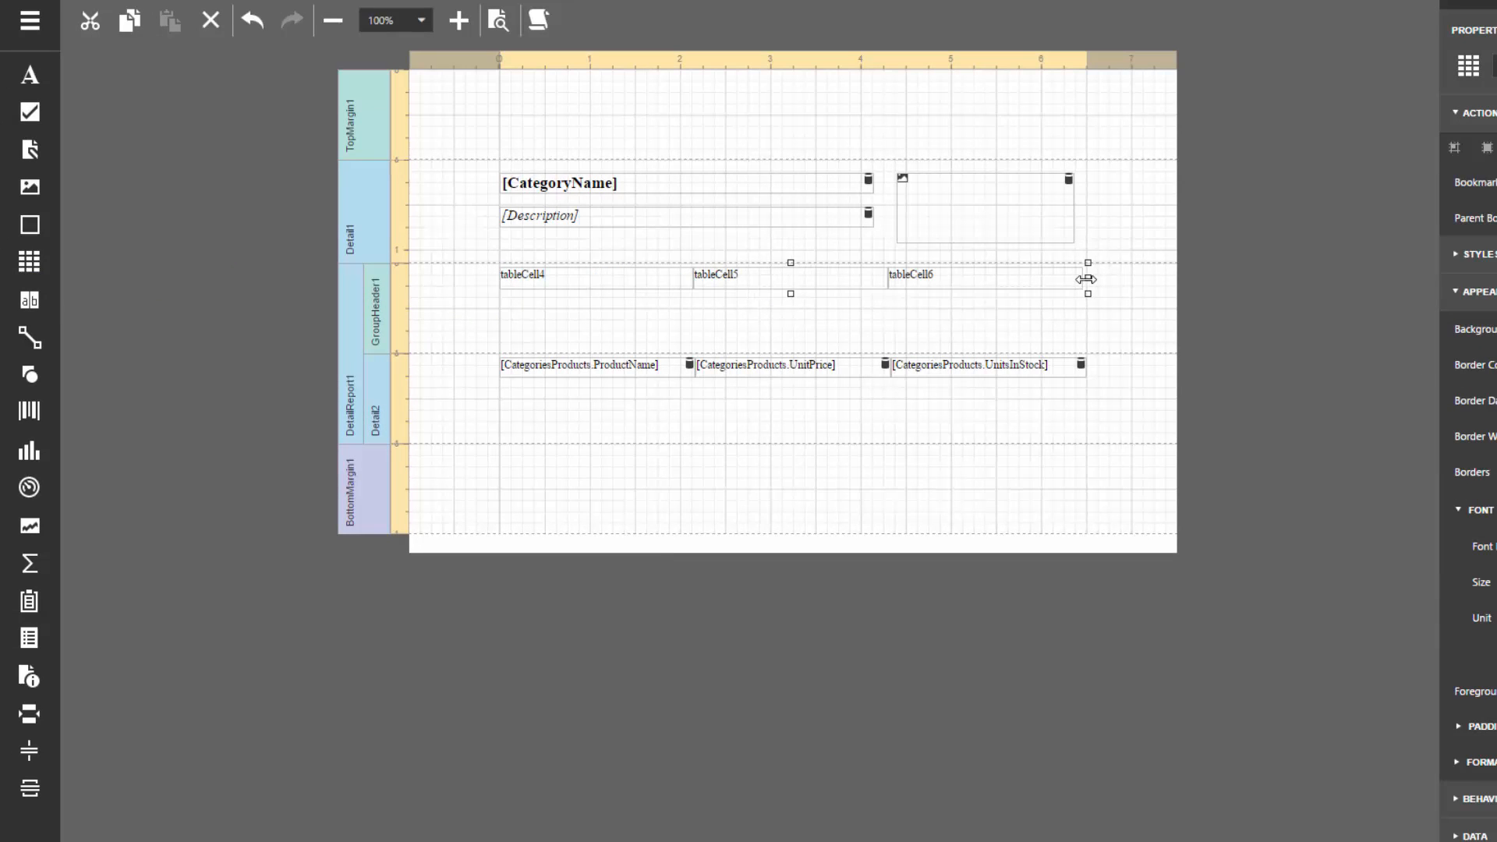
mouse_move(664, 289)
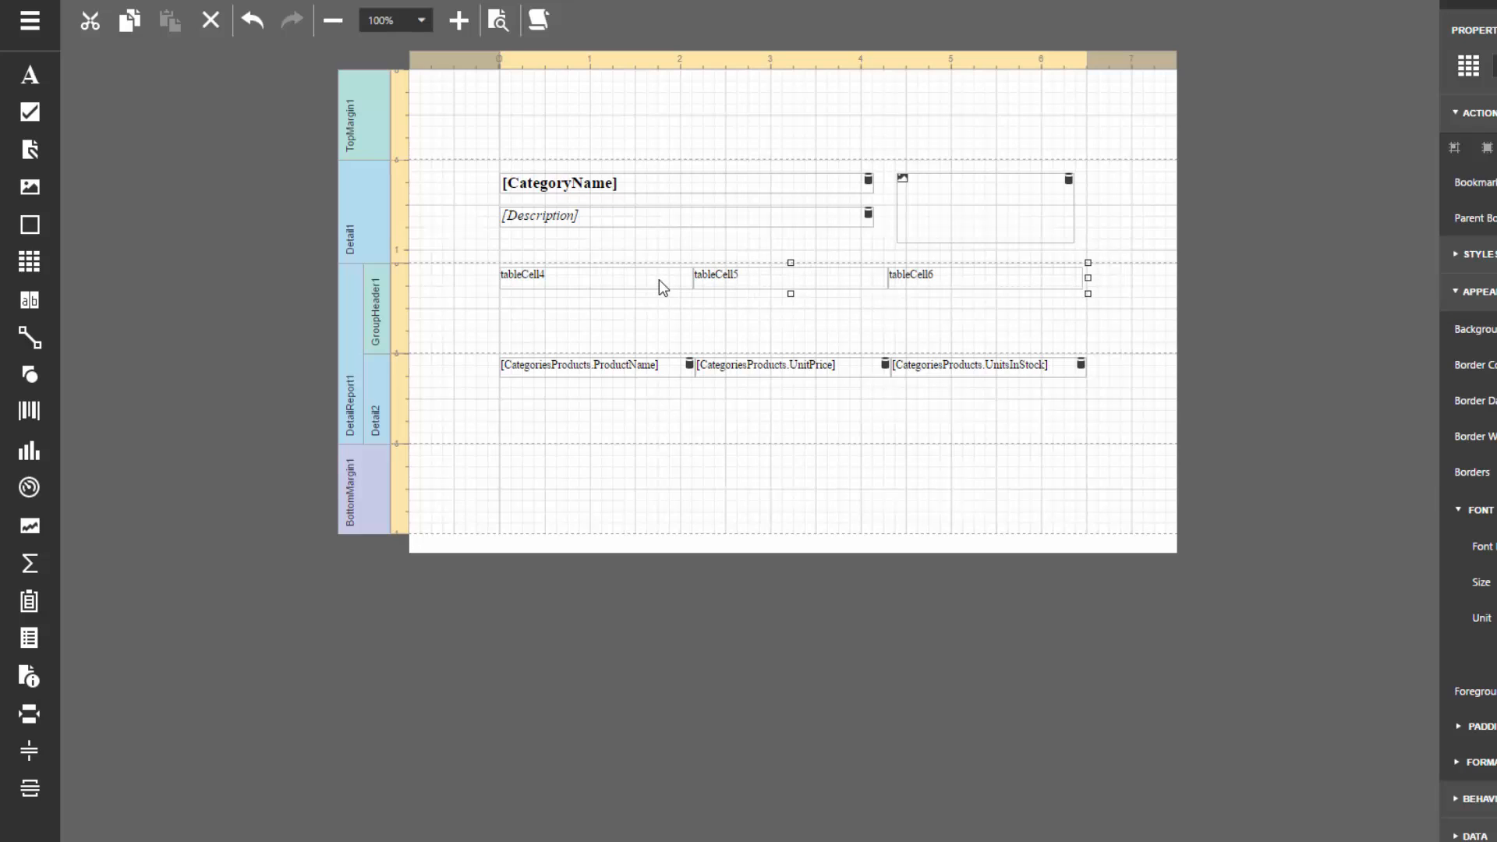
type("Product Name")
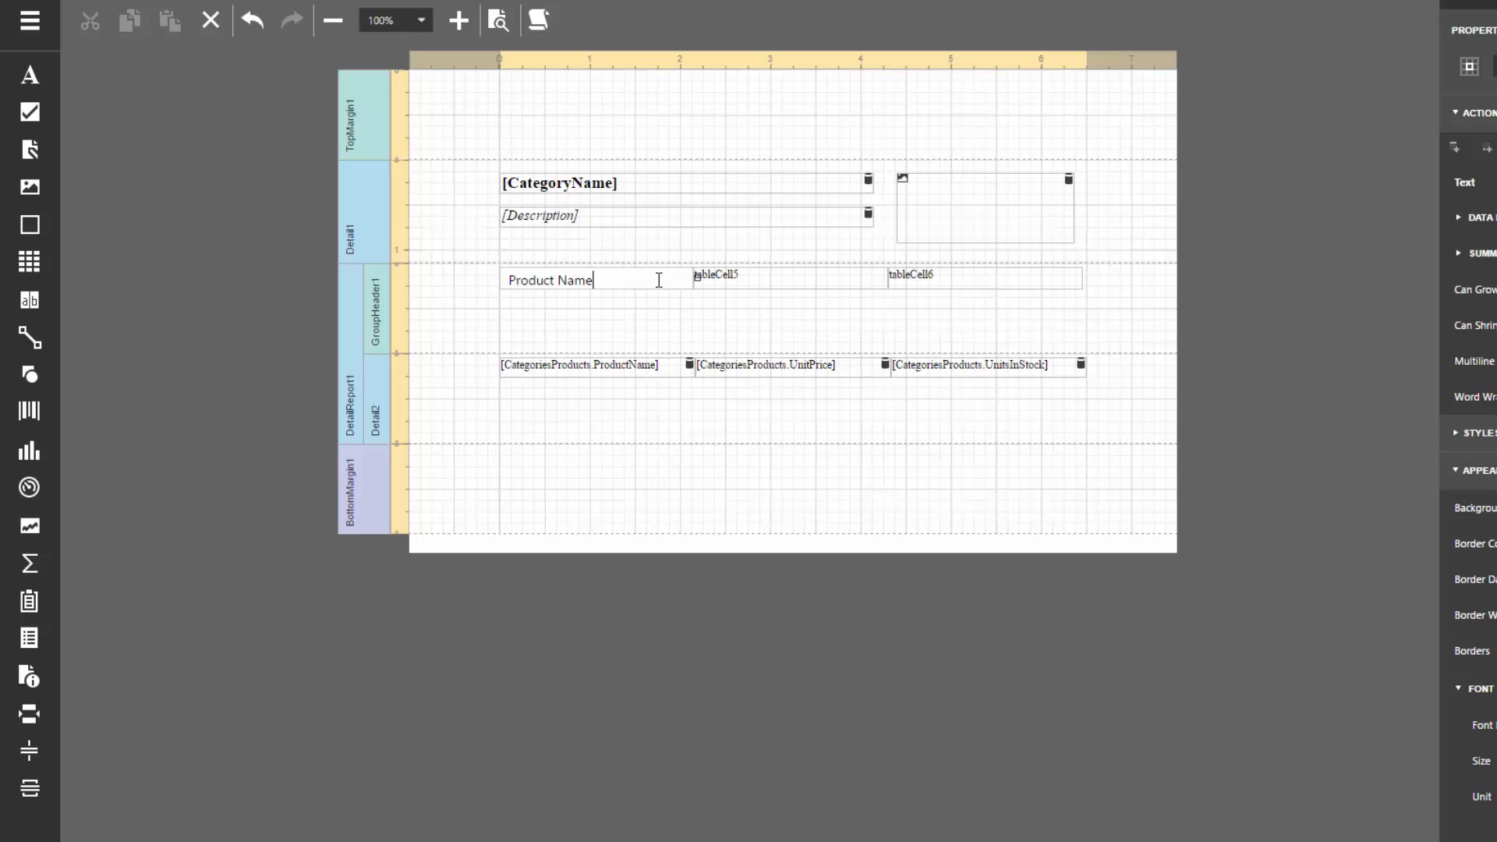
type("UnitPrice")
left_click(984, 276)
type("Units In Stock")
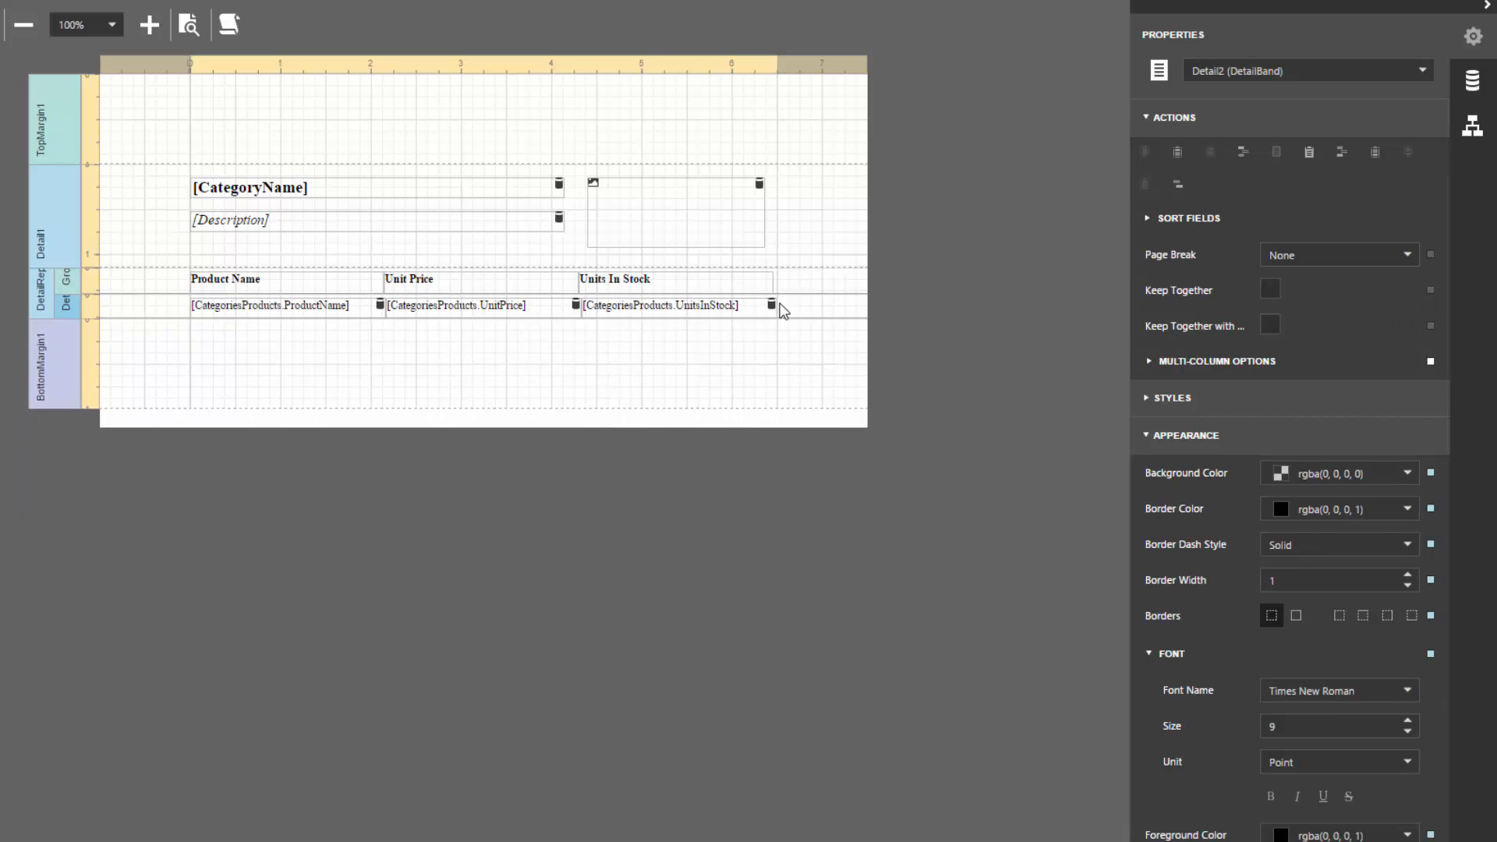
Step: Format the price cell as currency and set the Detail band to Keep Together with Detail Reports
left_click(456, 305)
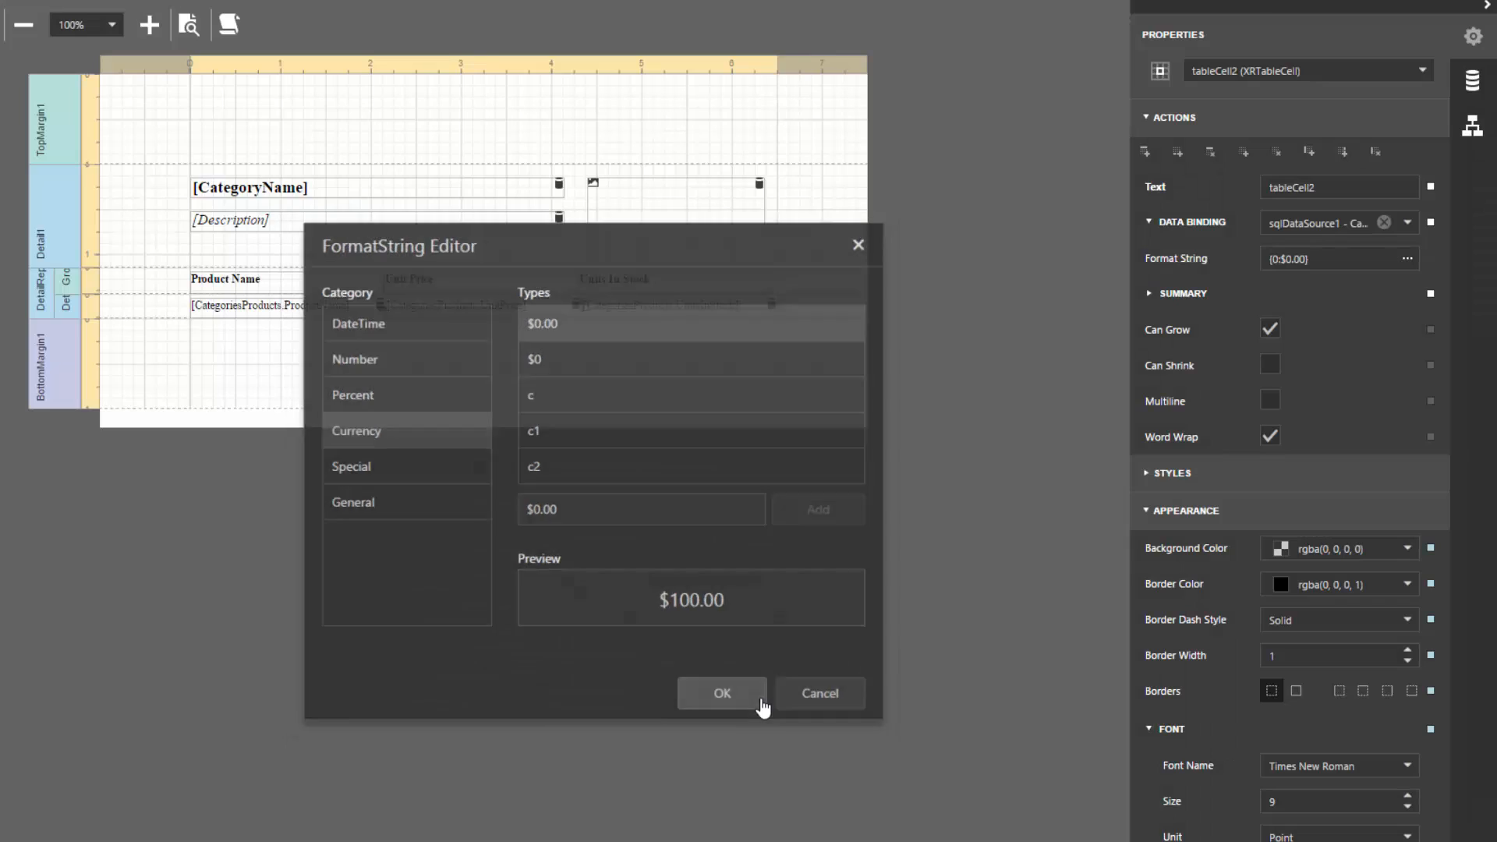
left_click(720, 692)
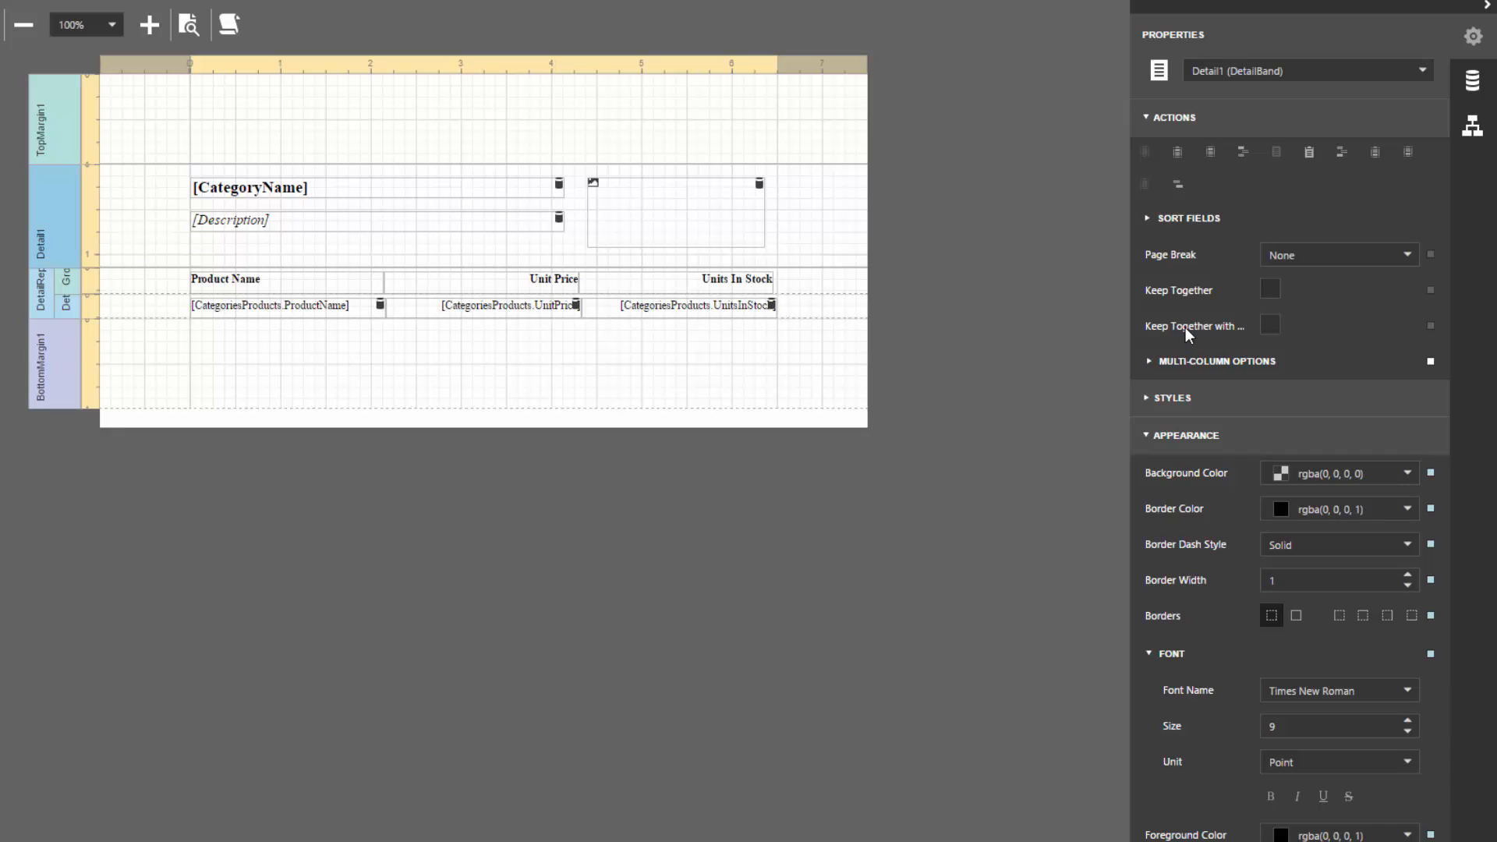
left_click(1269, 326)
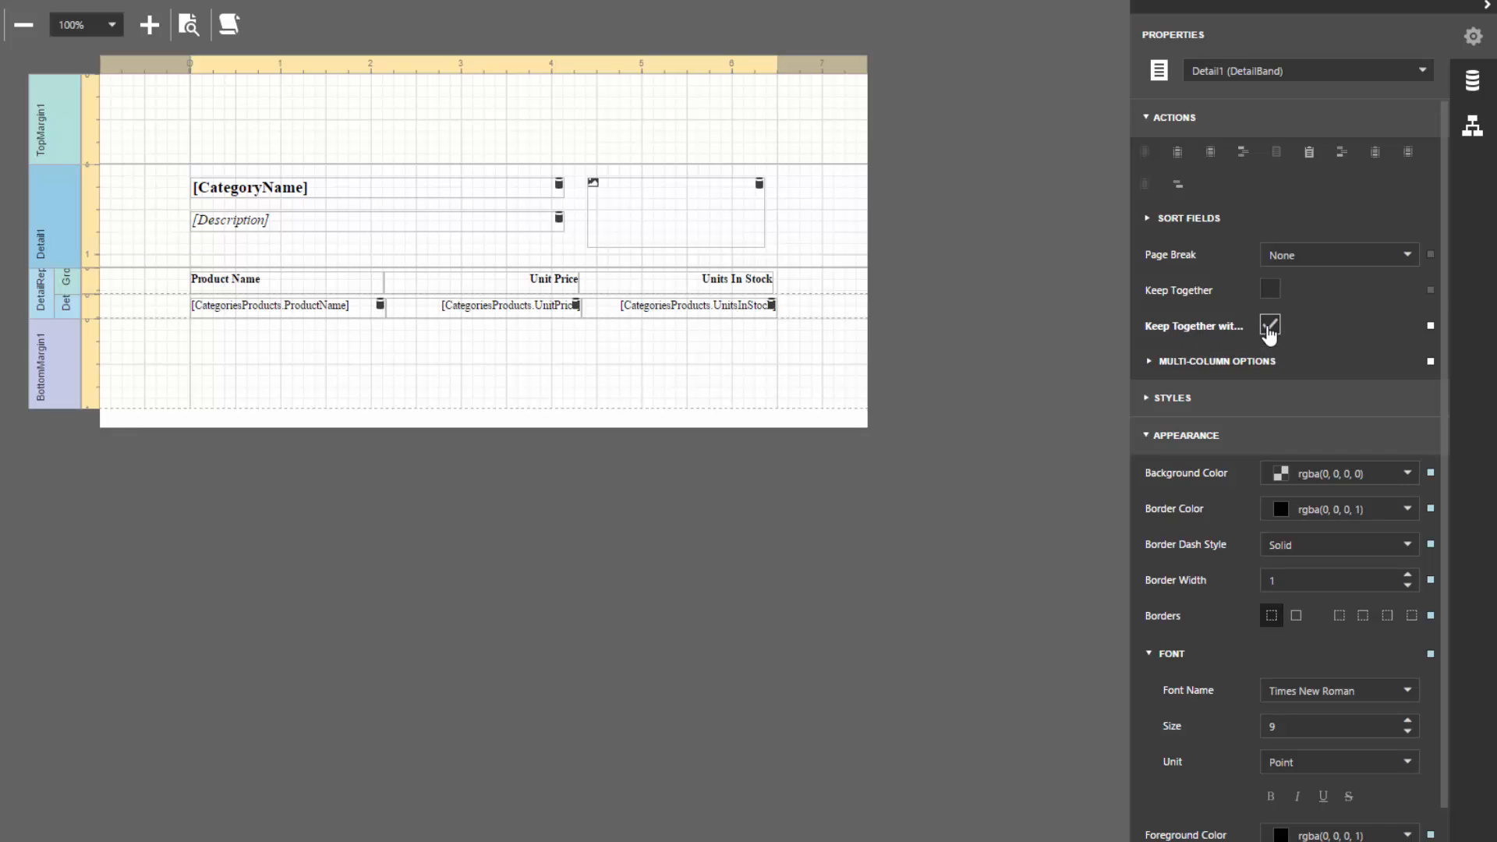
left_click(1269, 326)
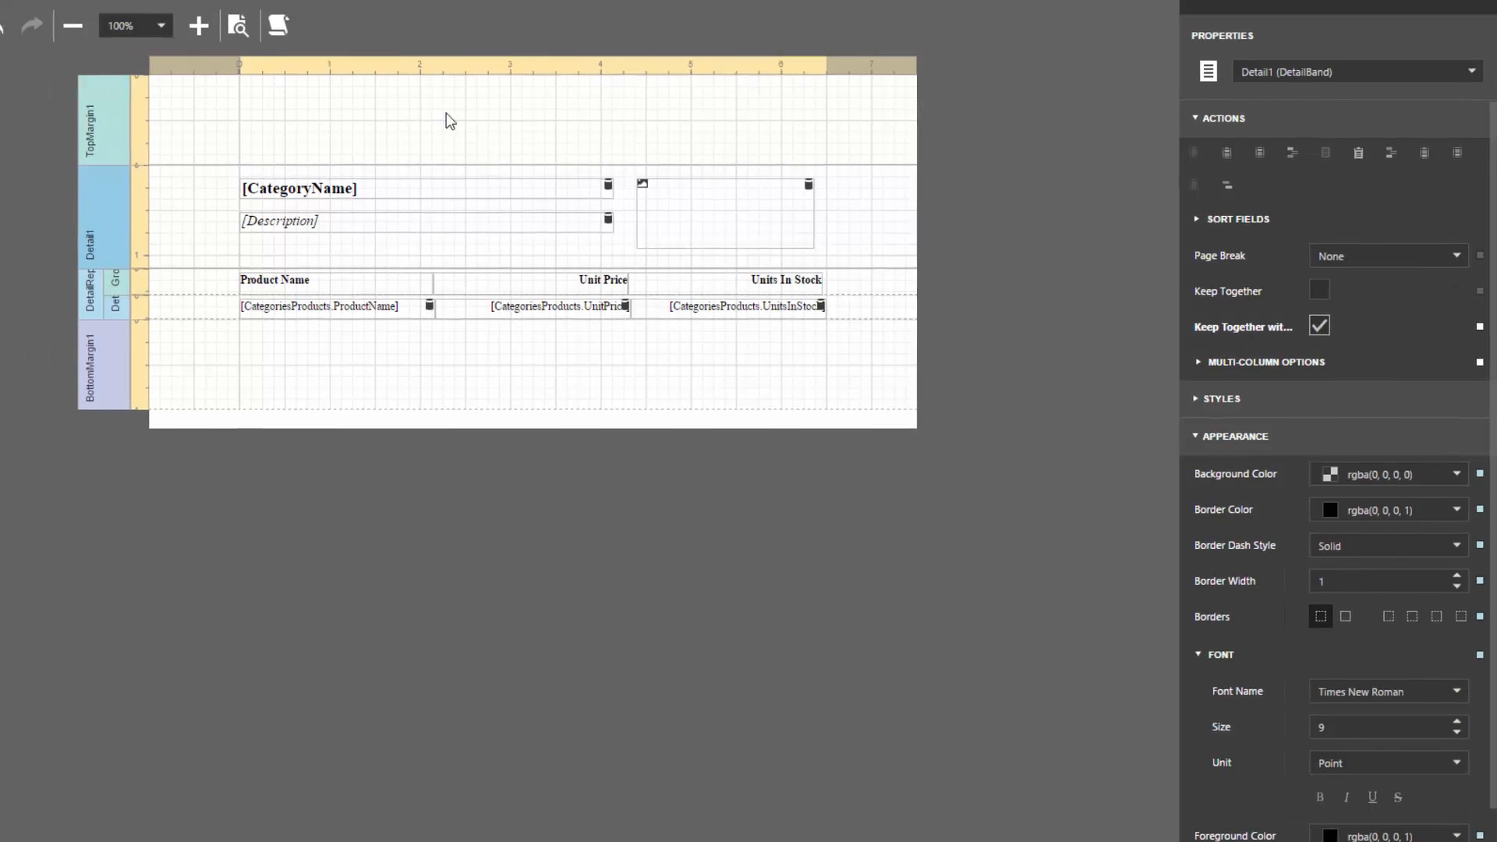
Step: Preview the report, page through categories like Beverages and Confections, and return to Design
left_click(237, 26)
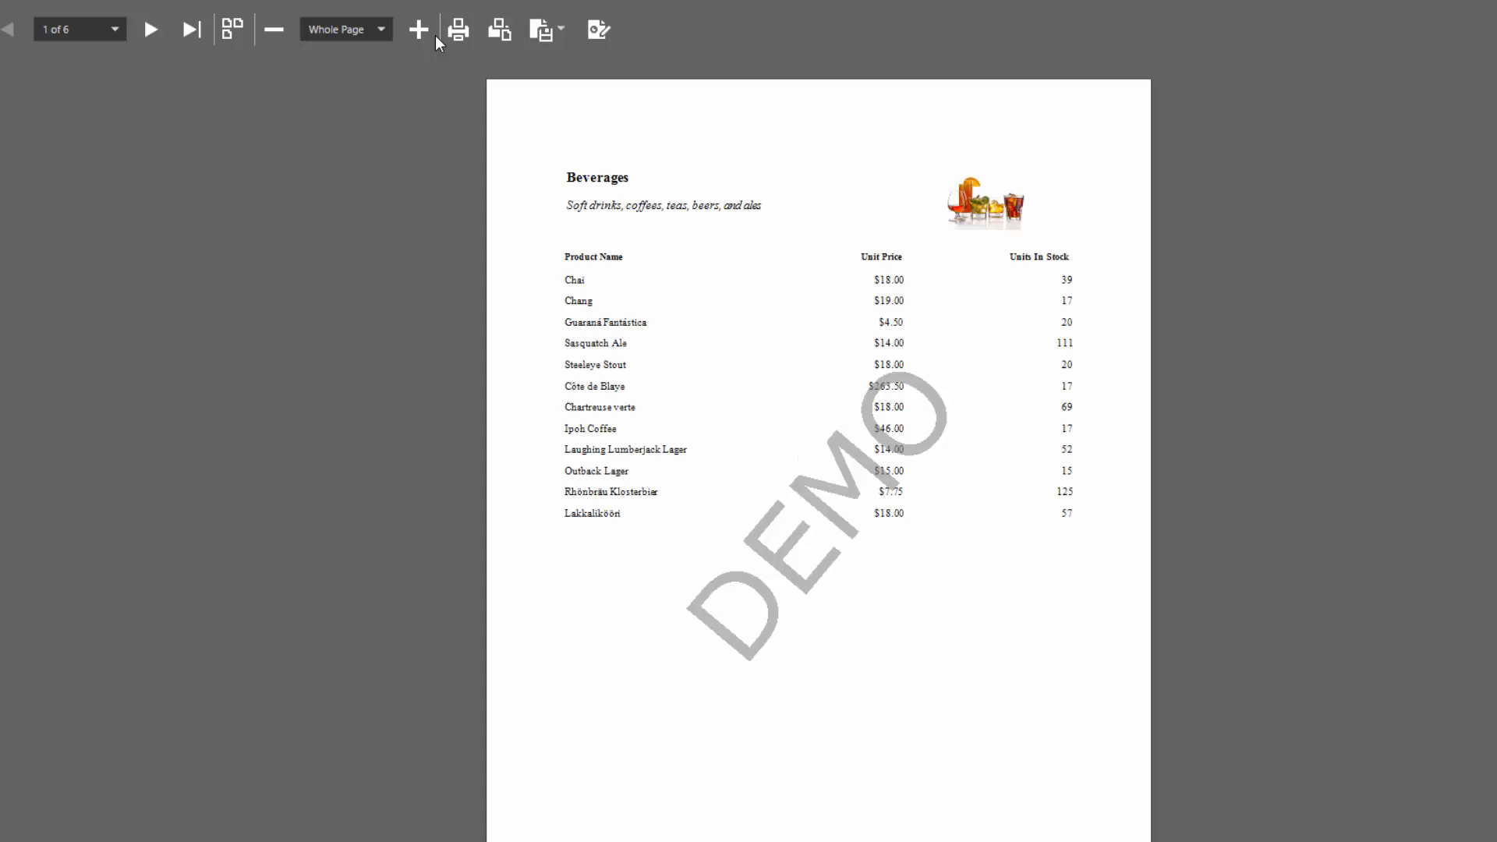
left_click(151, 28)
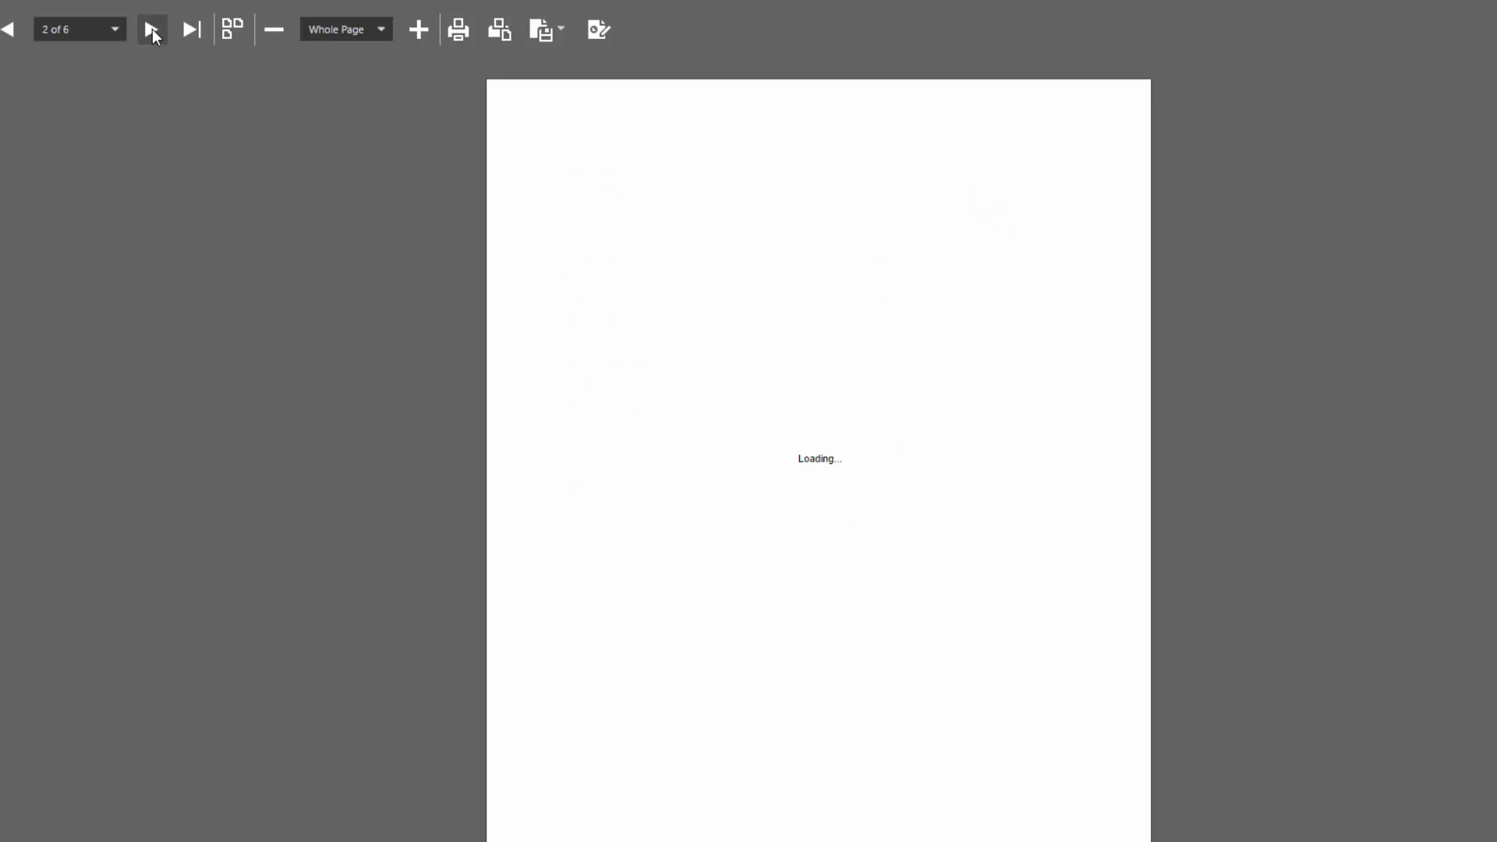
left_click(151, 28)
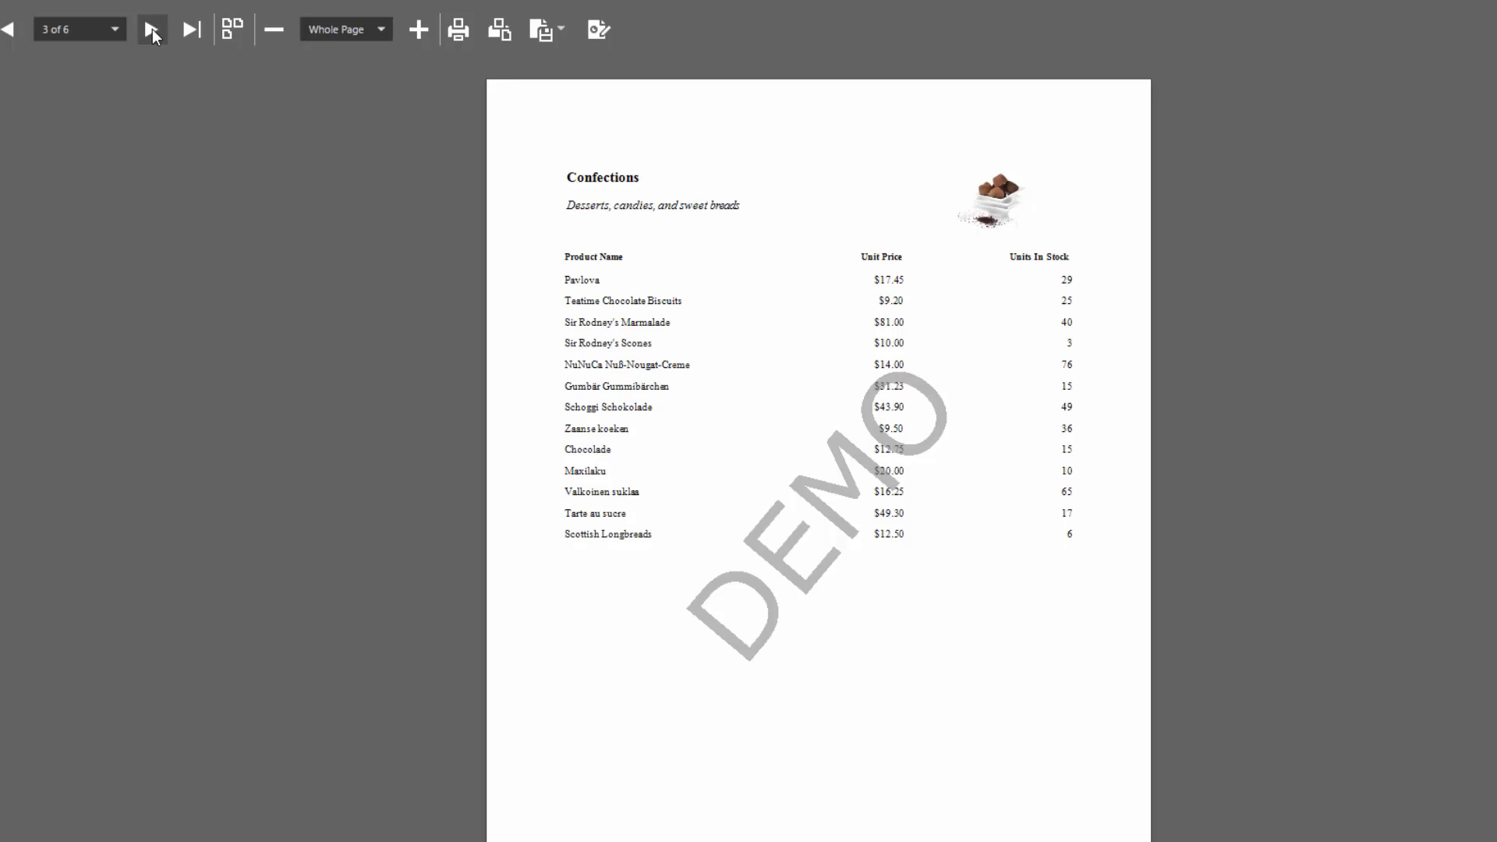
mouse_move(597, 28)
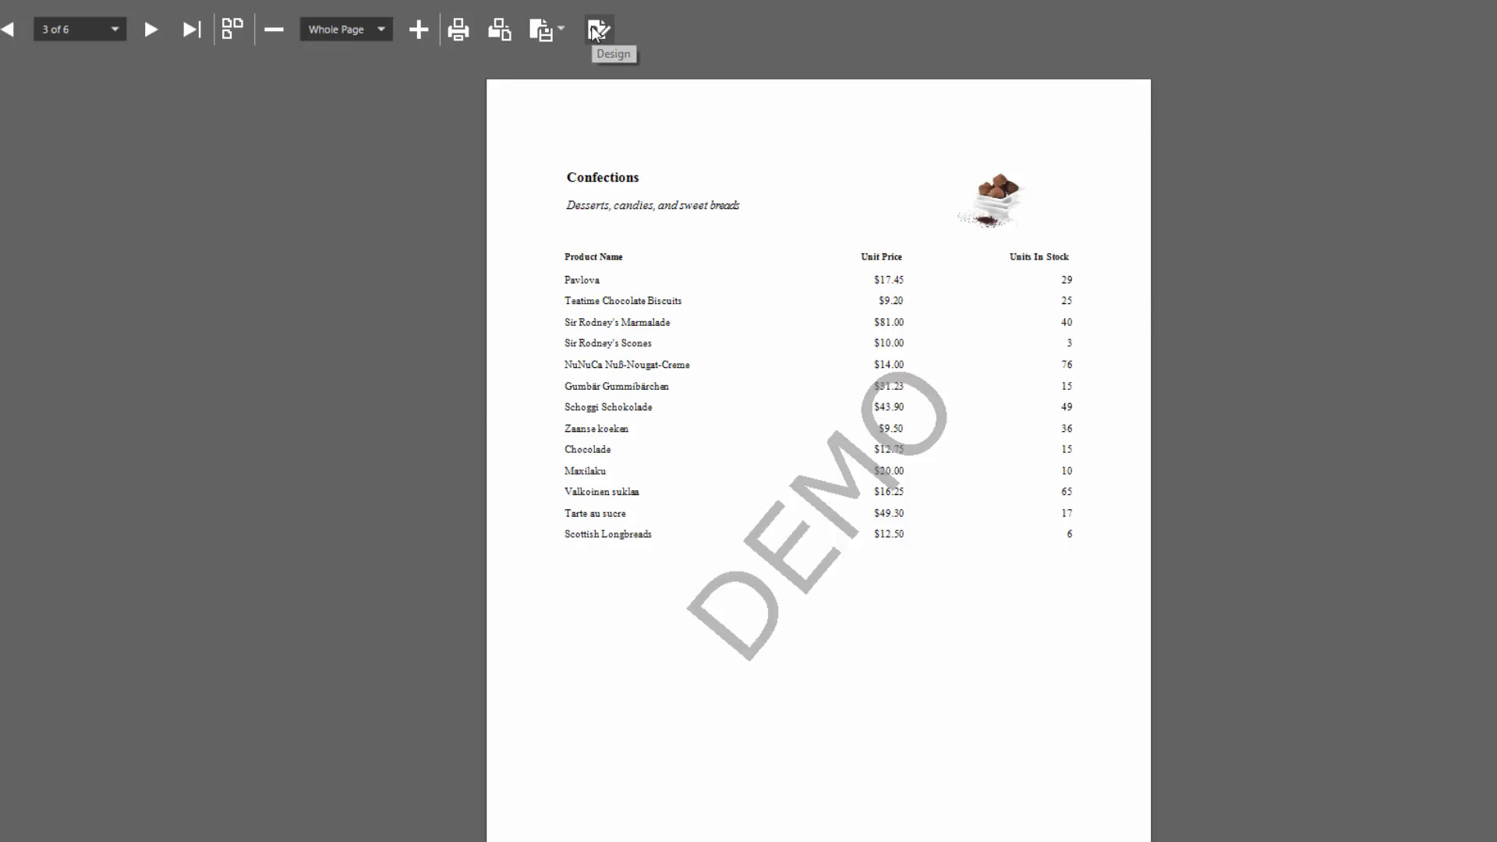
left_click(598, 28)
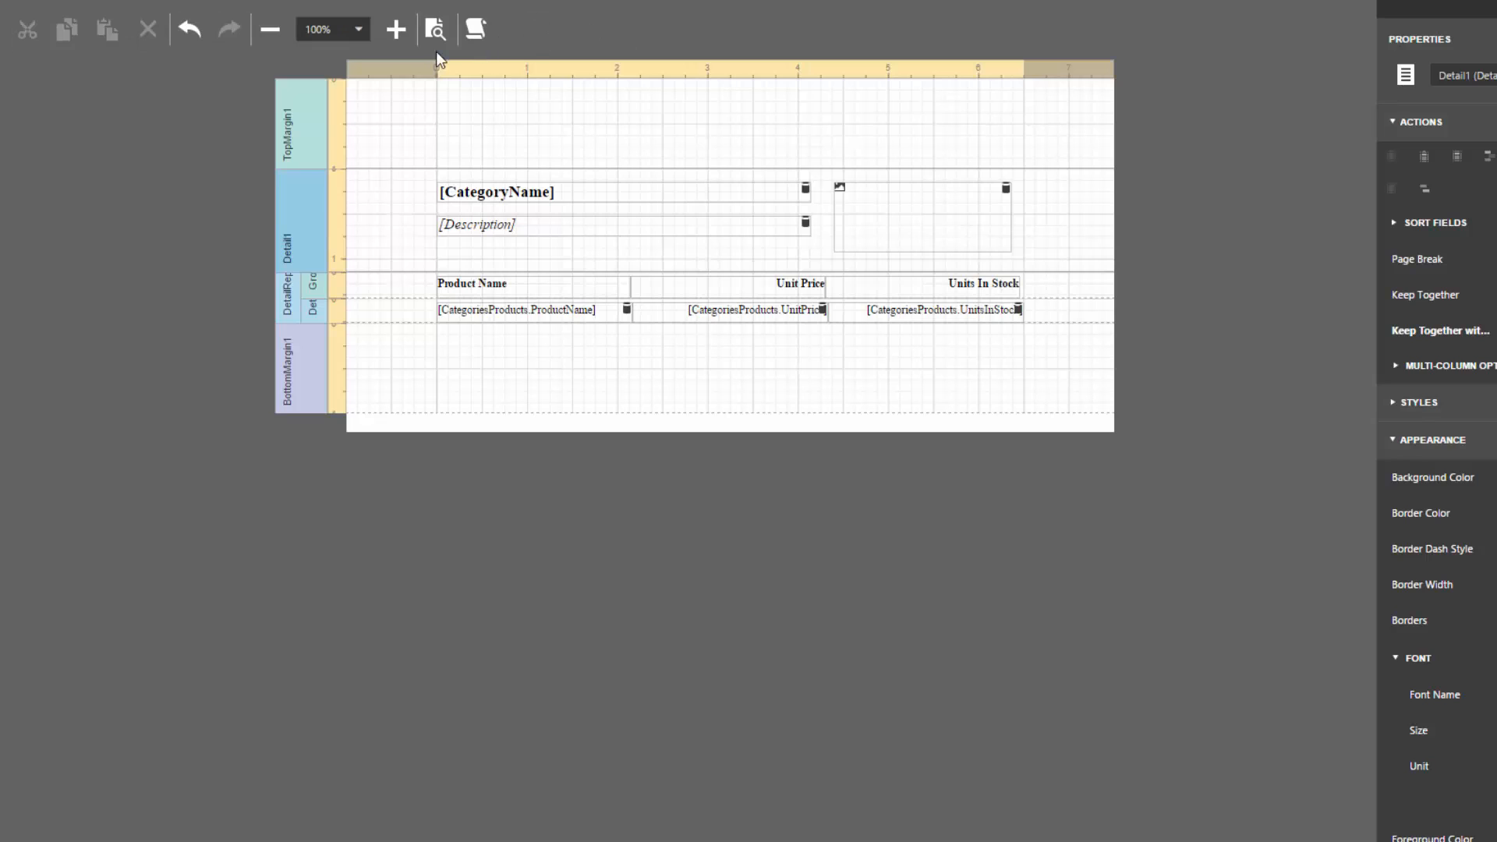
Step: Create a second Northwind SQL data source with only the Categories table and show the field list
left_click(30, 28)
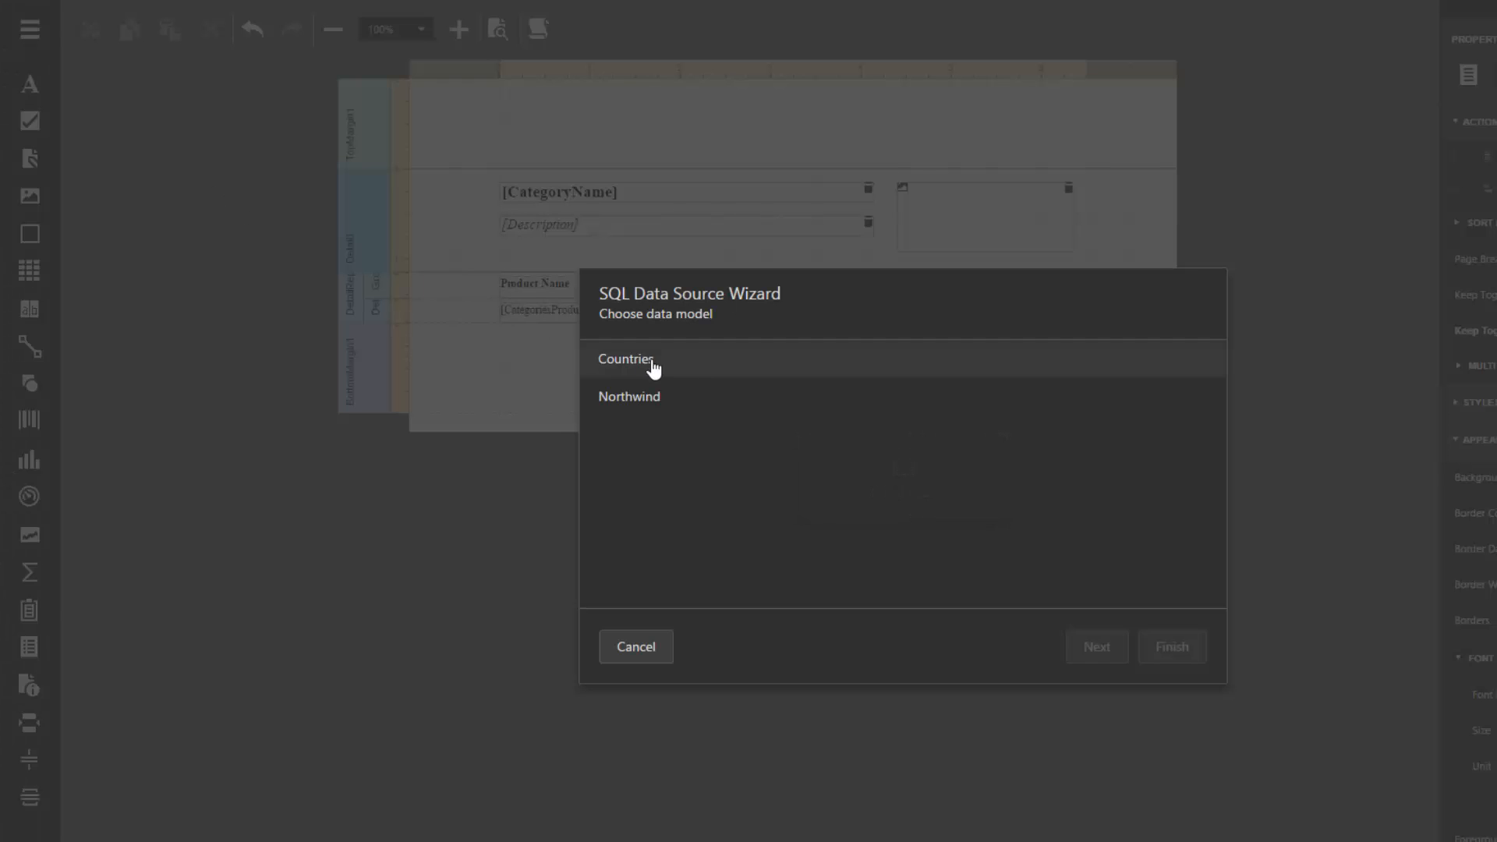
left_click(628, 394)
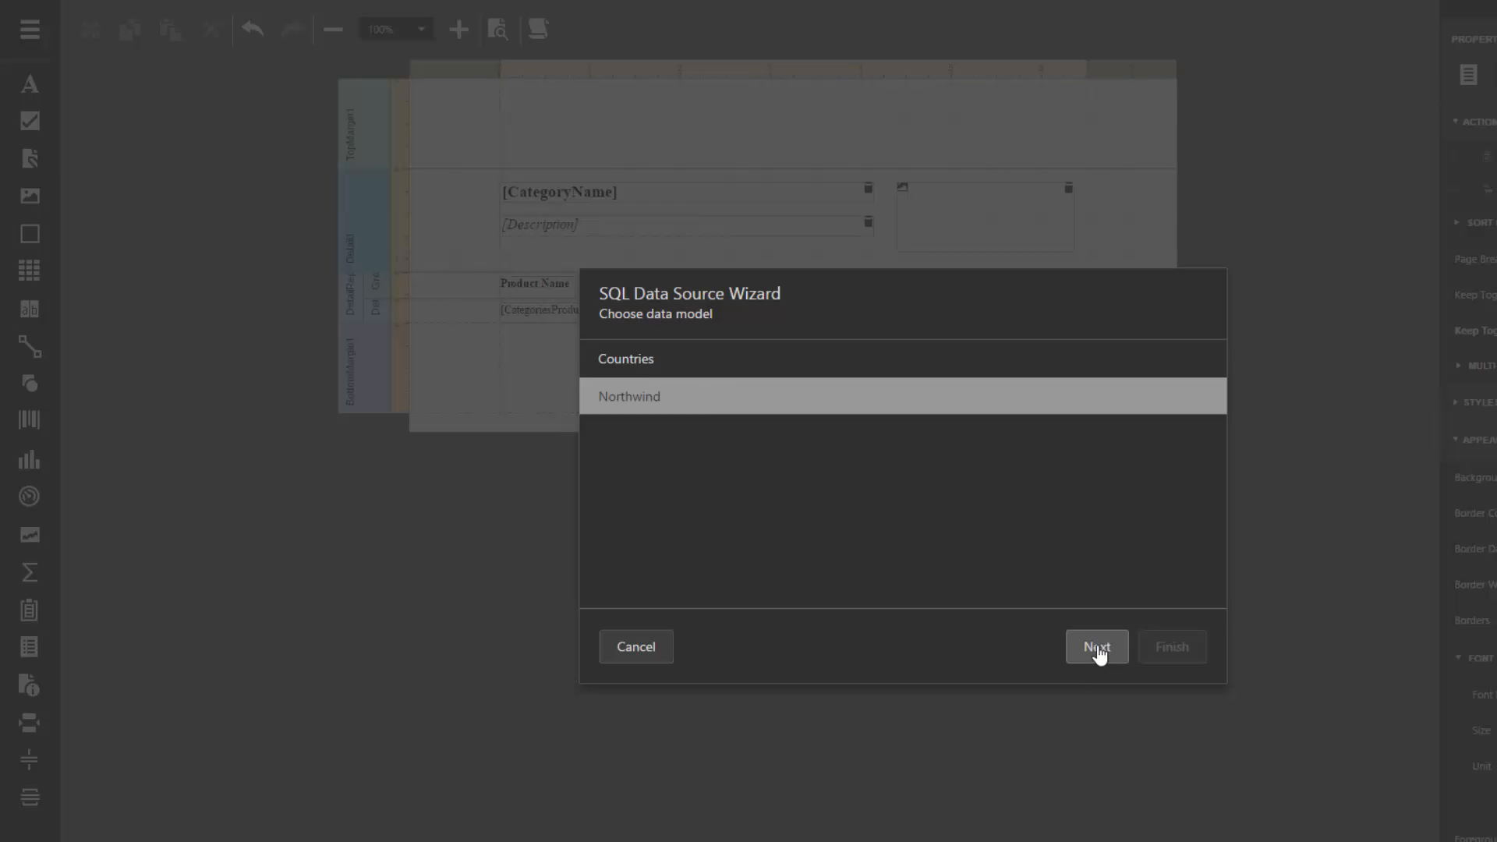
left_click(1096, 645)
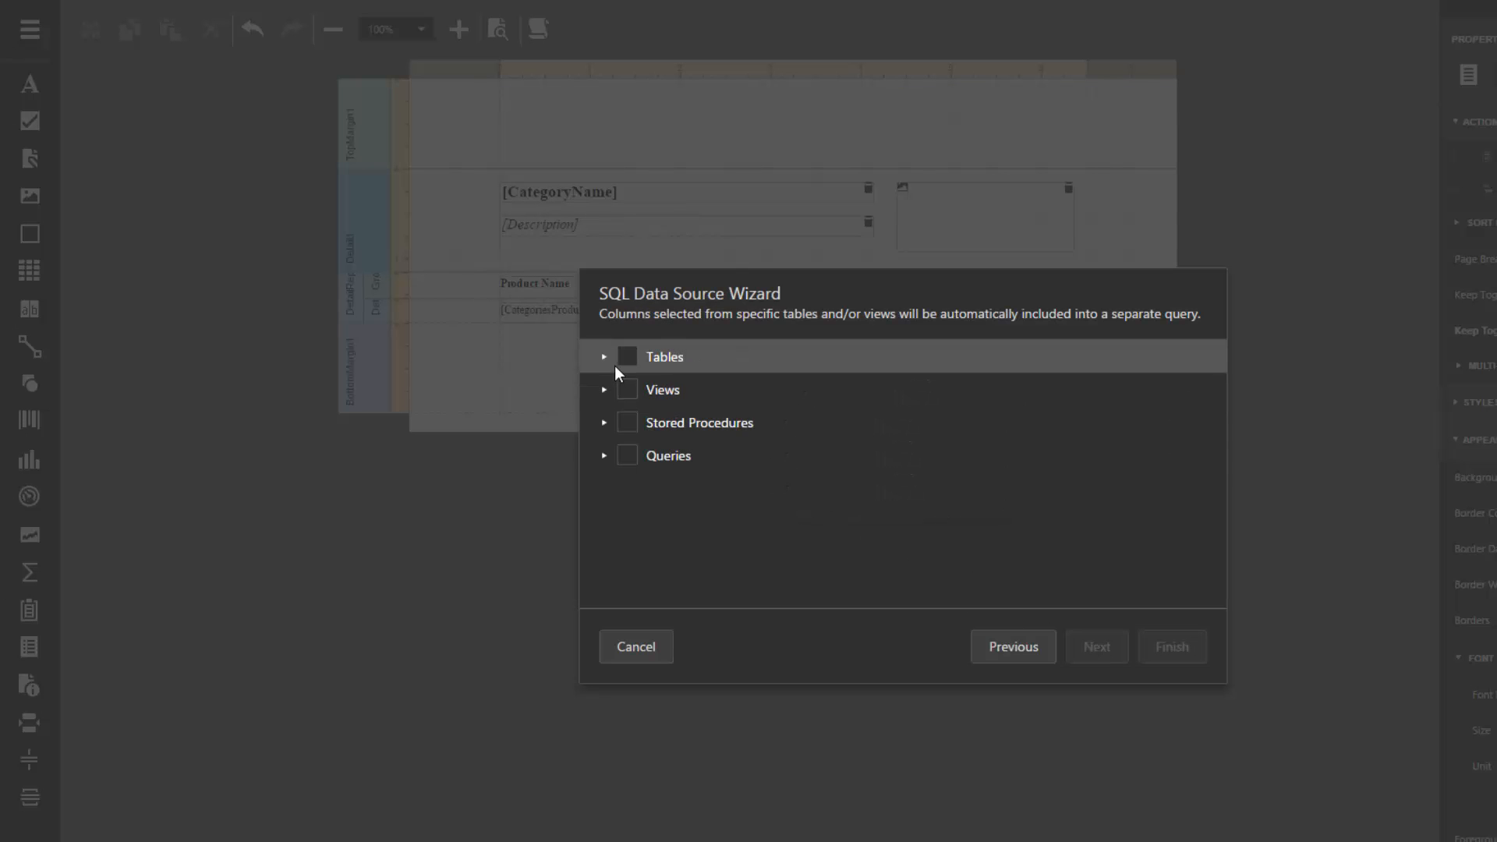
left_click(604, 355)
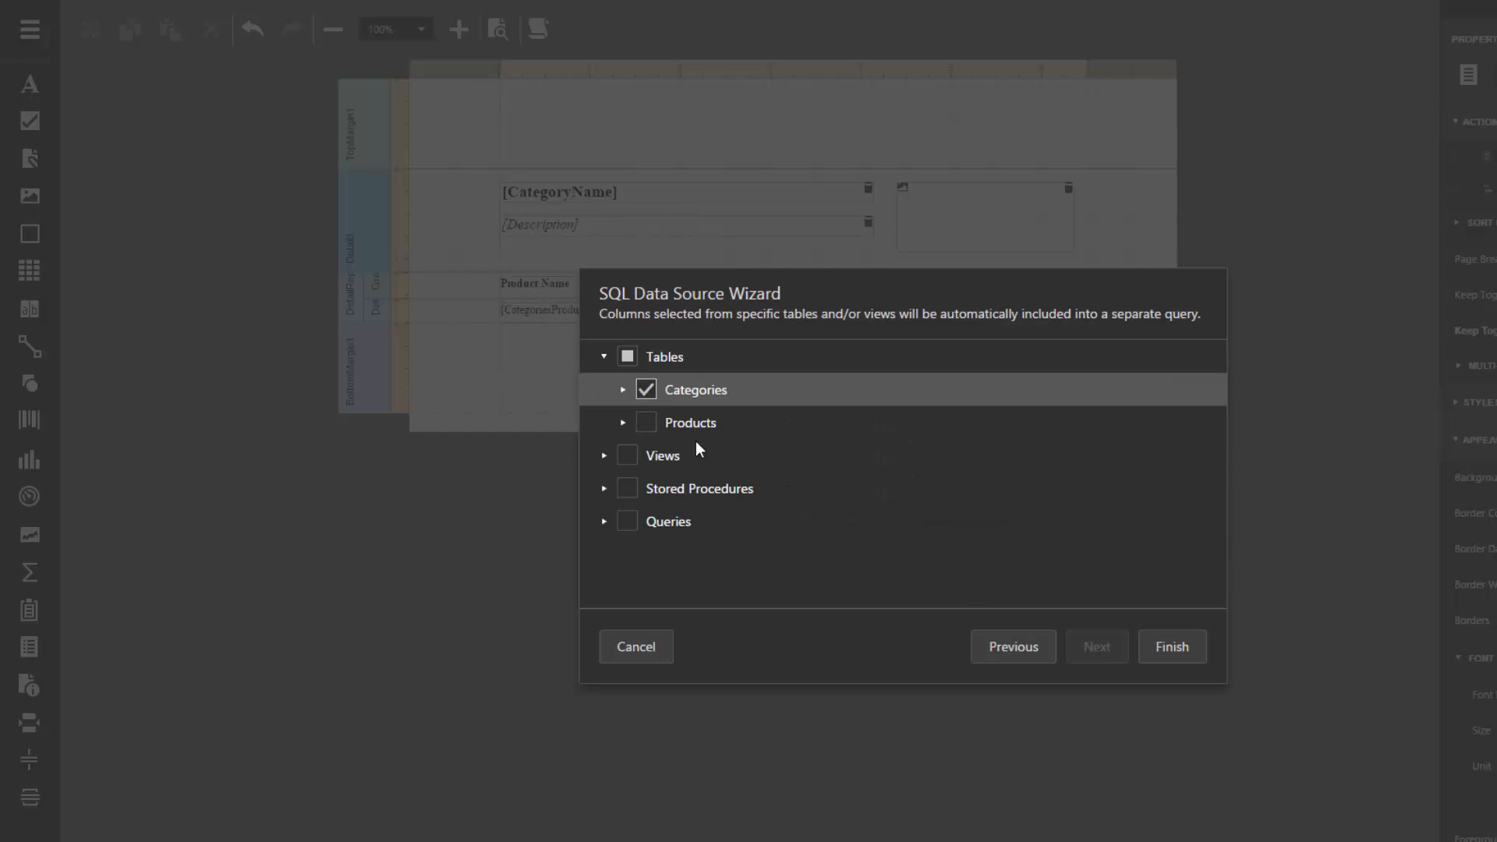
left_click(1171, 646)
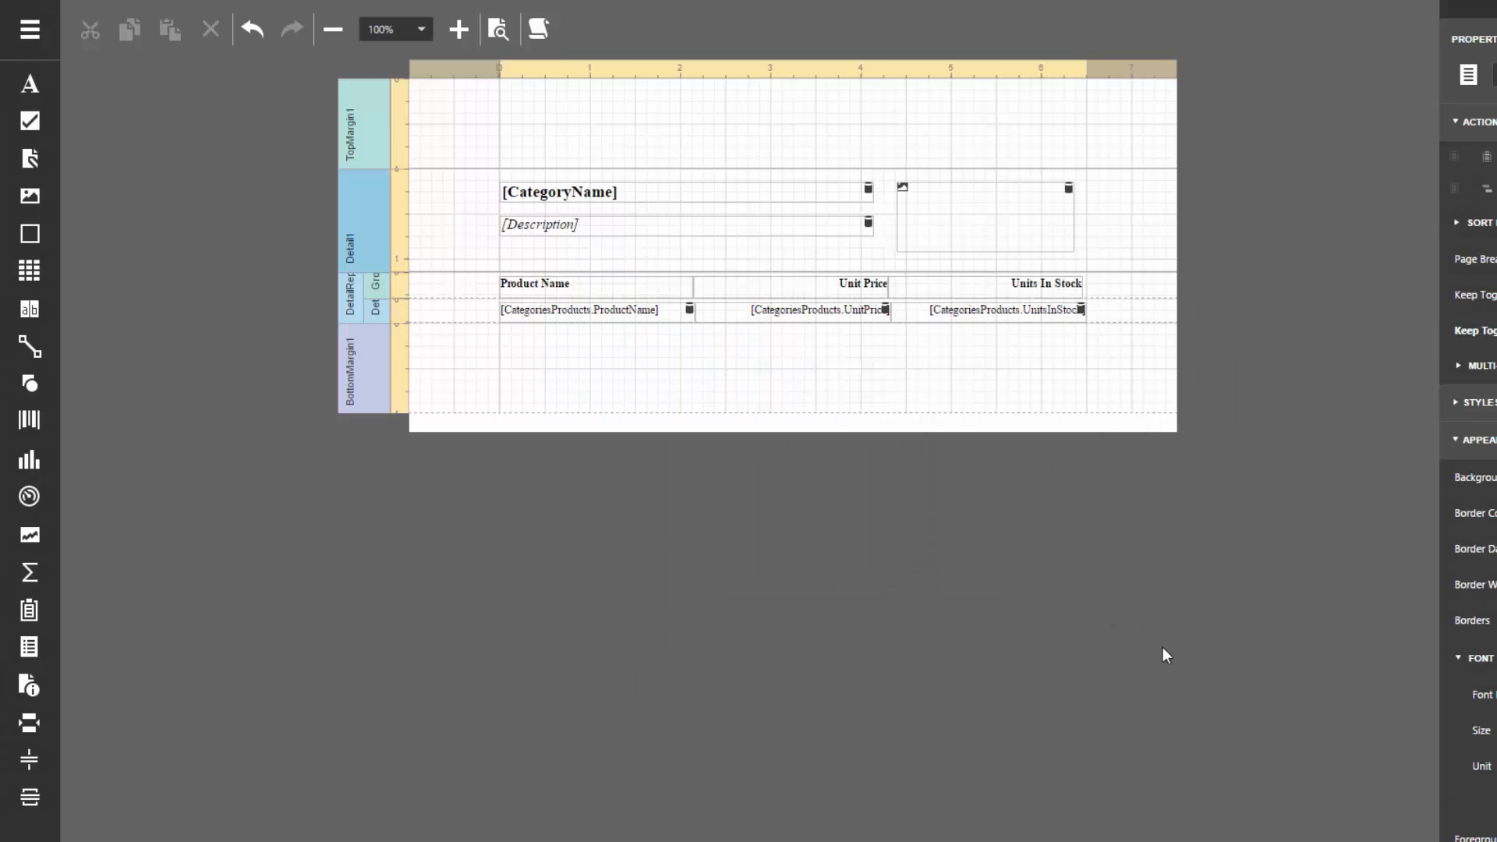
left_click(1473, 80)
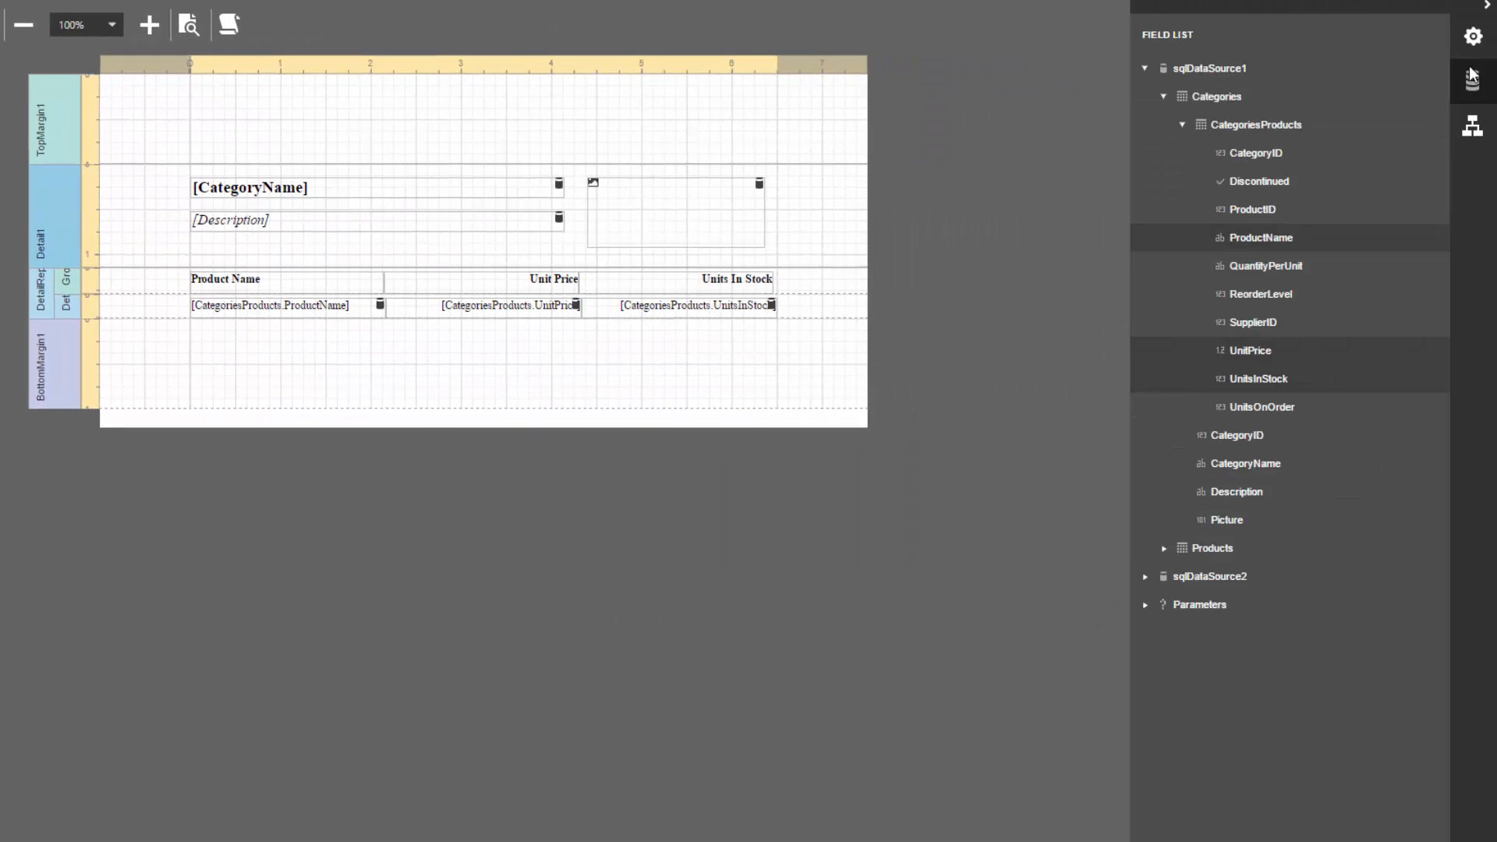
Step: Add a new report parameter 'category' with the description 'Category:'
left_click(1144, 67)
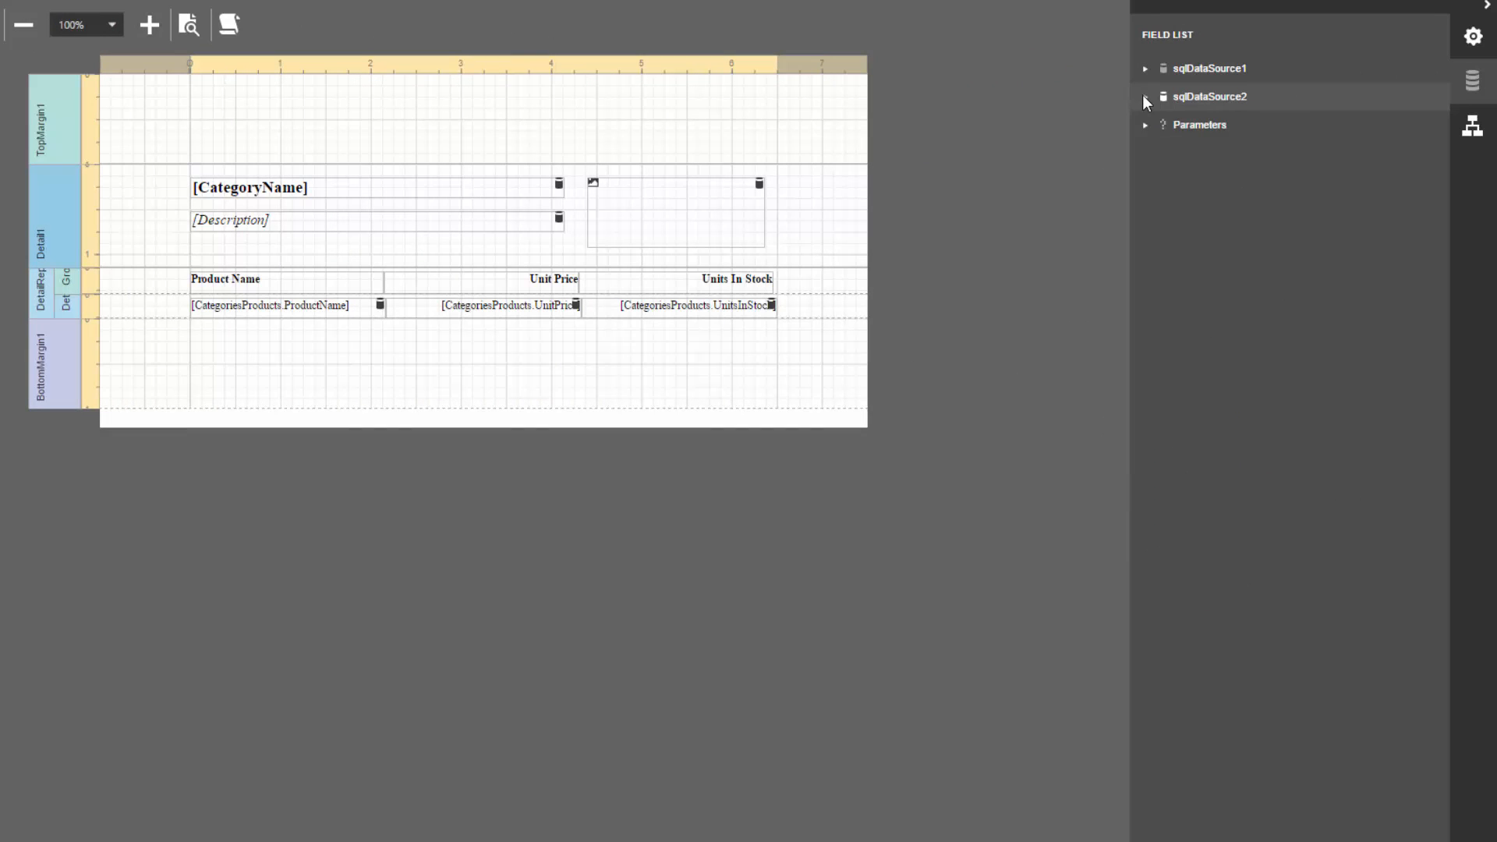
left_click(1144, 97)
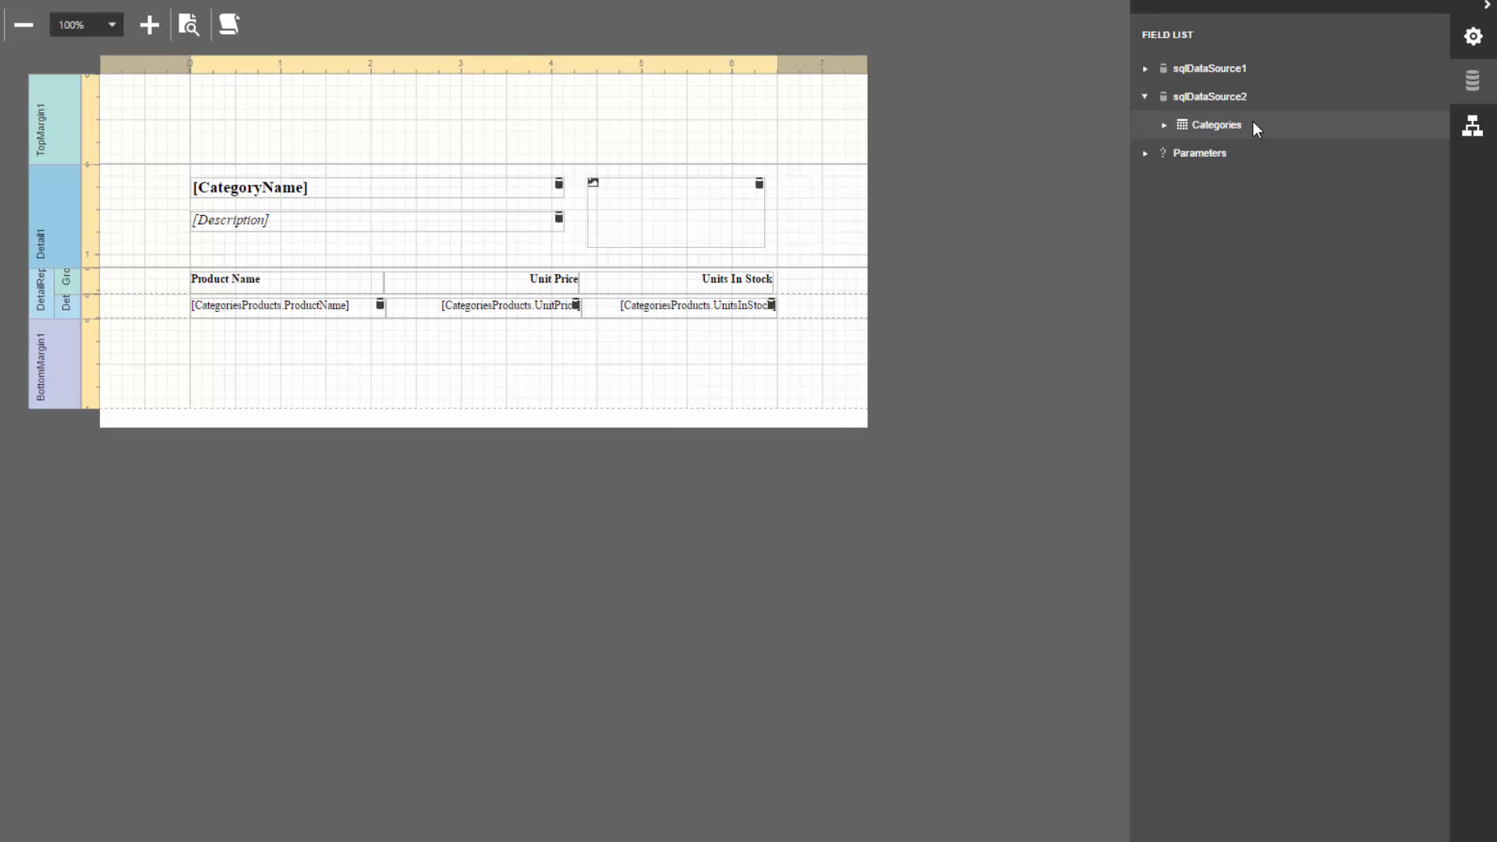
mouse_move(1197, 153)
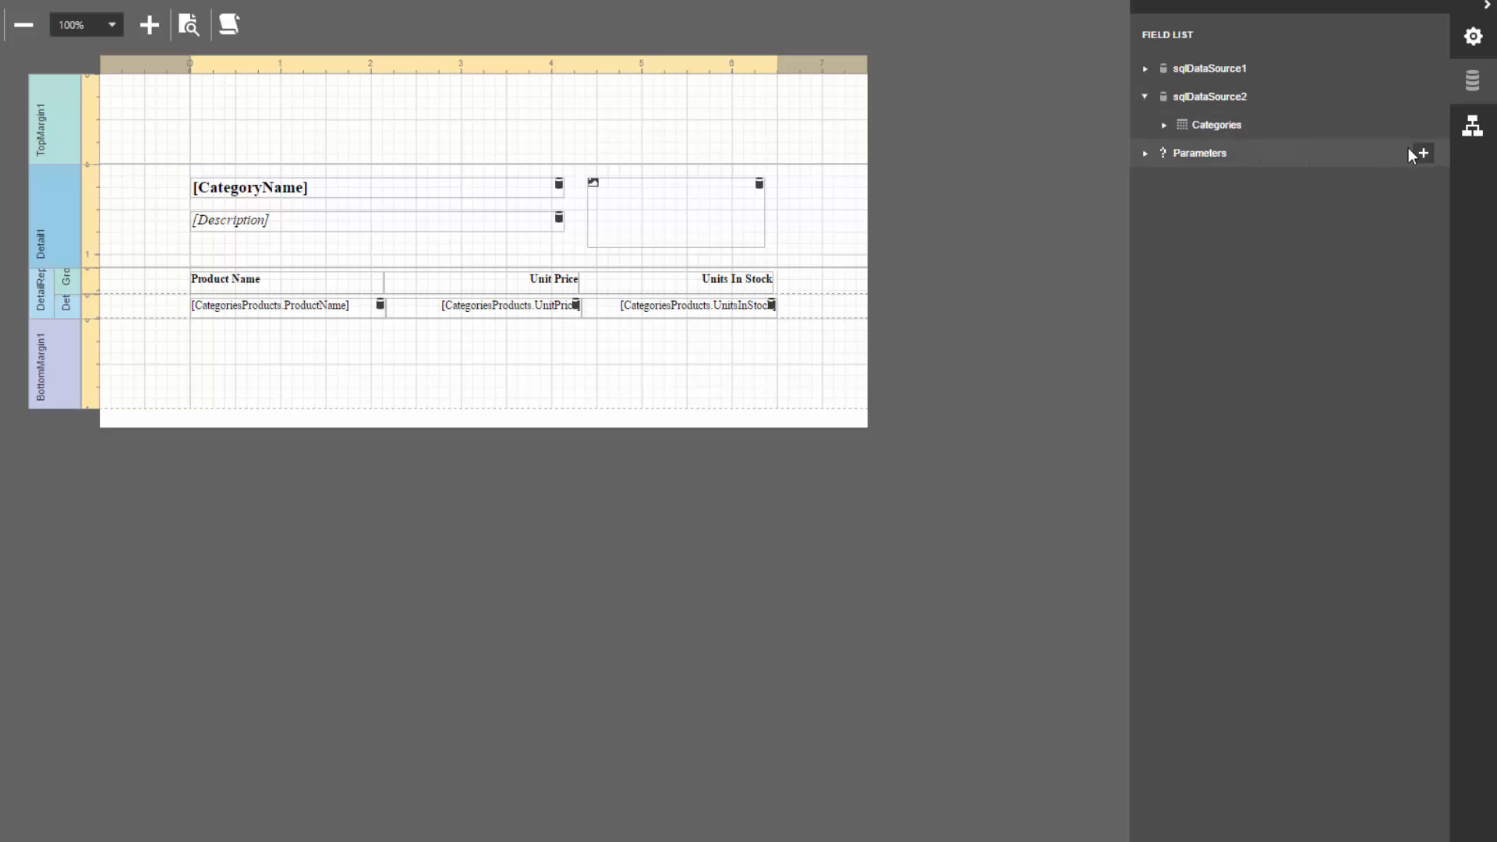
left_click(1422, 153)
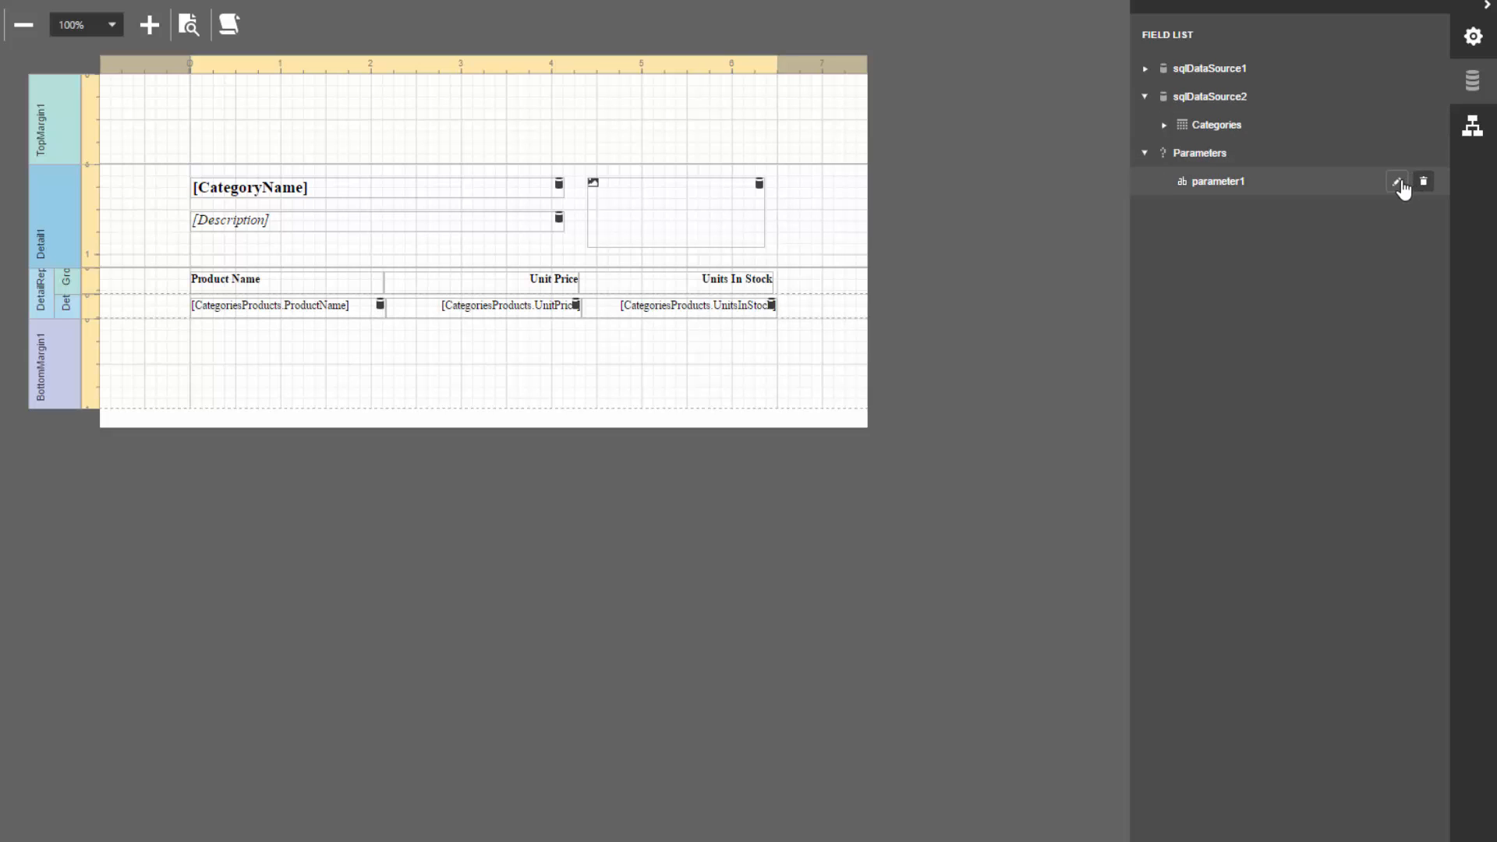
left_click(1395, 181)
type("category")
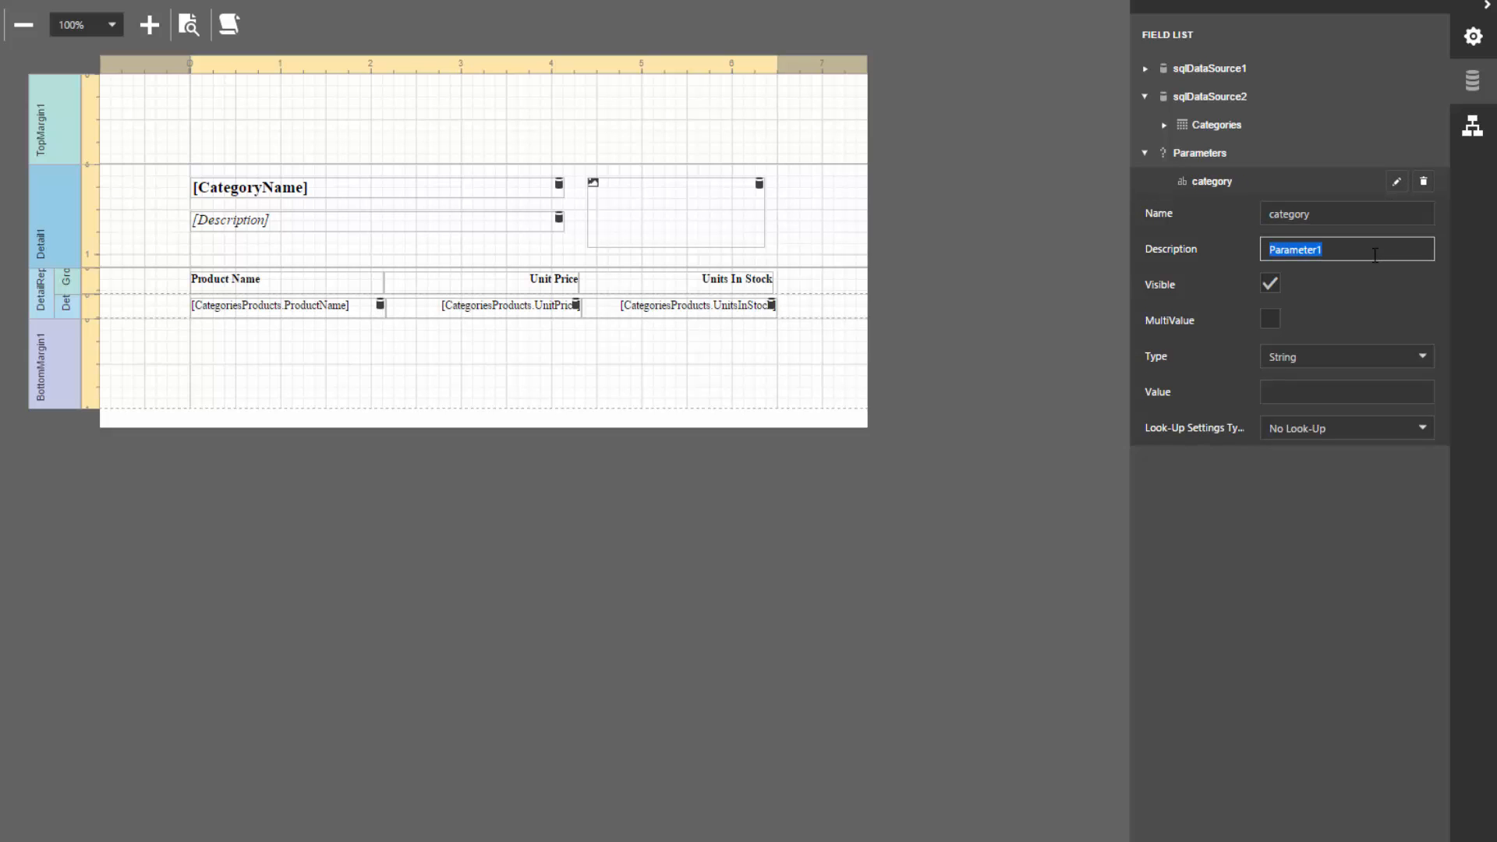
type("Category:")
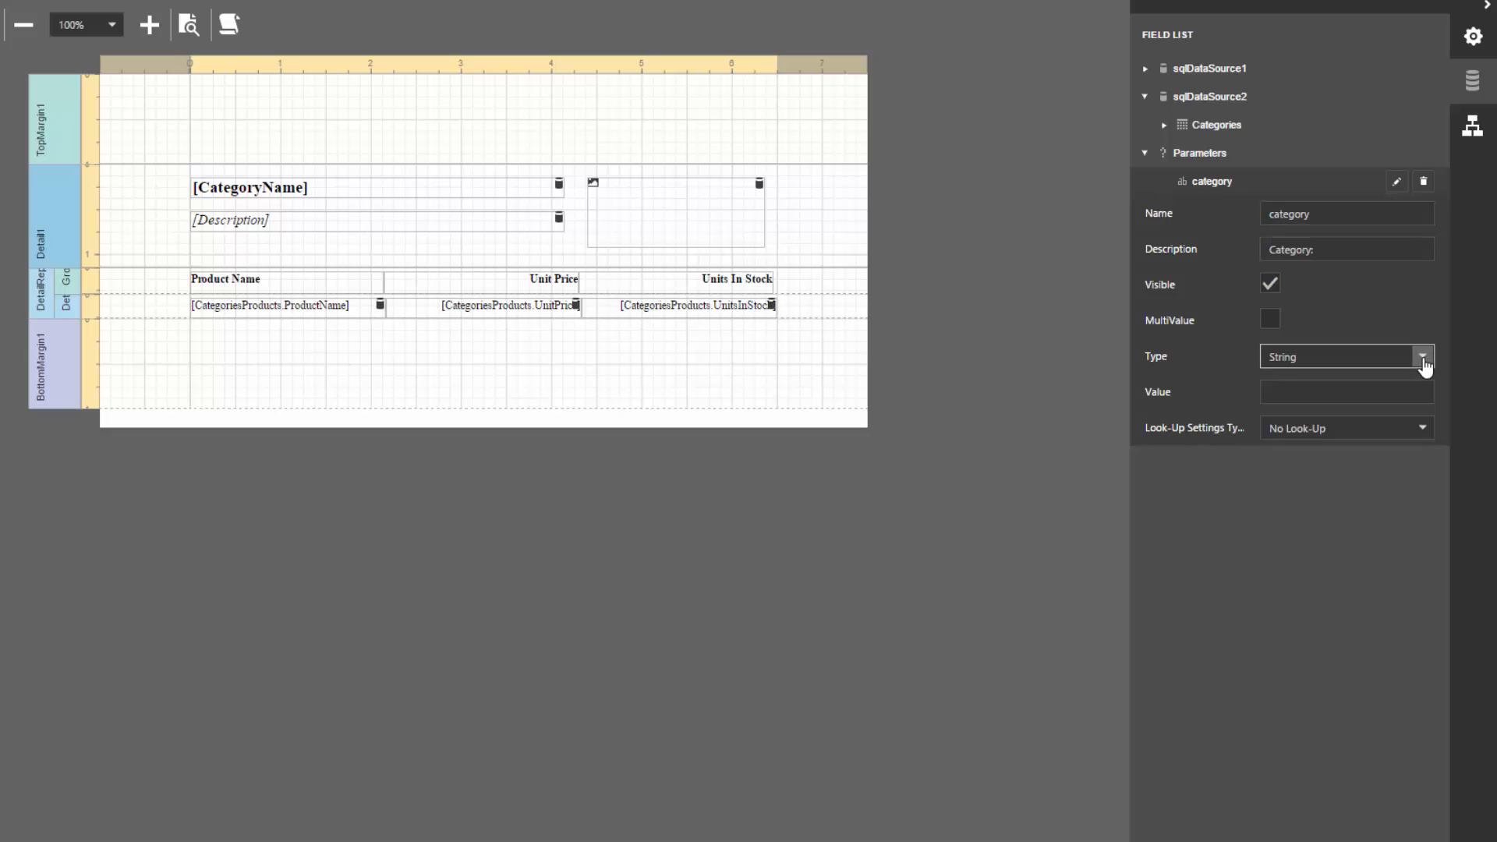
left_click(1422, 355)
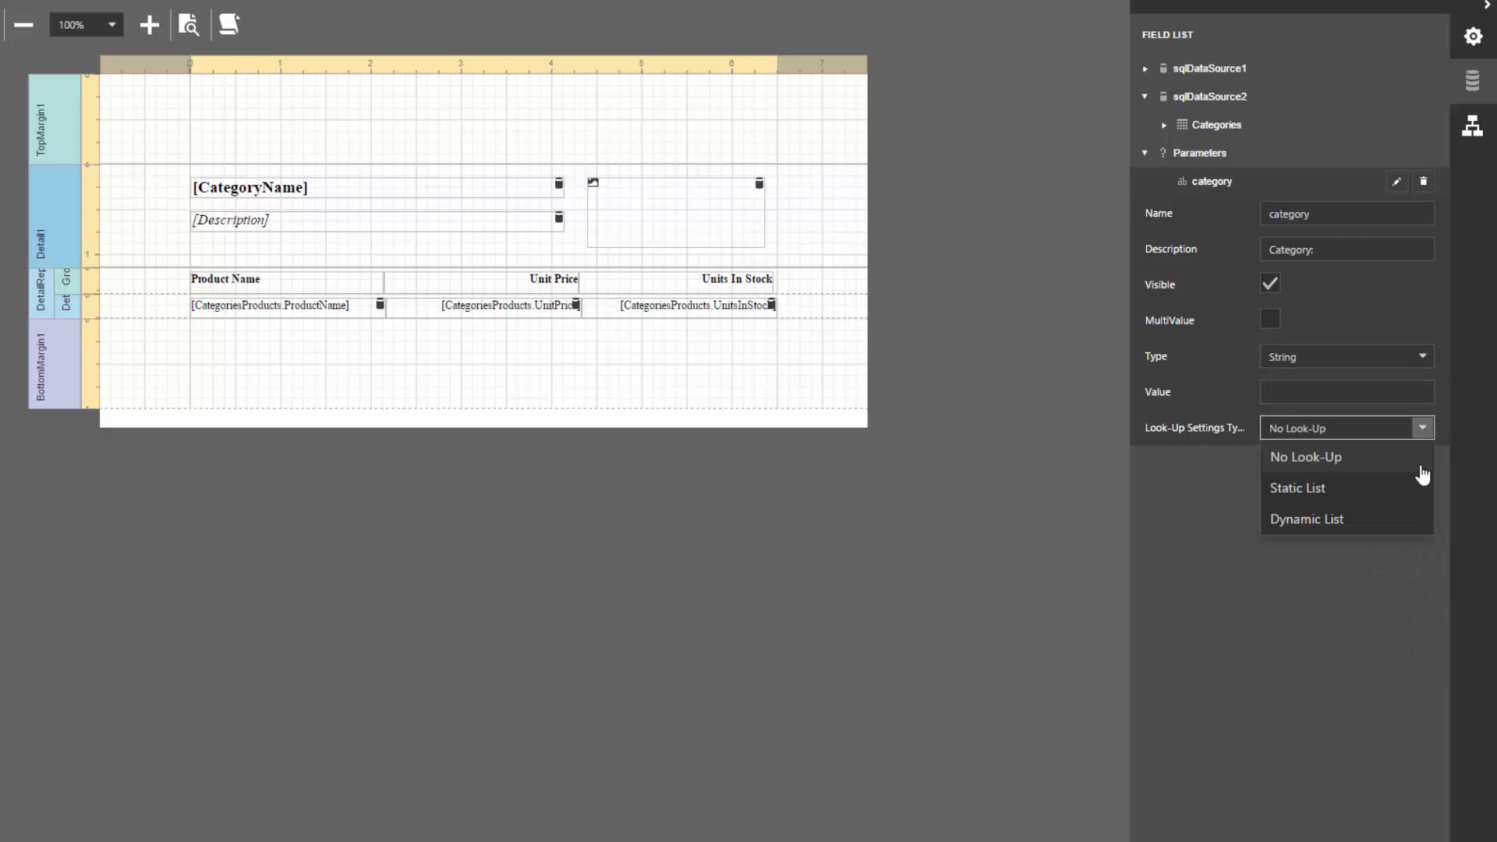
Step: Give it a Dynamic List lookup on Categories with CategoryName as display and value member
left_click(1308, 518)
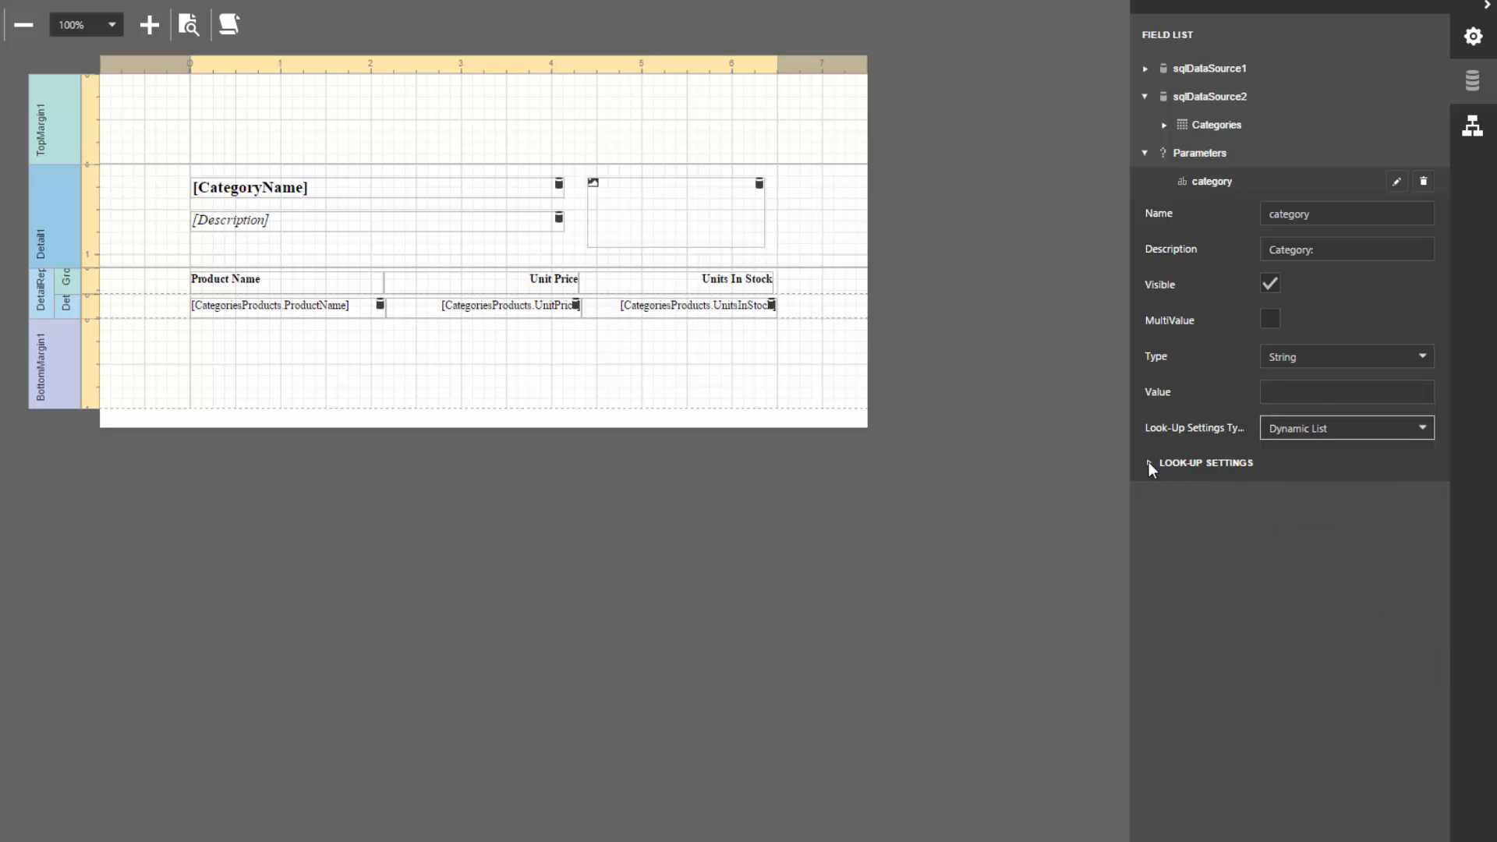
left_click(1149, 463)
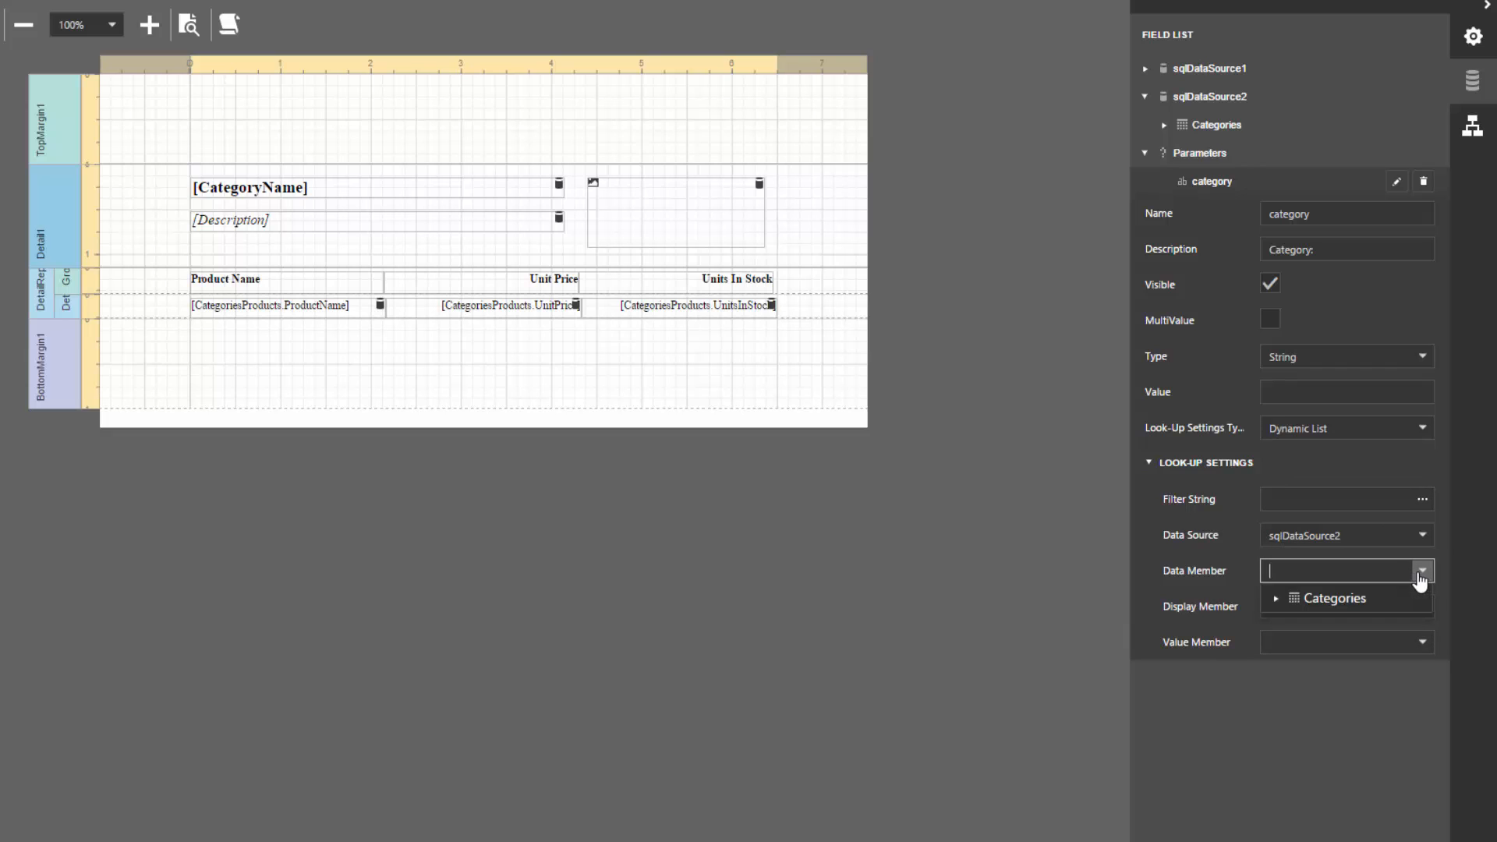
left_click(1335, 598)
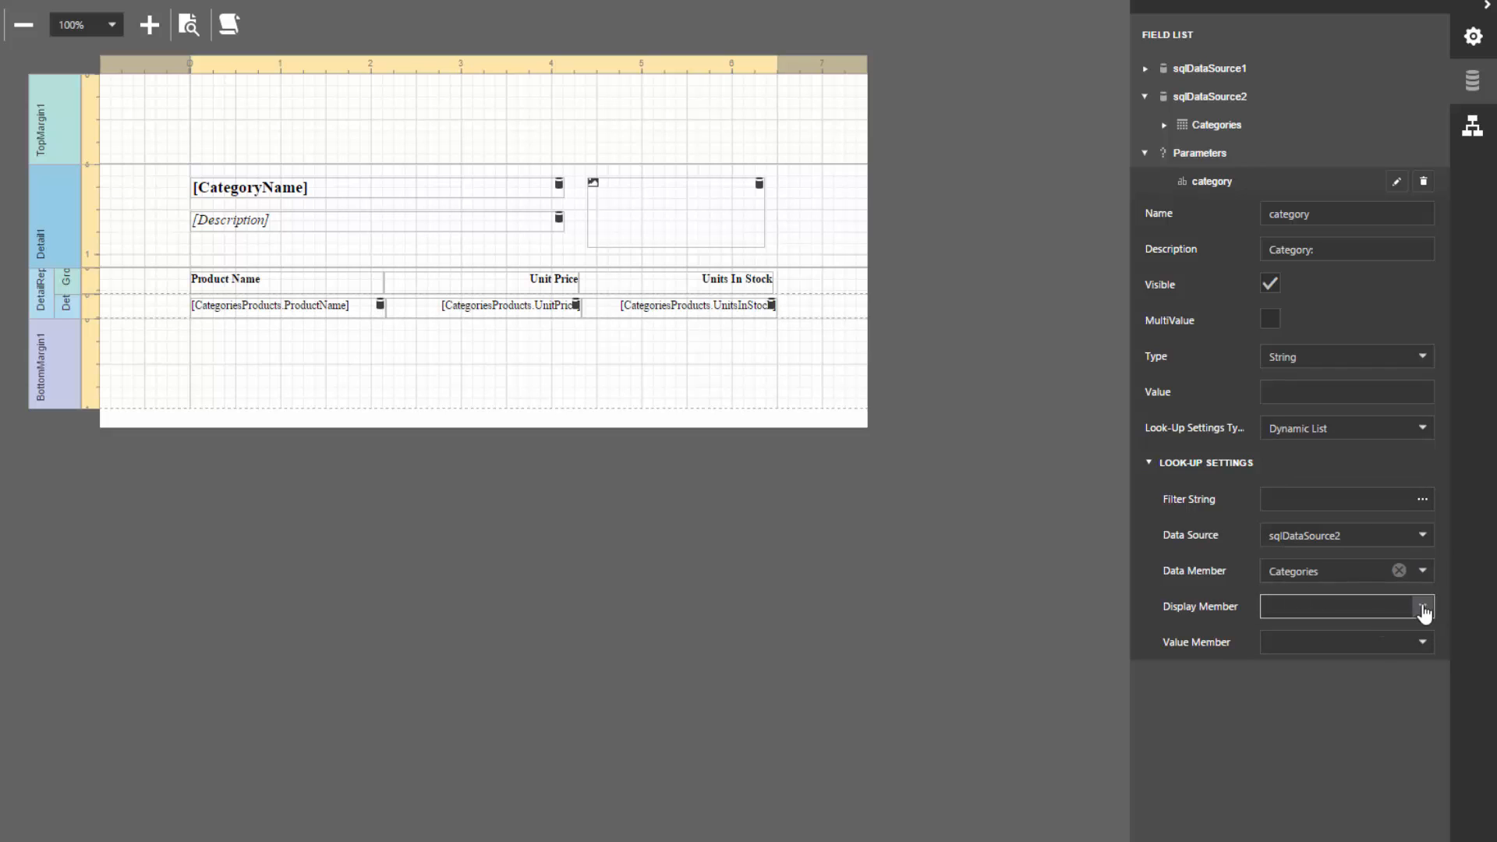
left_click(1422, 606)
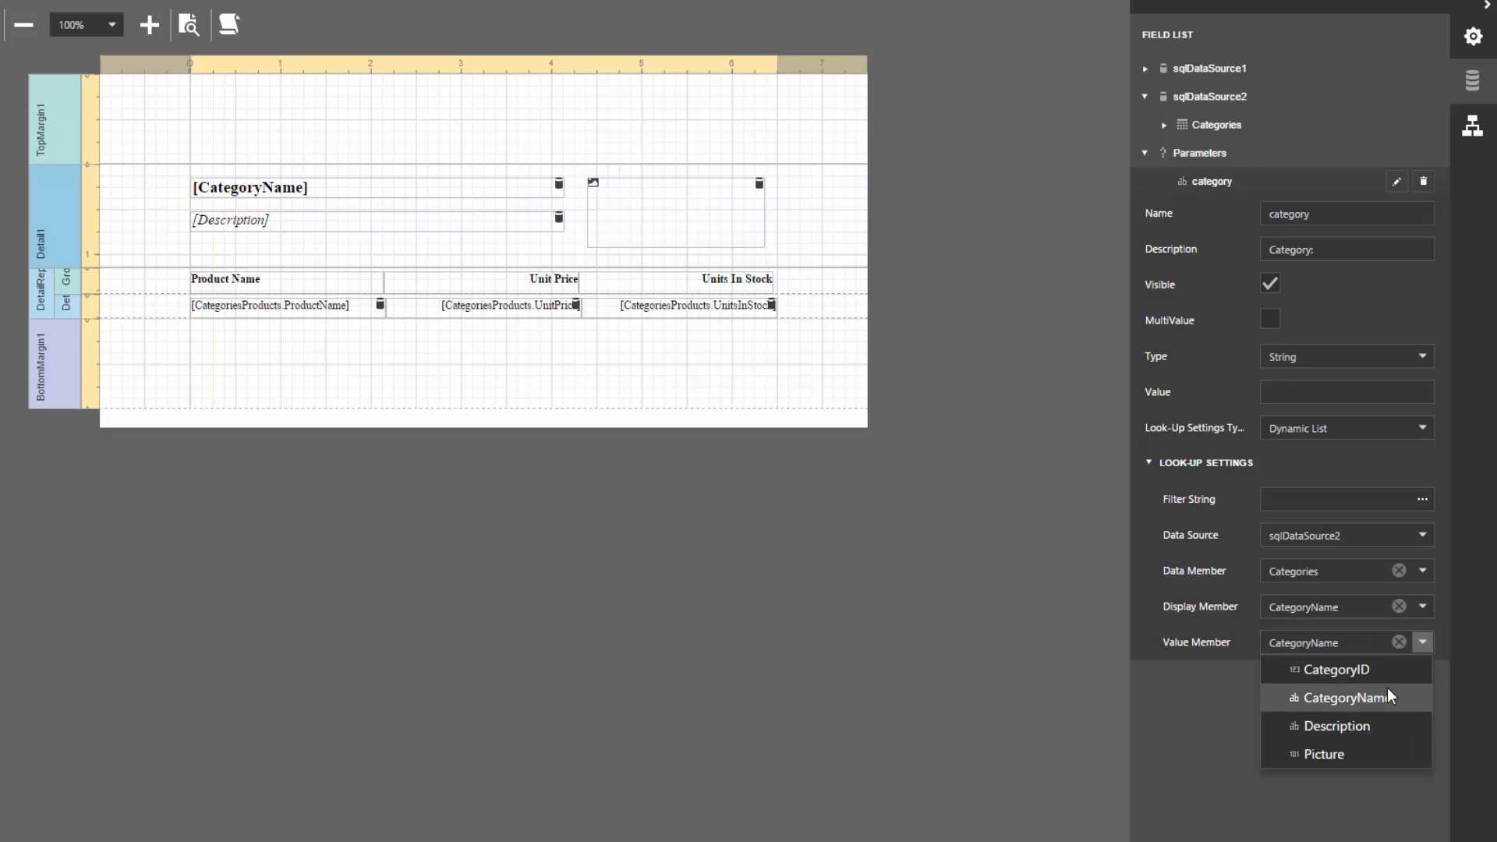
left_click(1346, 697)
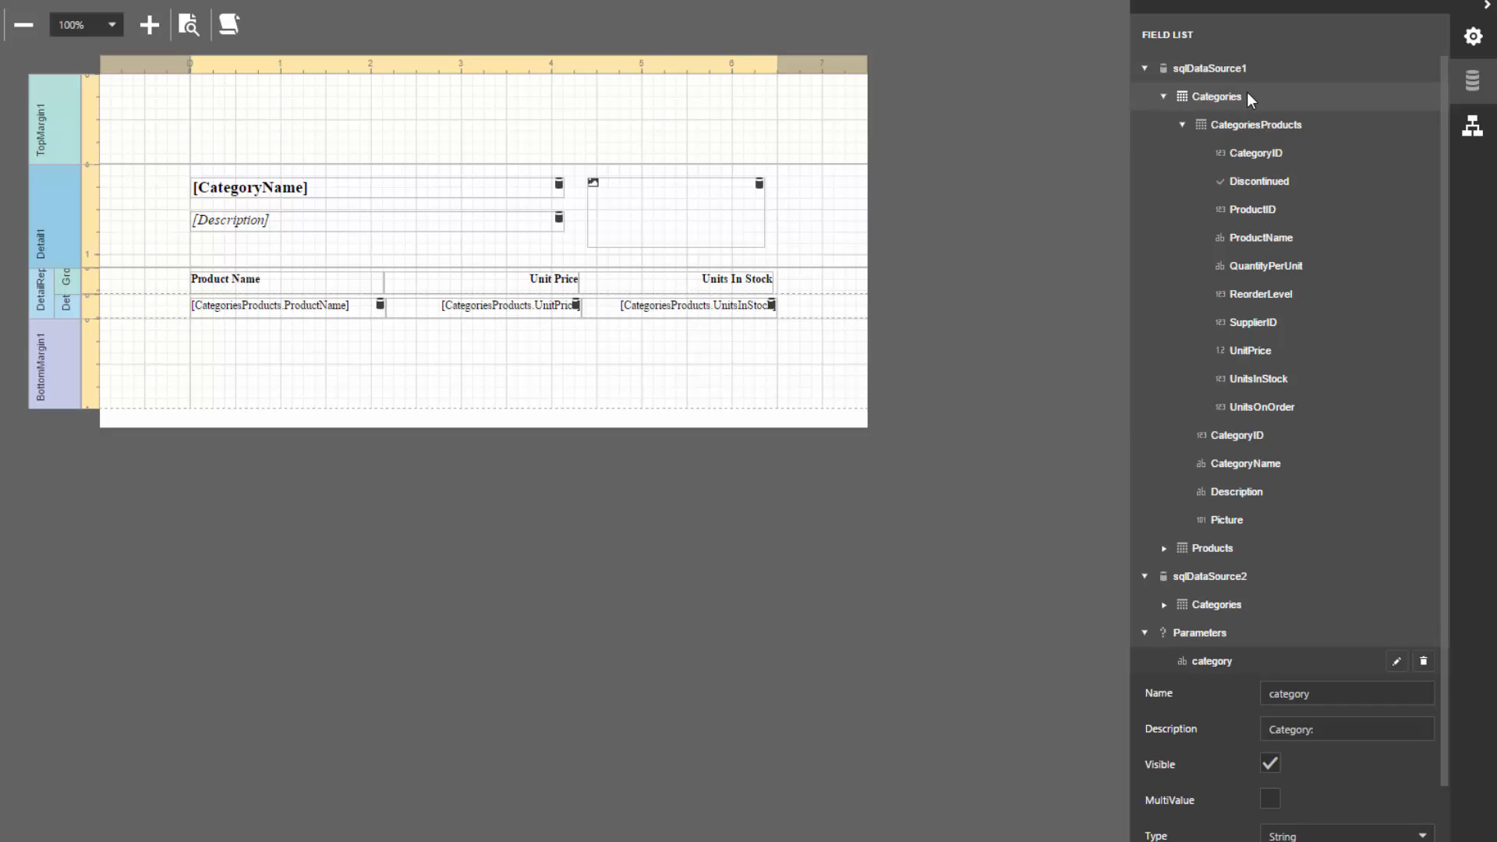
mouse_move(1394, 97)
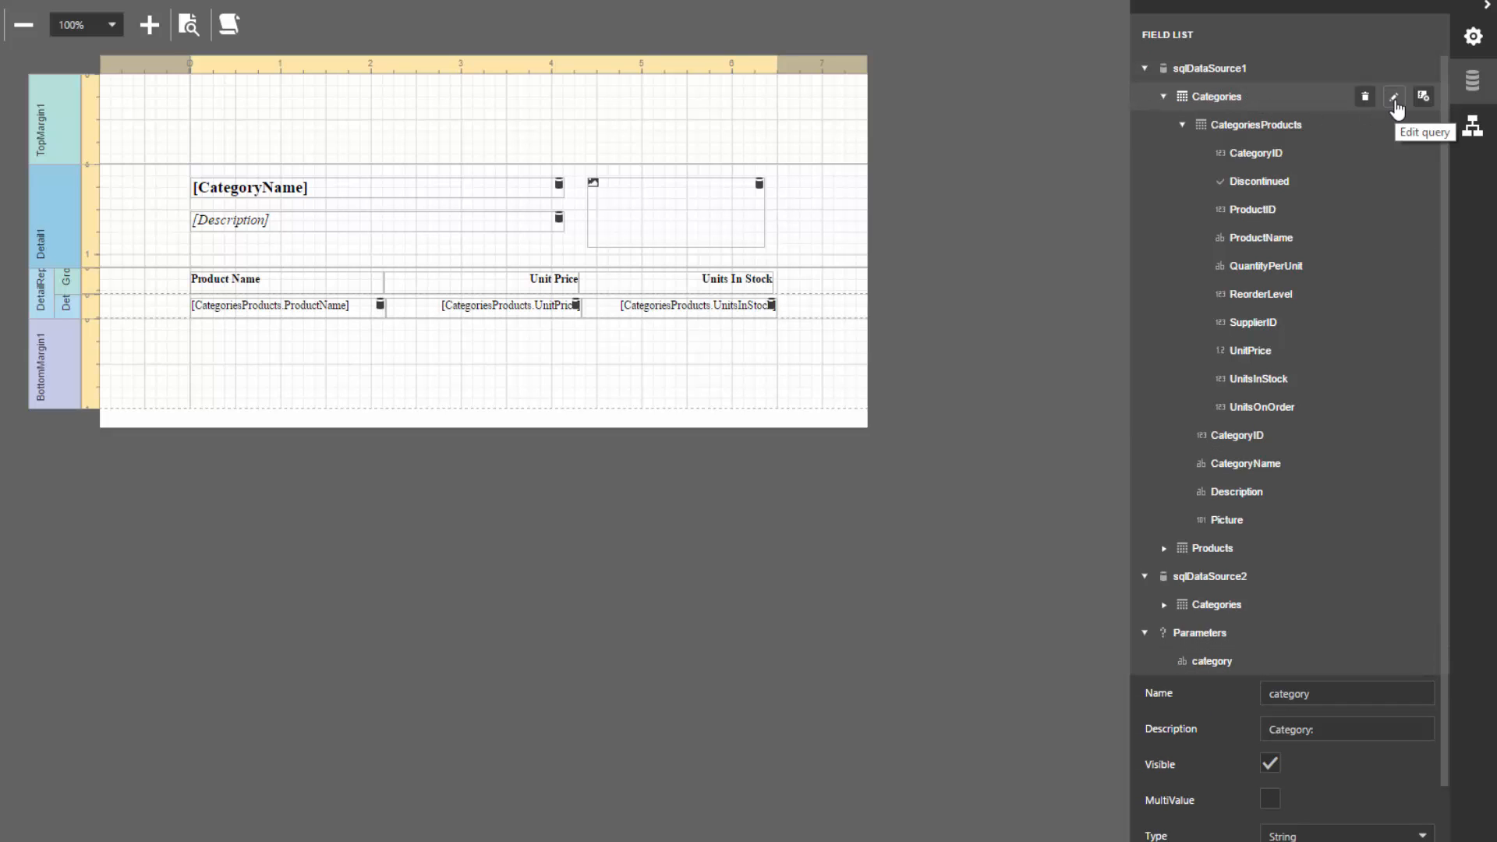
Step: In the Categories query's Filter Editor, start a condition on the CategoryName field
left_click(1394, 96)
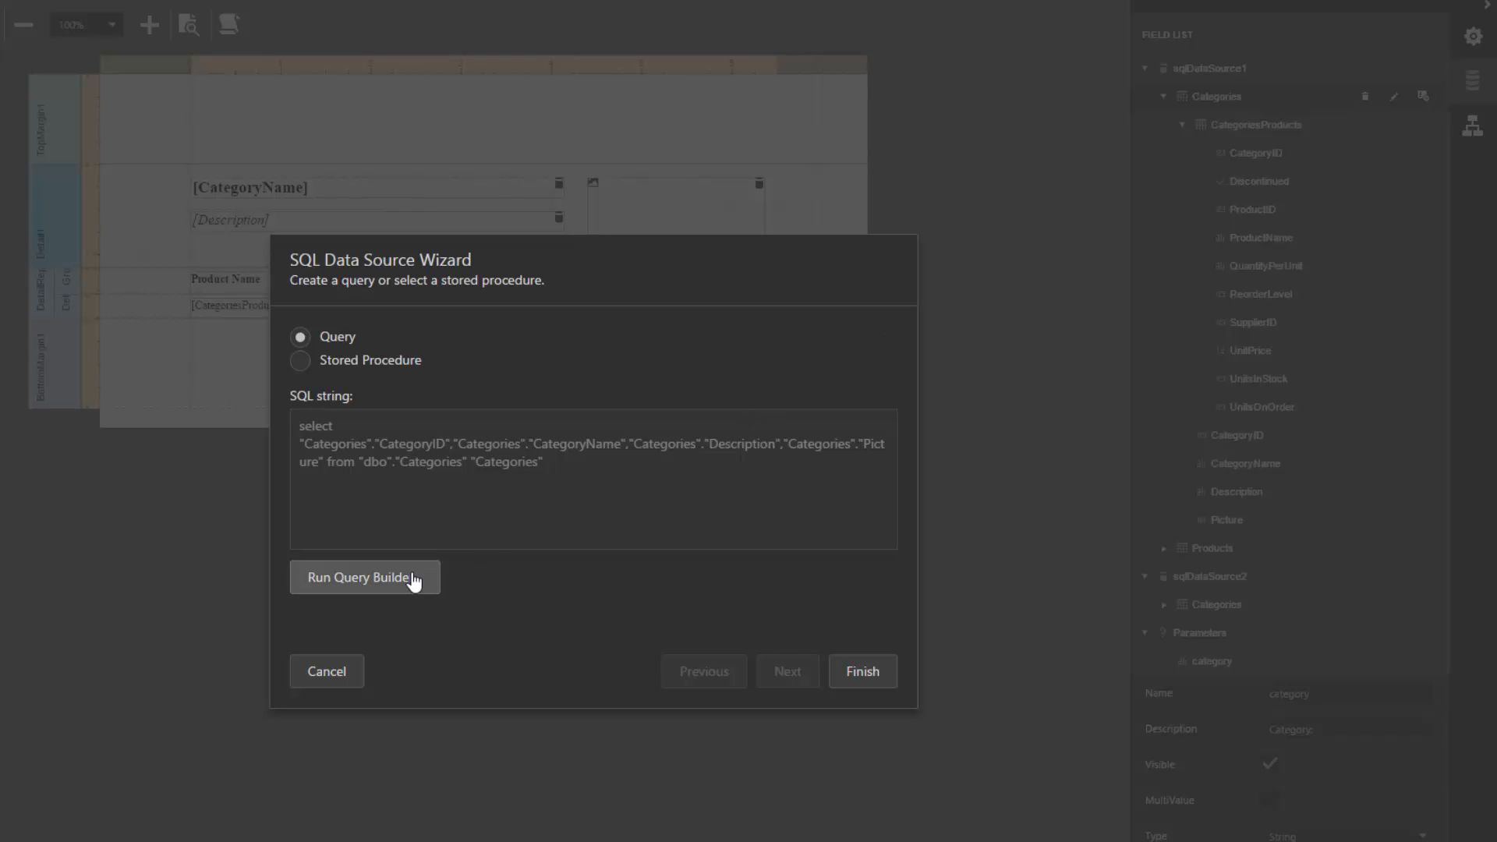
left_click(363, 577)
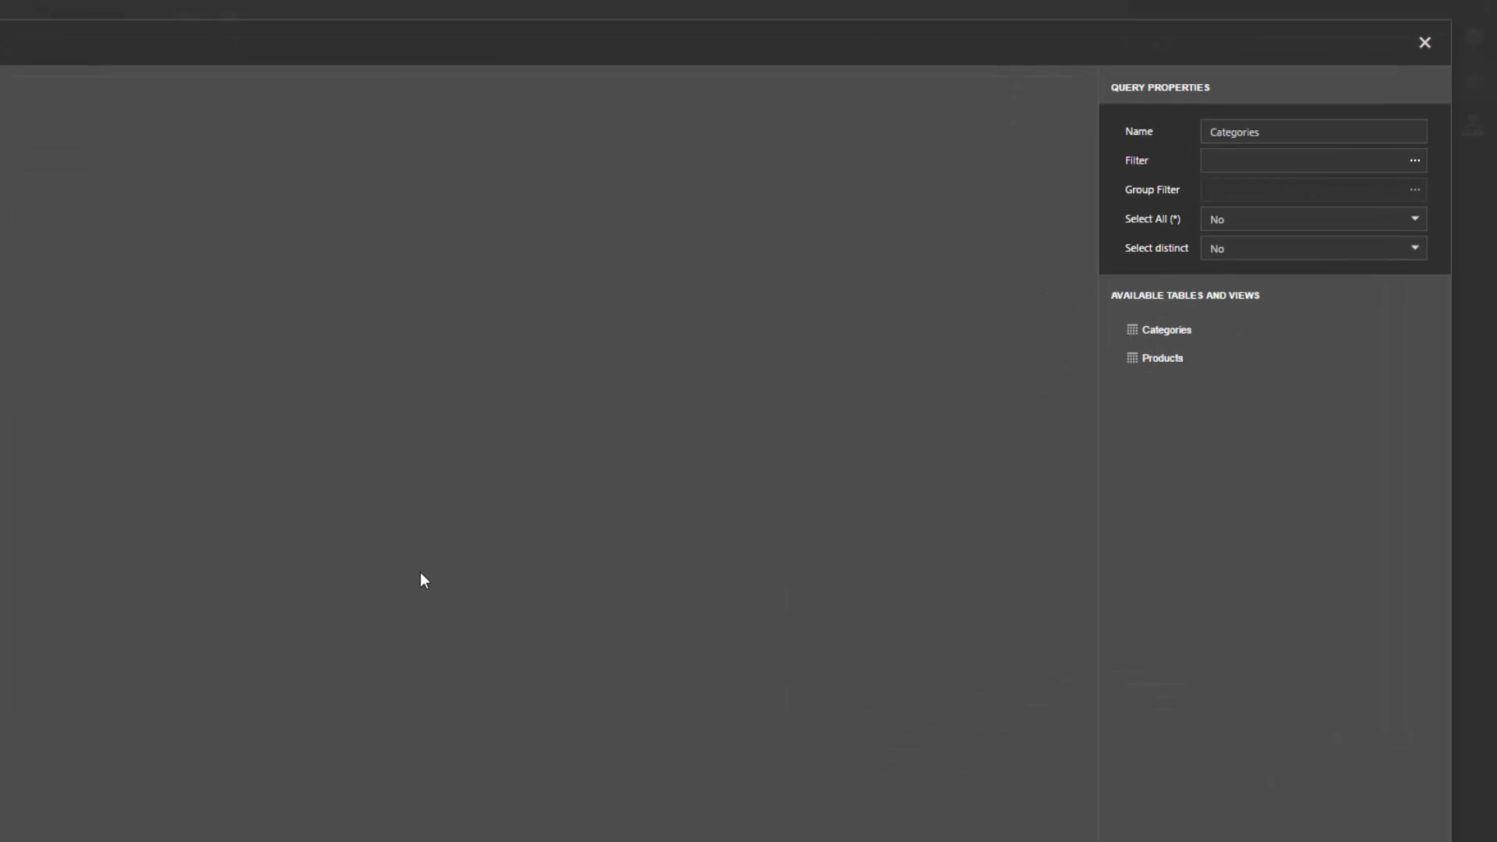
left_click(1414, 159)
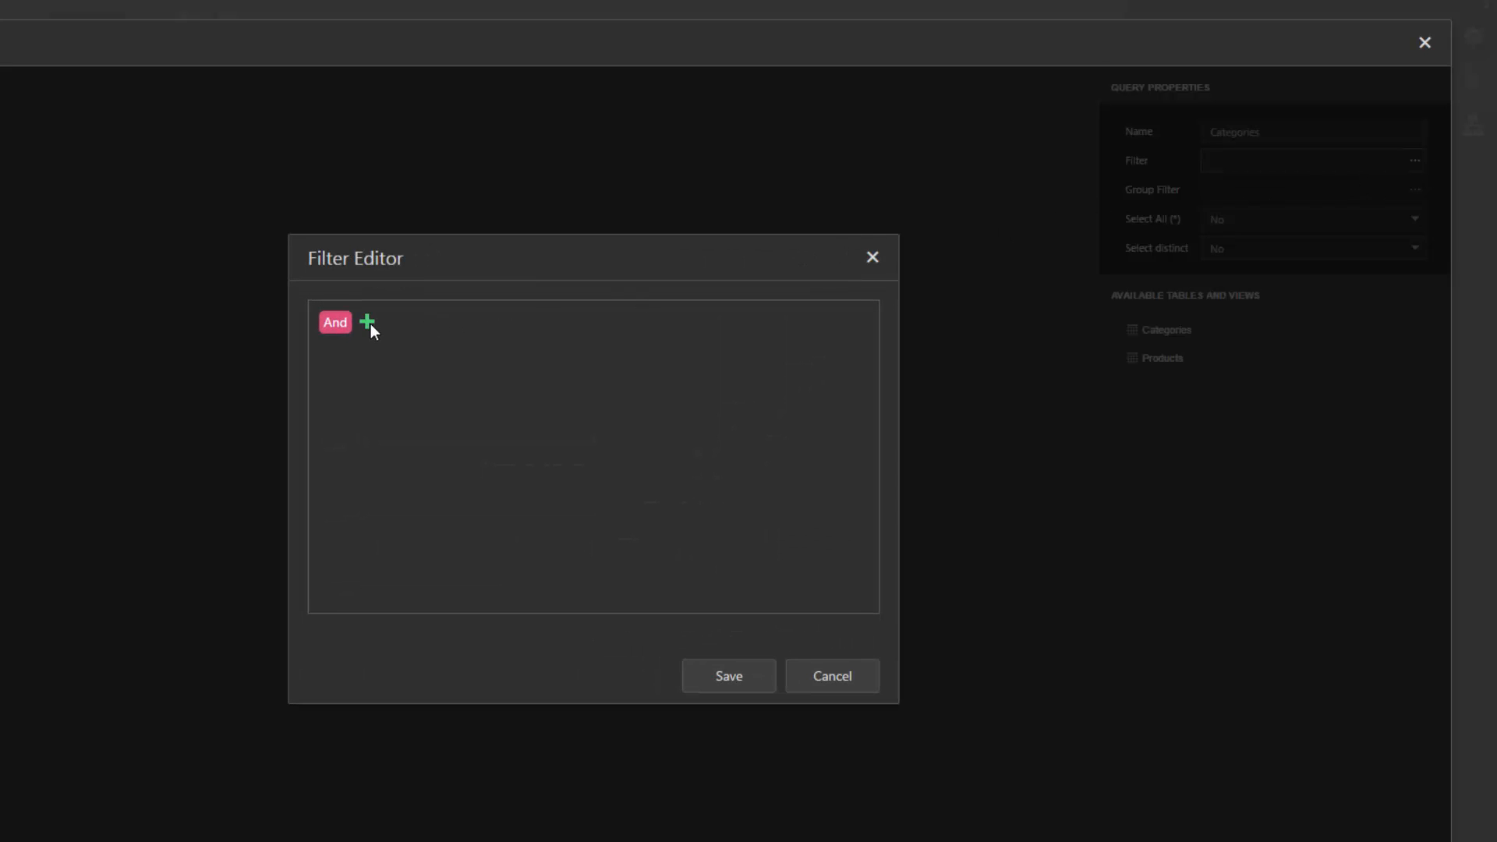
left_click(366, 323)
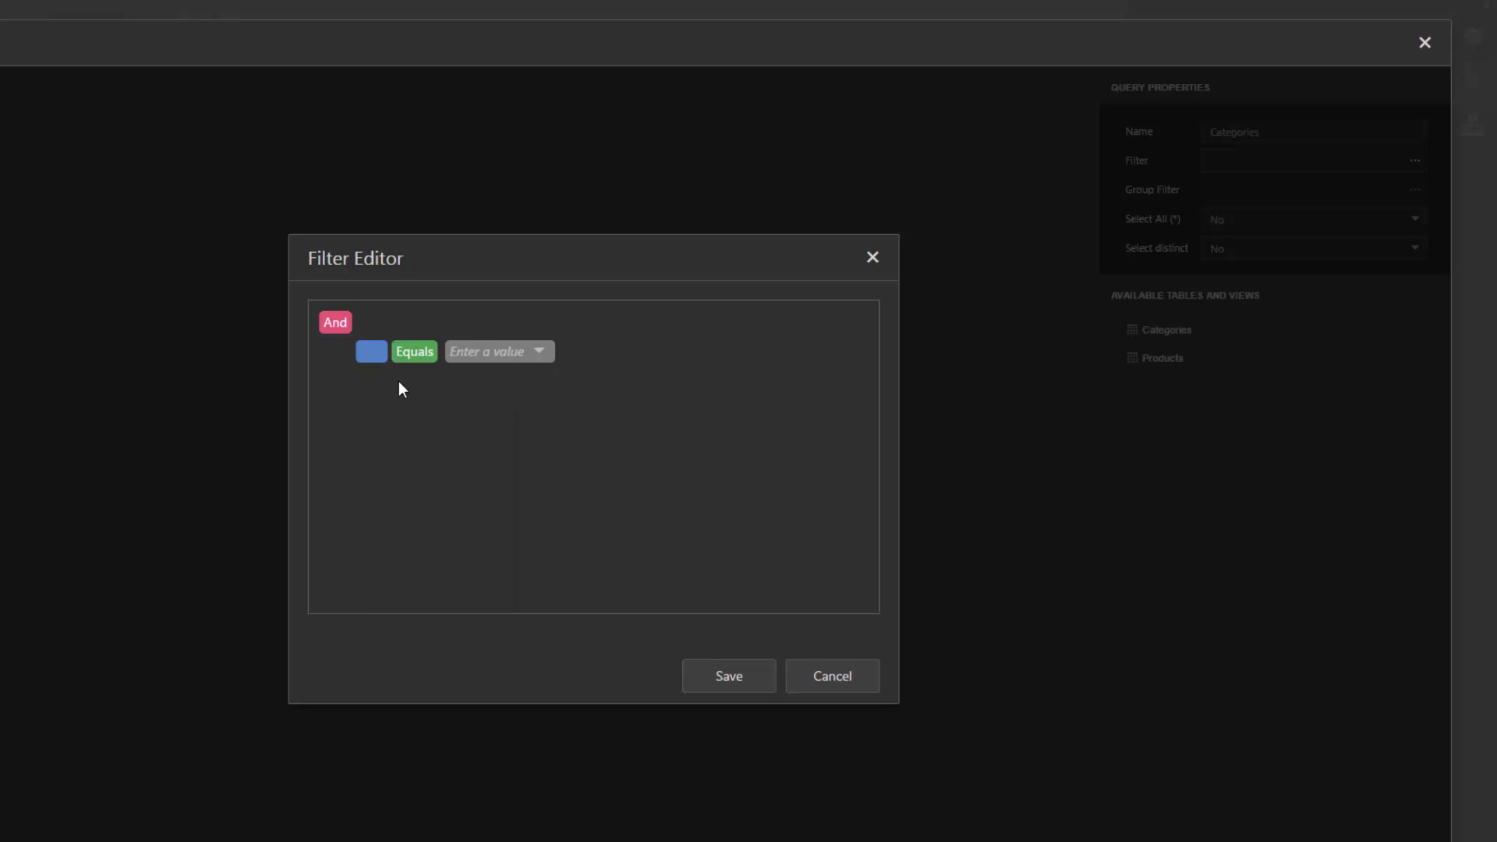
left_click(371, 350)
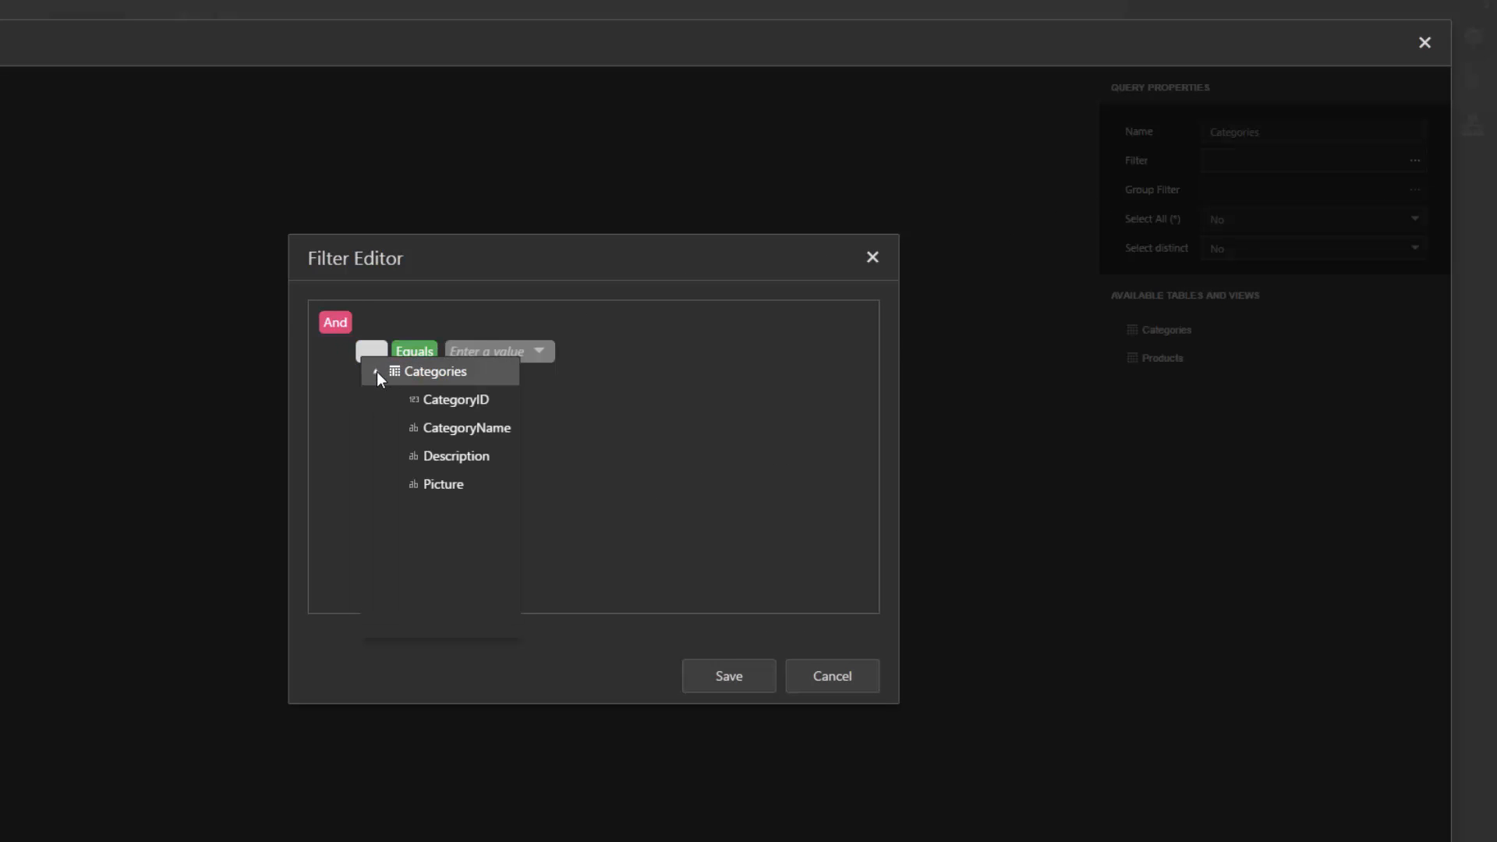
left_click(466, 427)
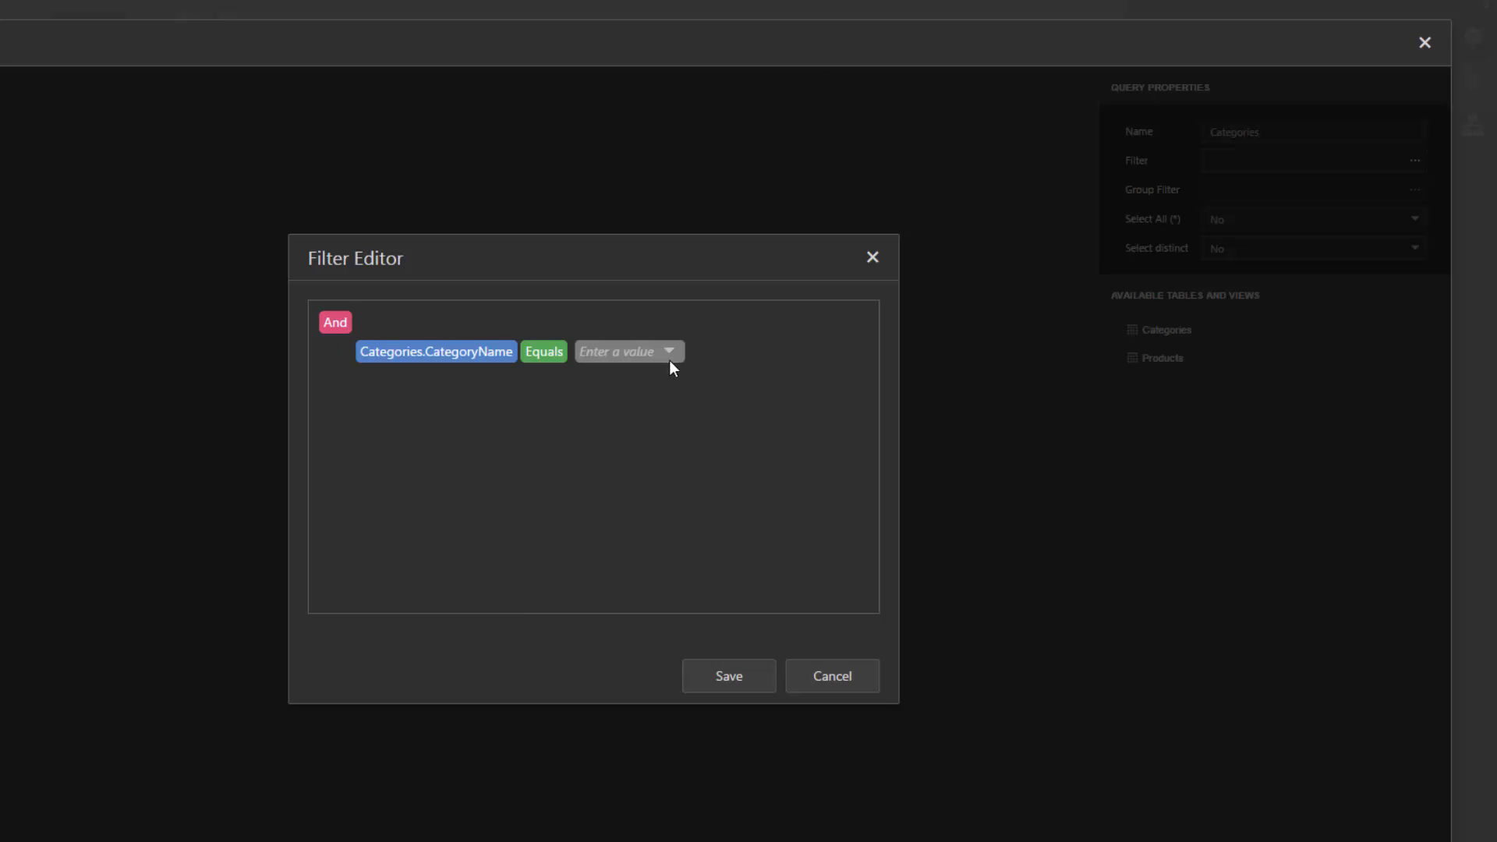
Step: Compare CategoryName Equals a new query parameter 'categoryParam' and save the filter
left_click(668, 351)
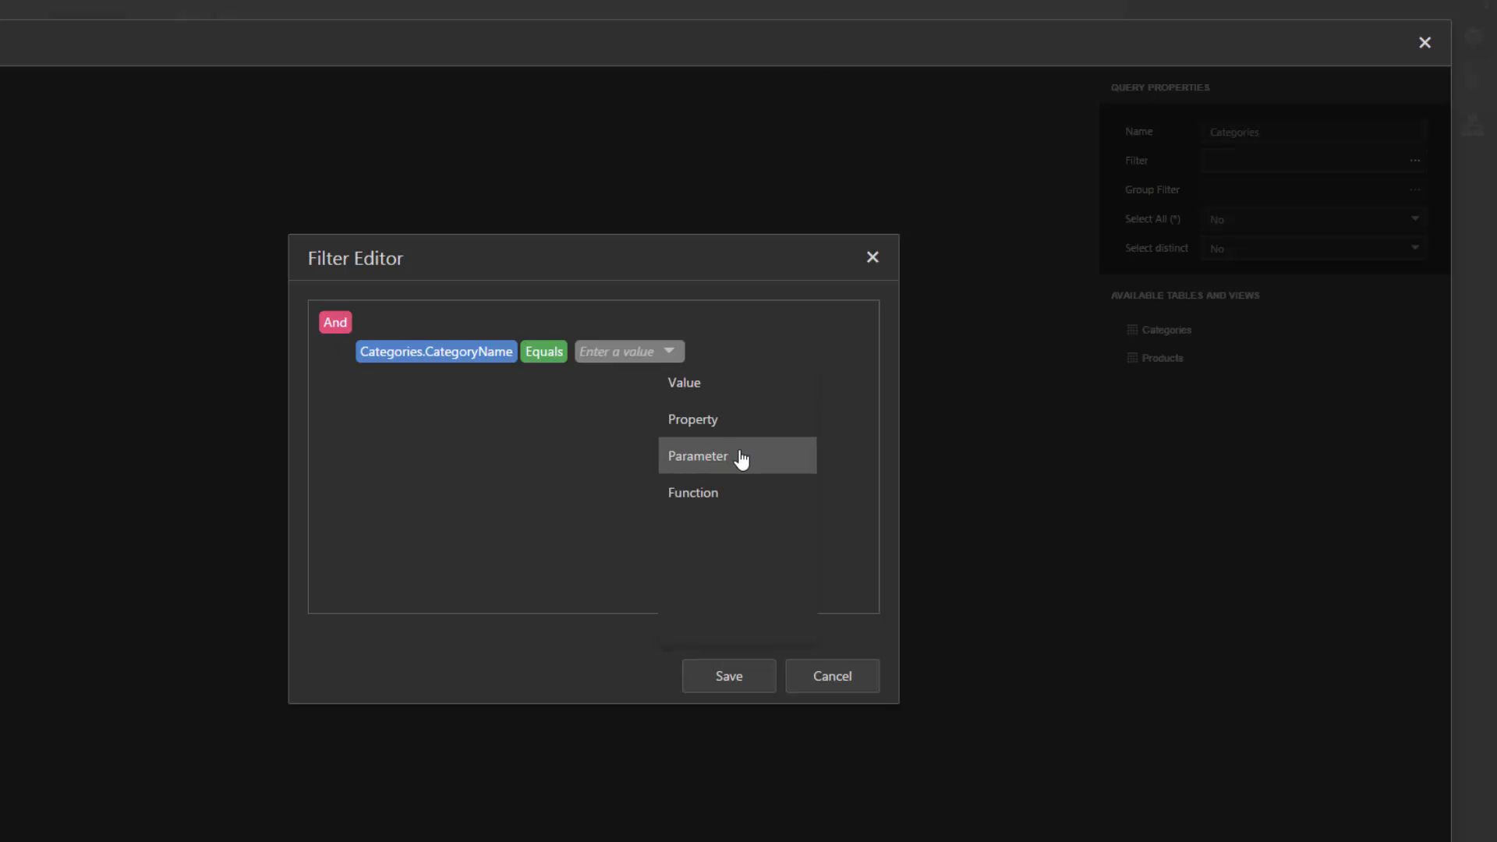
left_click(699, 455)
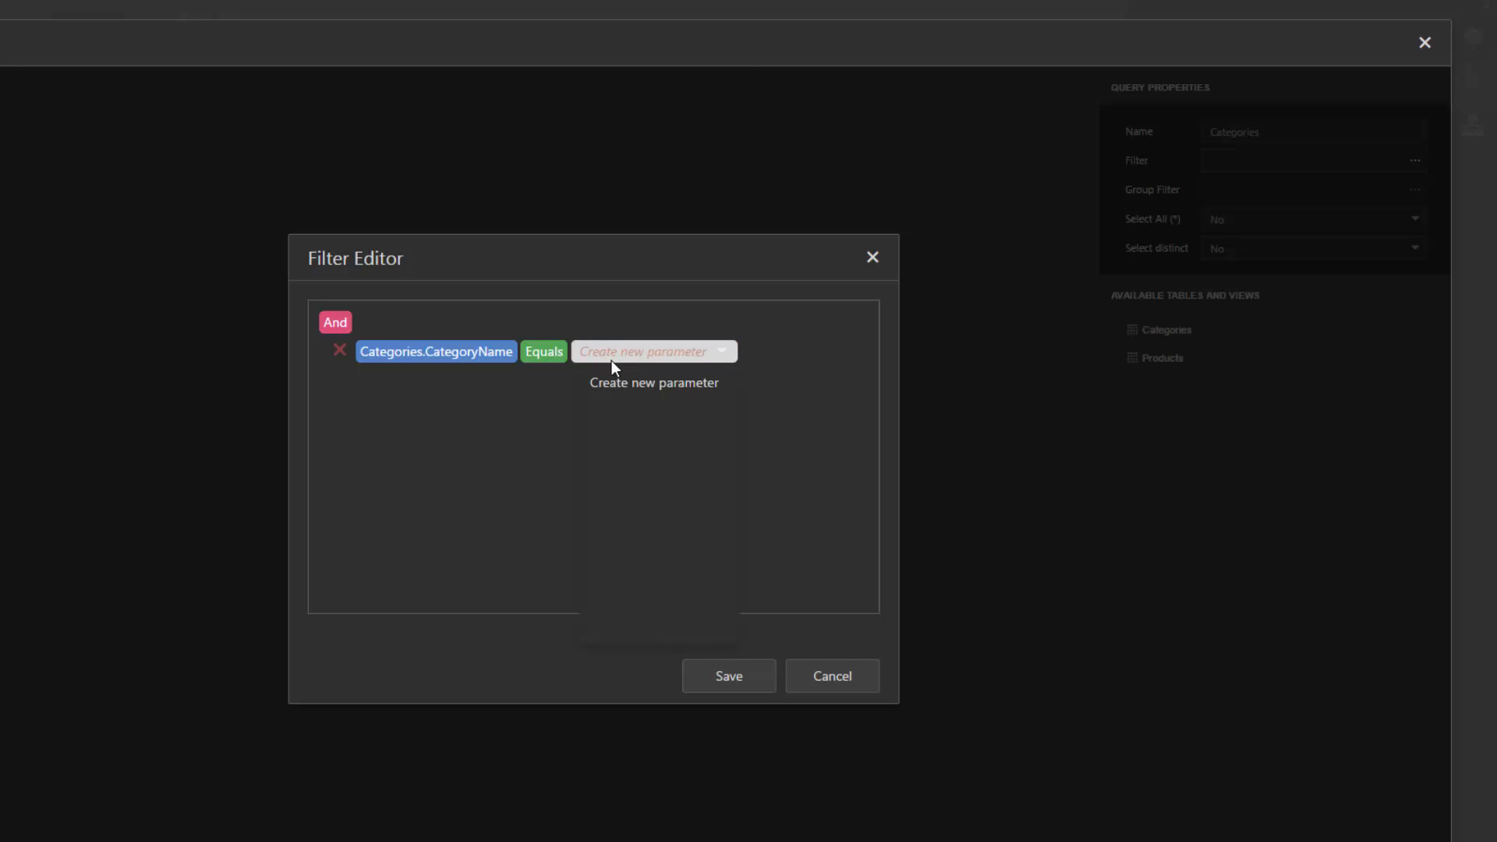
left_click(653, 351)
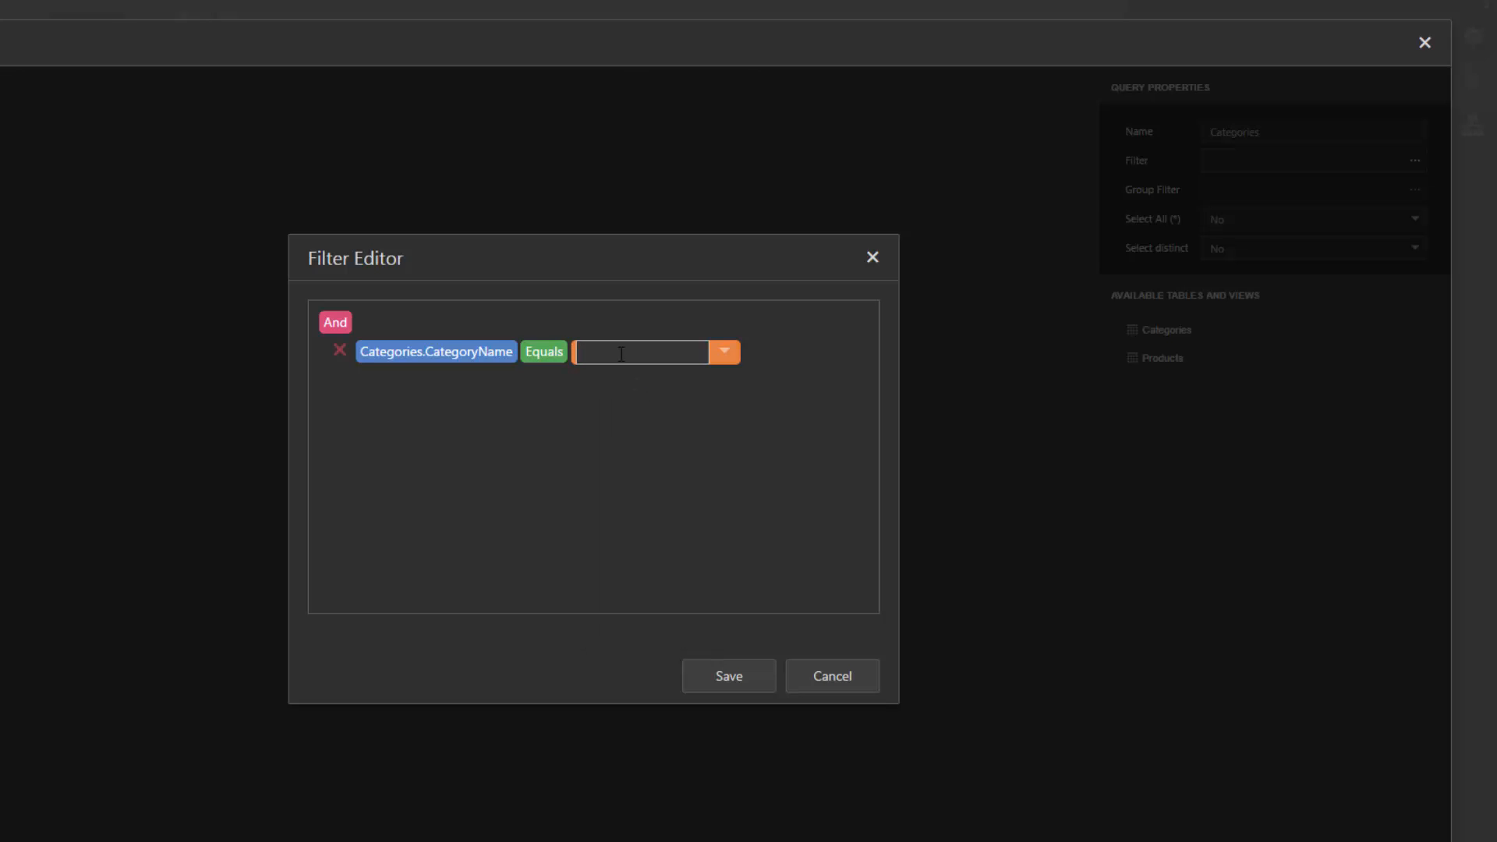
type("categoryParam")
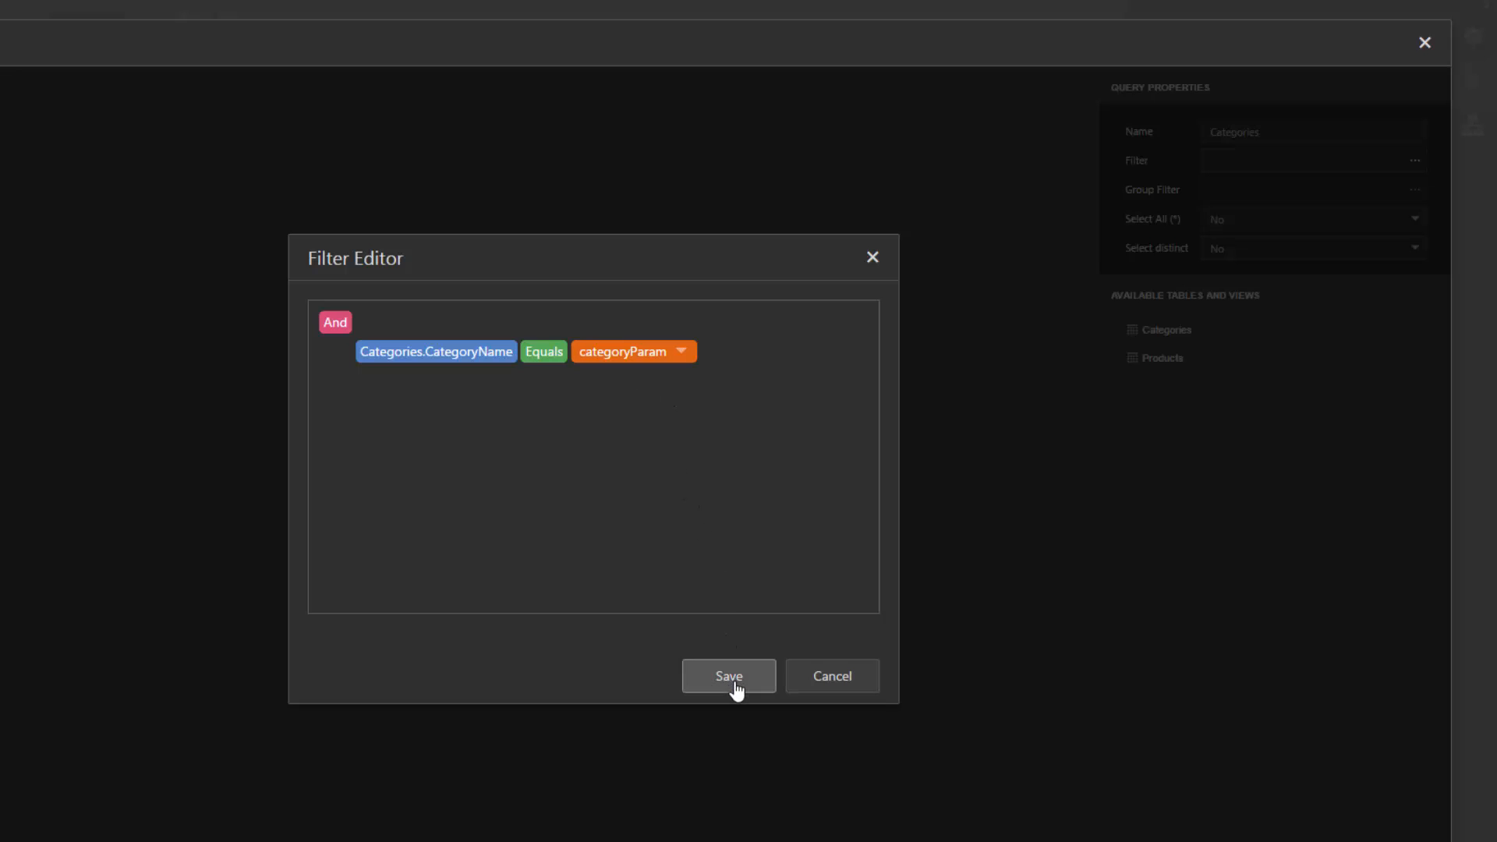
left_click(728, 675)
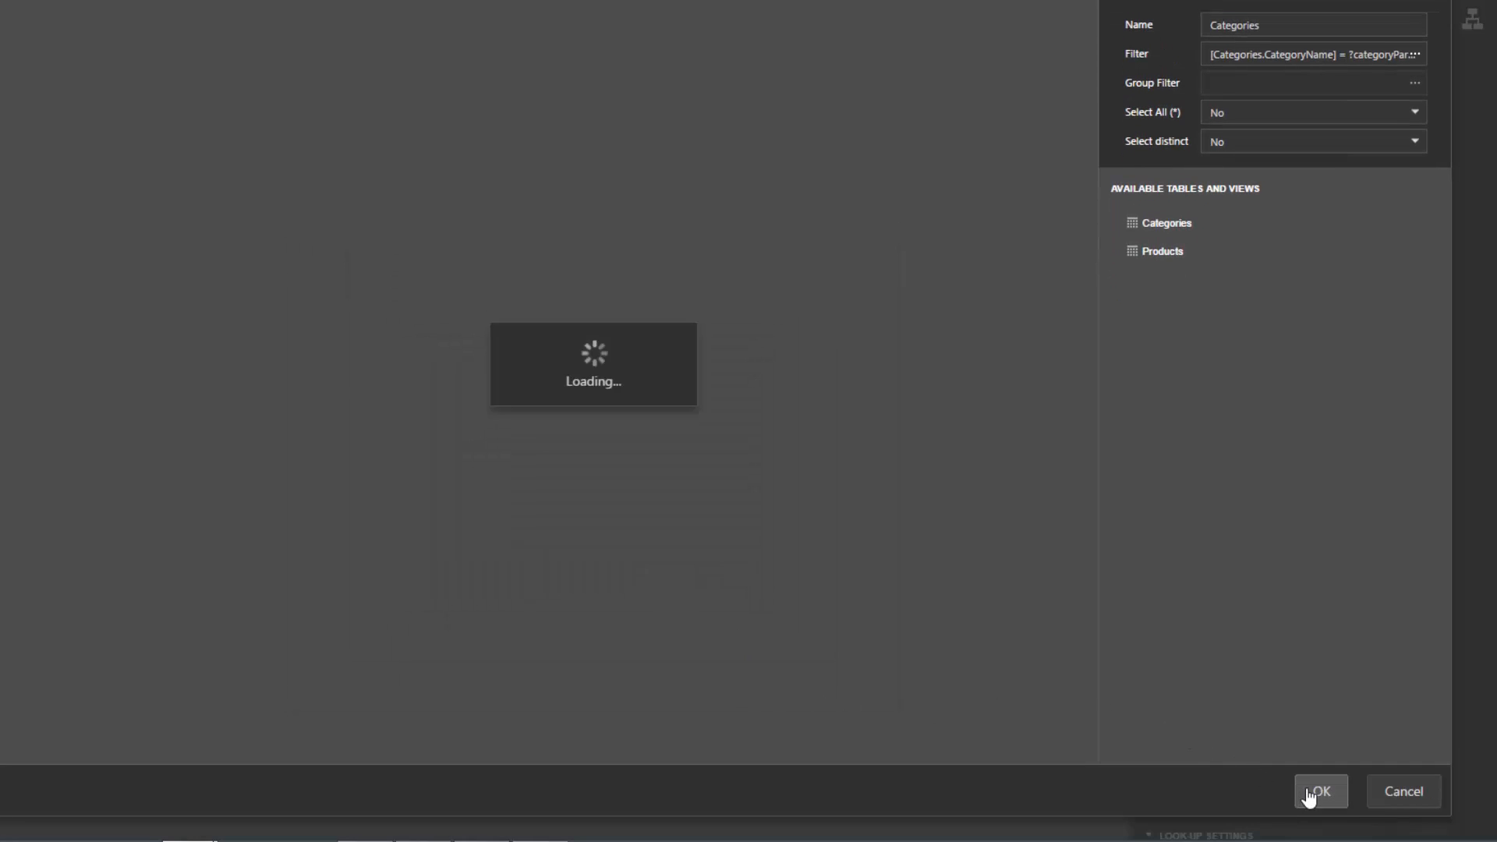
Step: Confirm the query and set categoryParam's type to Expression in the parameter settings
left_click(1320, 792)
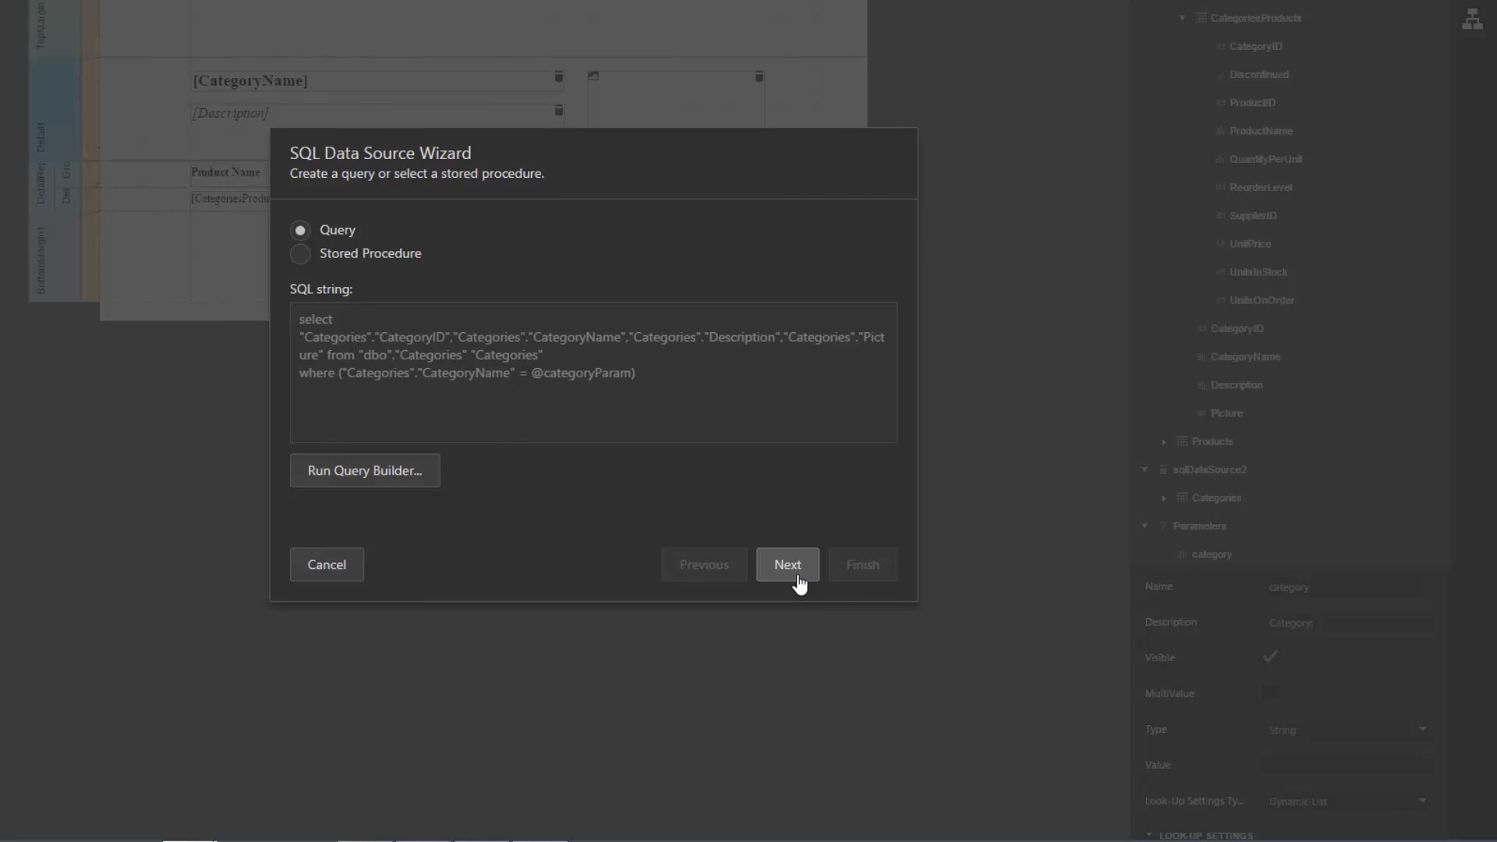
left_click(786, 564)
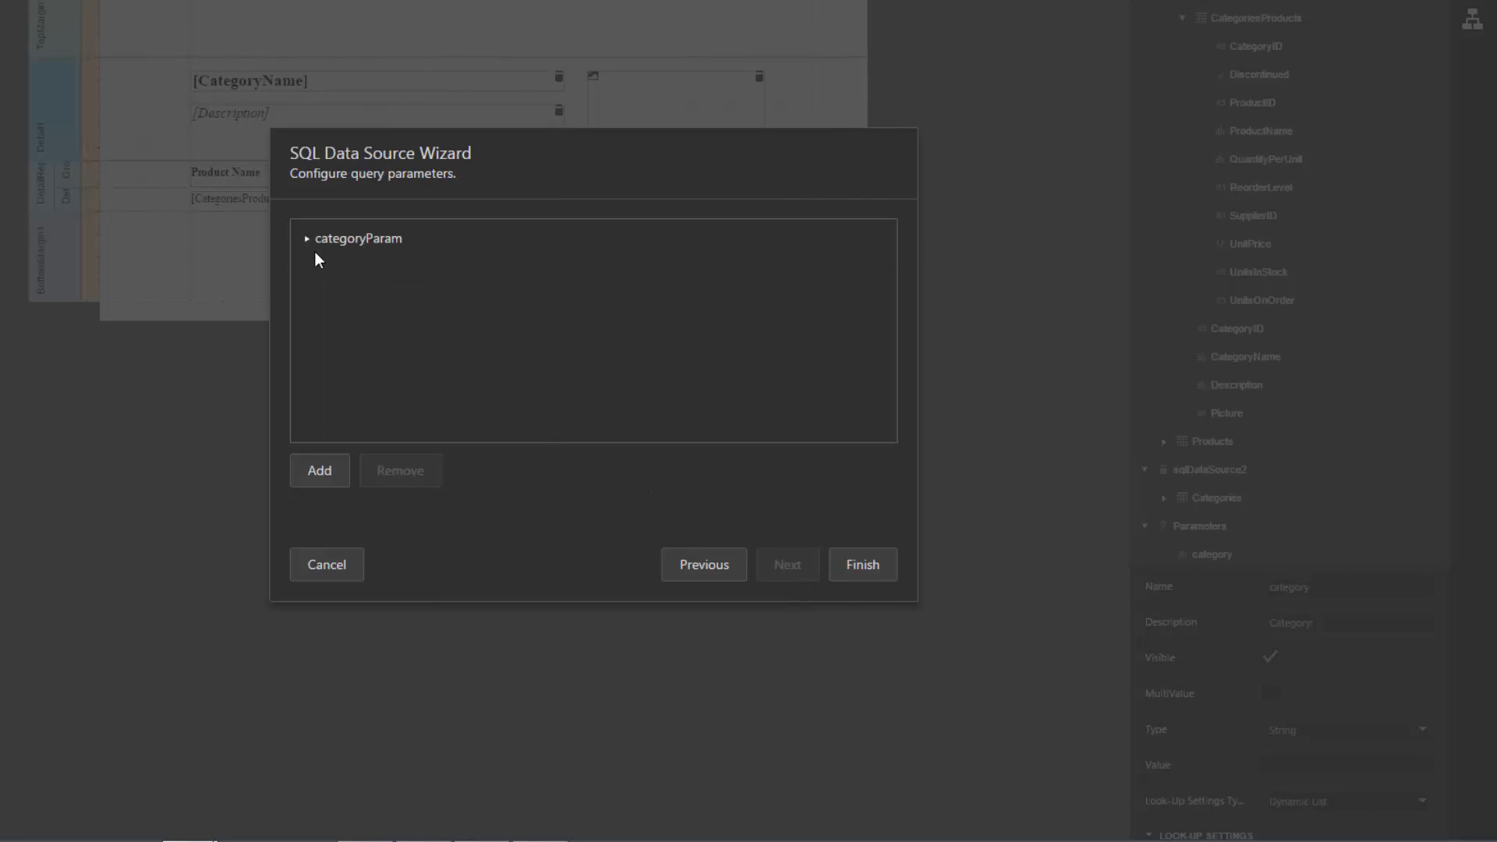
left_click(308, 238)
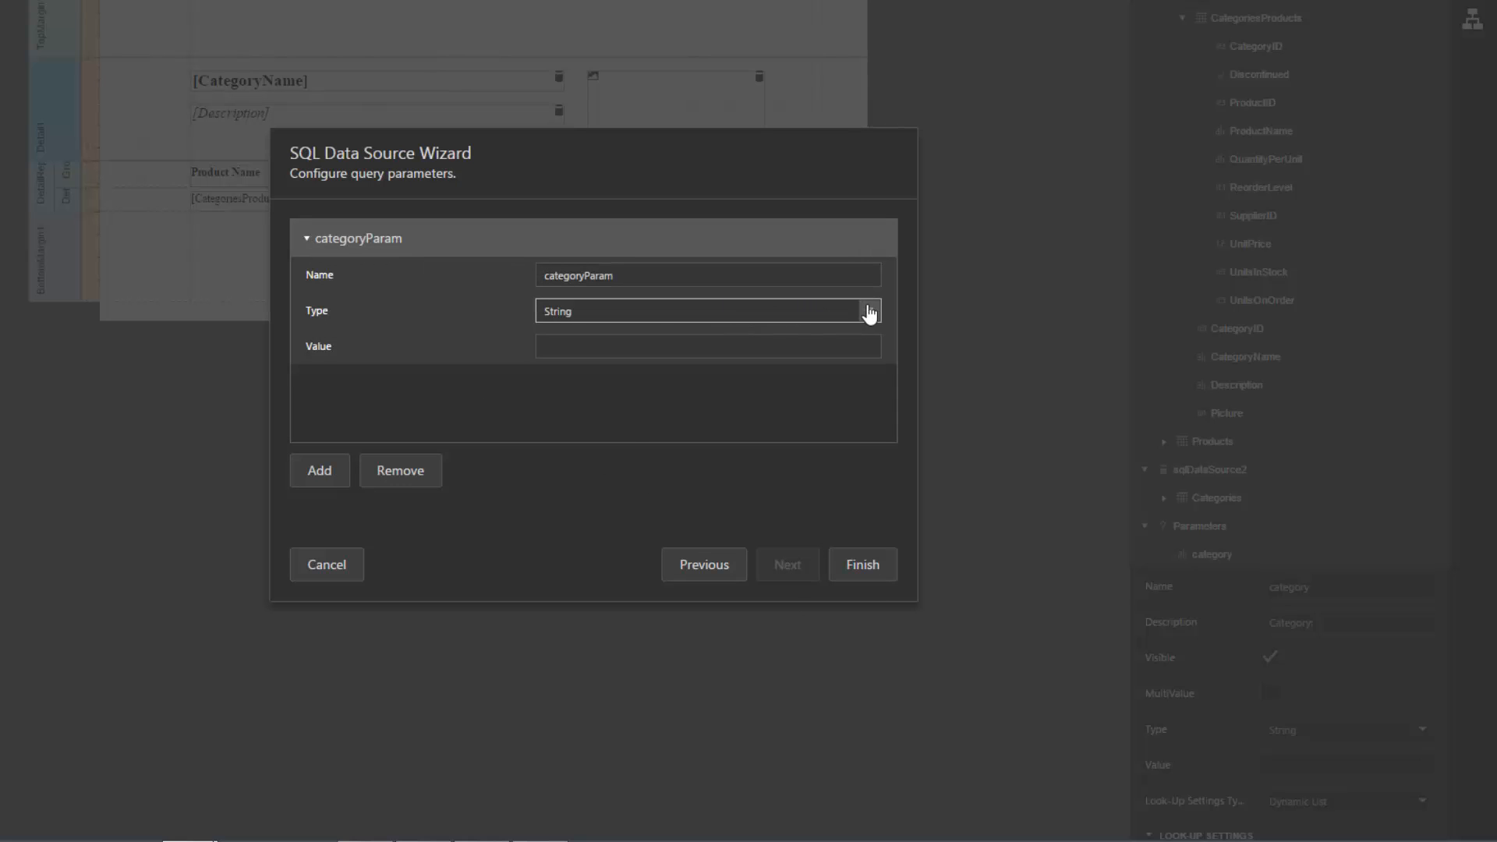
left_click(867, 310)
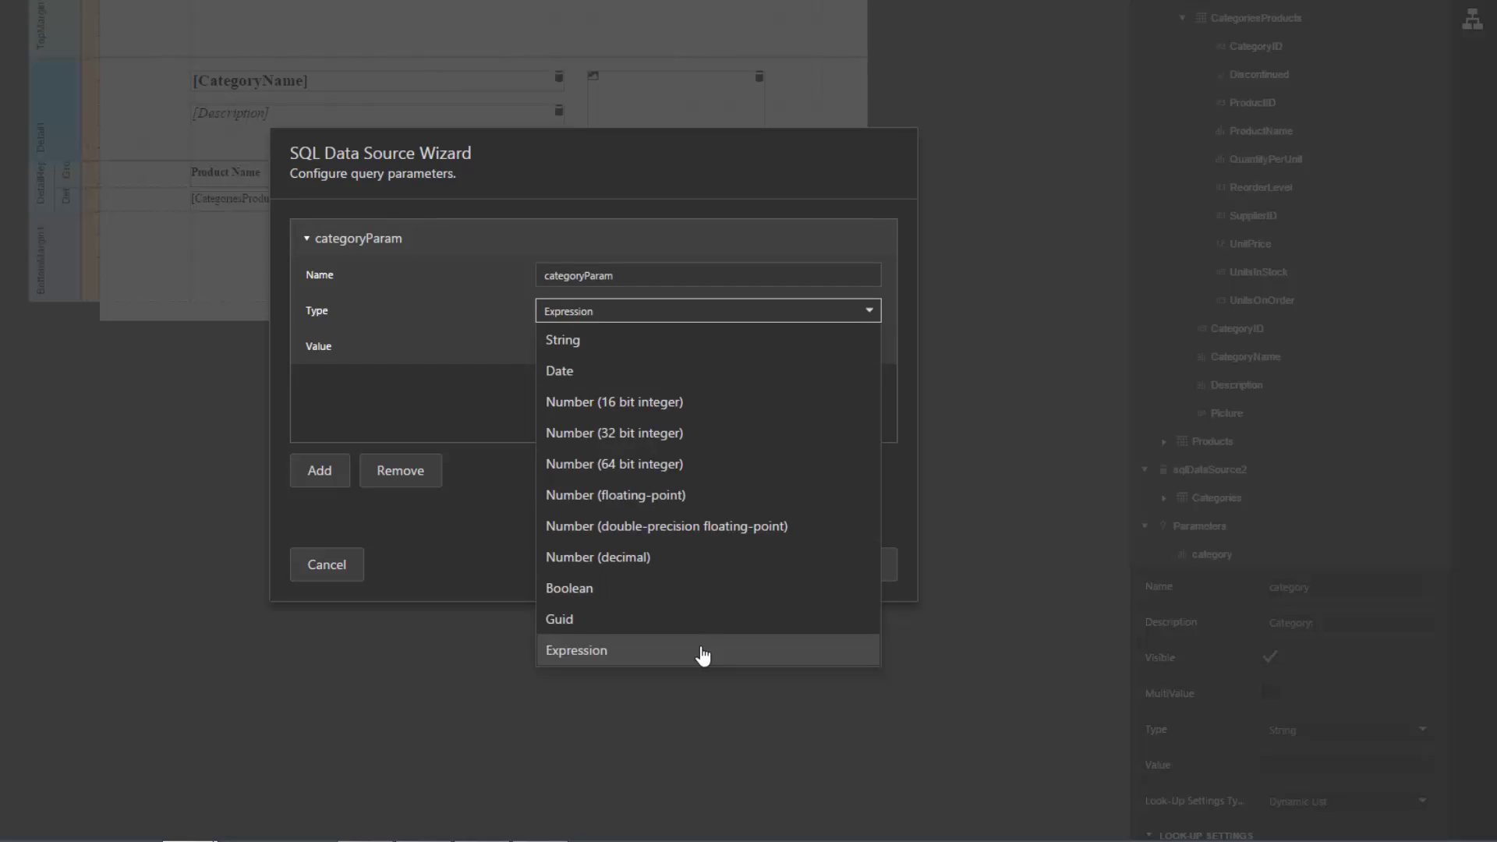
left_click(576, 650)
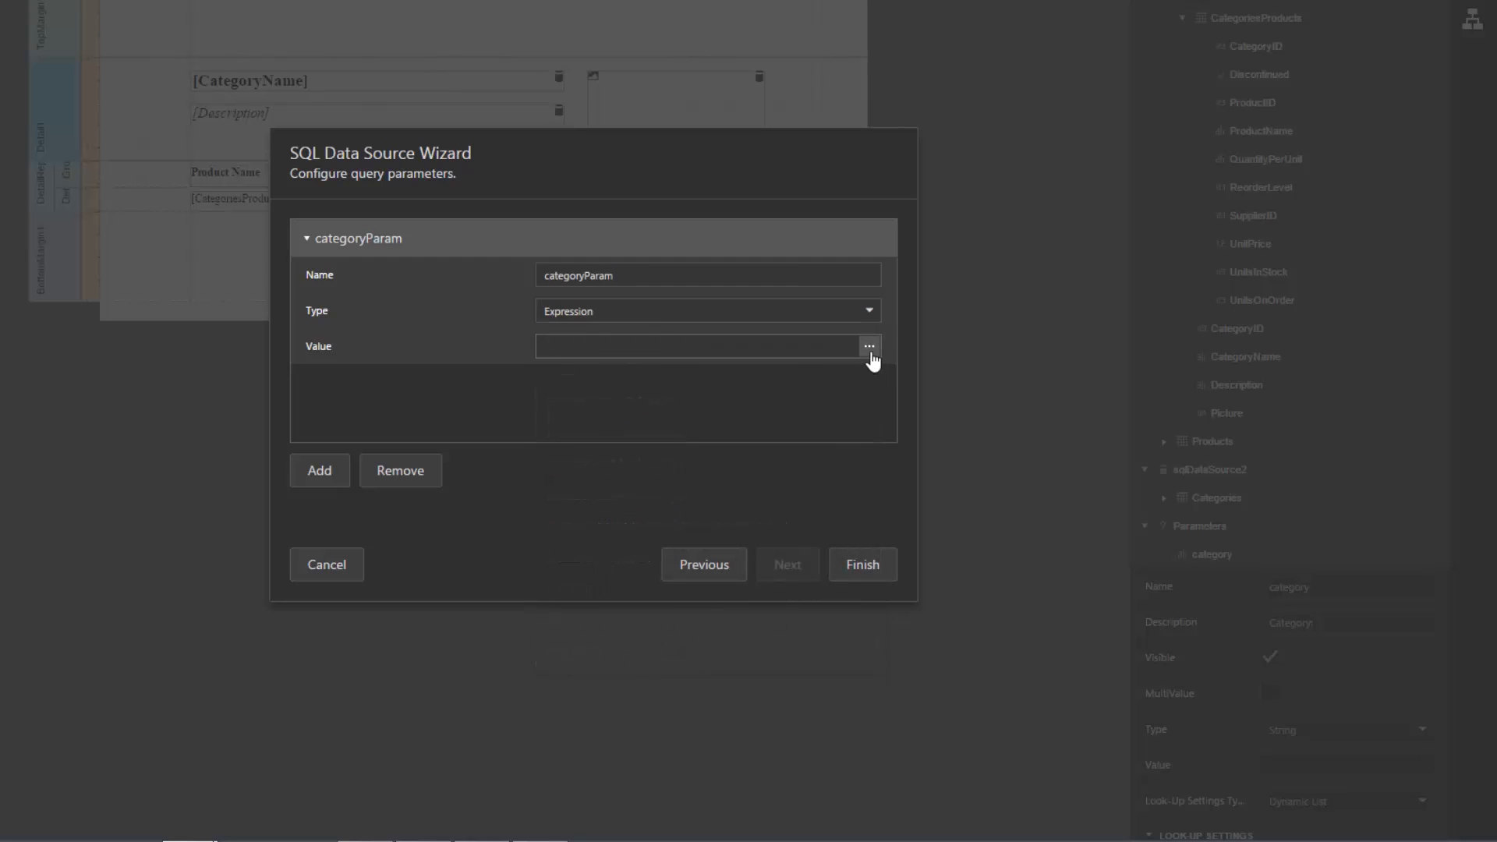
Step: Set categoryParam's value expression to [parameters.category]
left_click(867, 346)
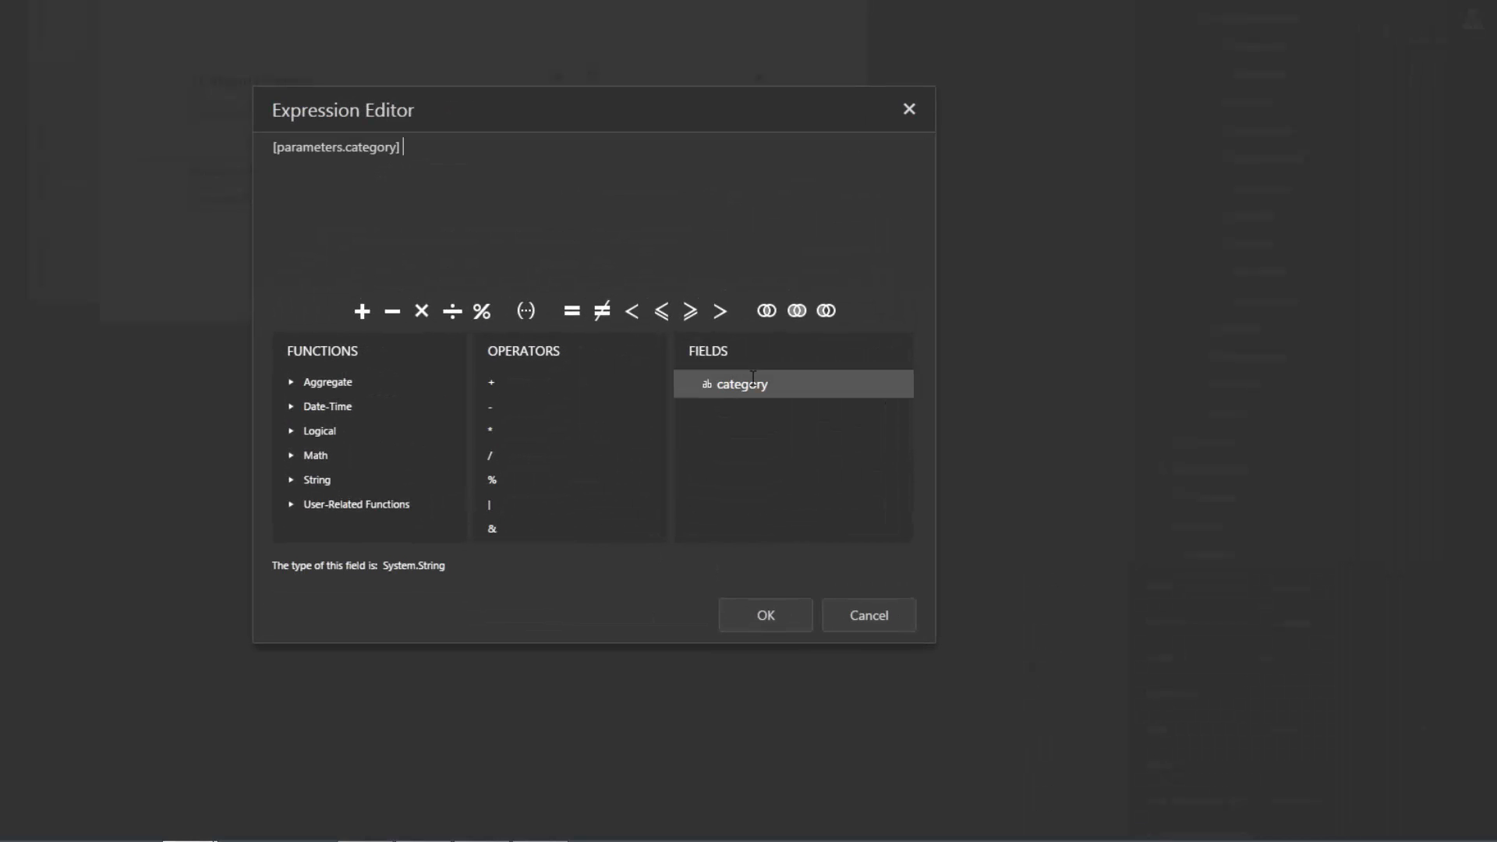
left_click(764, 615)
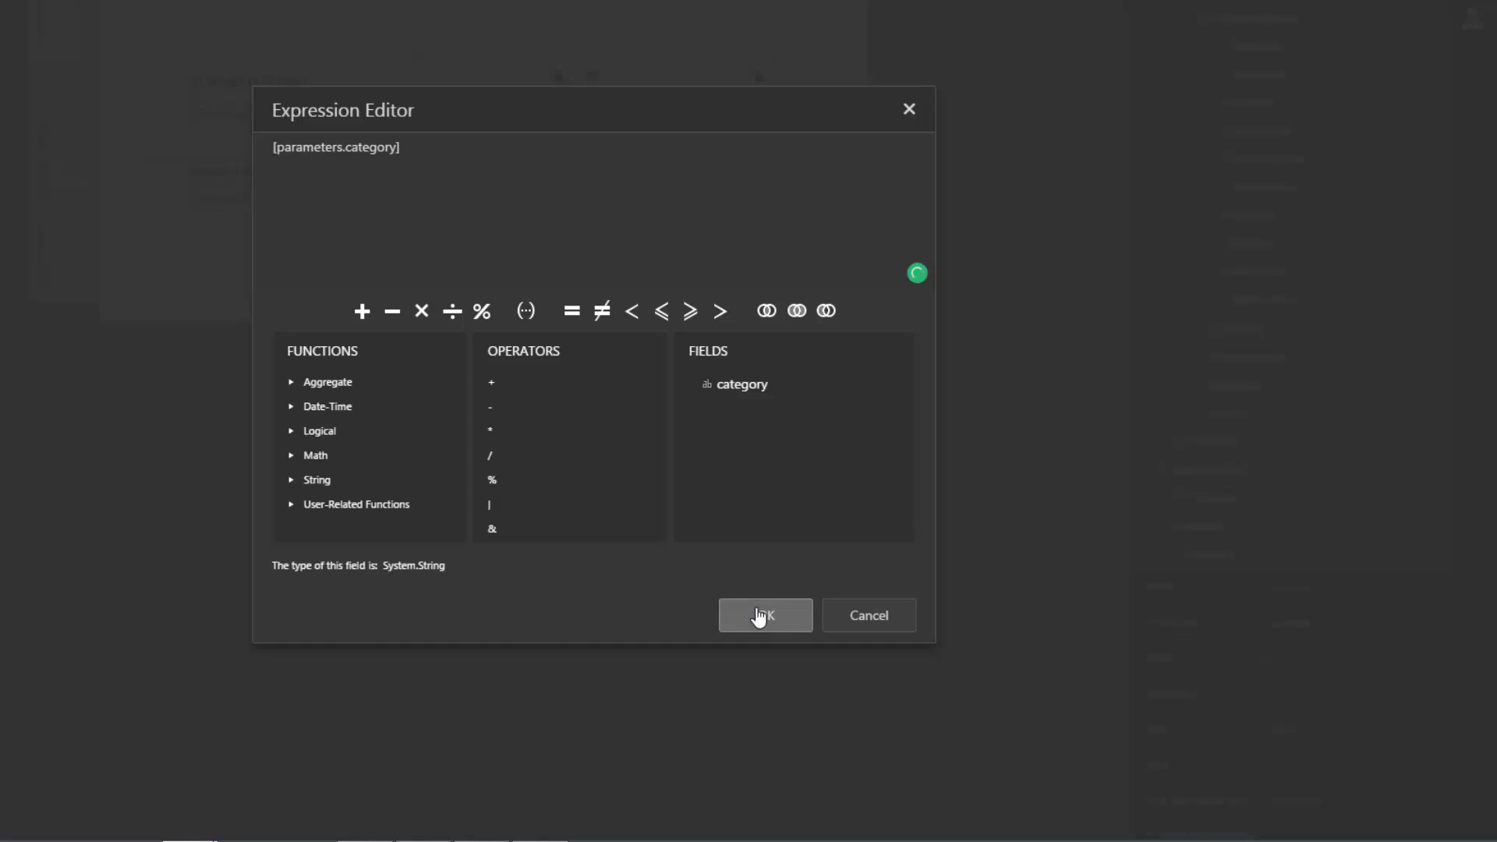
left_click(764, 614)
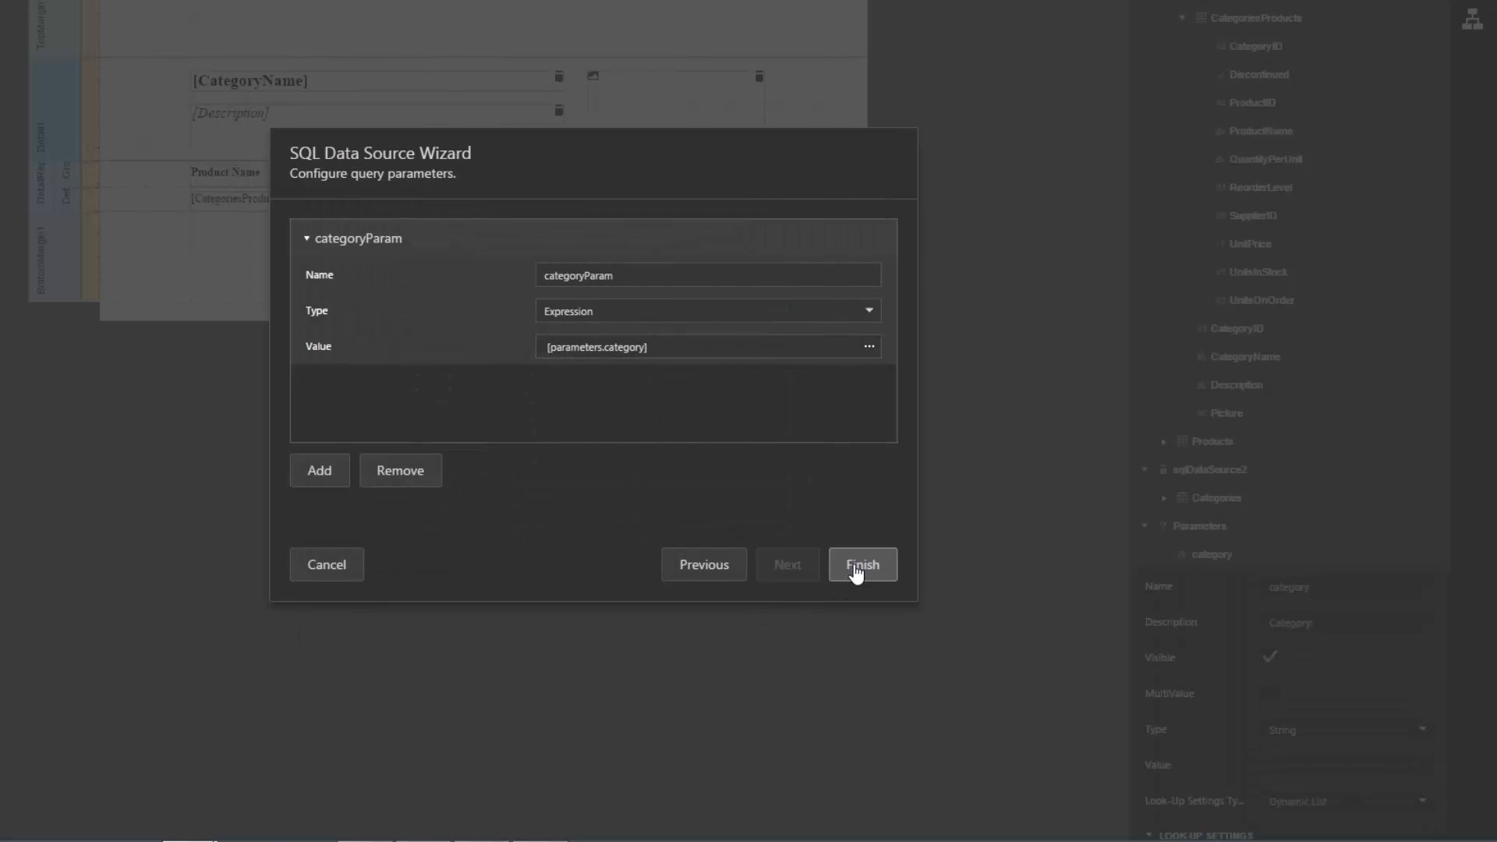
Step: Finish the wizard and preview the report for the Condiments category
left_click(860, 565)
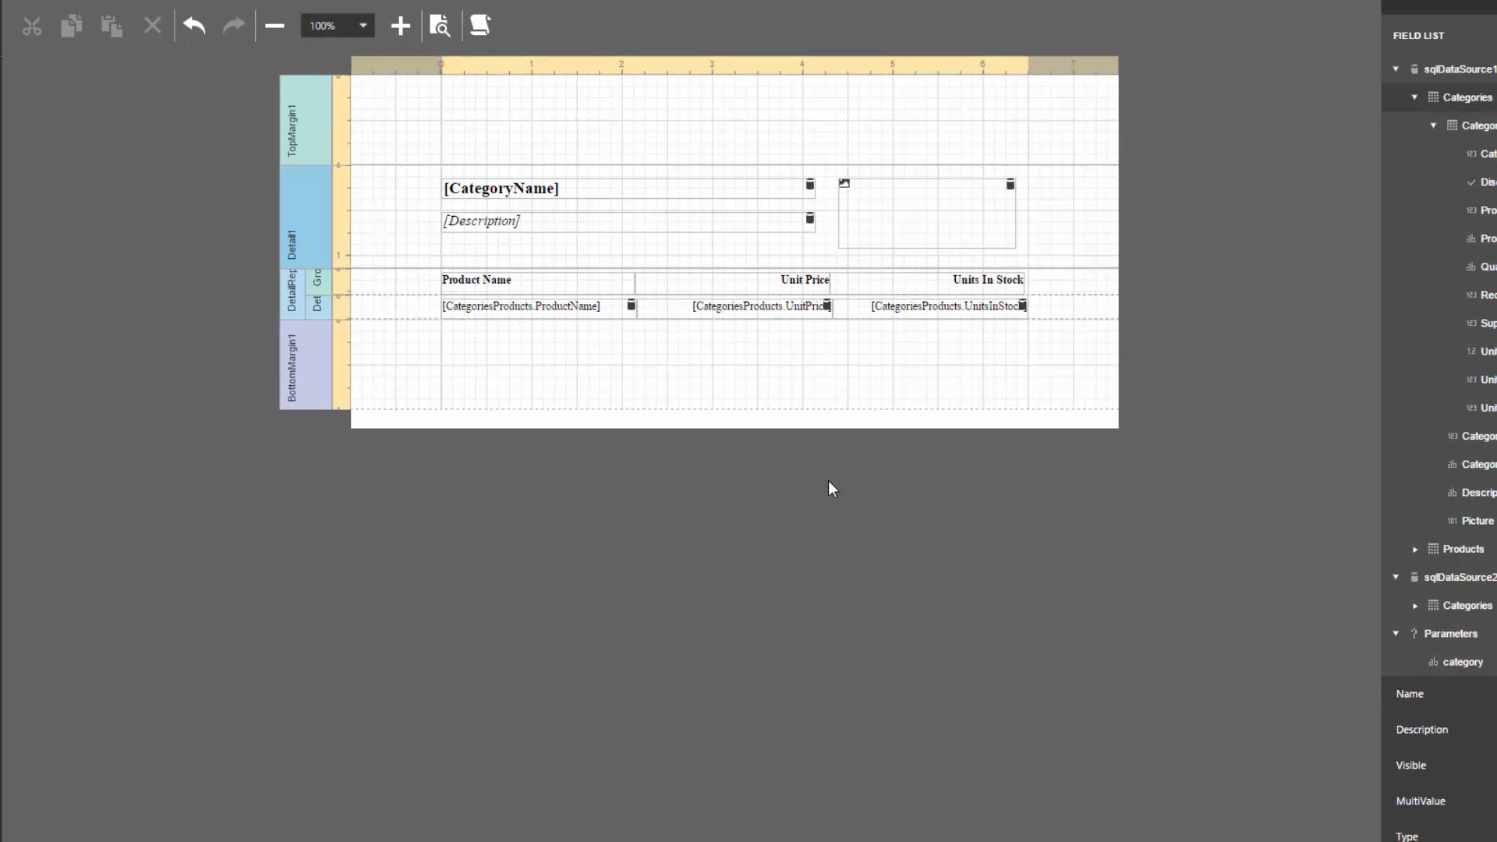
mouse_move(439, 26)
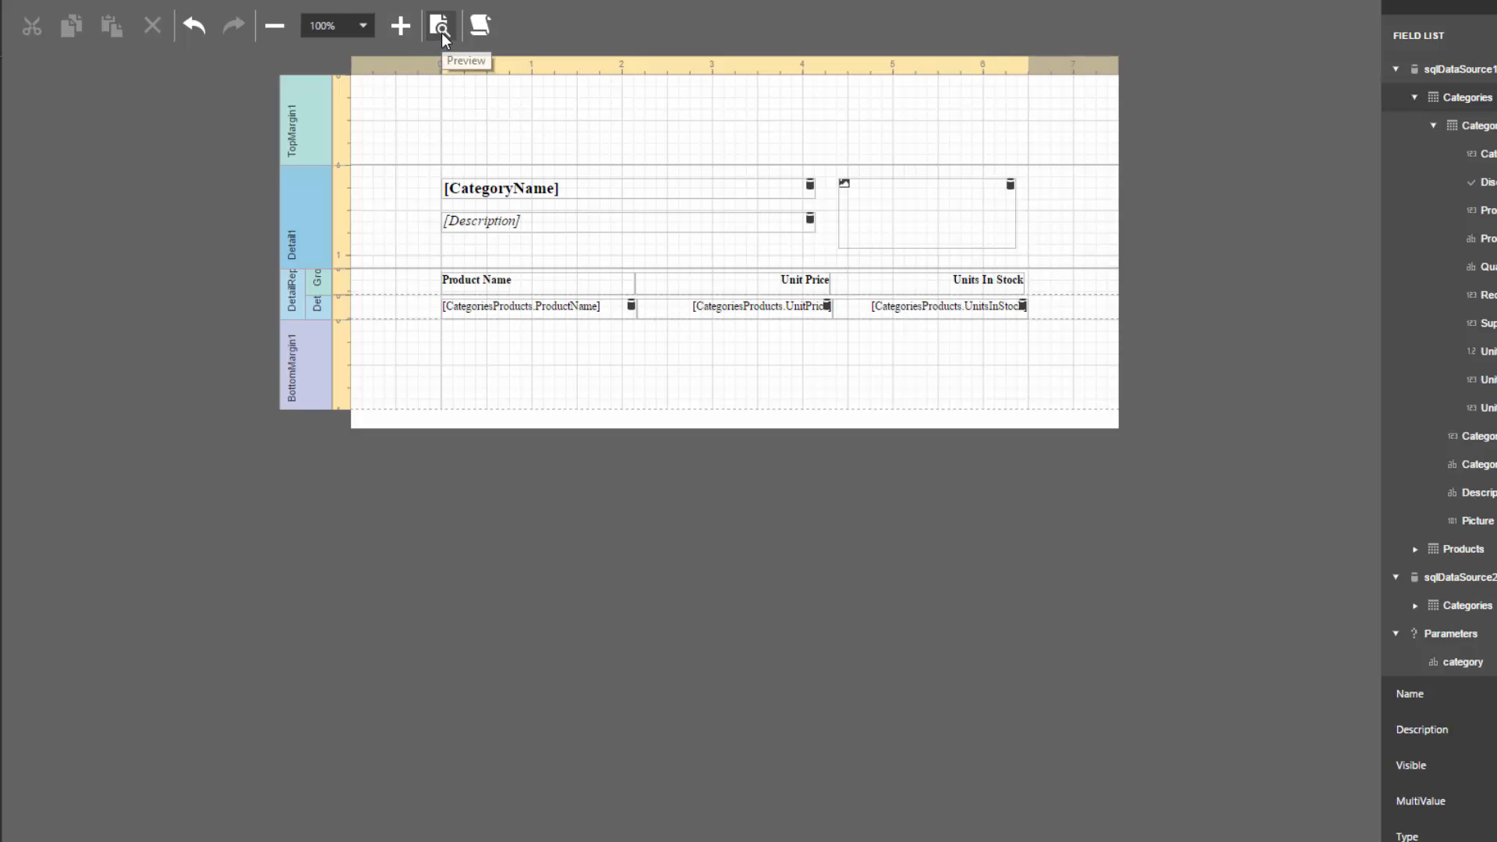
left_click(440, 26)
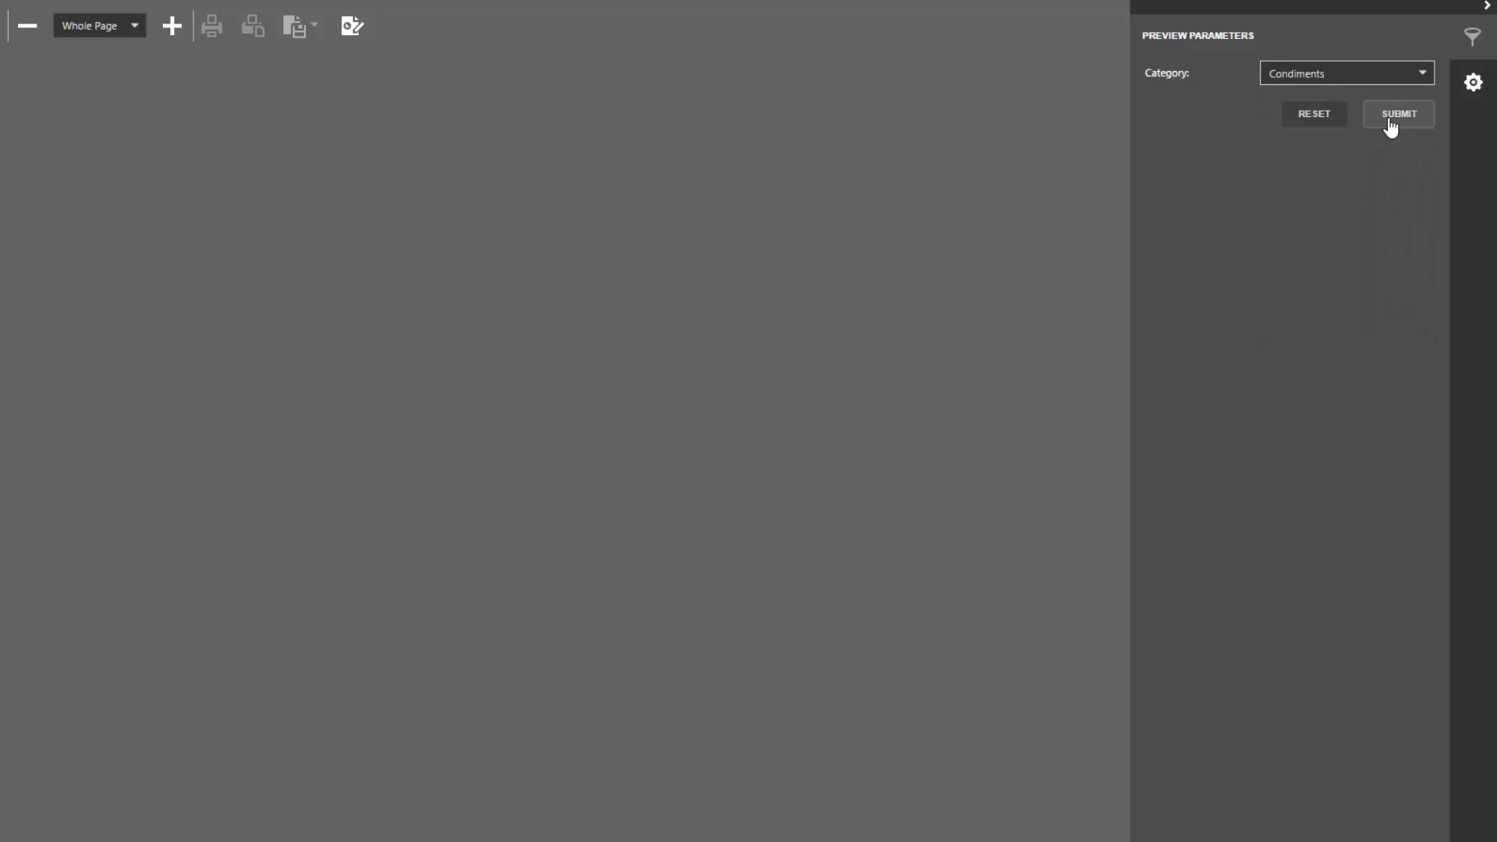
left_click(1397, 114)
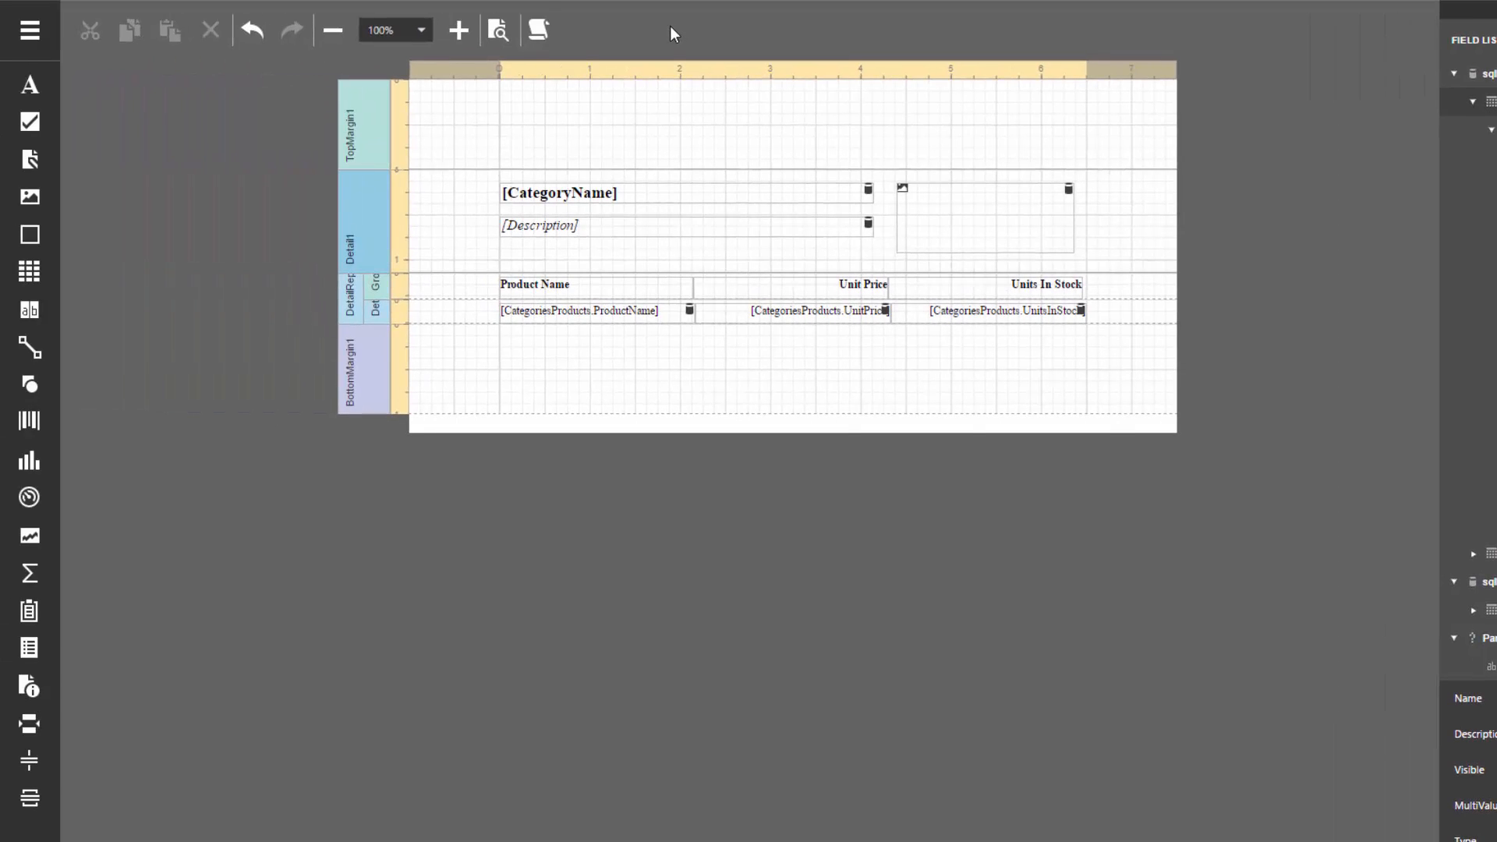
Step: Save the report as 'Products by Categories' under My Reports with comment 'Initial layout'
left_click(28, 30)
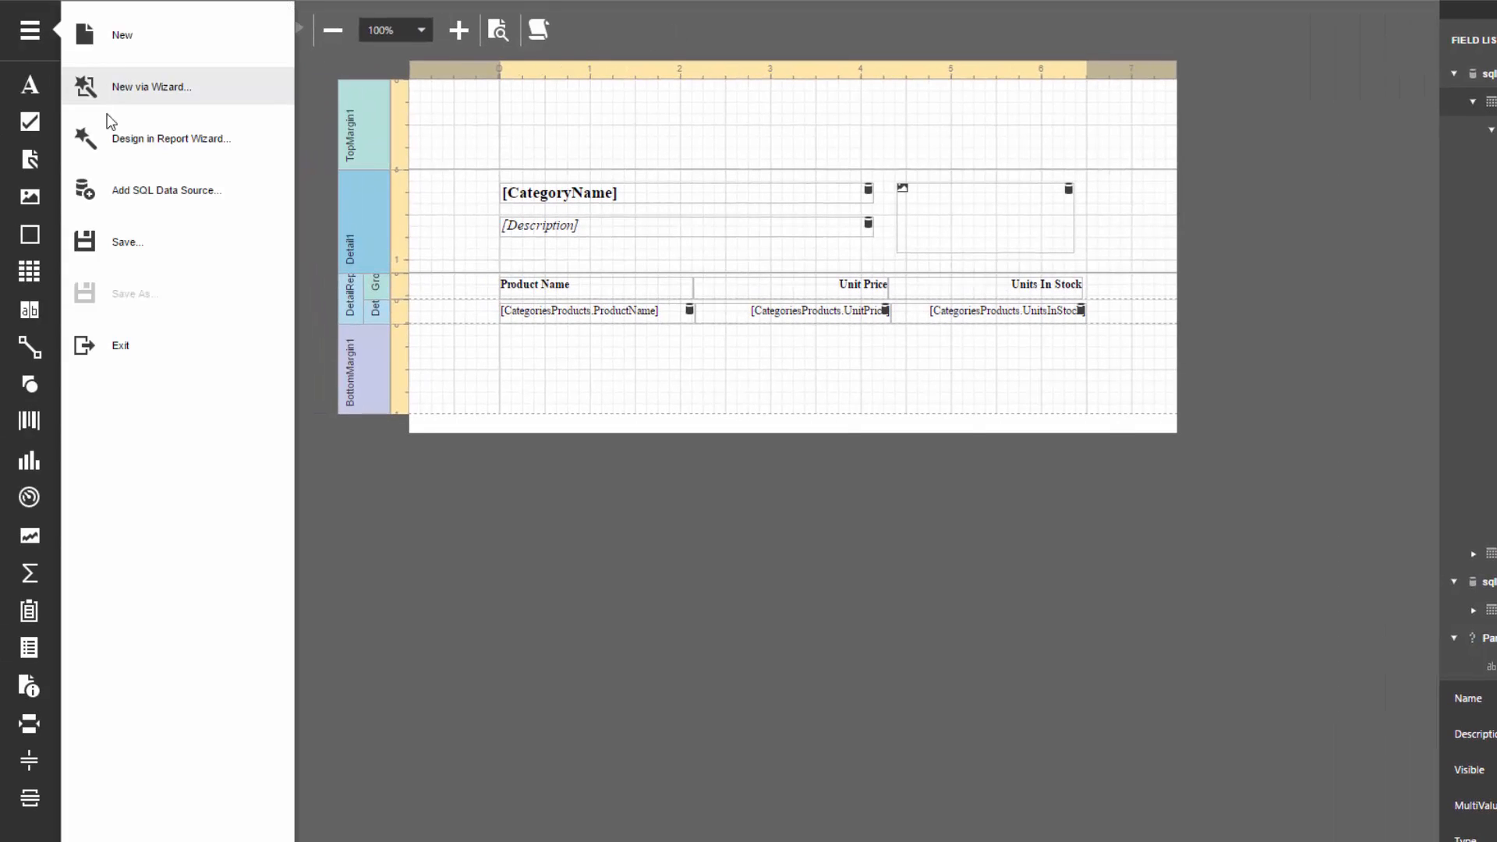
left_click(122, 34)
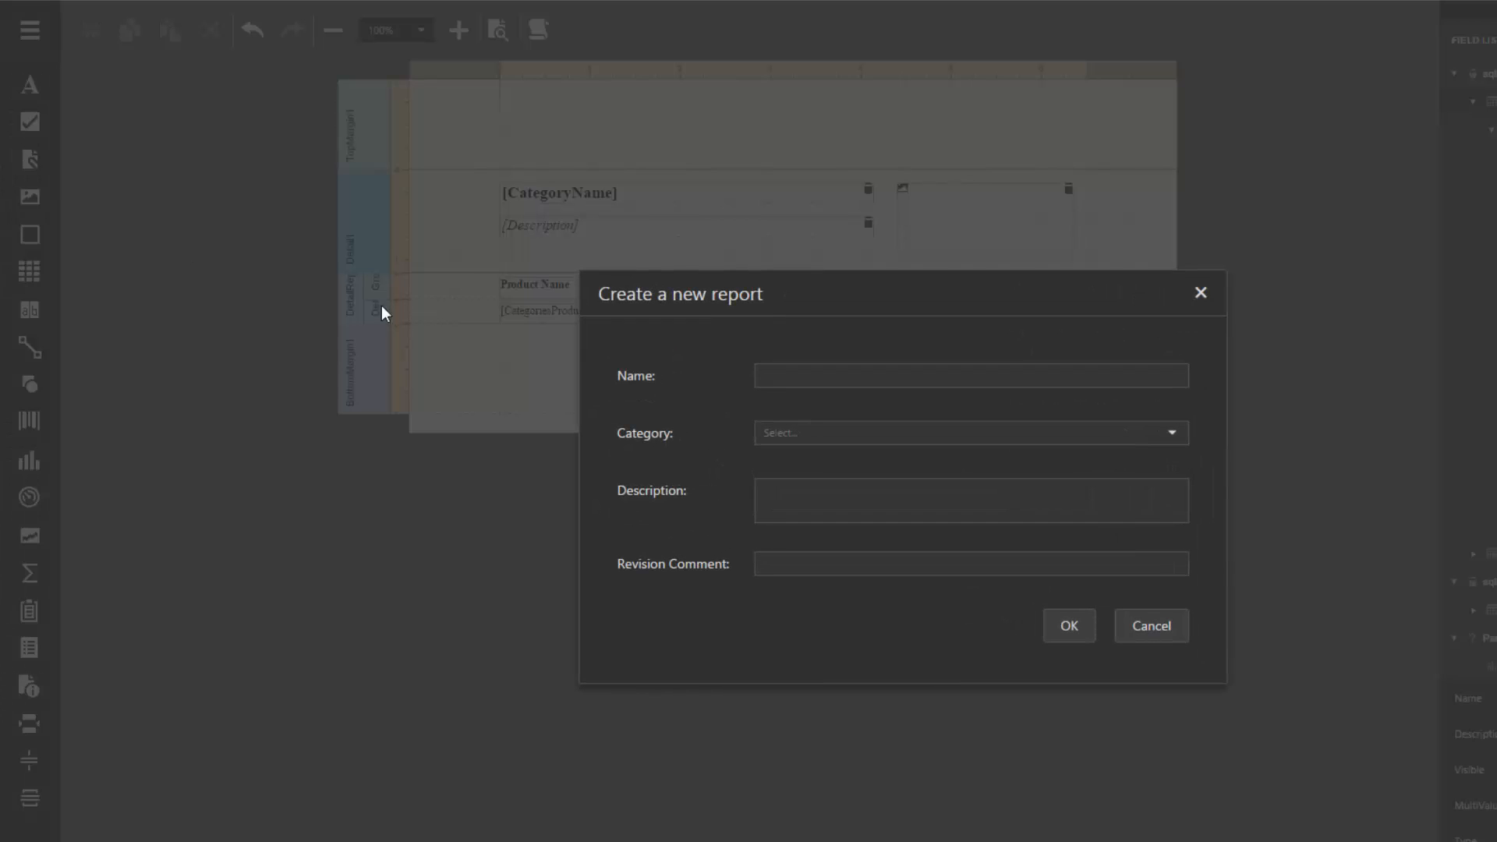
type("Products by Categories")
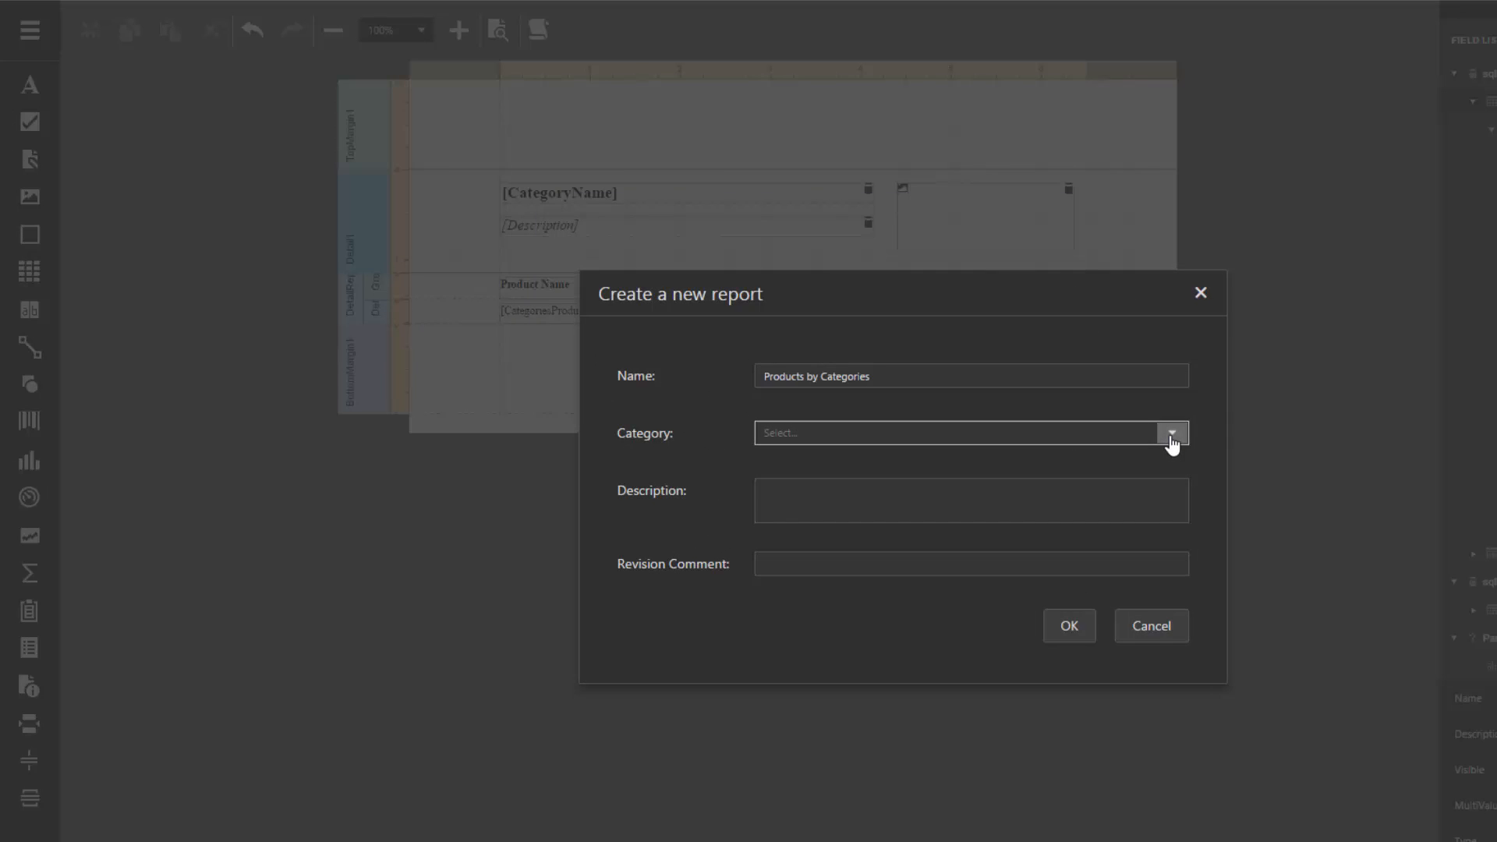
left_click(1172, 432)
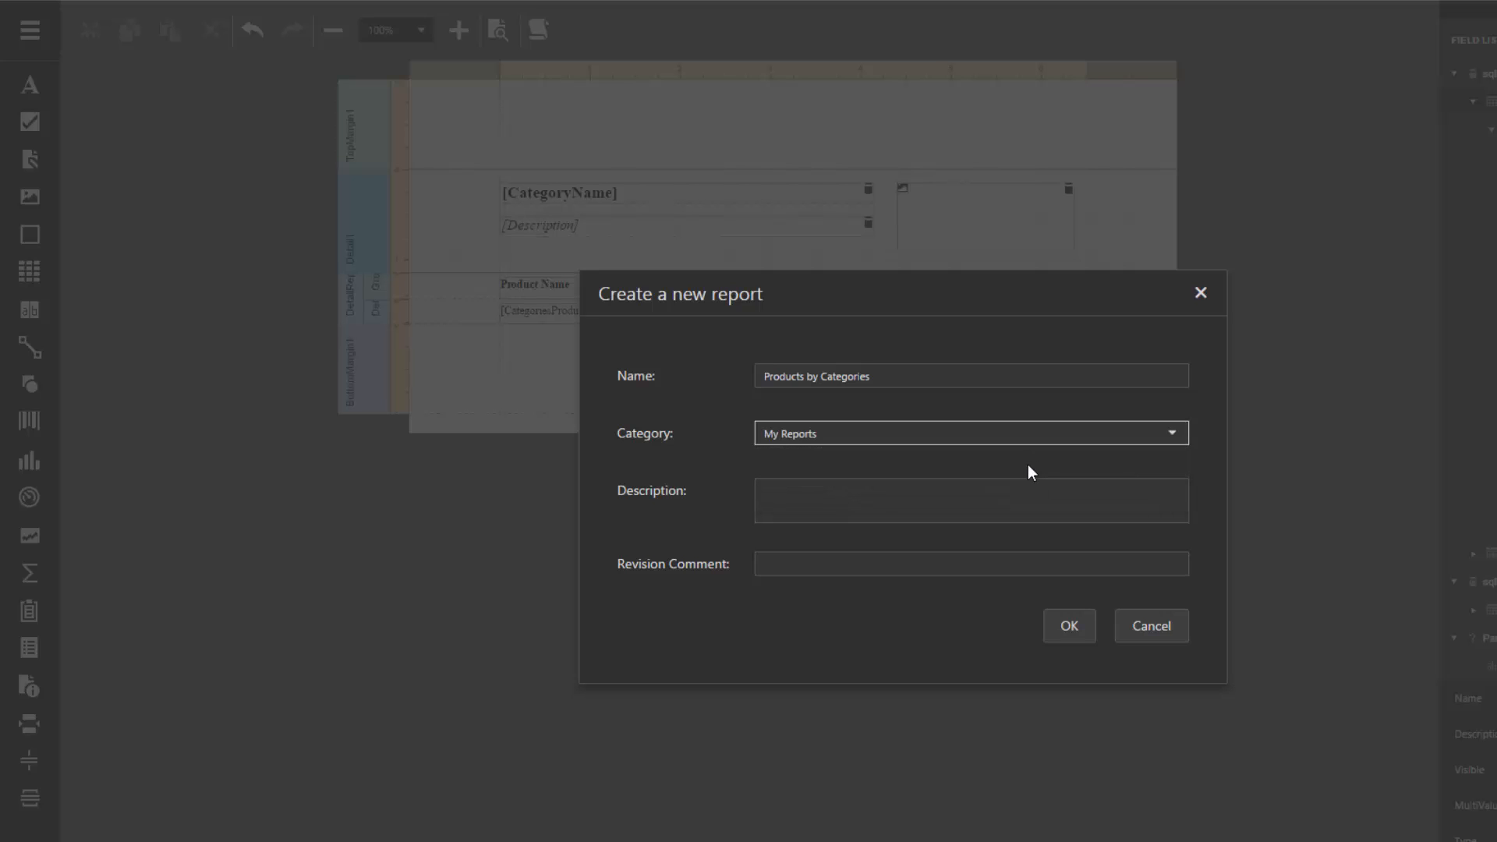
type("Initial layout")
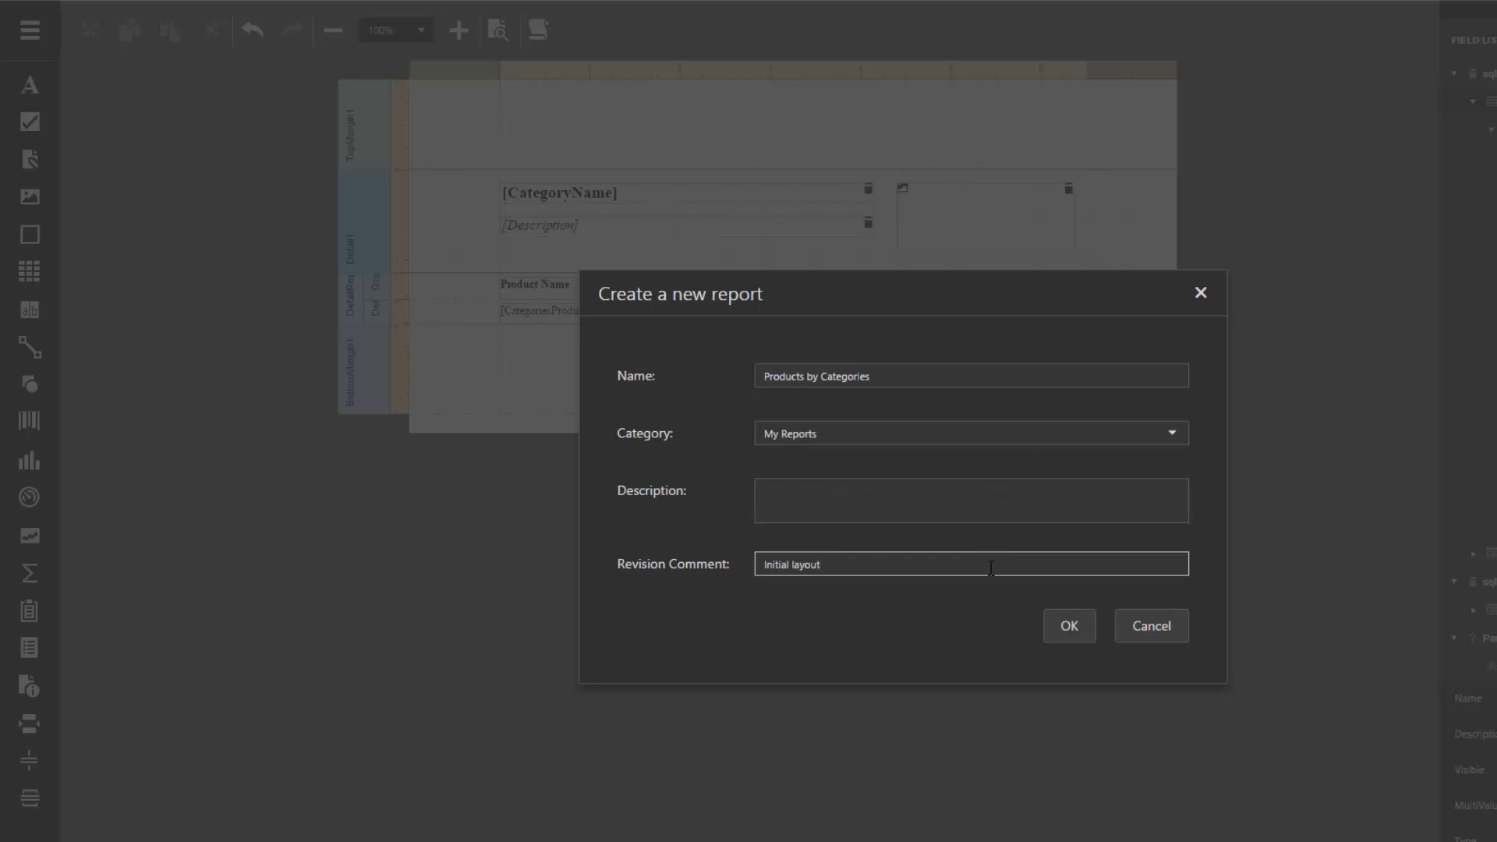
left_click(1066, 625)
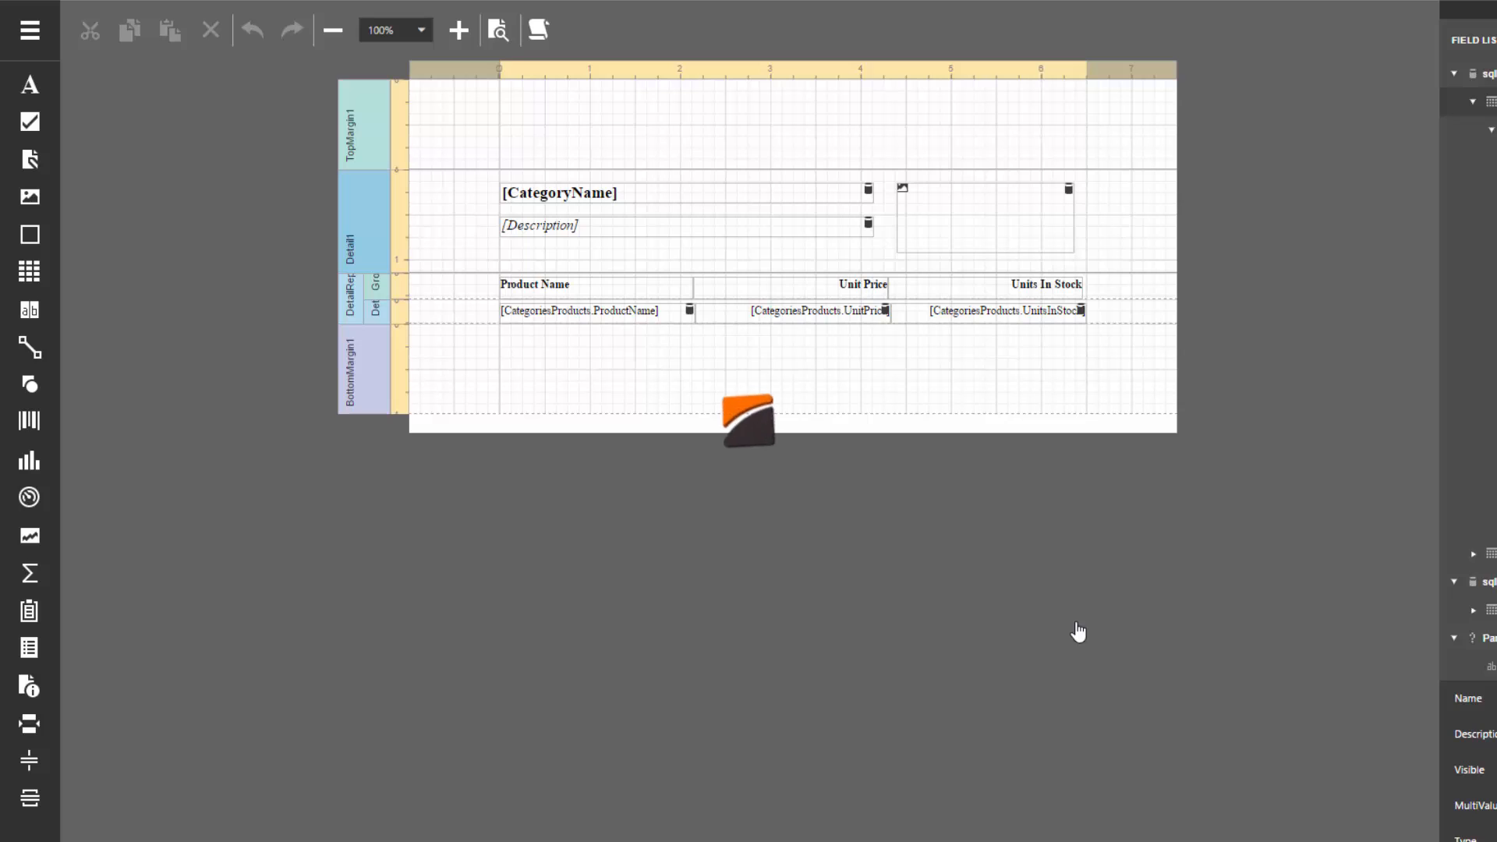